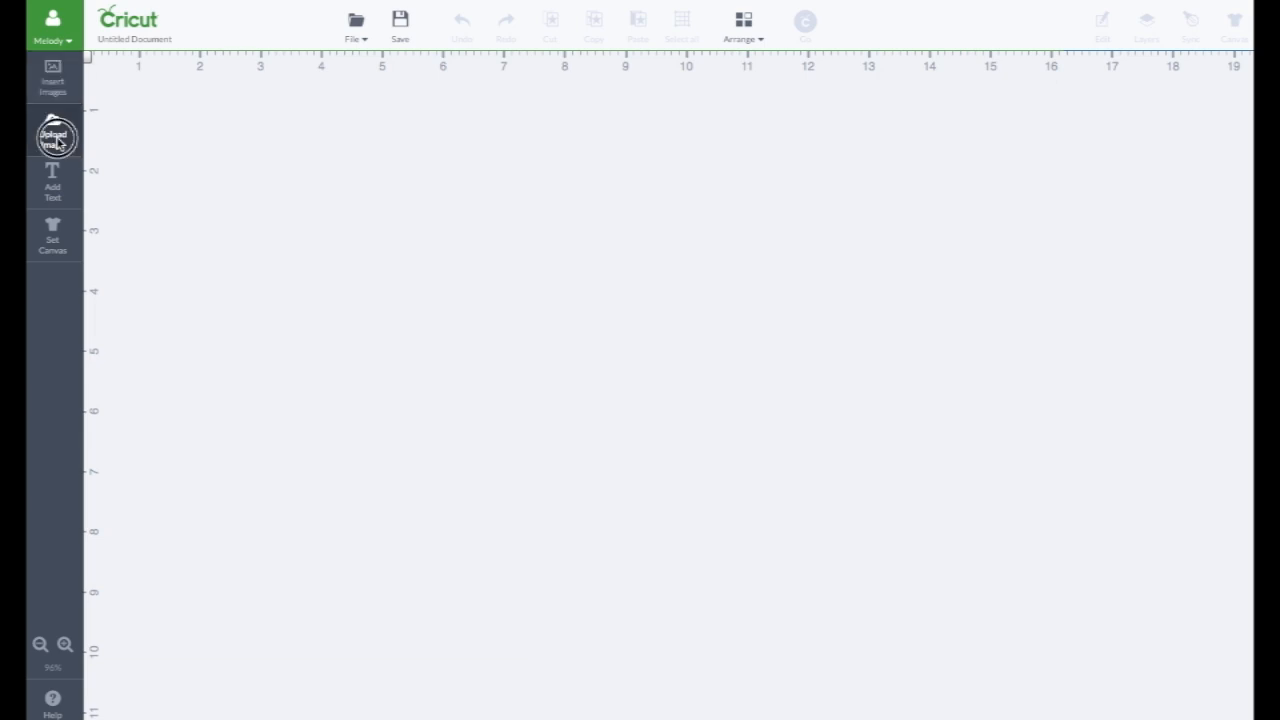
- Start a Basic Upload from Upload Images to reach the select, clean and save guide
{"action": "left_click", "coordinate": [52, 136]}
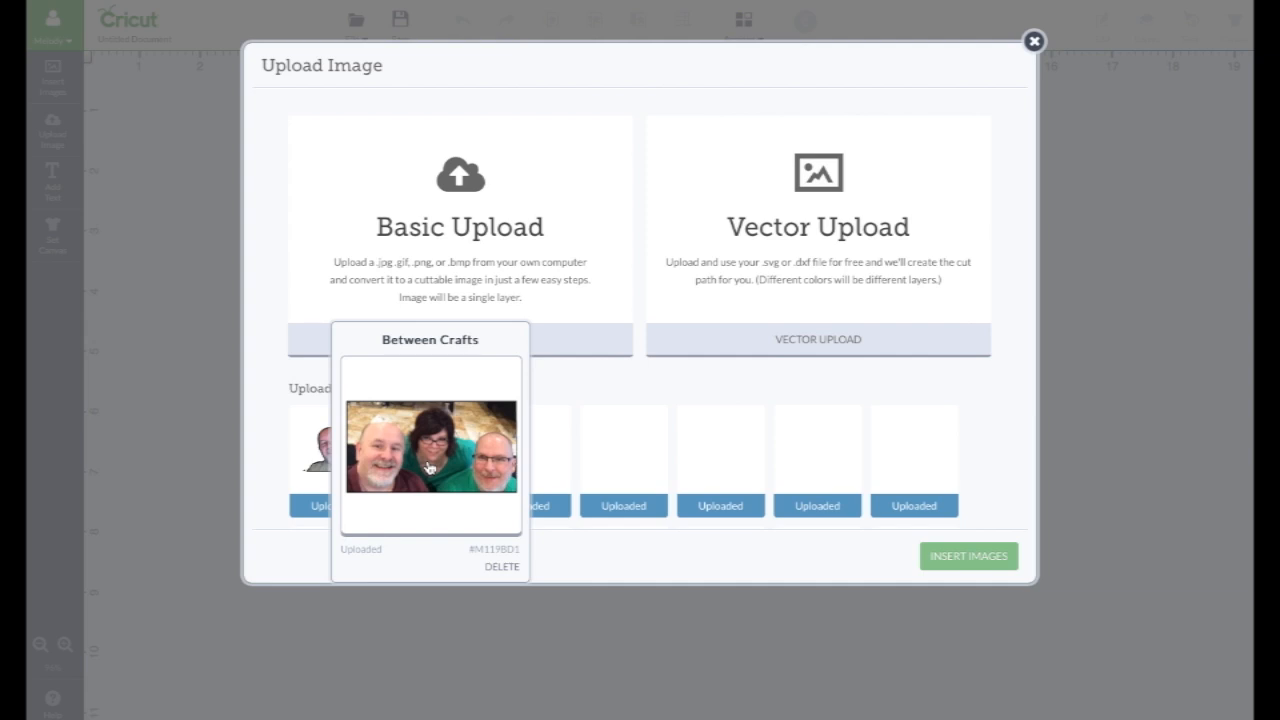
{"action": "left_click", "coordinate": [430, 450]}
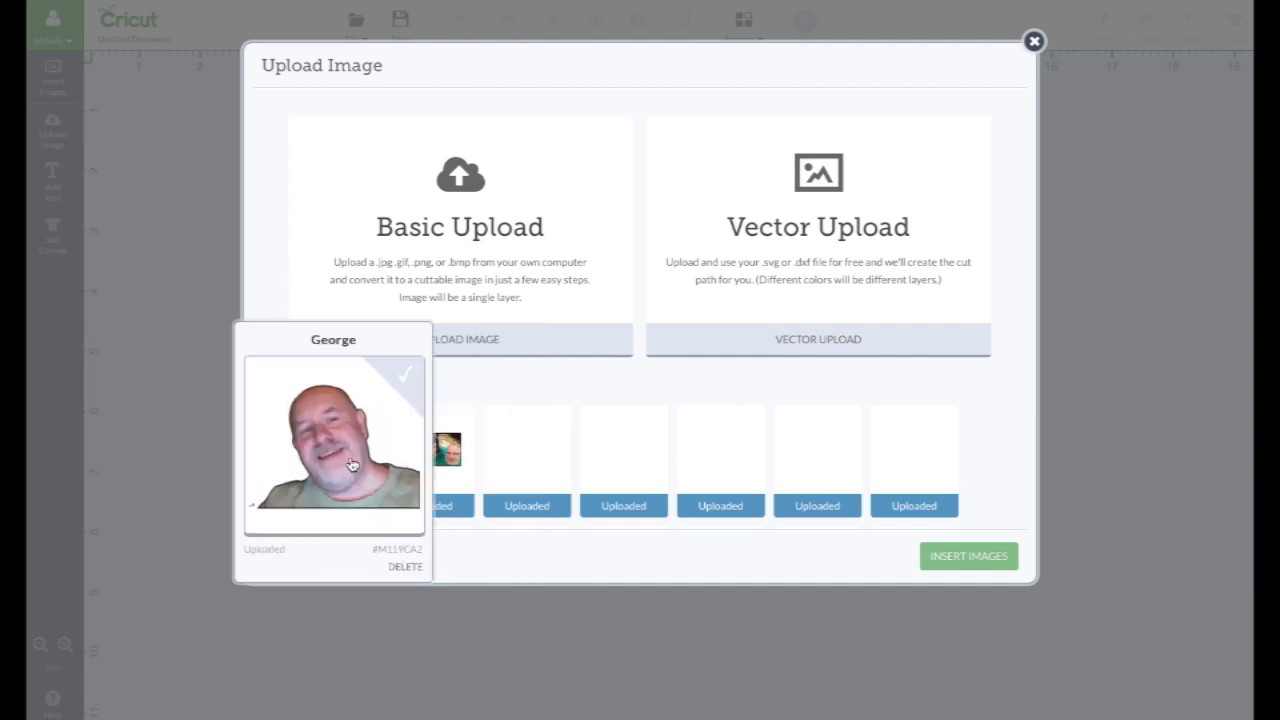
{"action": "mouse_move", "coordinate": [348, 464]}
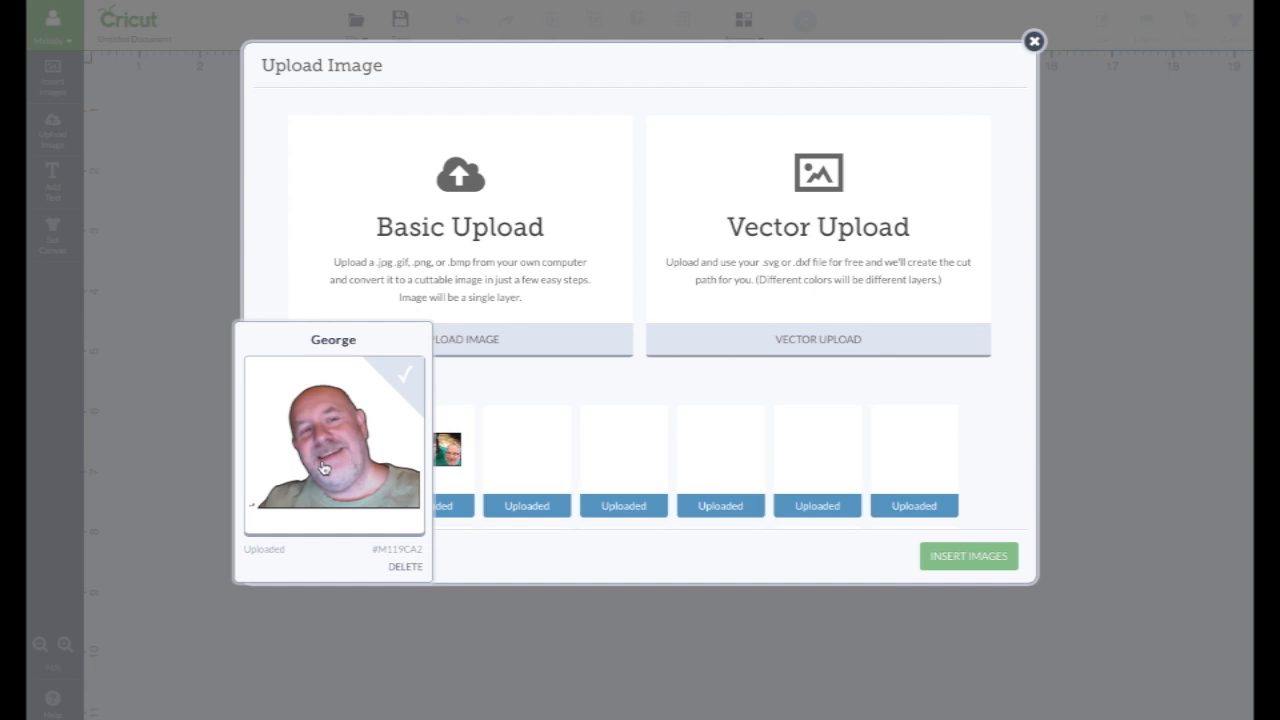
{"action": "mouse_move", "coordinate": [324, 470]}
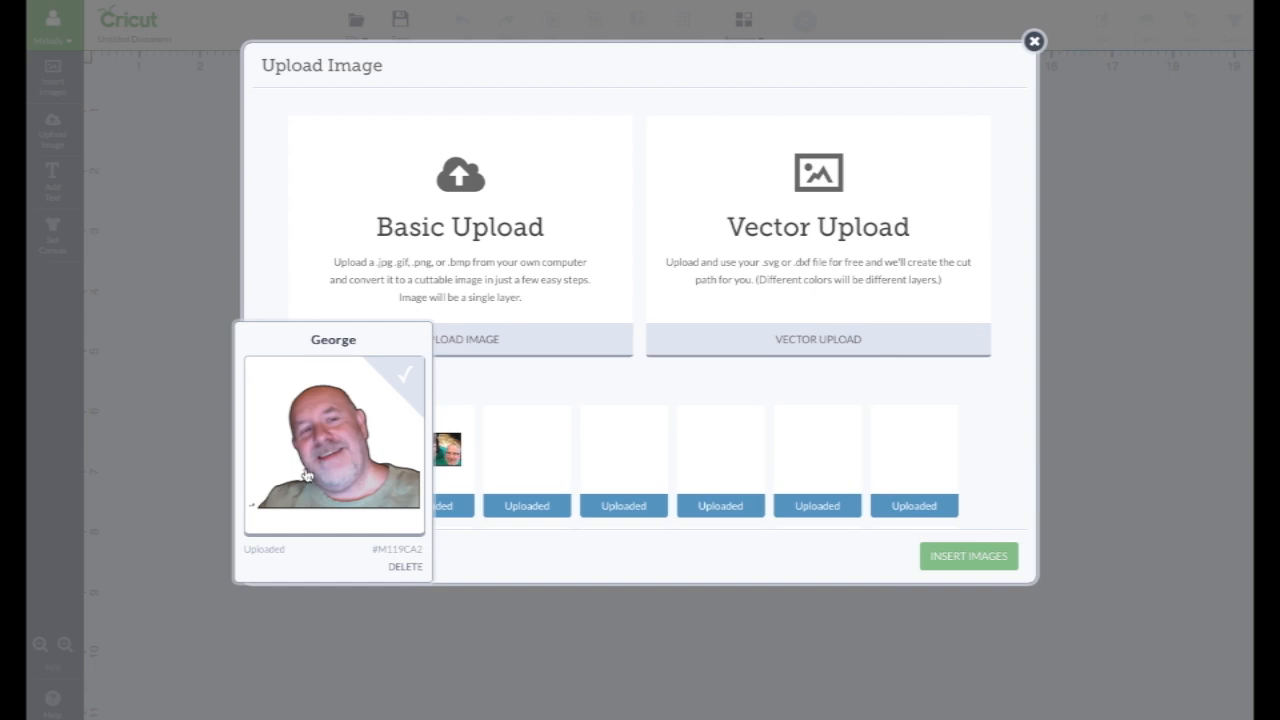
{"action": "mouse_move", "coordinate": [372, 424]}
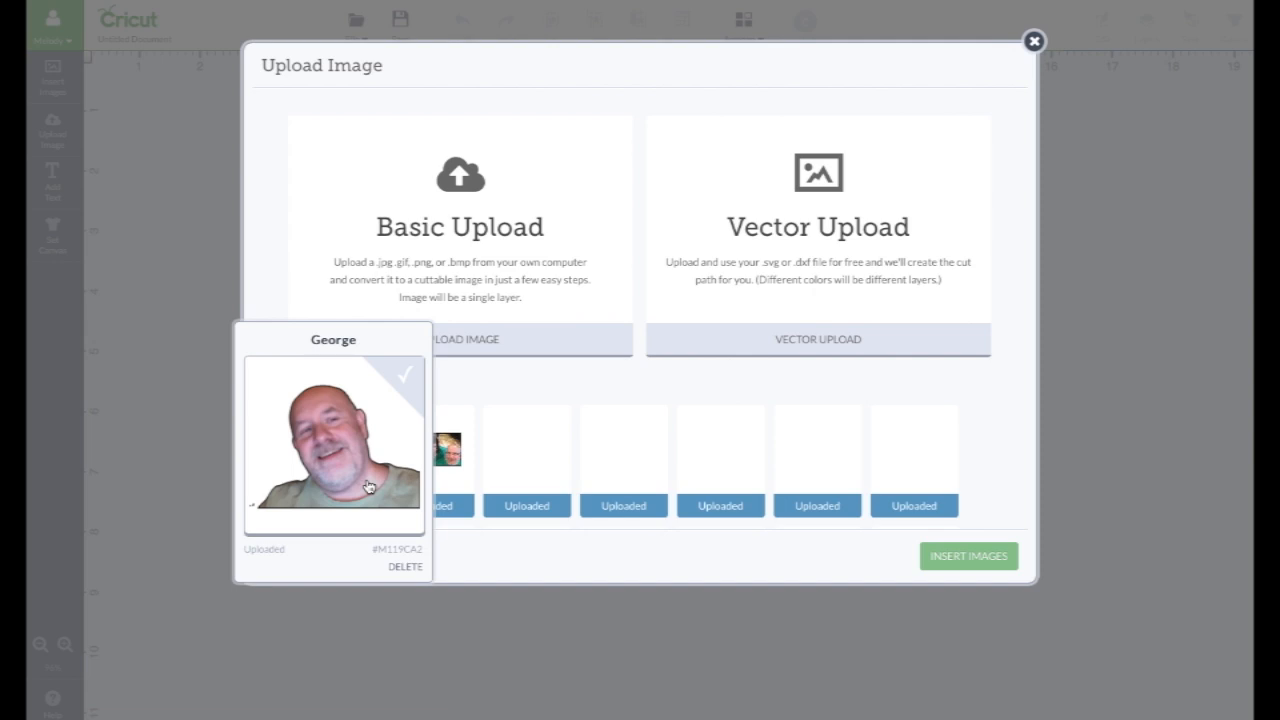
{"action": "mouse_move", "coordinate": [420, 386]}
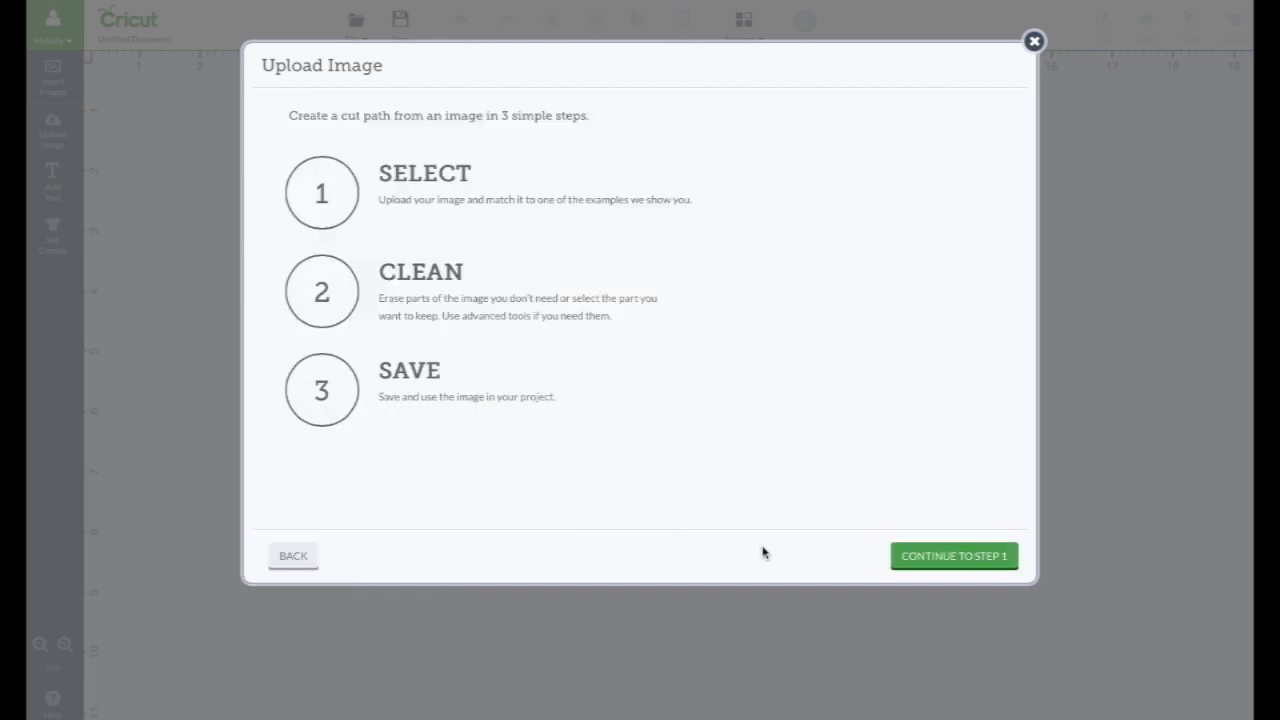
- Browse the computer and choose the earth picture as the file for Step 1
{"action": "left_click", "coordinate": [952, 556]}
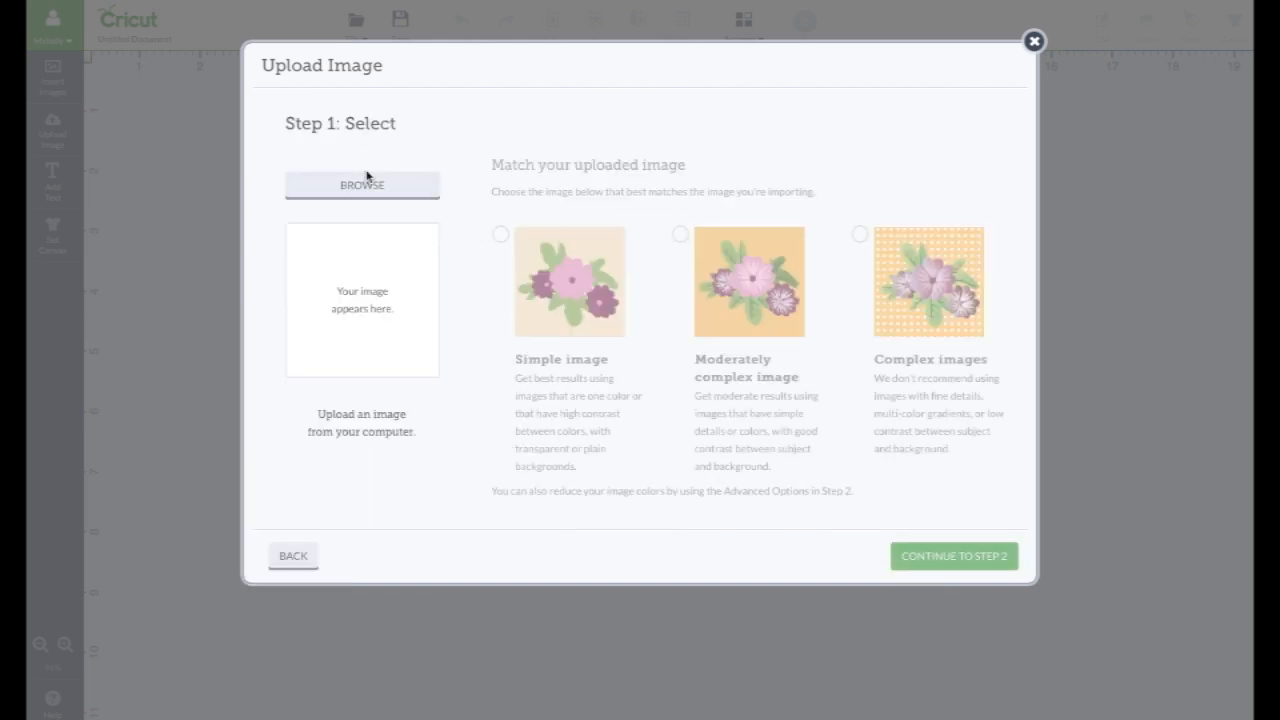
{"action": "left_click", "coordinate": [360, 184]}
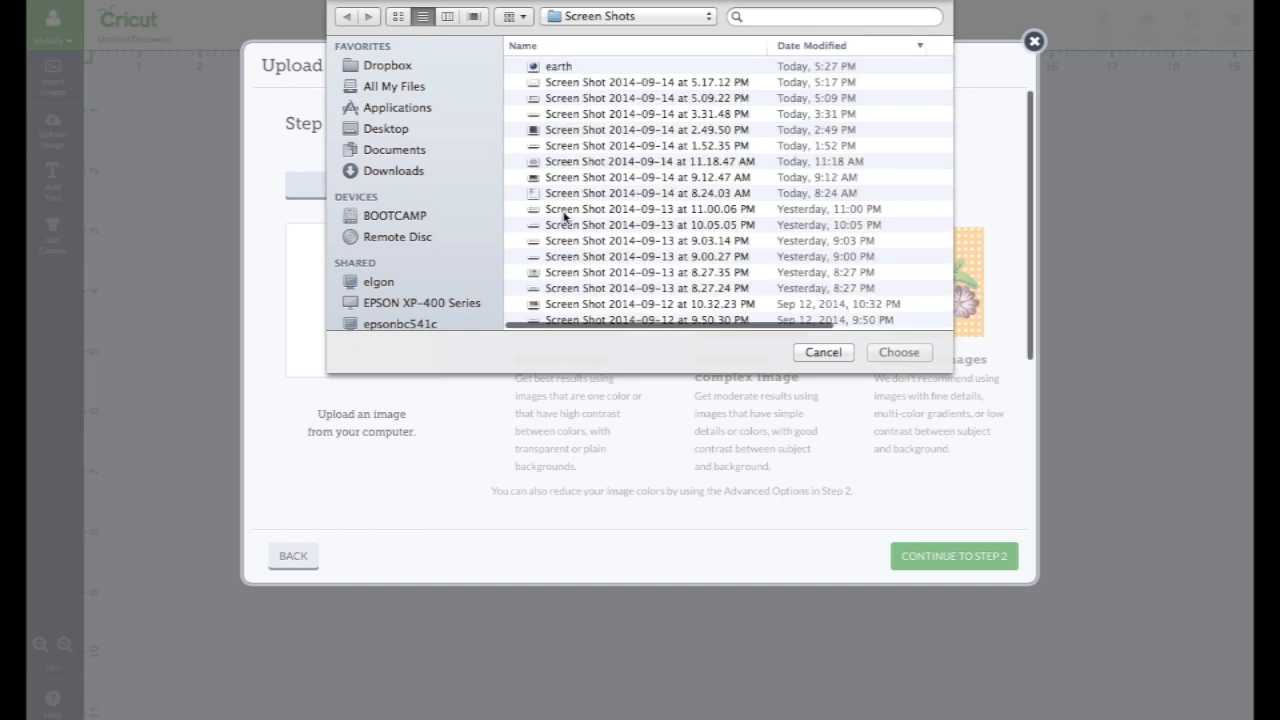
{"action": "left_click", "coordinate": [558, 66]}
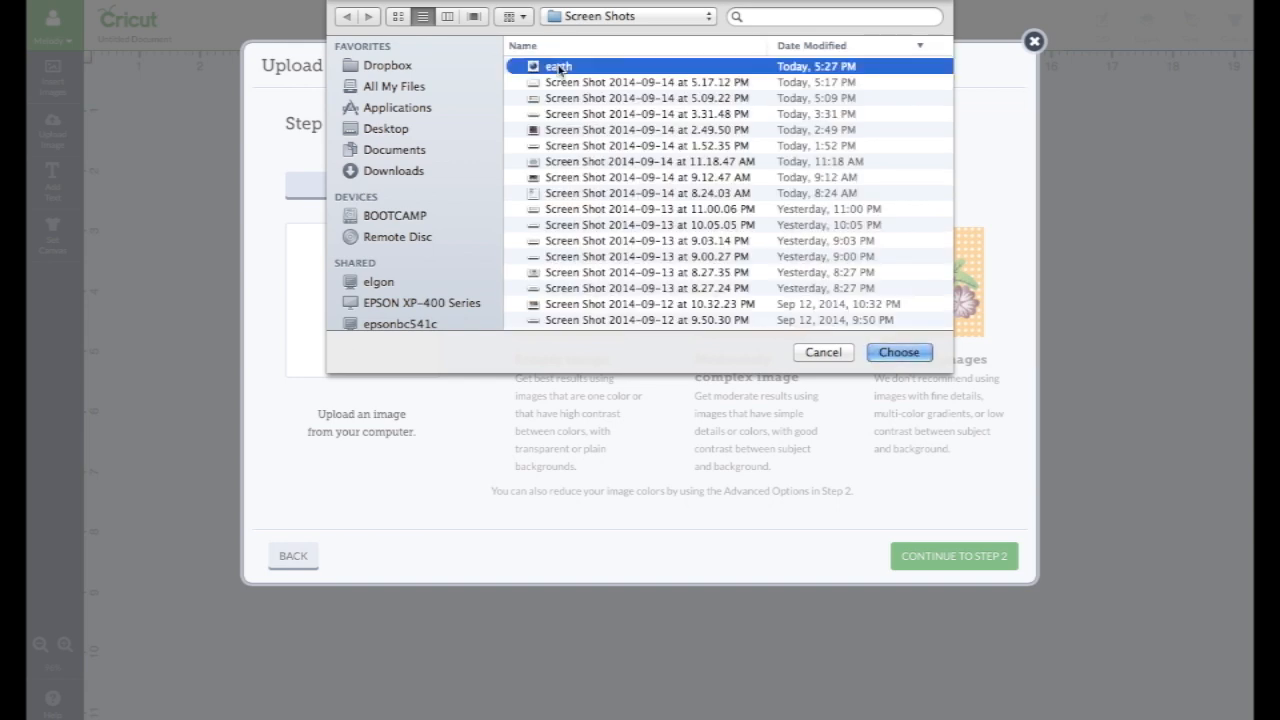
{"action": "left_click", "coordinate": [896, 352]}
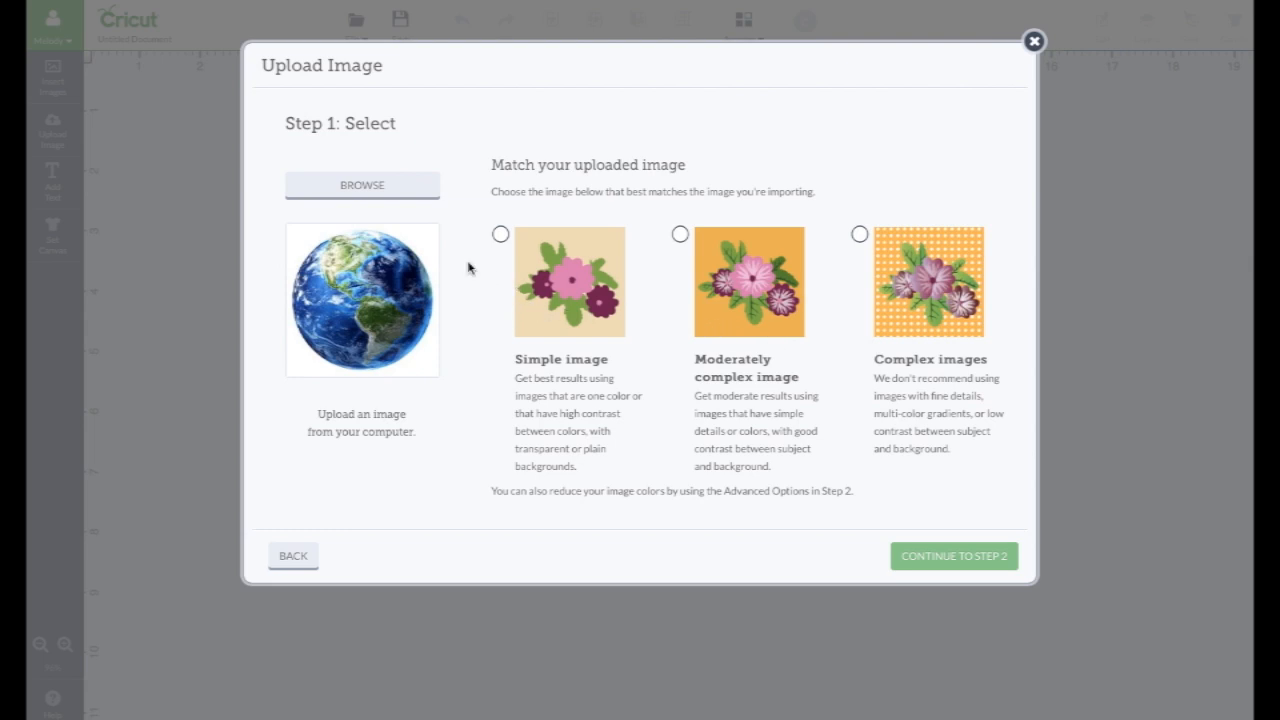
{"action": "mouse_move", "coordinate": [908, 272]}
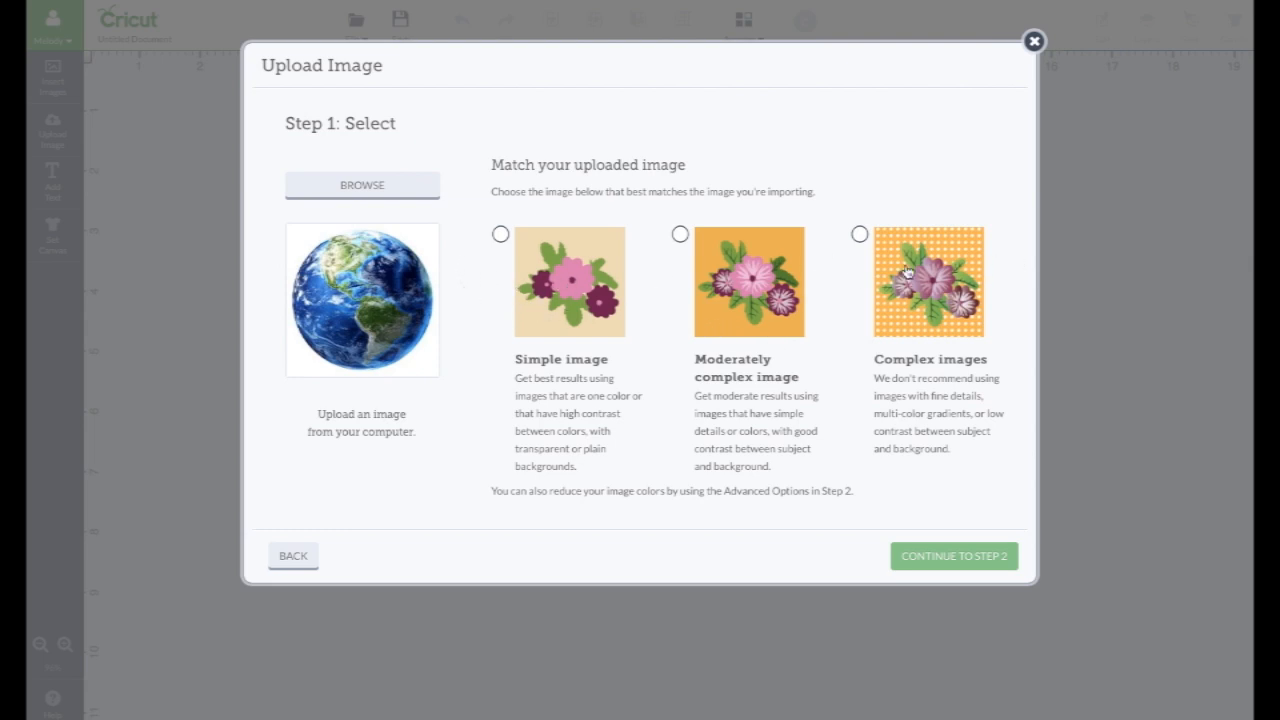
{"action": "mouse_move", "coordinate": [656, 364]}
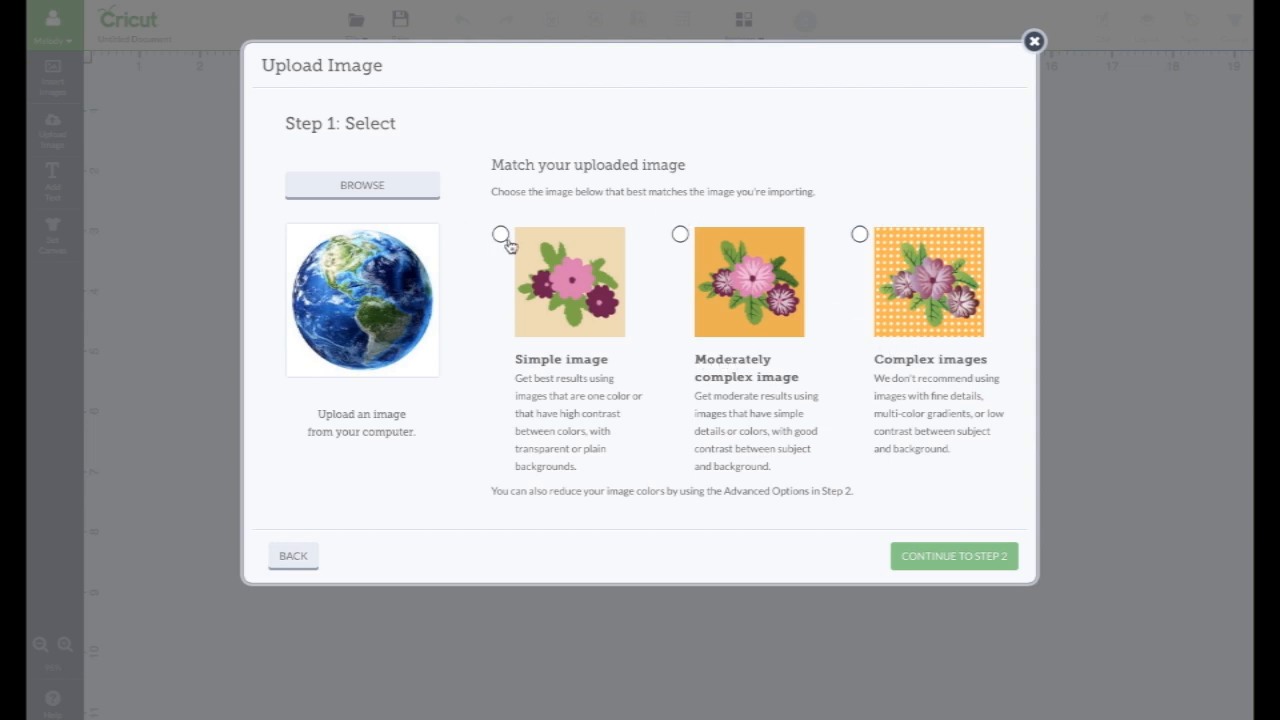
- Try the Simple and Moderately complex image types for the earth, backing out of each
{"action": "left_click", "coordinate": [952, 556]}
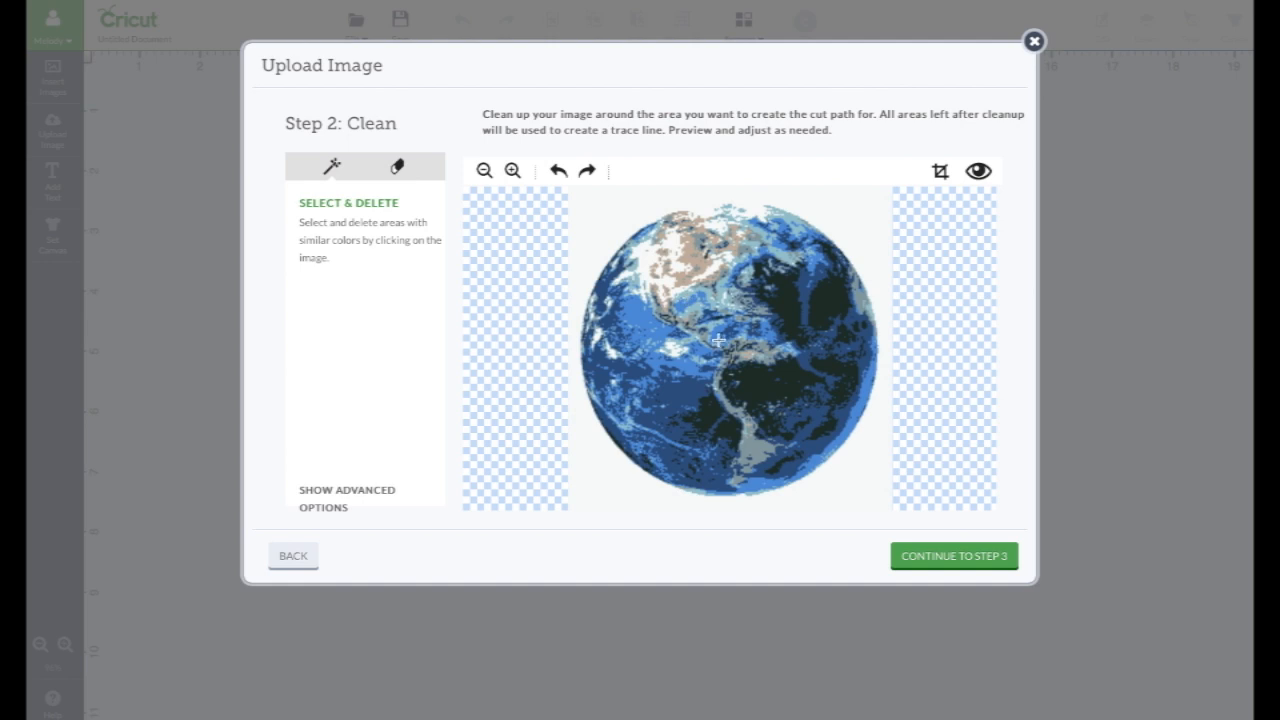
{"action": "left_click", "coordinate": [292, 556]}
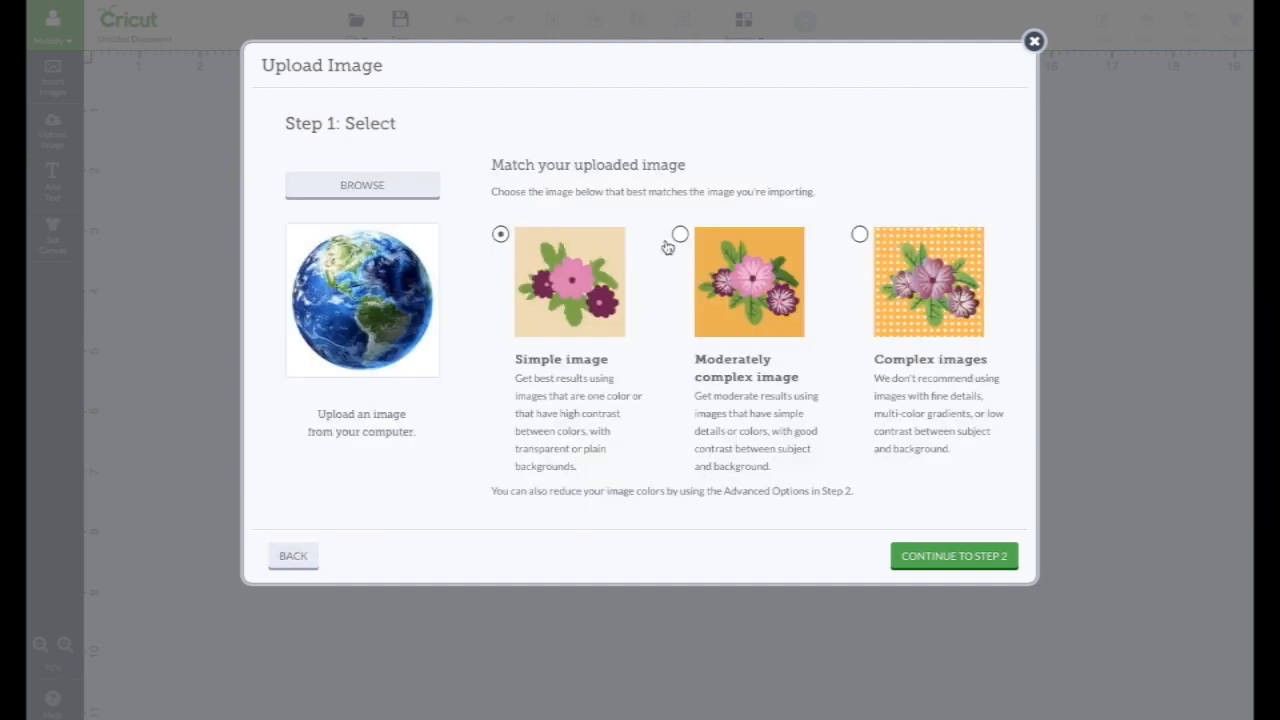
{"action": "left_click", "coordinate": [680, 234]}
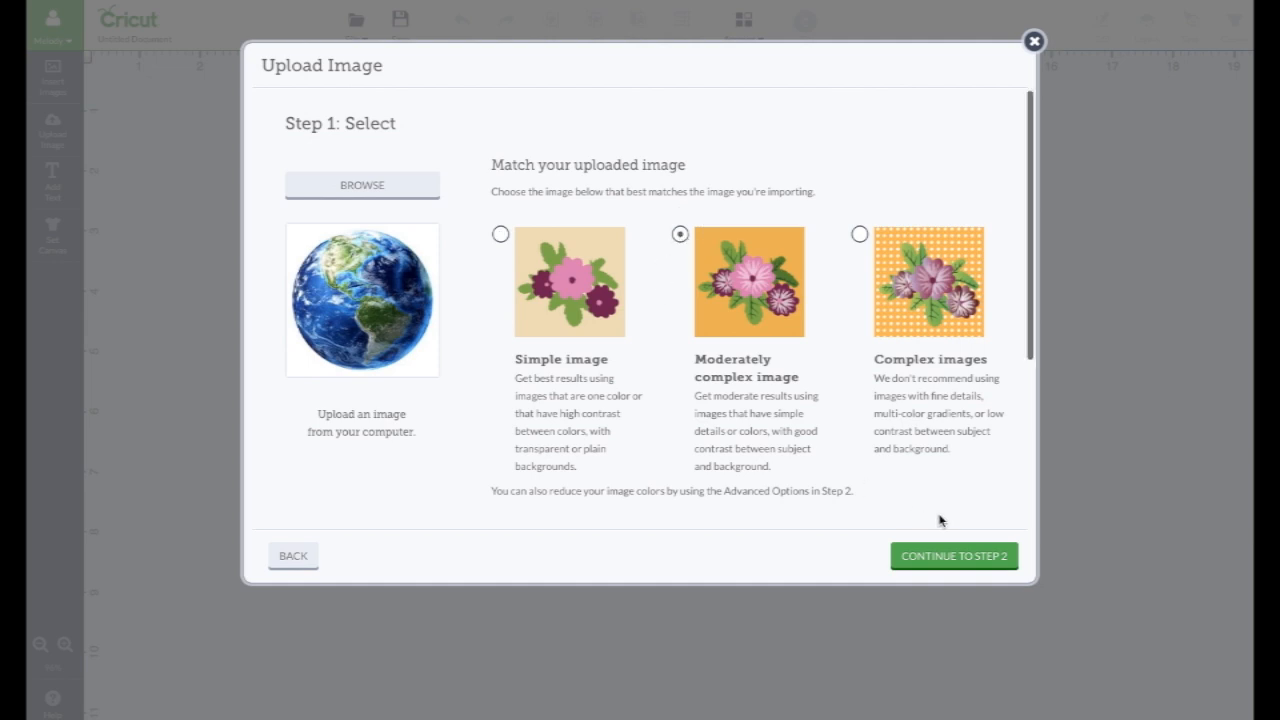
{"action": "left_click", "coordinate": [952, 556]}
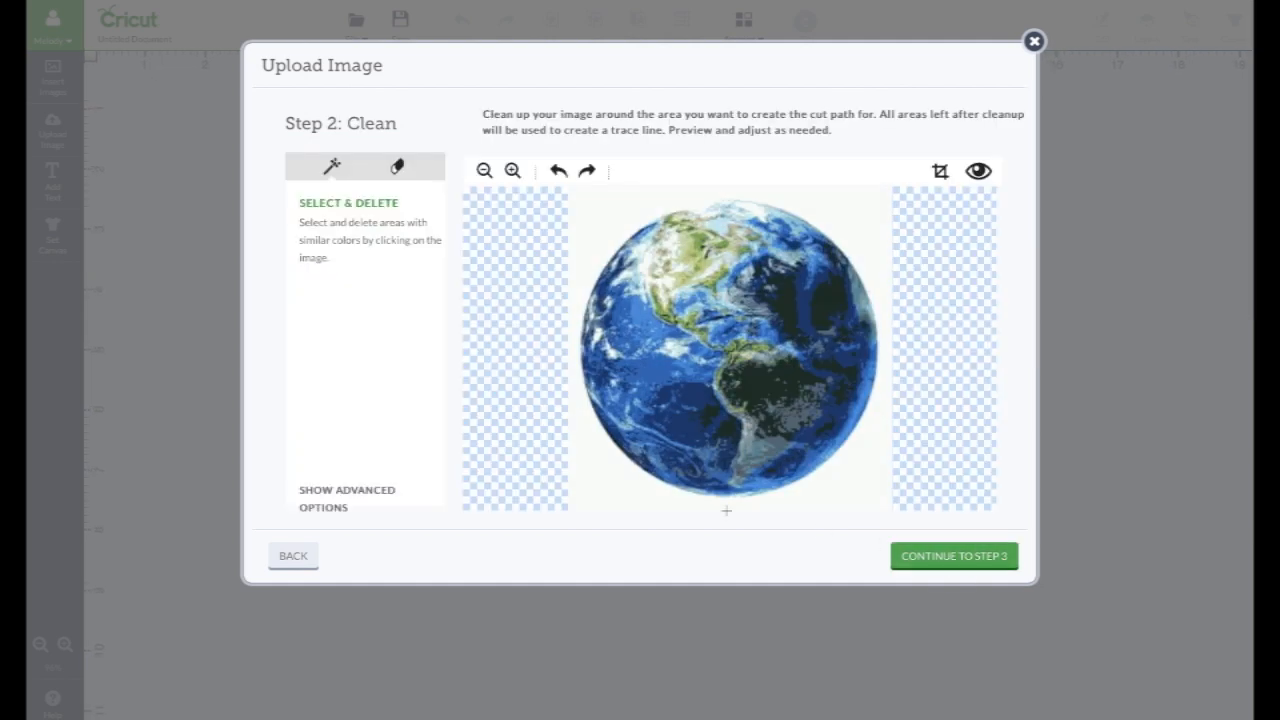
{"action": "left_click", "coordinate": [292, 556]}
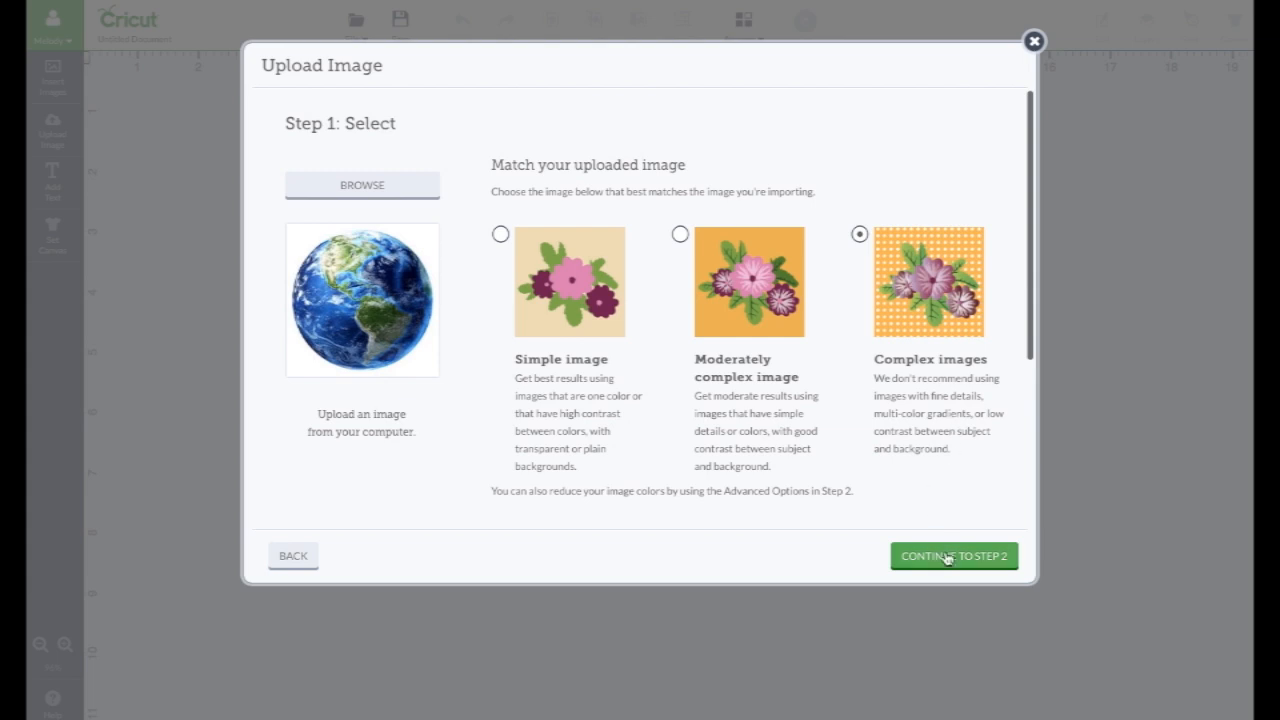
- Keep the earth as a Complex image and land on the Step 2 cleanup screen
{"action": "left_click", "coordinate": [952, 556]}
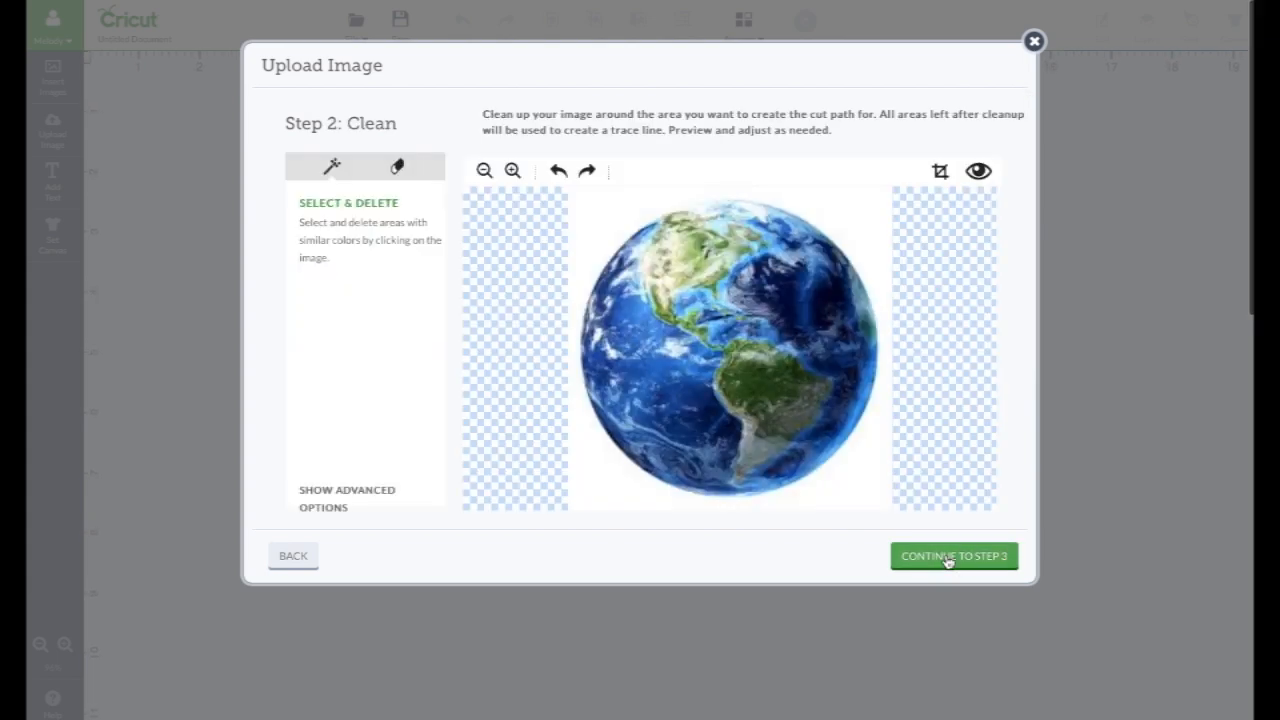
{"action": "left_click", "coordinate": [952, 556]}
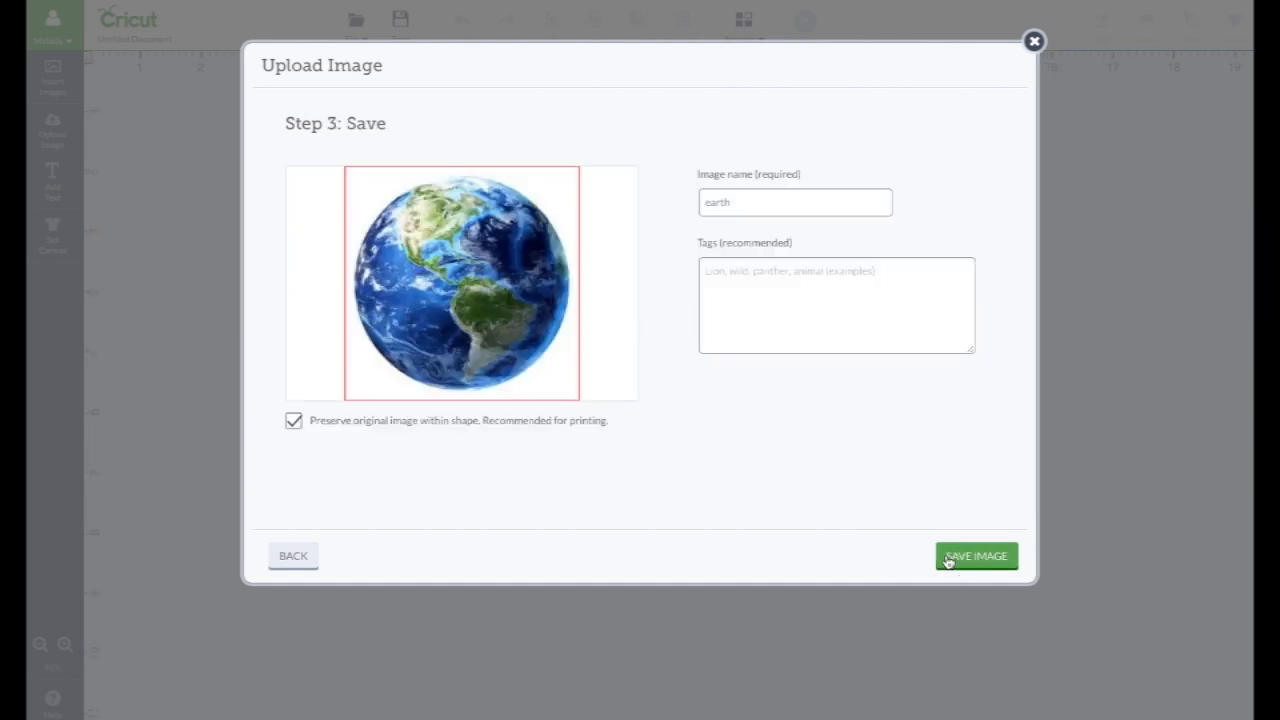
{"action": "mouse_move", "coordinate": [252, 570]}
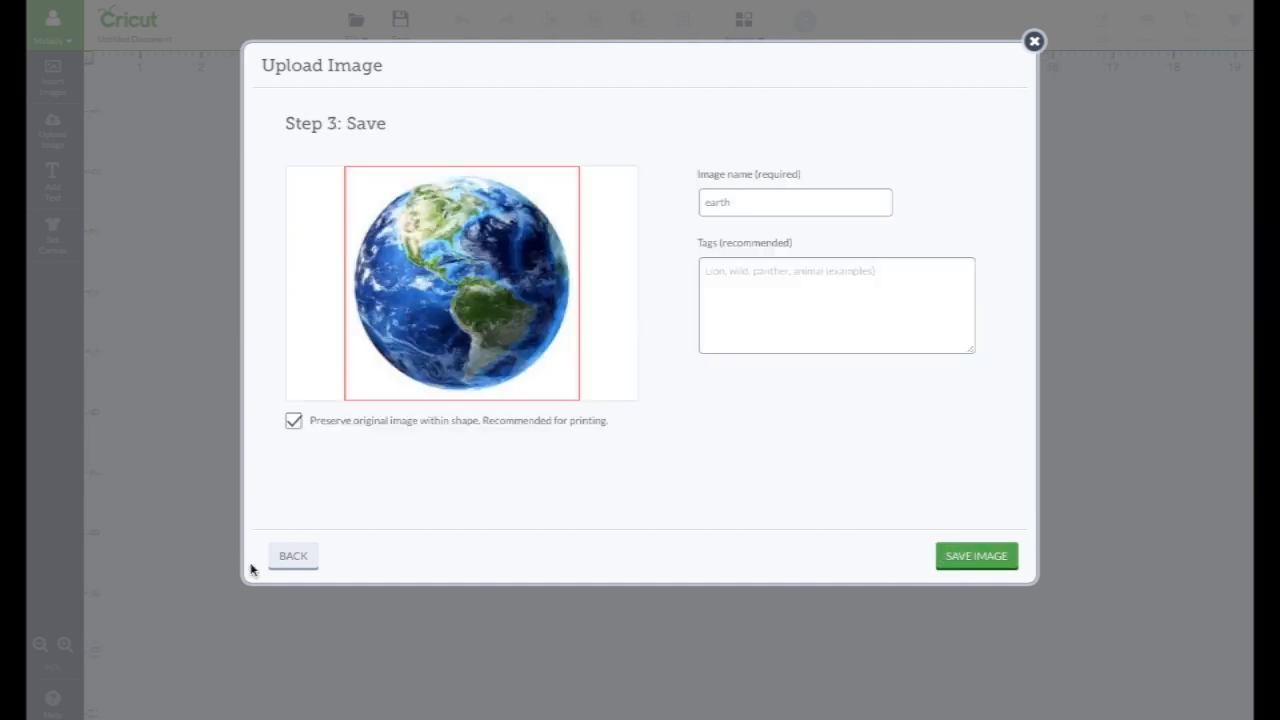
{"action": "left_click", "coordinate": [292, 556]}
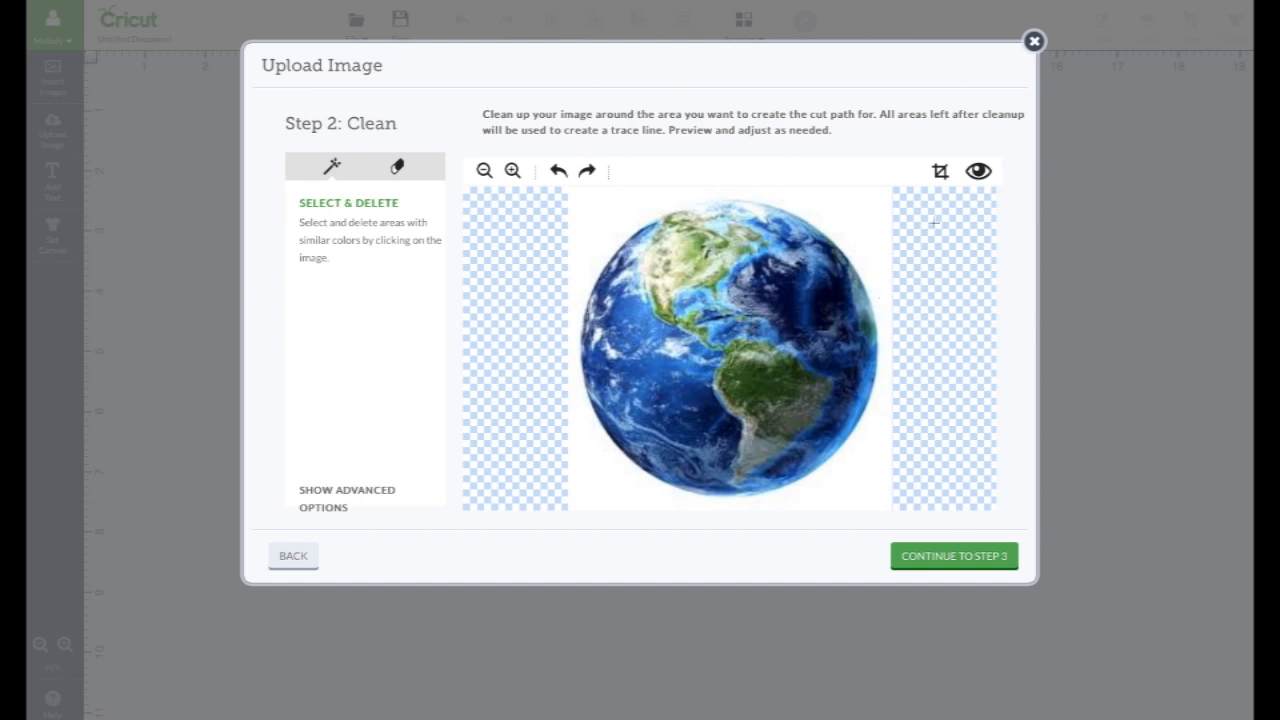
{"action": "left_click", "coordinate": [976, 170]}
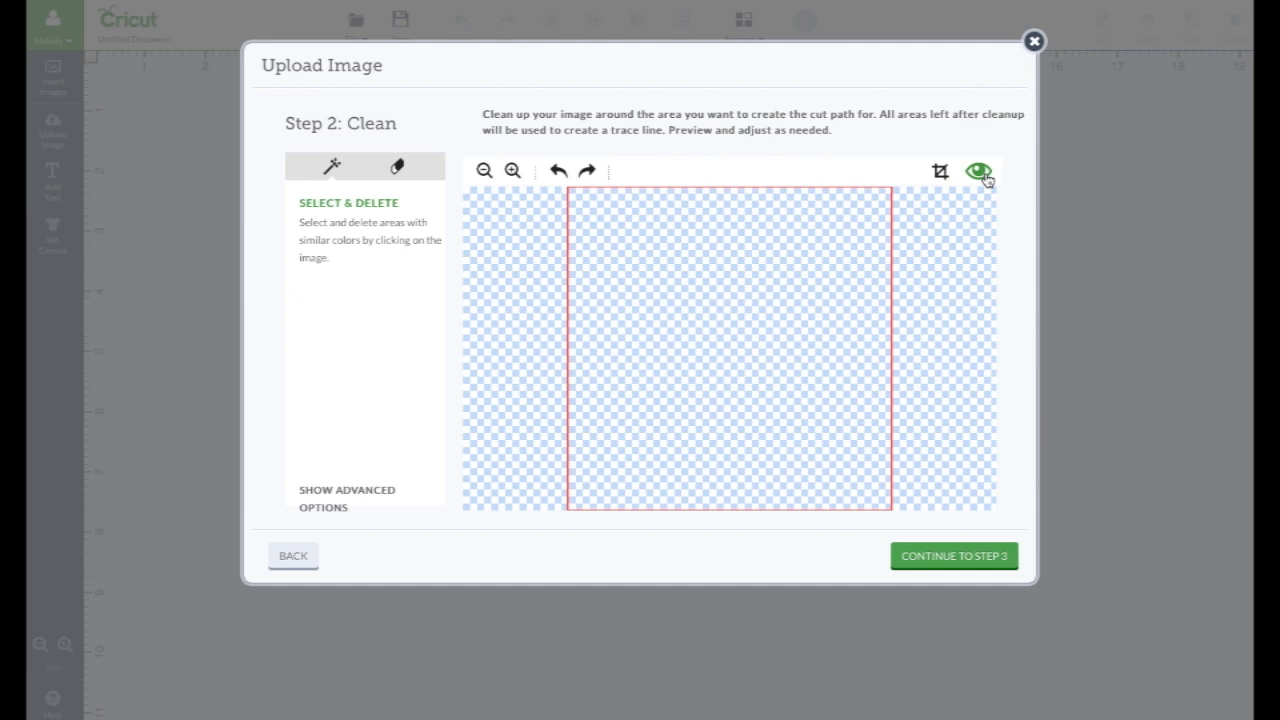
{"action": "left_click", "coordinate": [980, 170]}
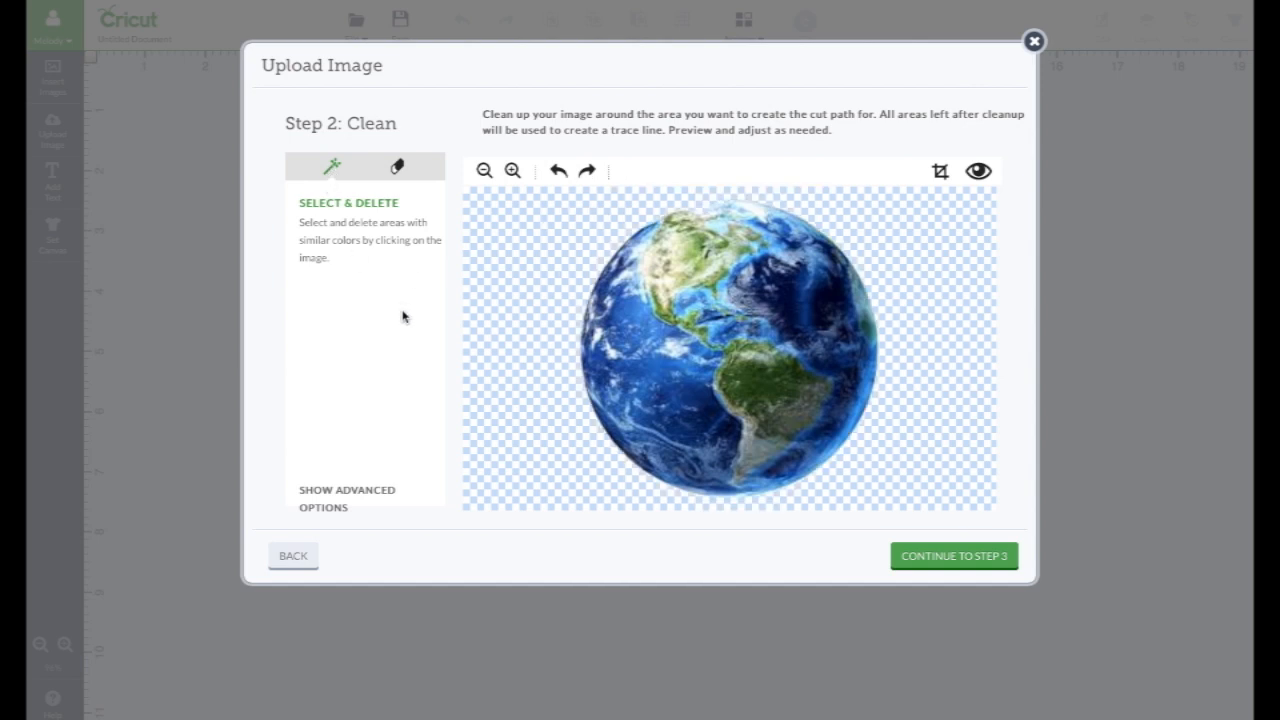
{"action": "mouse_move", "coordinate": [484, 316]}
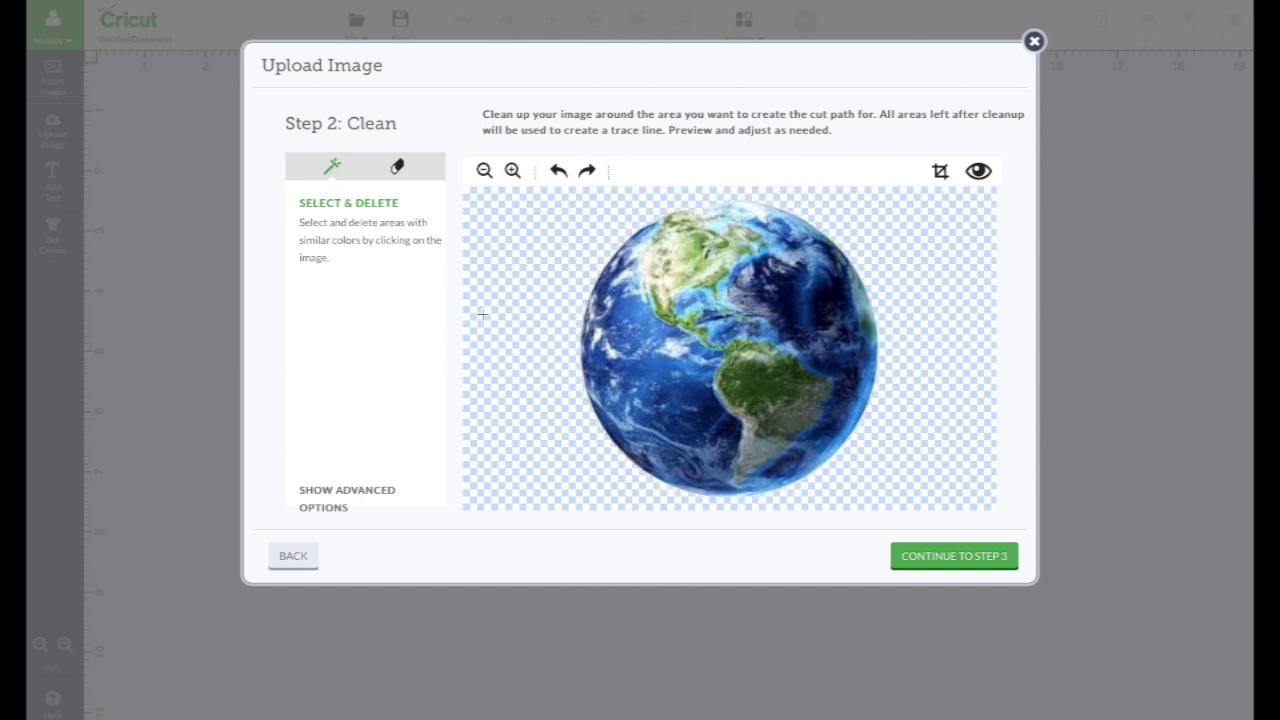
{"action": "left_click", "coordinate": [976, 170]}
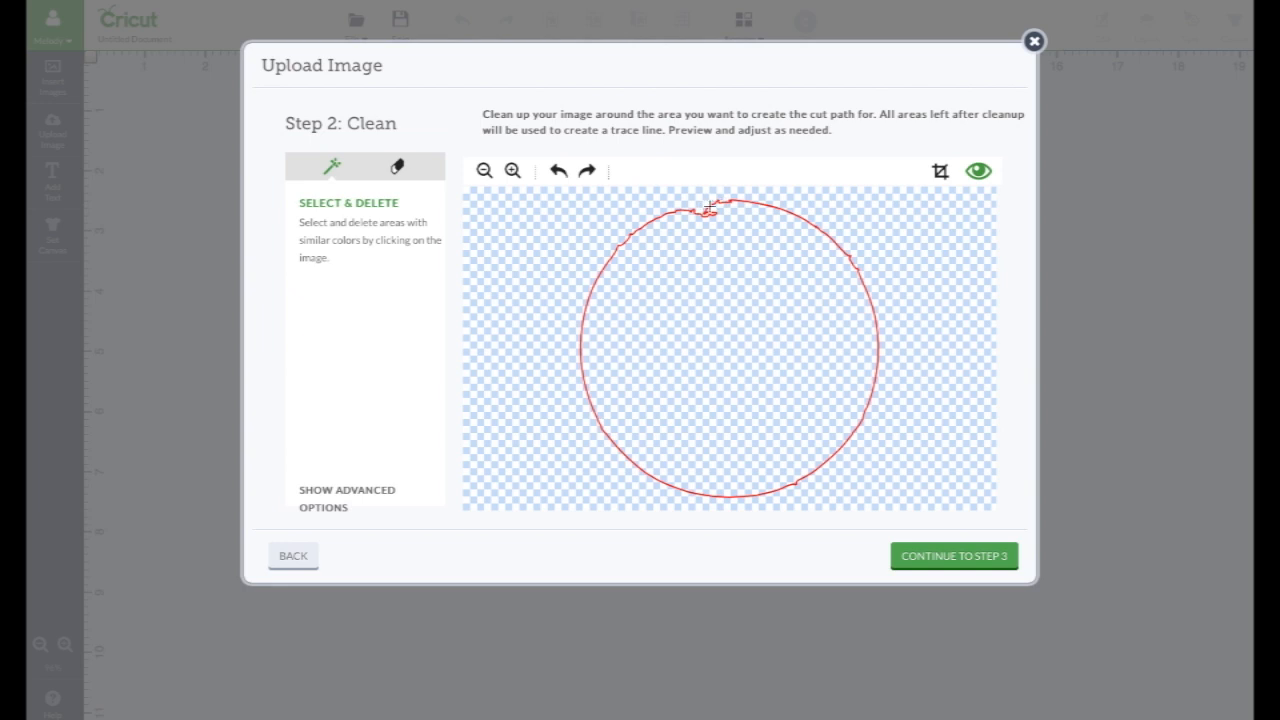
{"action": "mouse_move", "coordinate": [516, 206]}
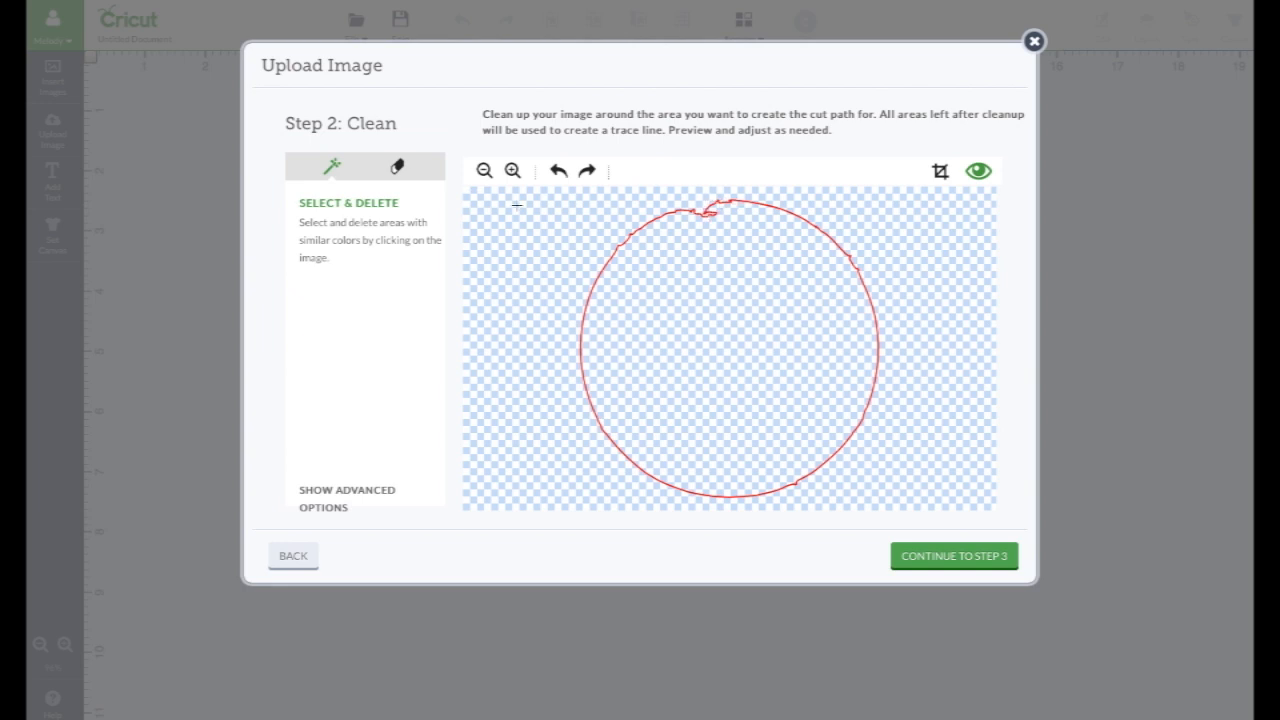
{"action": "left_click", "coordinate": [558, 170]}
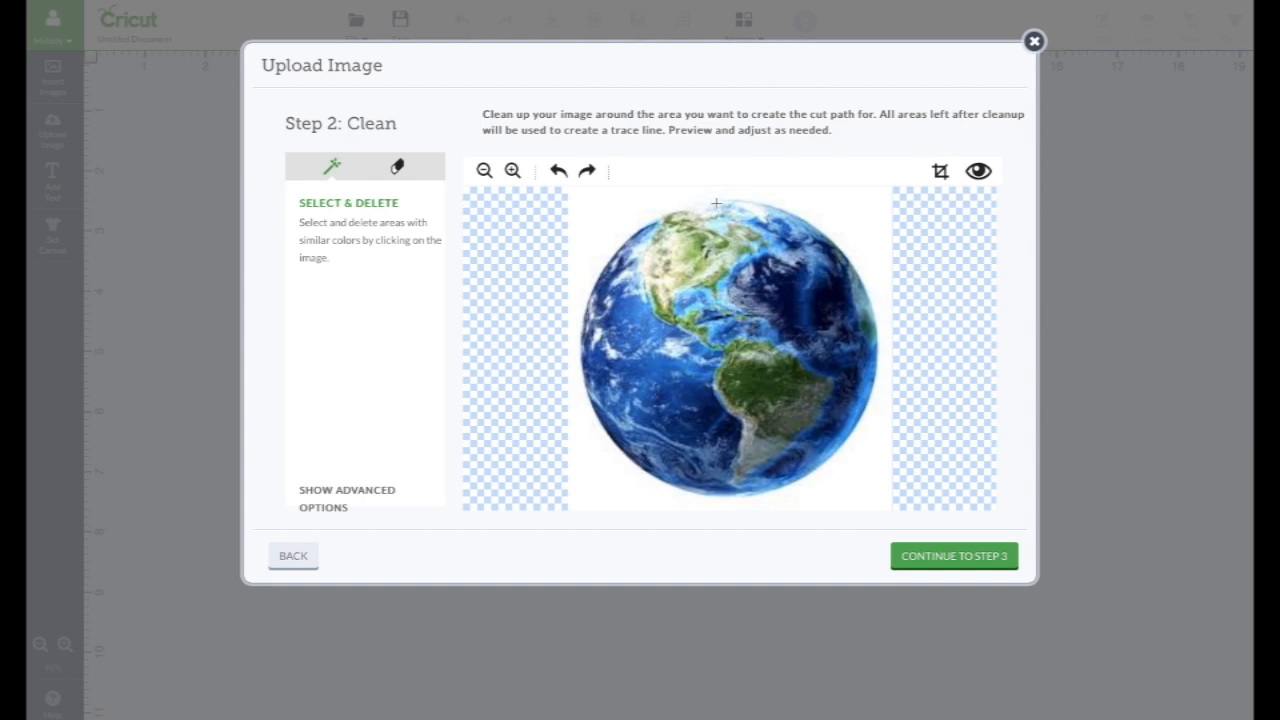
{"action": "mouse_move", "coordinate": [696, 210]}
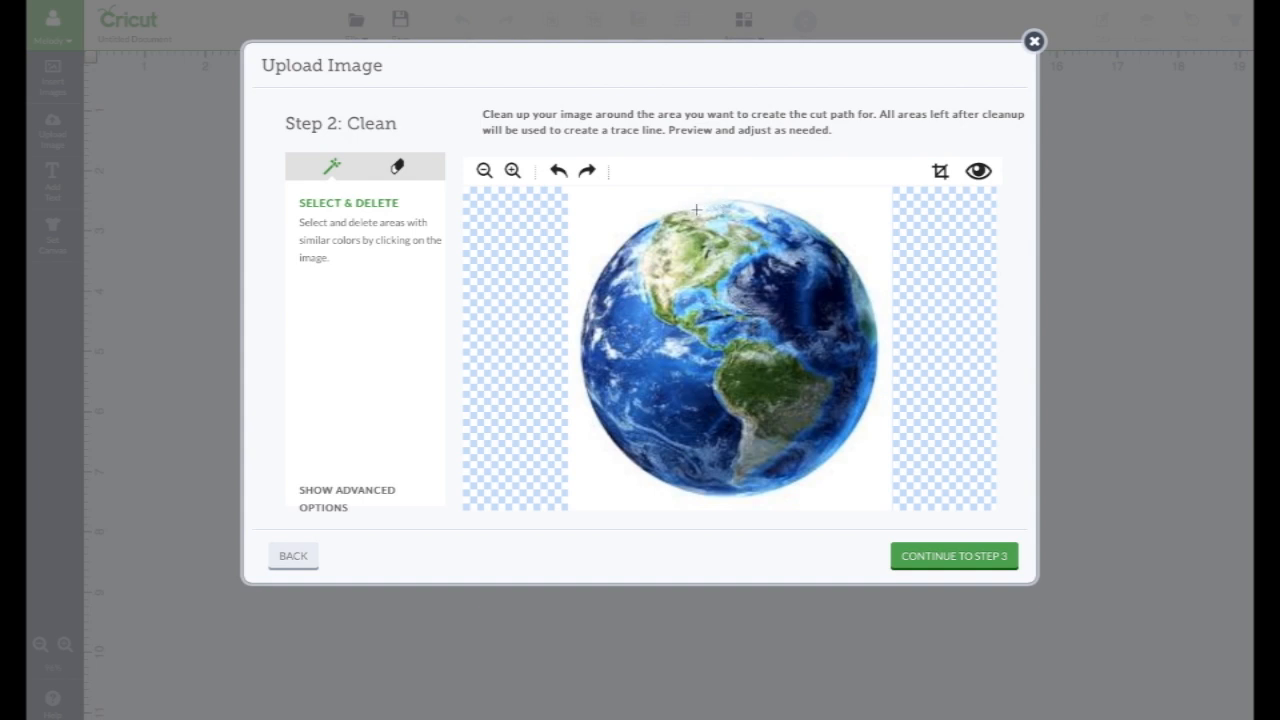
- Switch to the eraser and settle its size slider at a medium width
{"action": "left_click", "coordinate": [396, 166]}
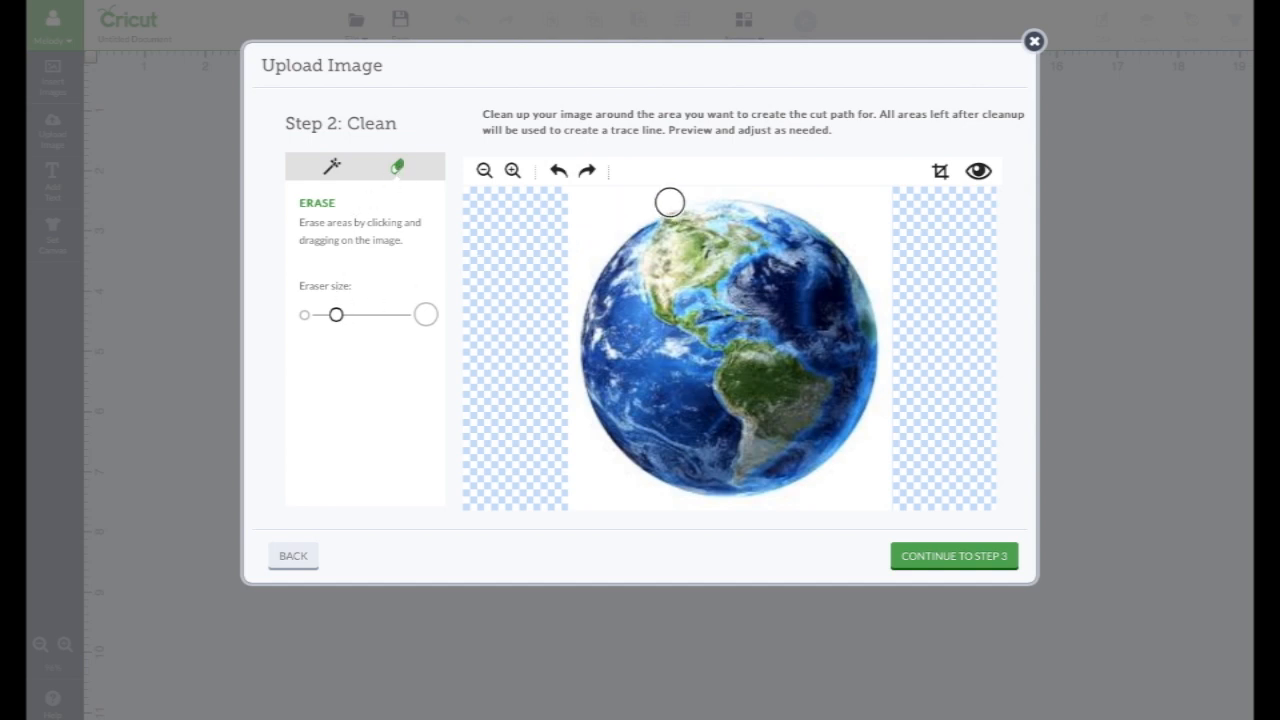
{"action": "mouse_move", "coordinate": [656, 202]}
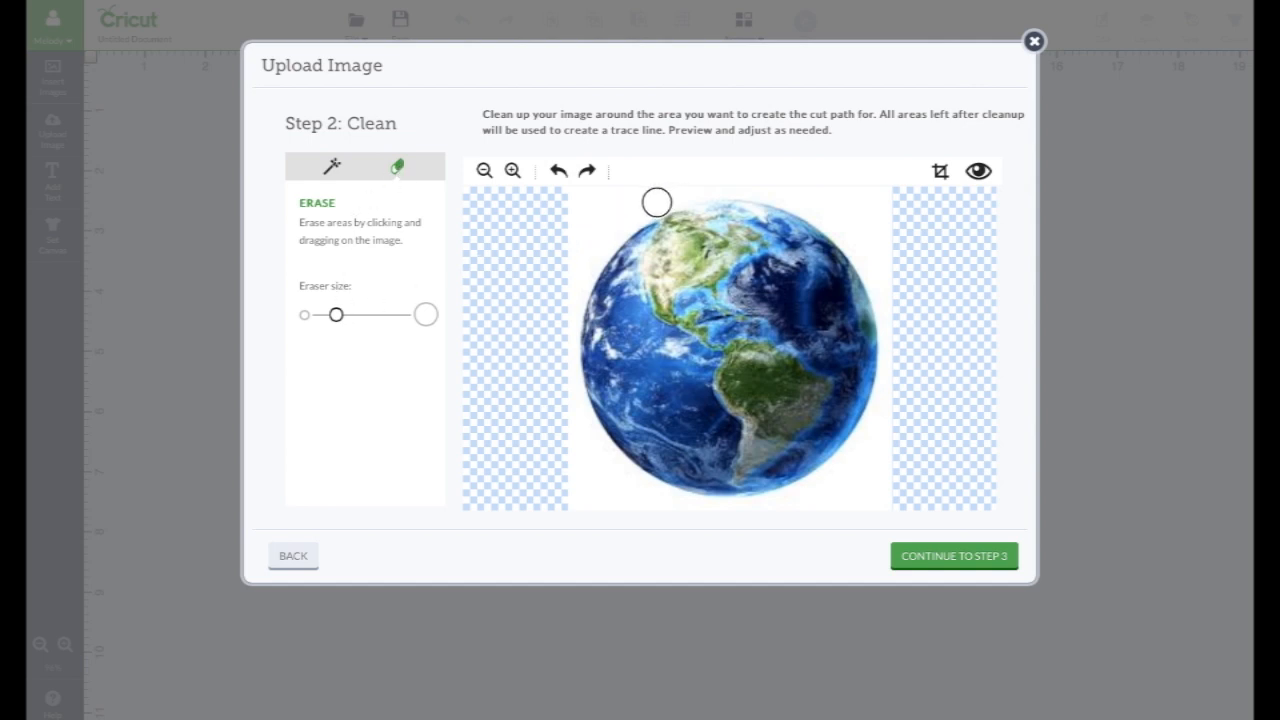
{"action": "left_click_drag", "start_coordinate": [336, 314], "coordinate": [384, 314]}
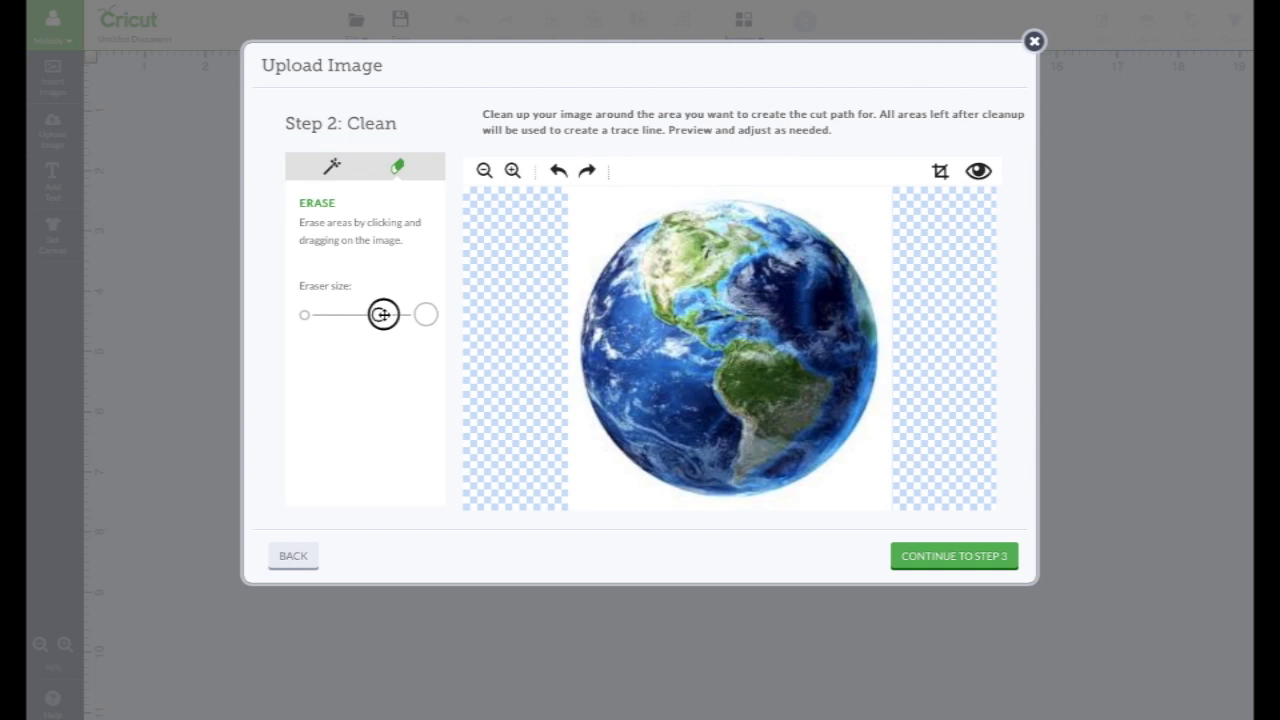
{"action": "left_click_drag", "start_coordinate": [384, 312], "coordinate": [352, 312]}
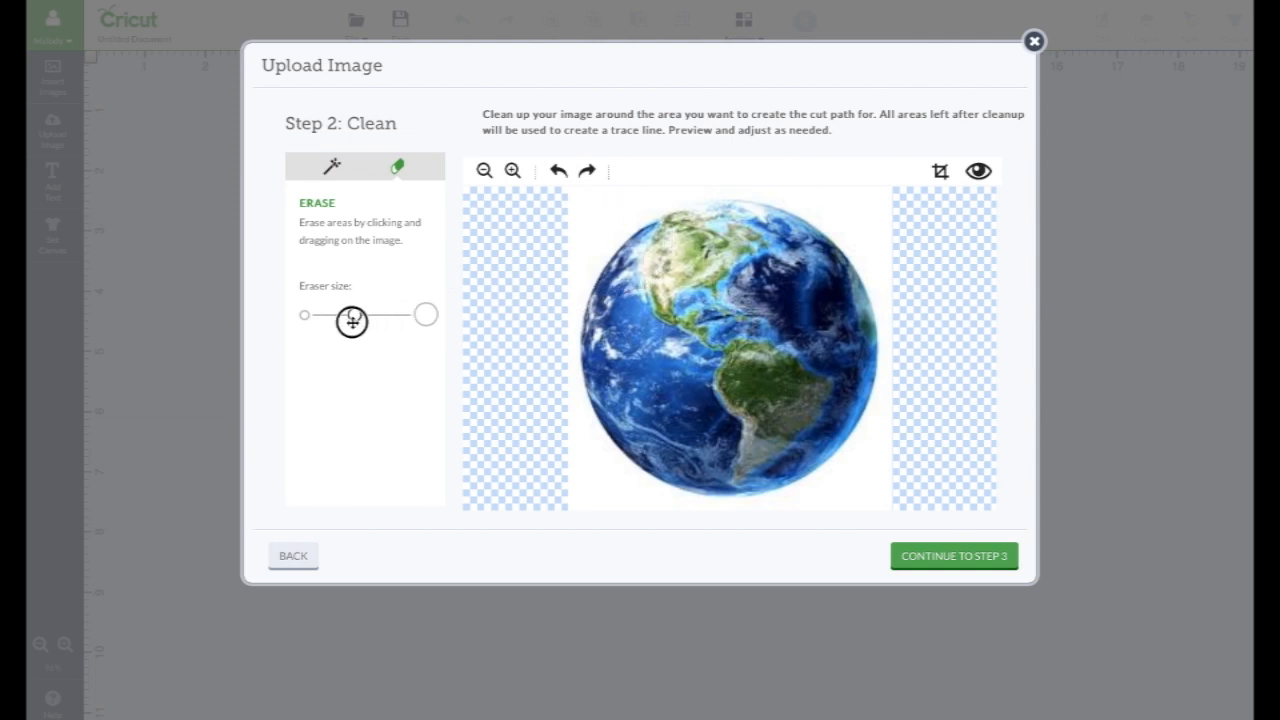
{"action": "left_click_drag", "start_coordinate": [350, 314], "coordinate": [318, 314]}
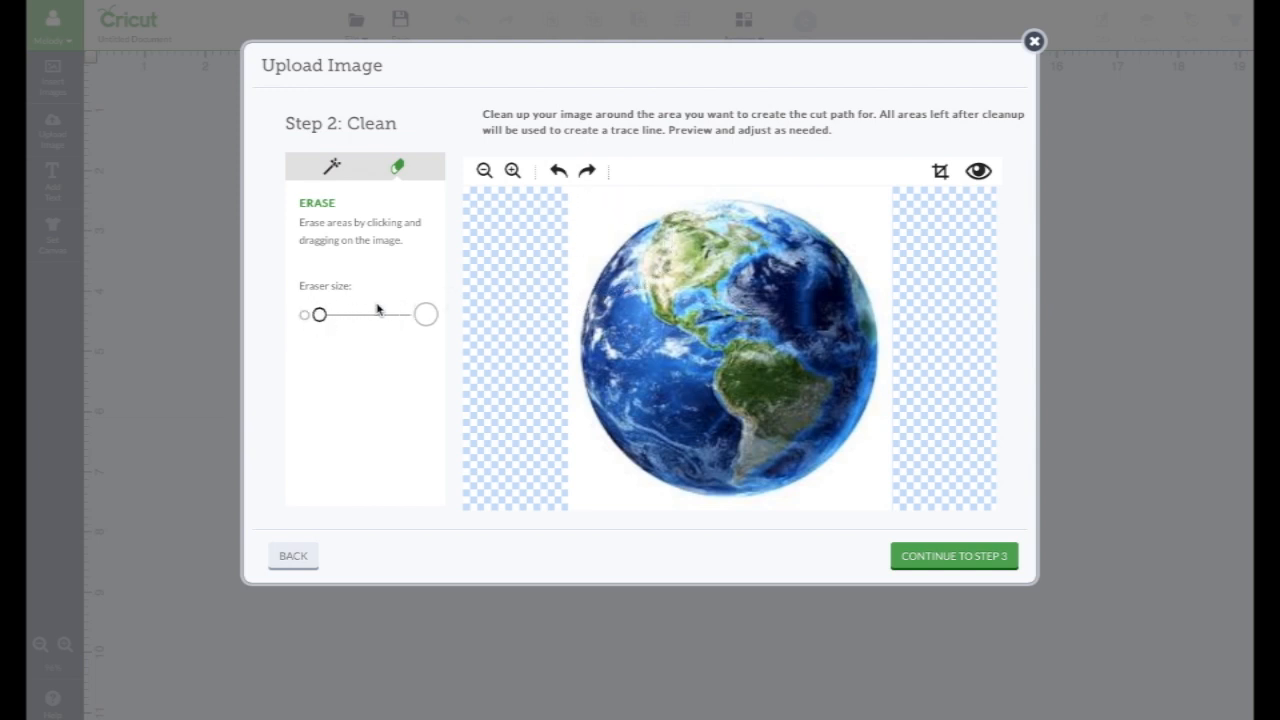
{"action": "left_click_drag", "start_coordinate": [318, 314], "coordinate": [344, 314]}
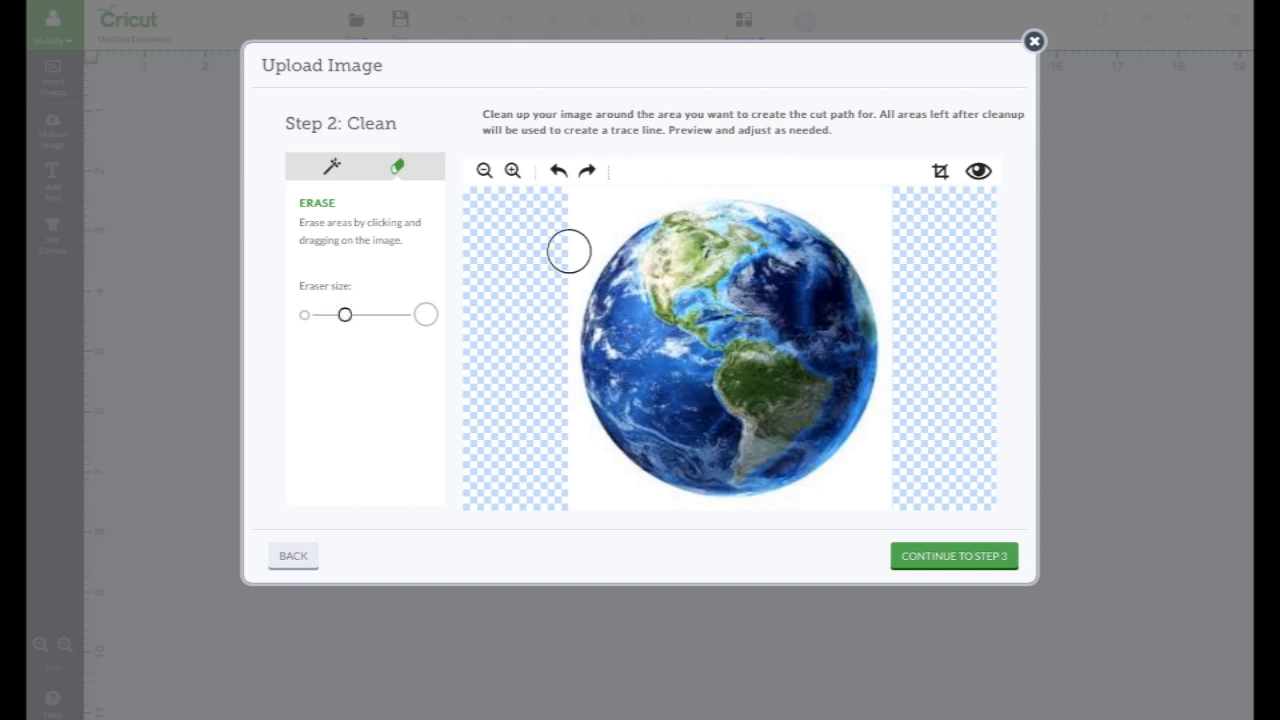
{"action": "mouse_move", "coordinate": [636, 204]}
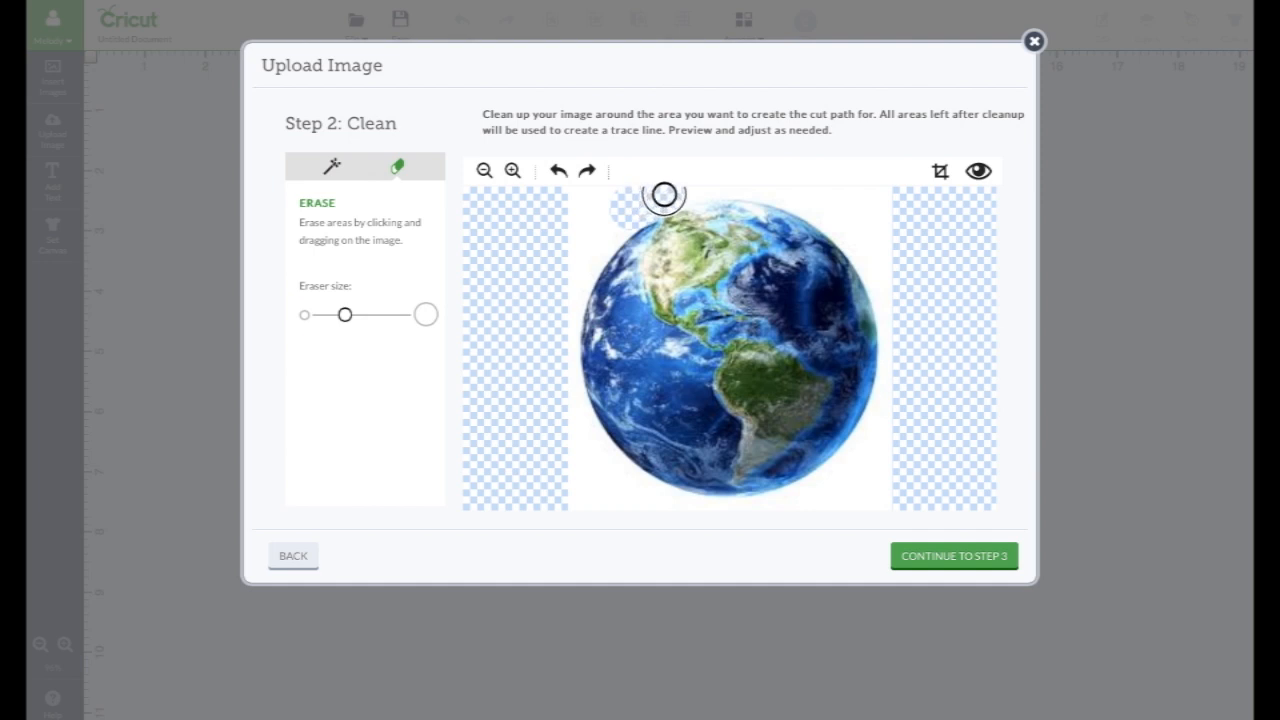
{"action": "mouse_move", "coordinate": [672, 200]}
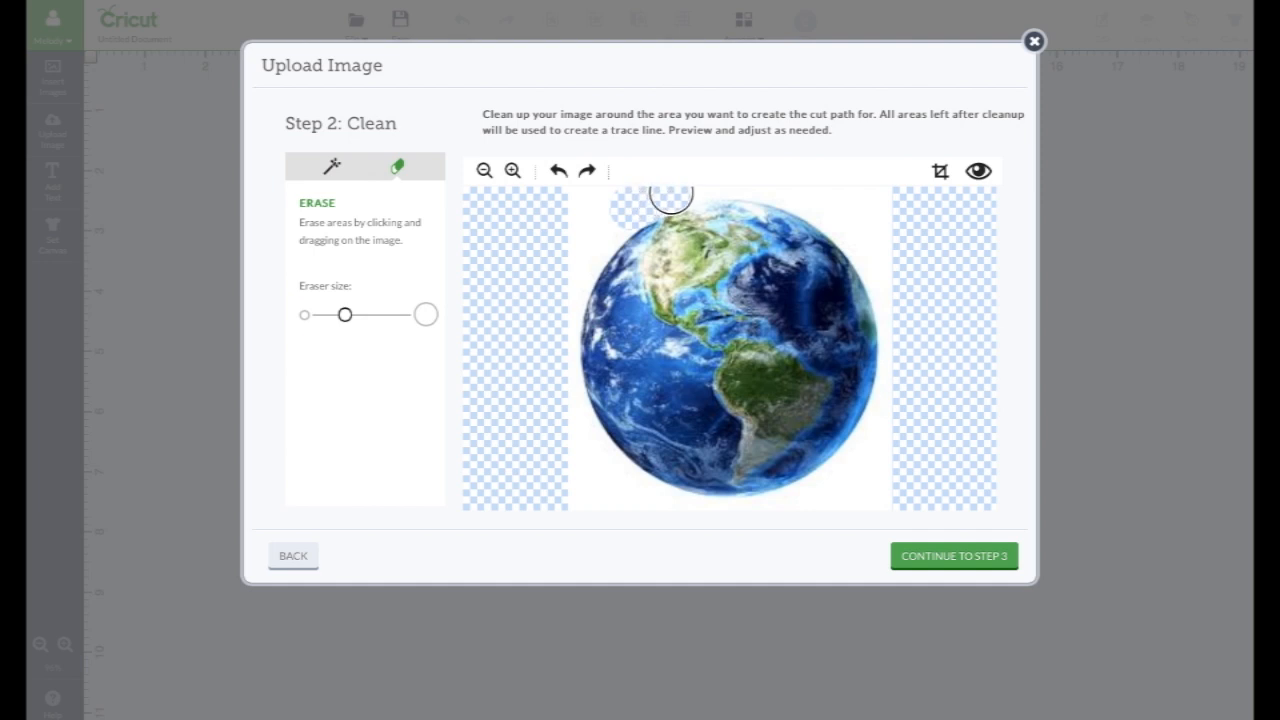
{"action": "mouse_move", "coordinate": [680, 188]}
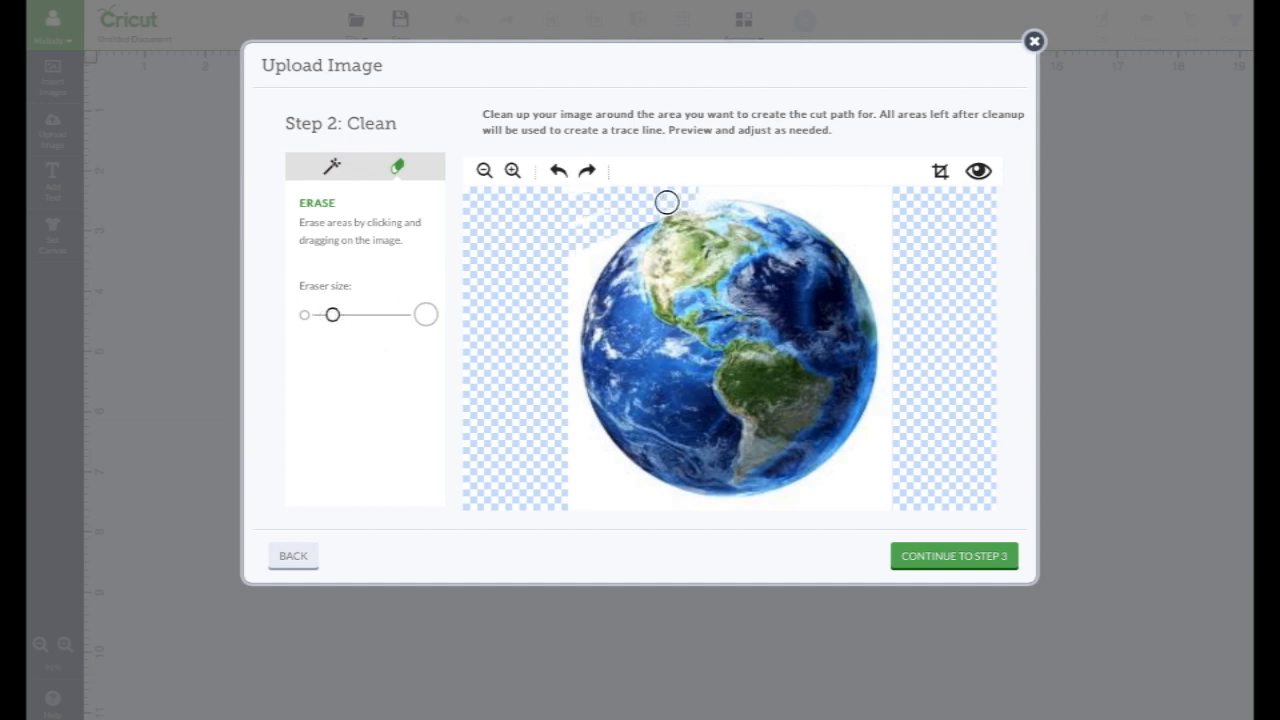
{"action": "mouse_move", "coordinate": [696, 196]}
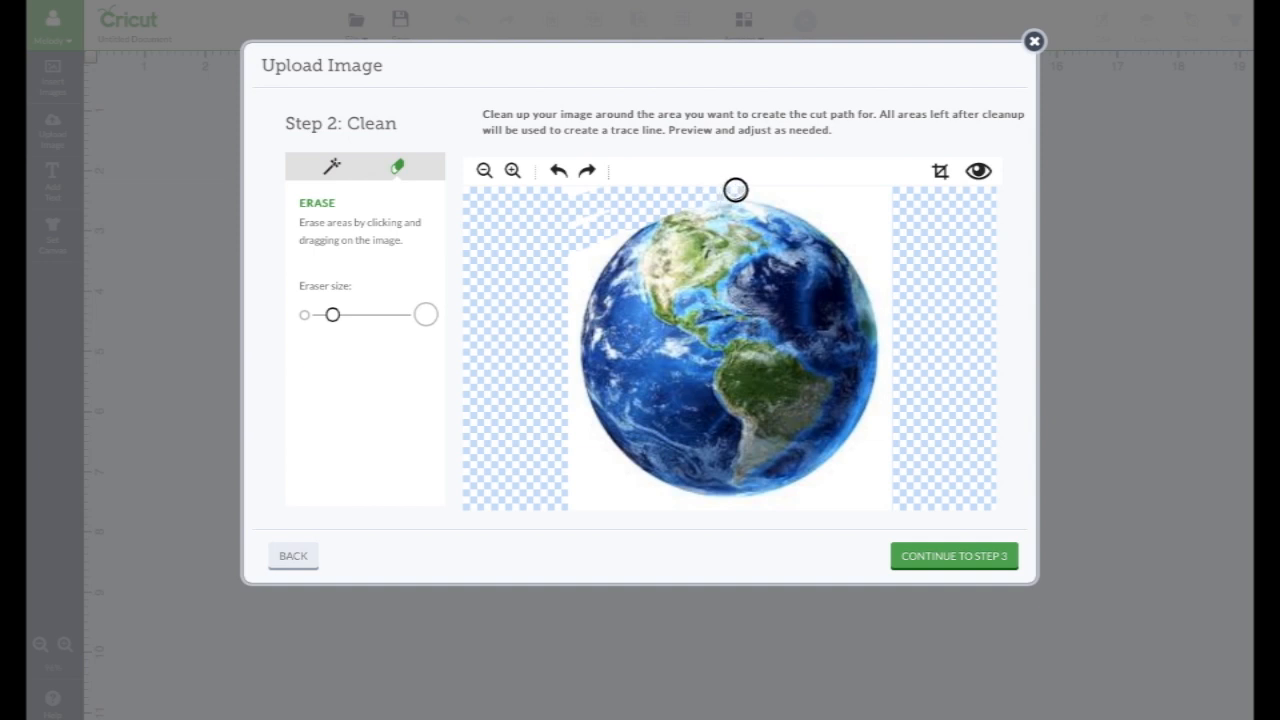
{"action": "mouse_move", "coordinate": [776, 192]}
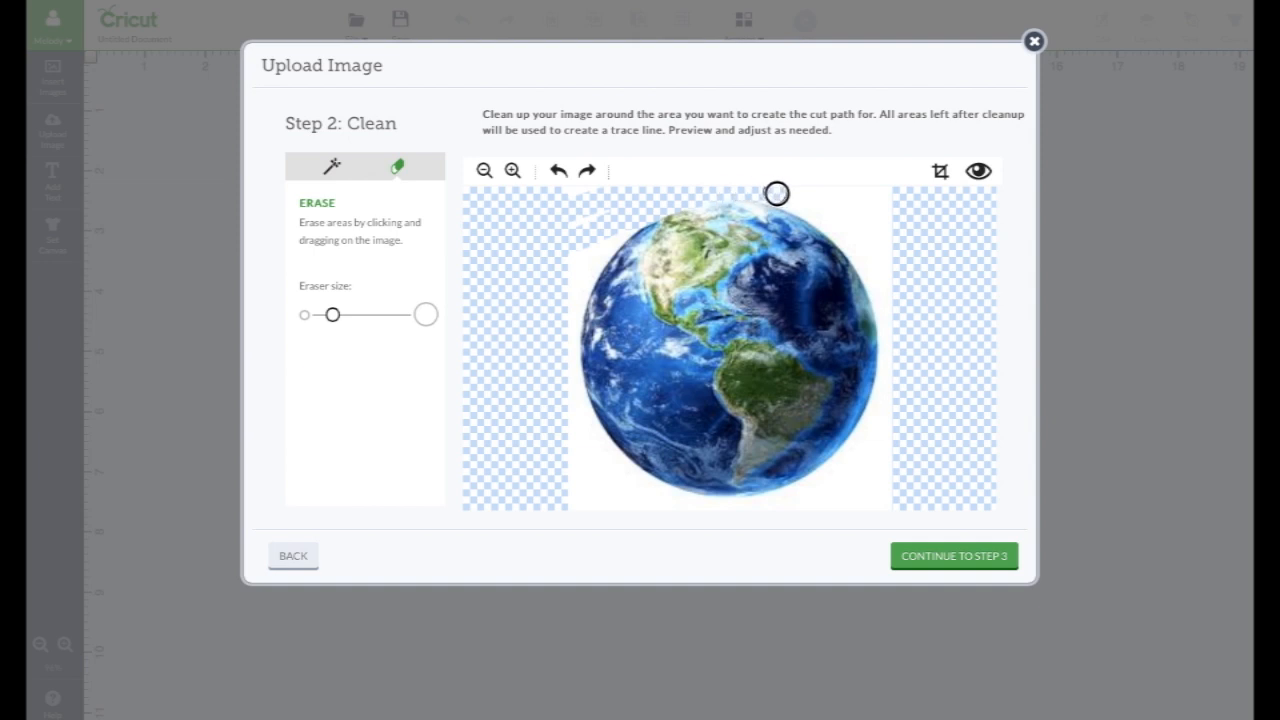
- Toggle Preview repeatedly to compare the globe's cut line with the colour image
{"action": "left_click", "coordinate": [976, 170]}
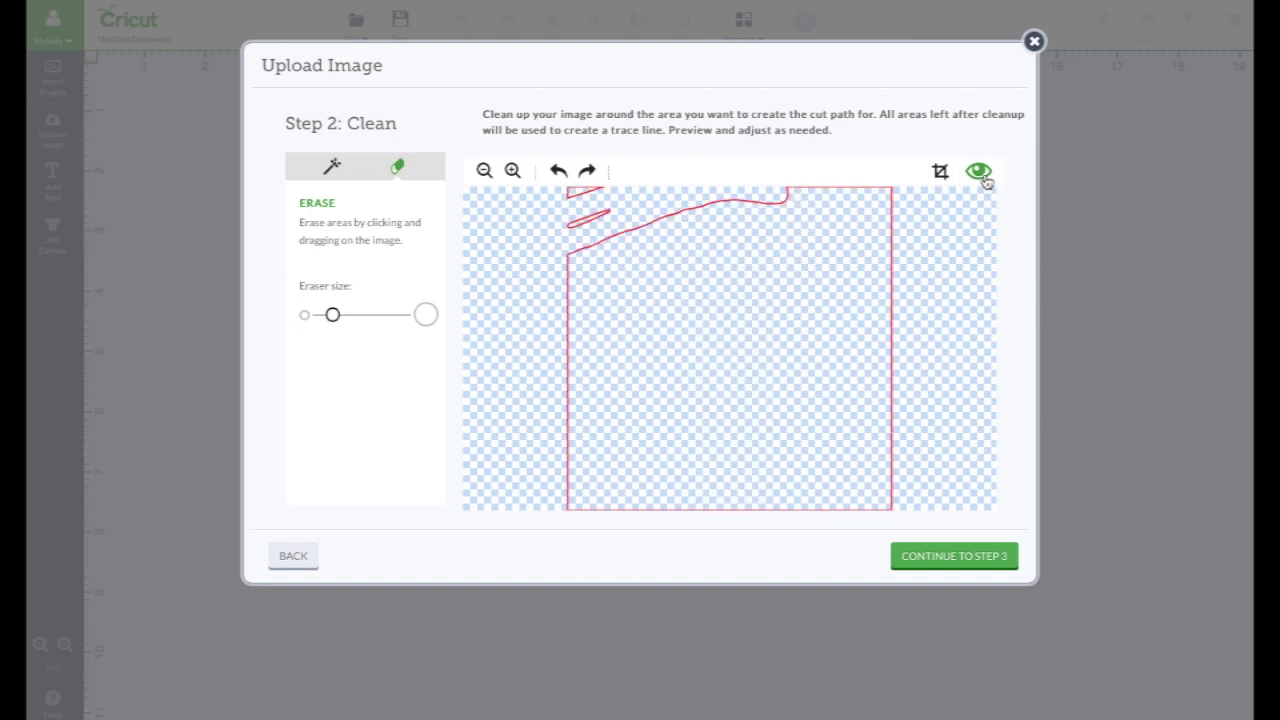
{"action": "left_click", "coordinate": [978, 170]}
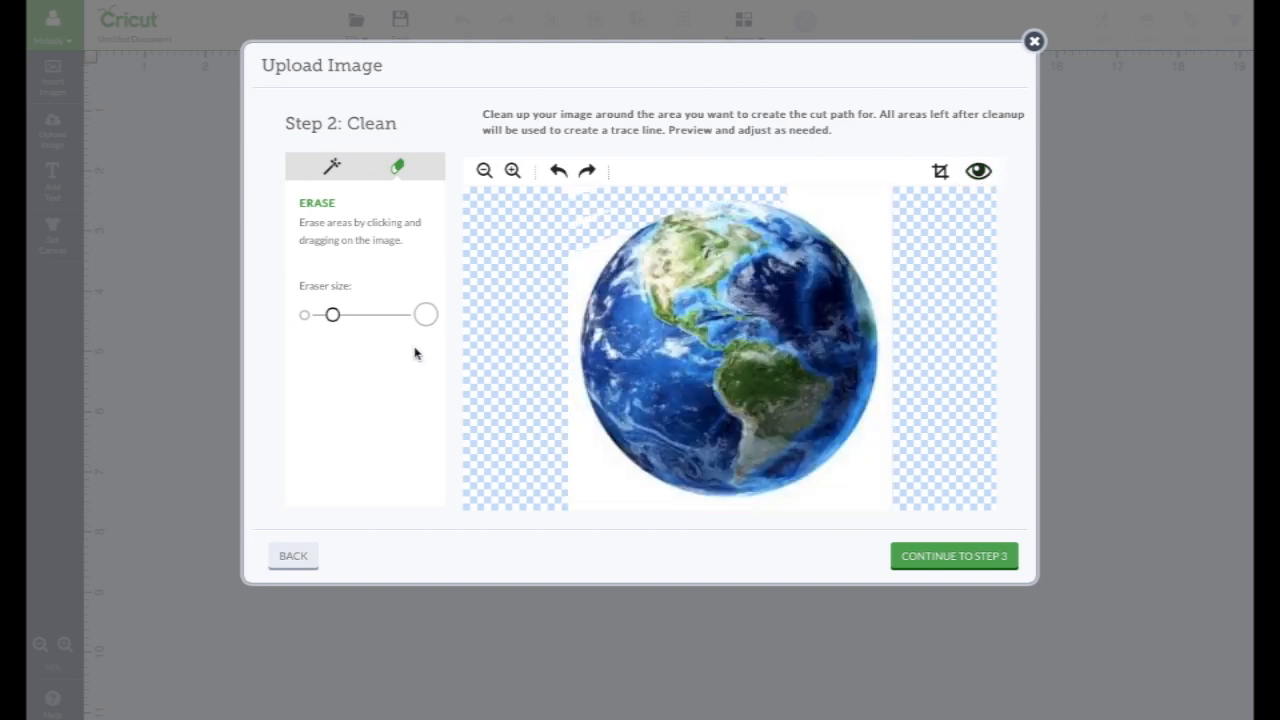
{"action": "mouse_move", "coordinate": [504, 192]}
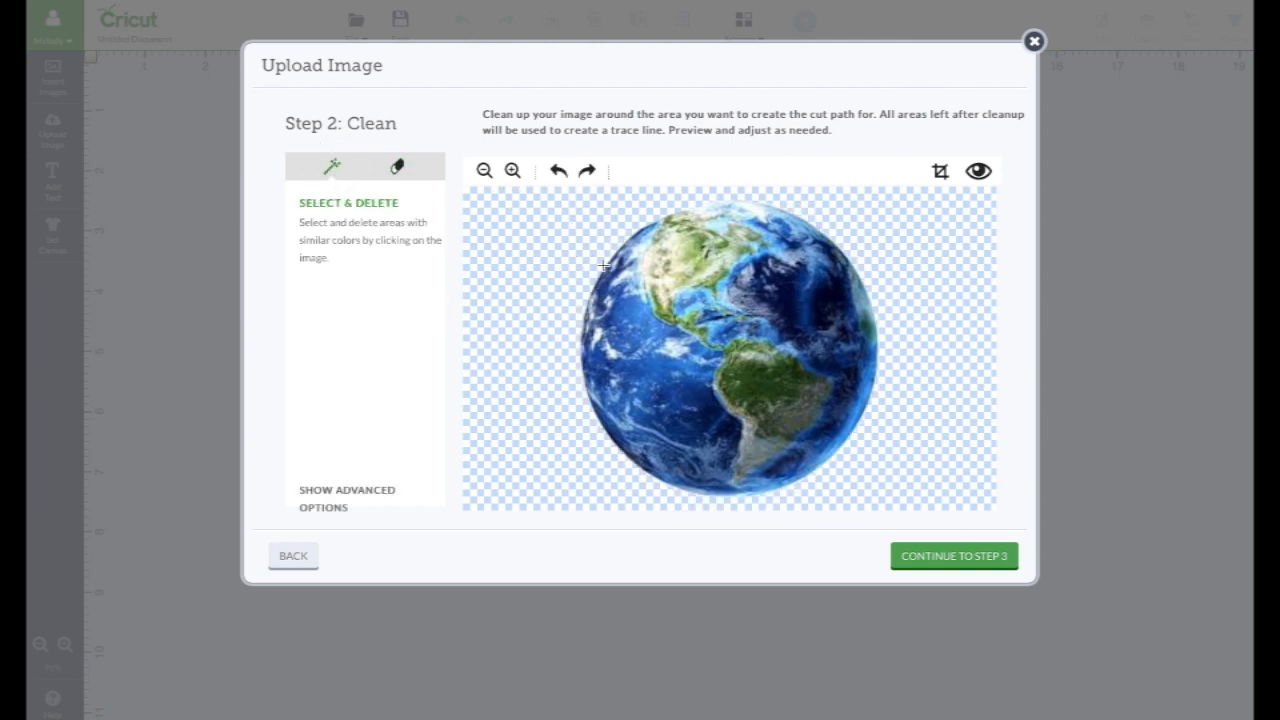
{"action": "left_click", "coordinate": [978, 170]}
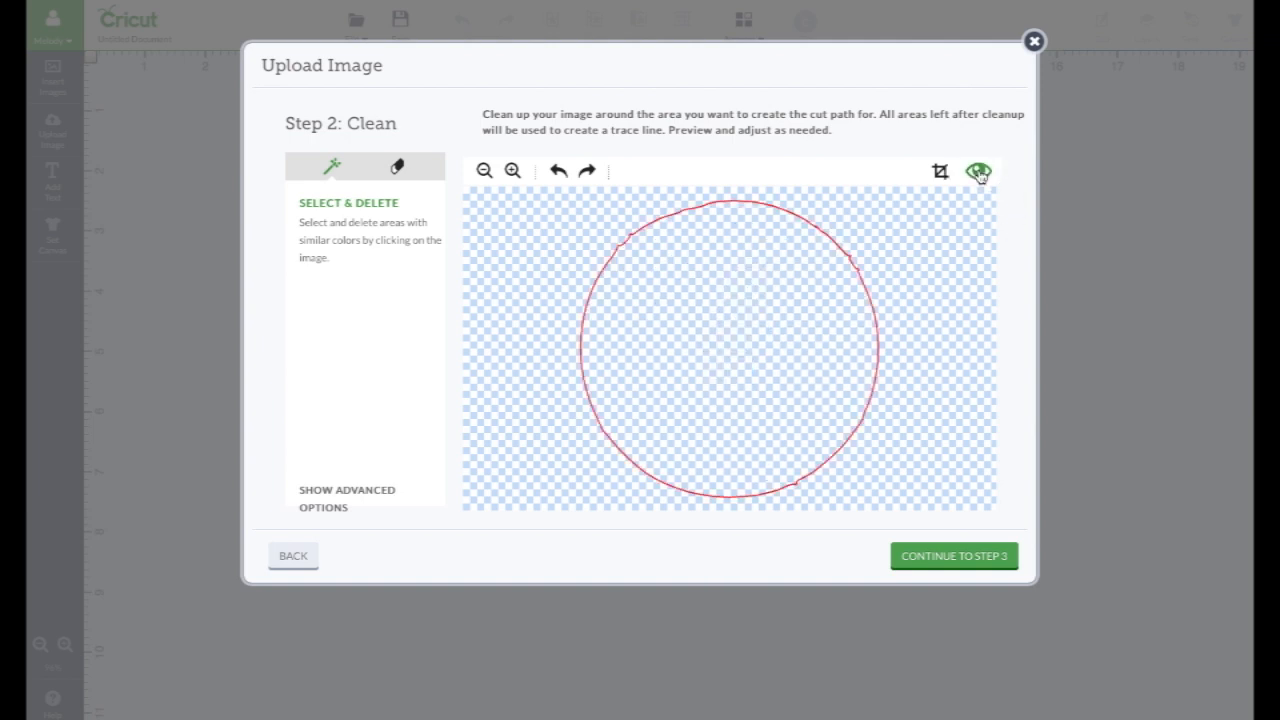
{"action": "left_click", "coordinate": [978, 170]}
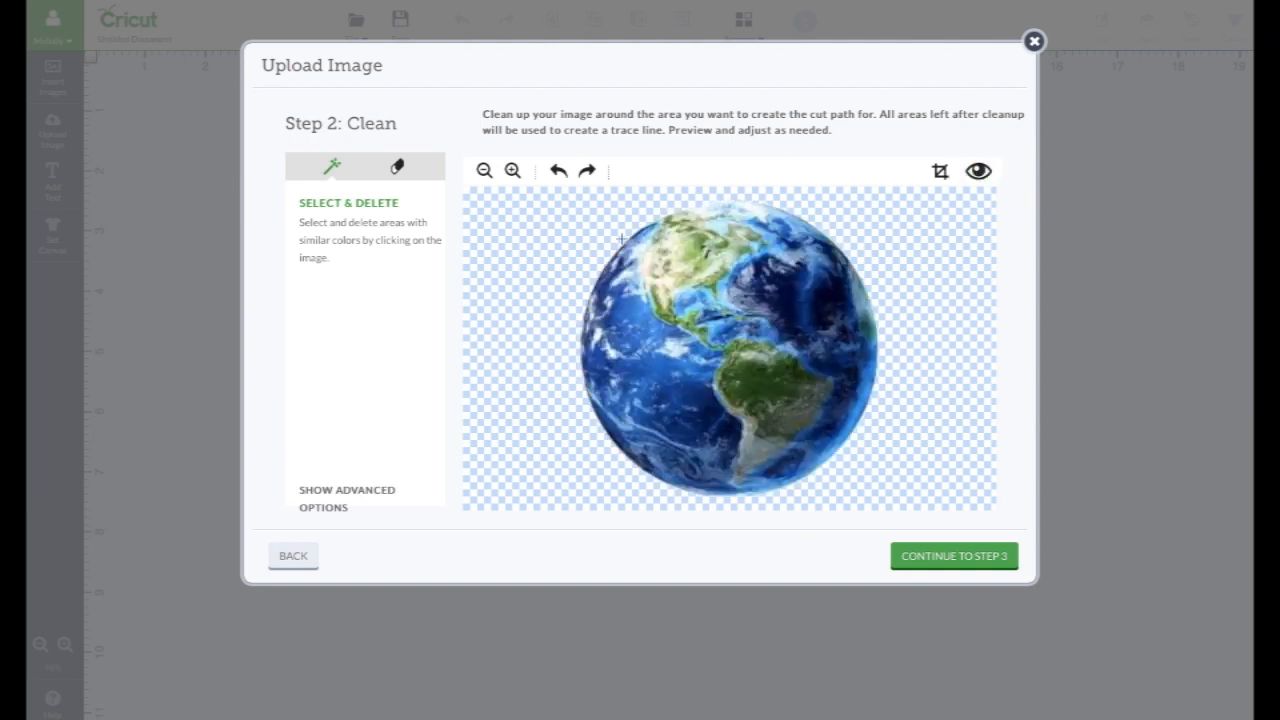
{"action": "left_click", "coordinate": [978, 170]}
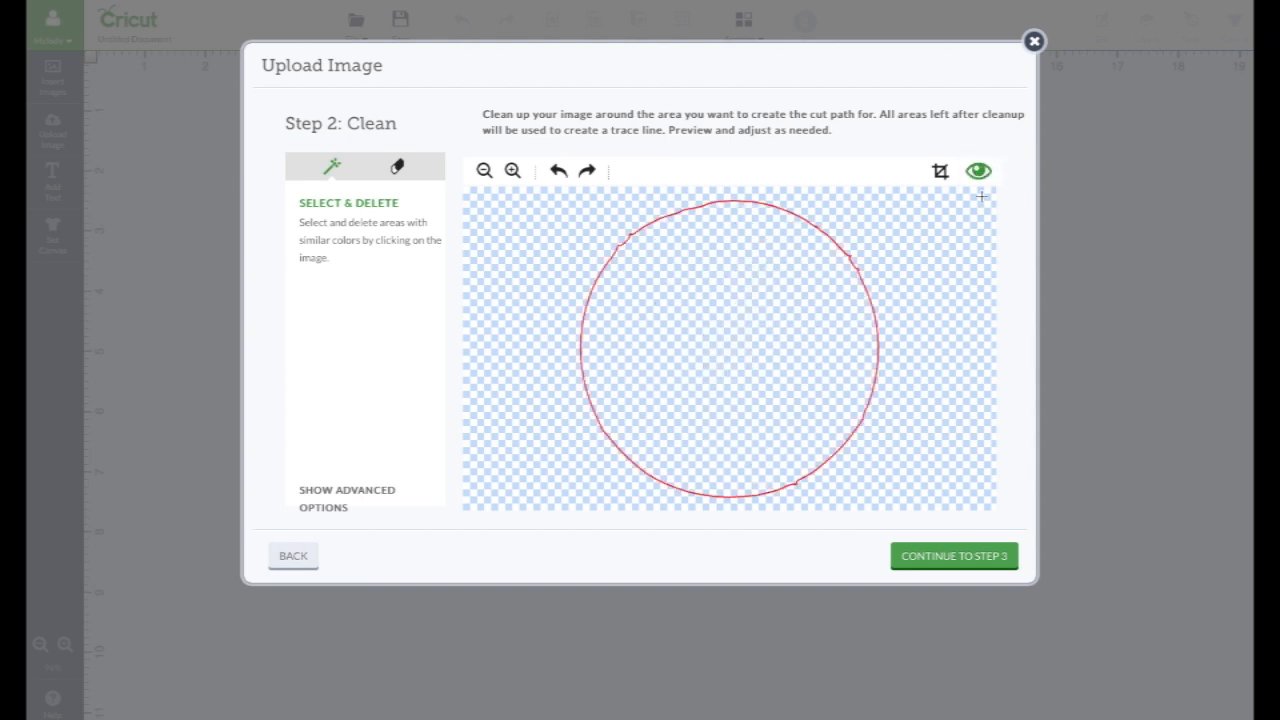
{"action": "mouse_move", "coordinate": [424, 284]}
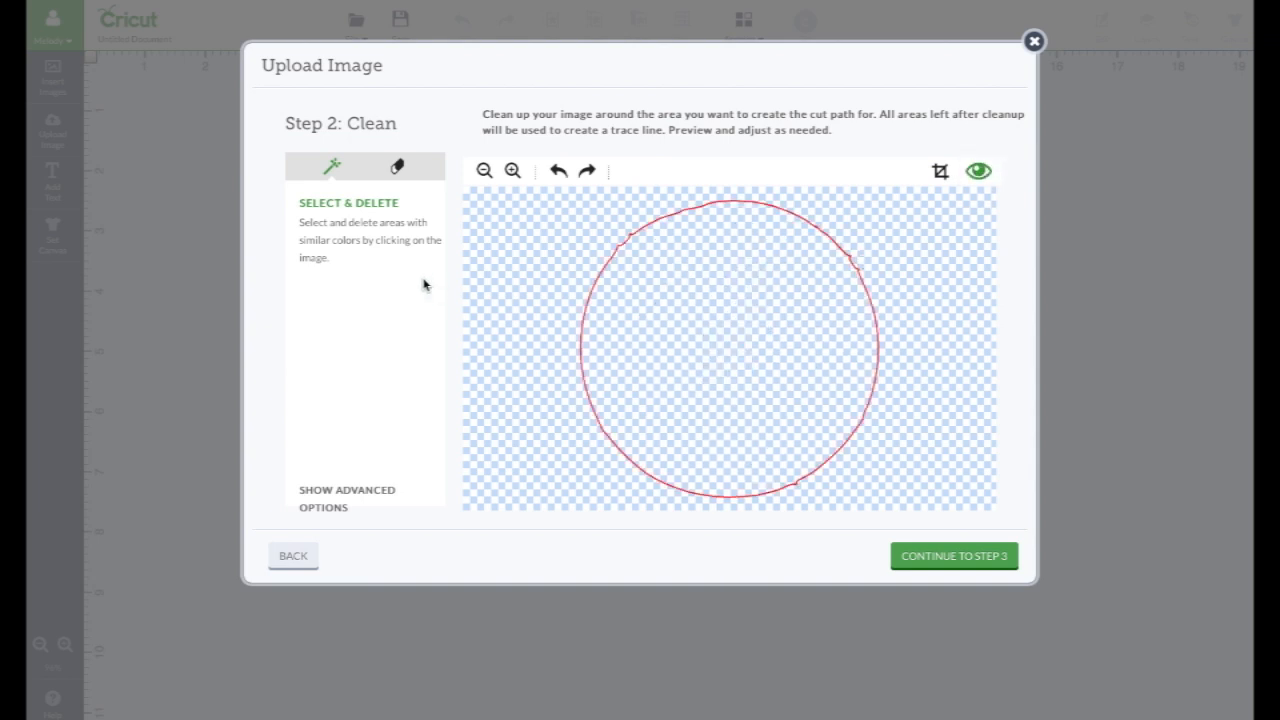
- Erase the remaining white background and re-check the circular cut line in Preview
{"action": "left_click", "coordinate": [396, 166]}
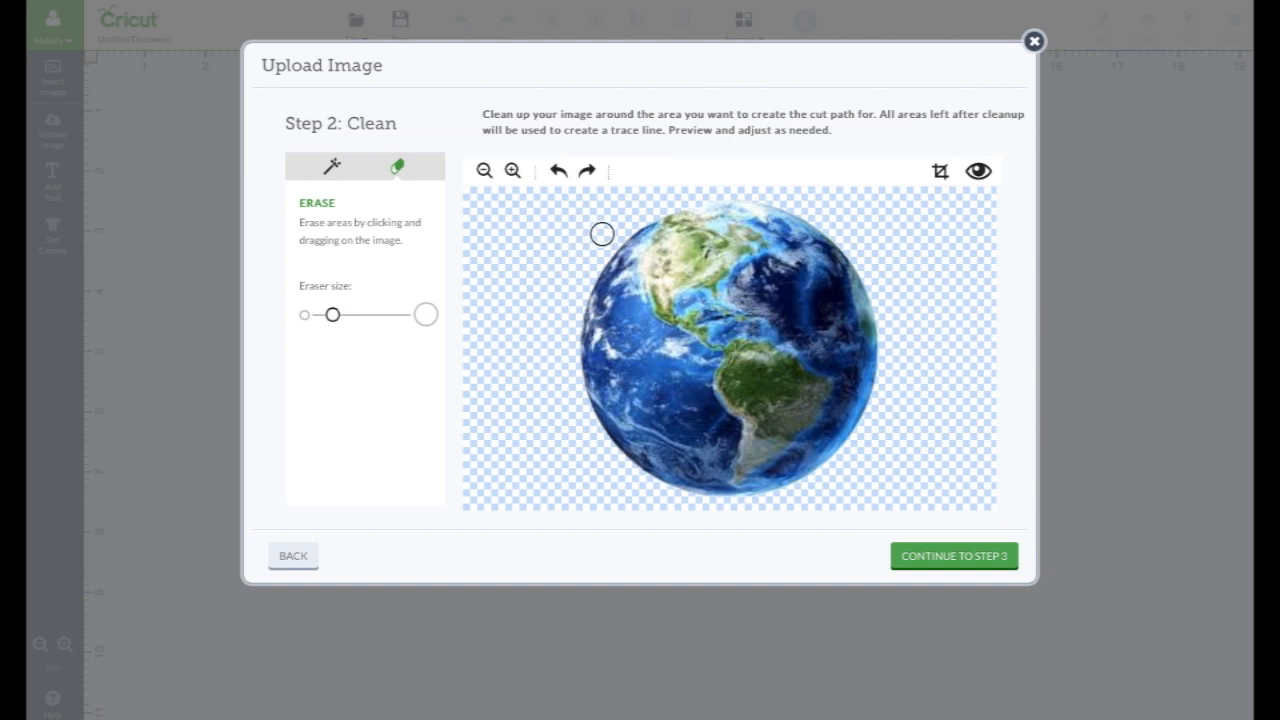
{"action": "mouse_move", "coordinate": [632, 222]}
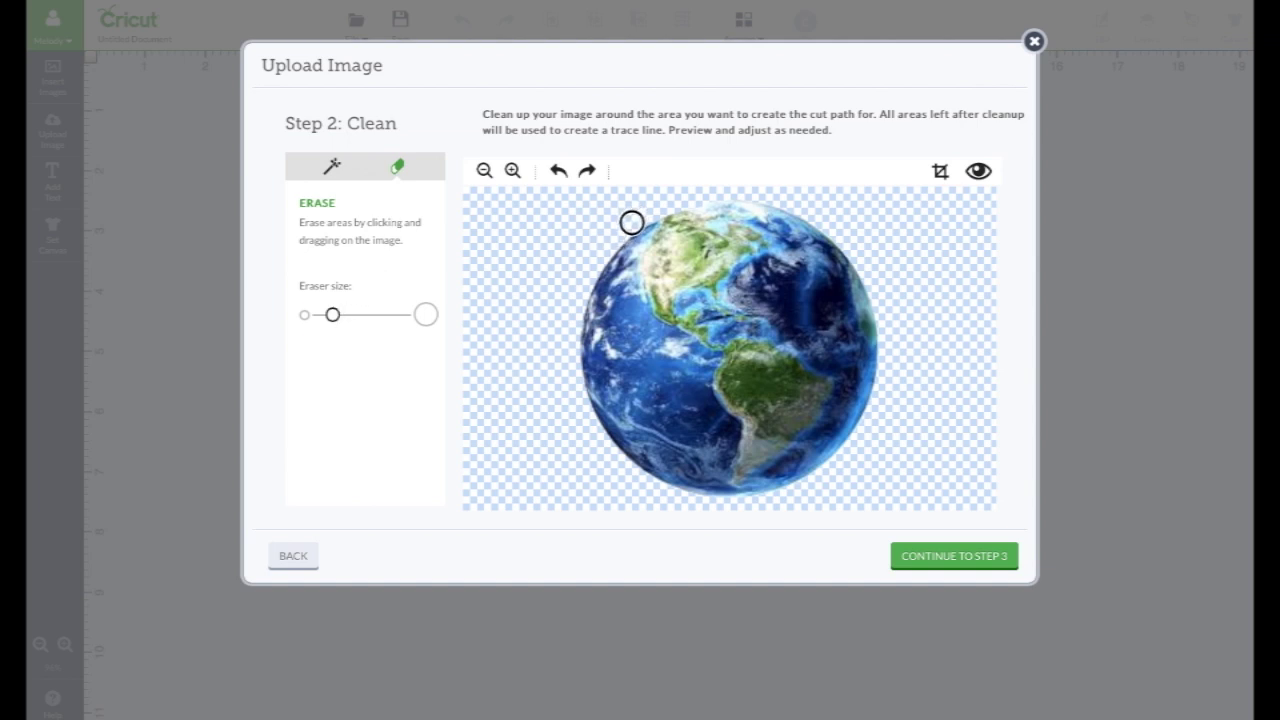
{"action": "mouse_move", "coordinate": [616, 236]}
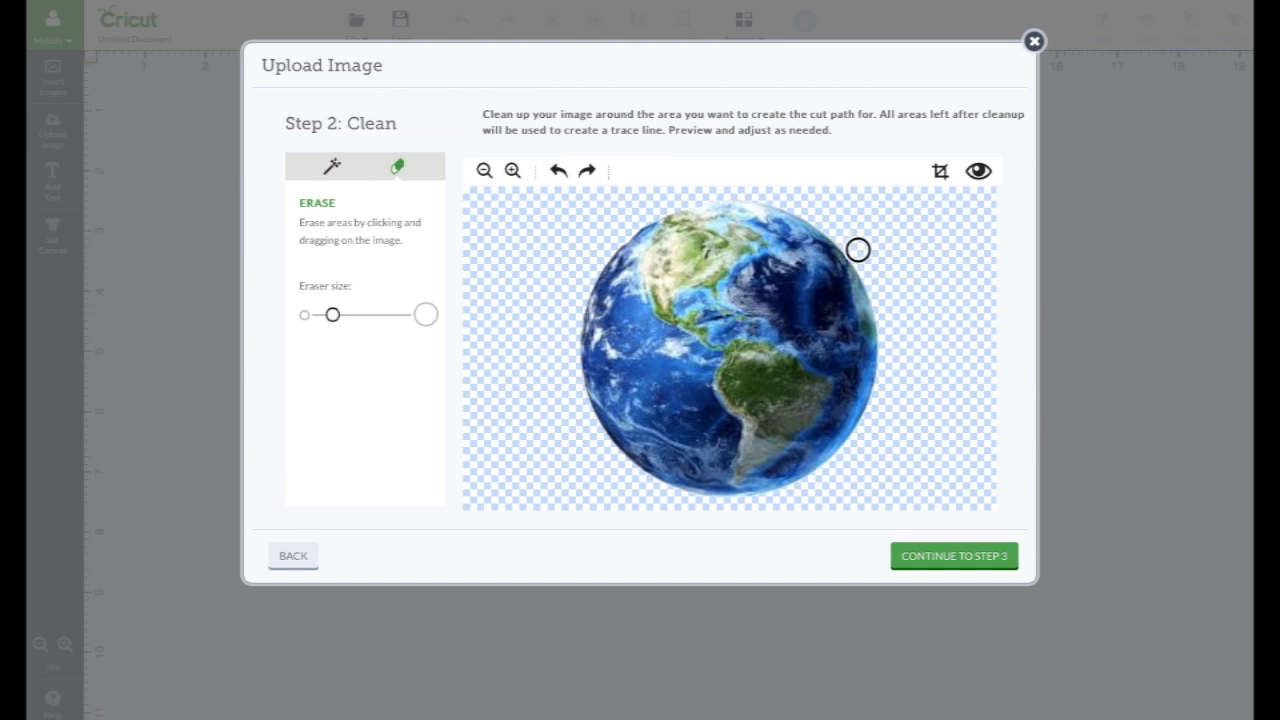
{"action": "mouse_move", "coordinate": [868, 260]}
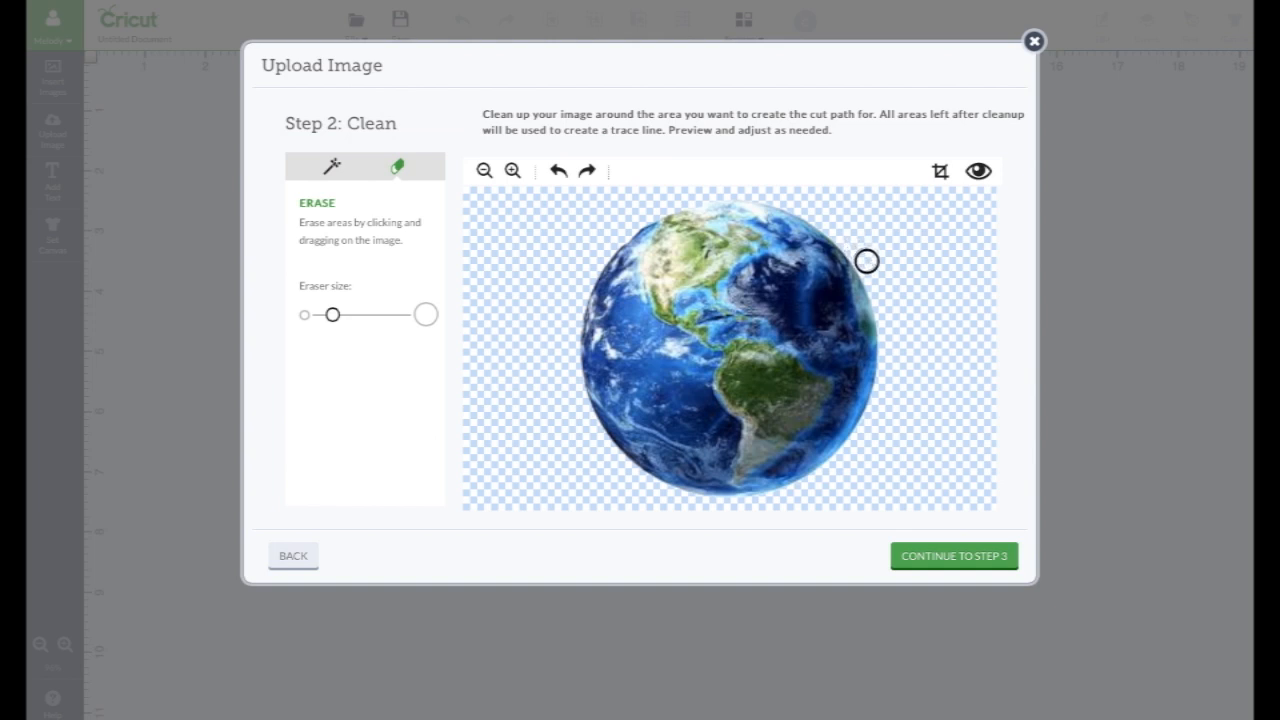
{"action": "left_click", "coordinate": [978, 170]}
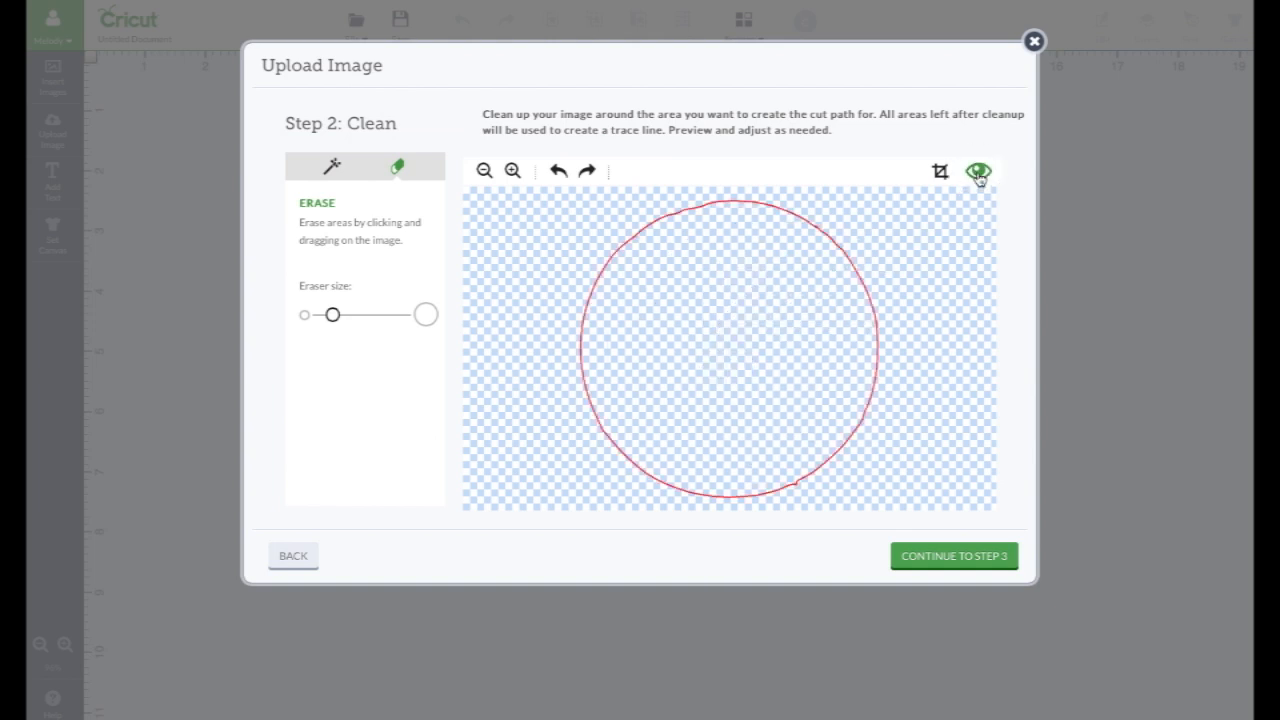
{"action": "left_click", "coordinate": [978, 170]}
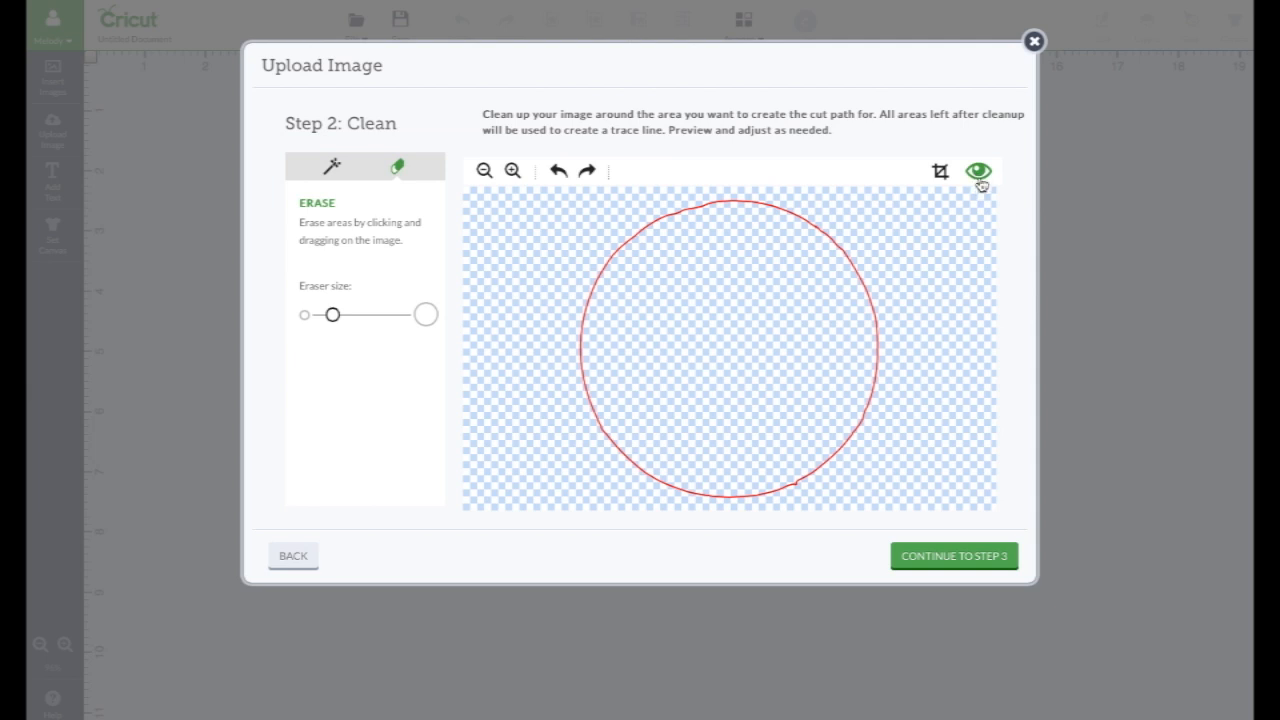
{"action": "mouse_move", "coordinate": [980, 168]}
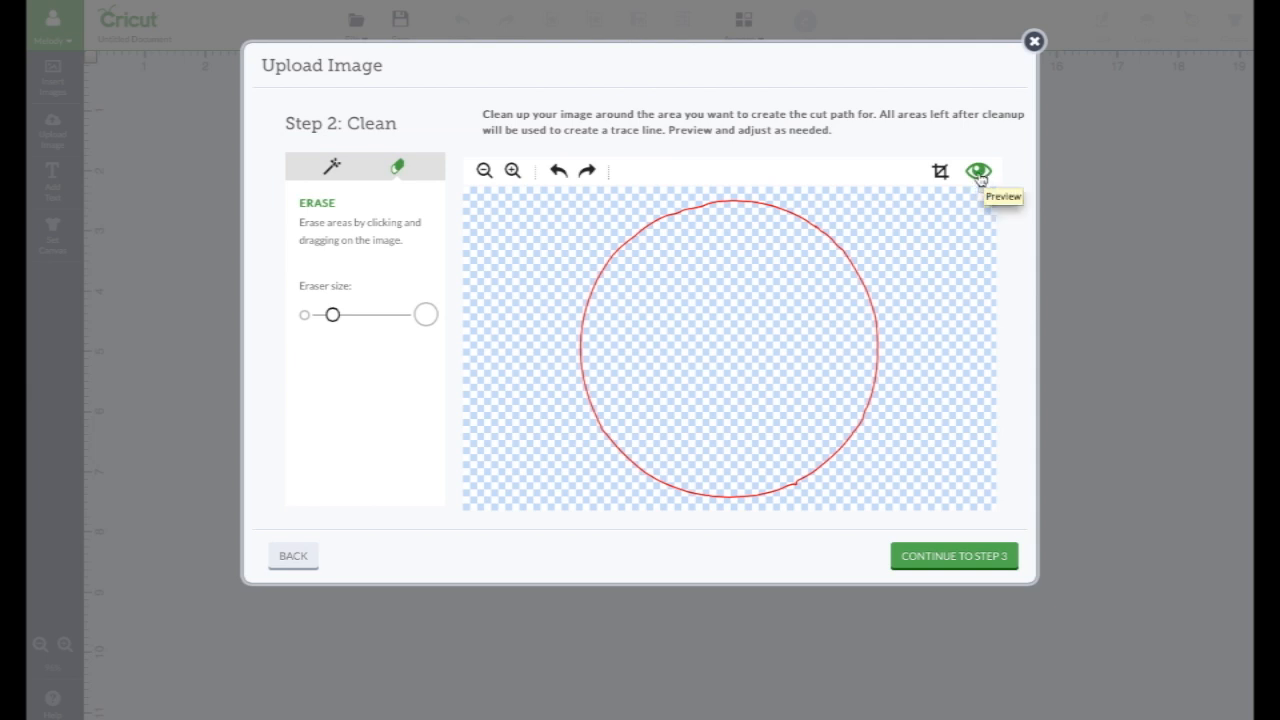
{"action": "left_click", "coordinate": [978, 170]}
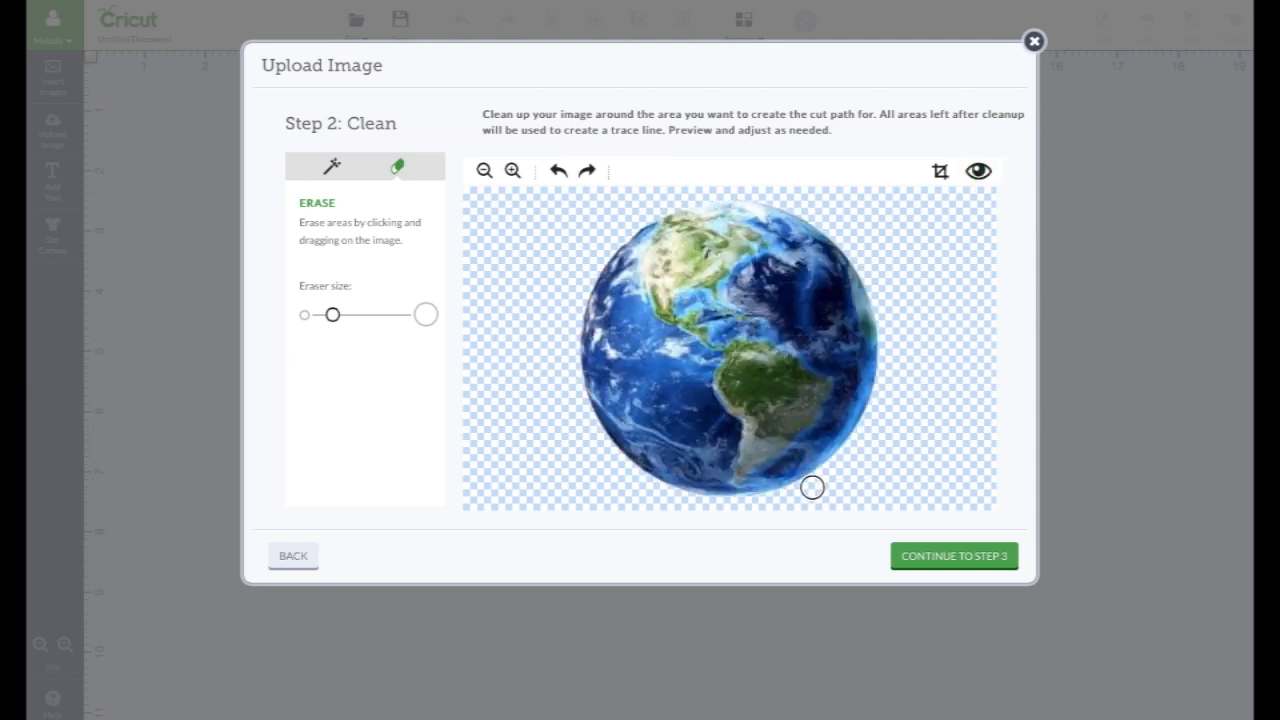
{"action": "mouse_move", "coordinate": [984, 252]}
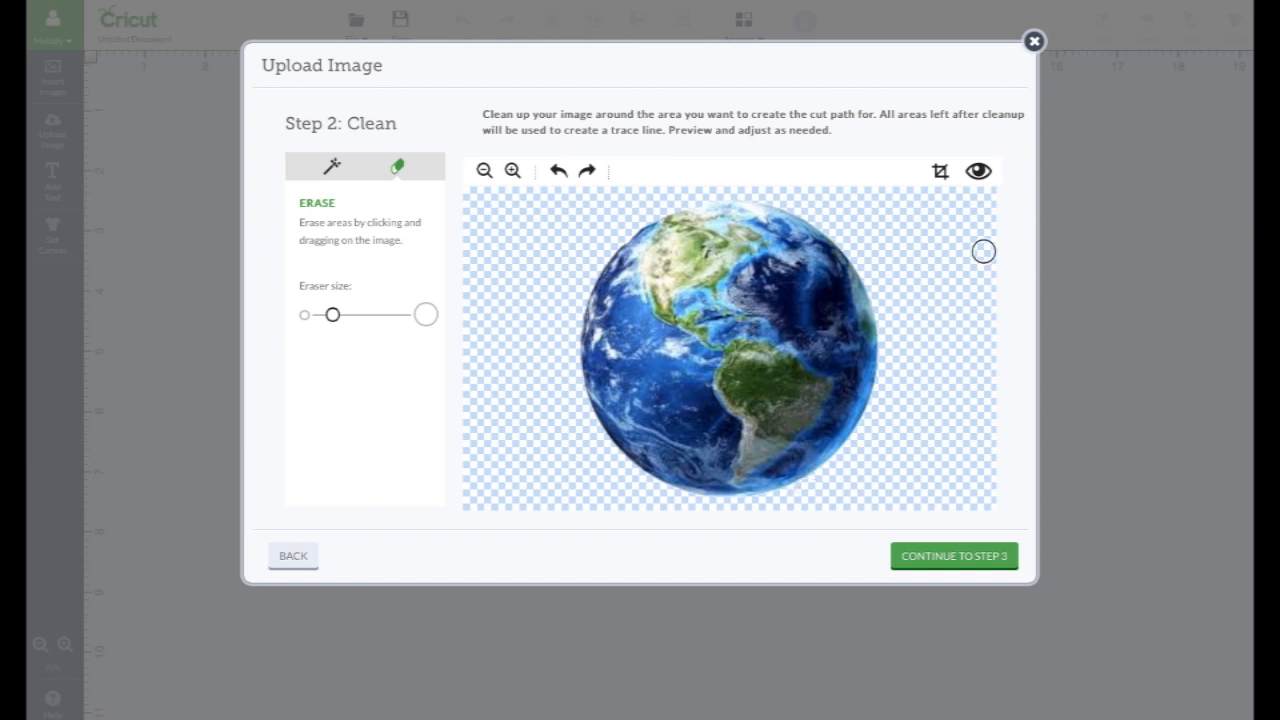
{"action": "right_click", "coordinate": [978, 170]}
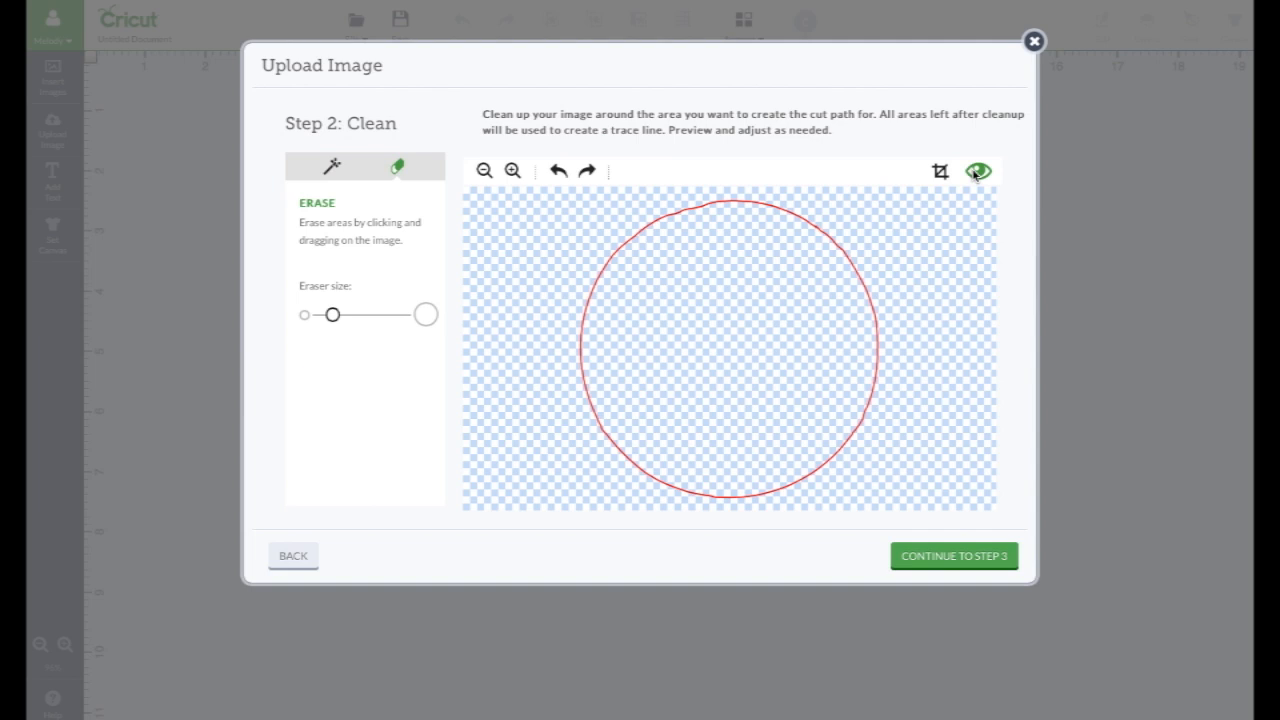
{"action": "left_click", "coordinate": [976, 170]}
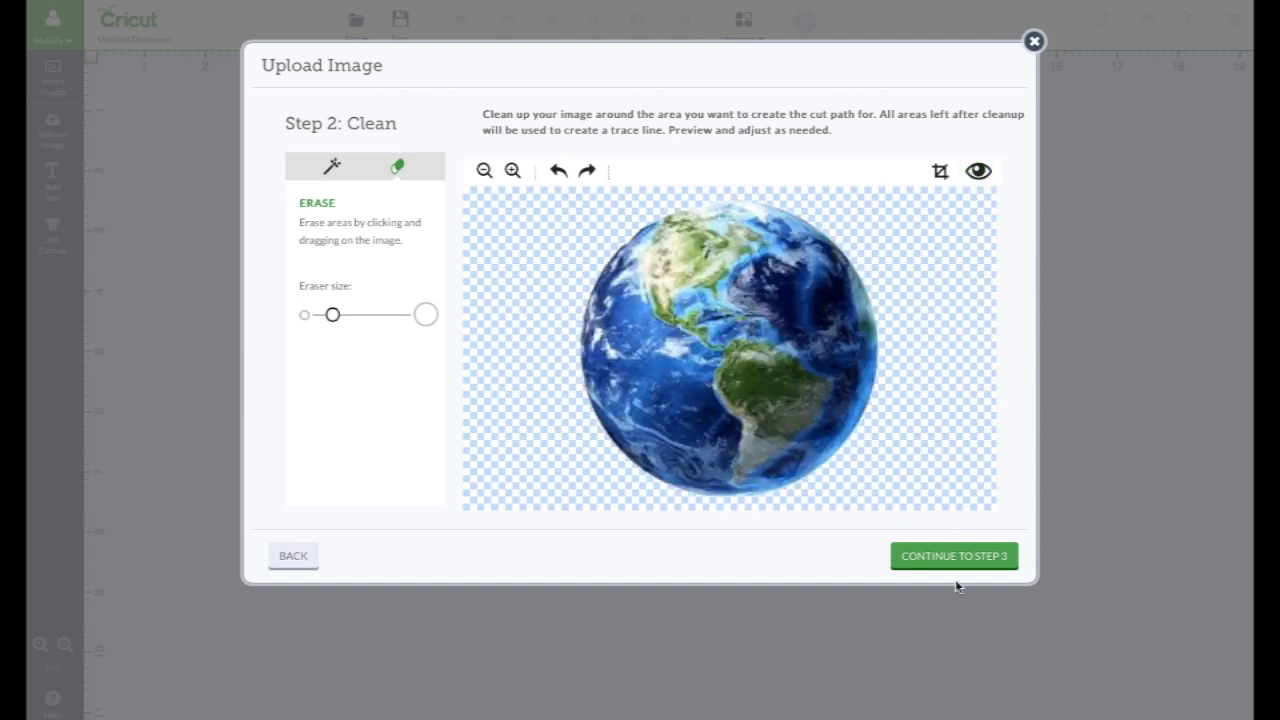
- On Step 3 name the image earth and leave Preserve original image within shape checked
{"action": "left_click", "coordinate": [952, 556]}
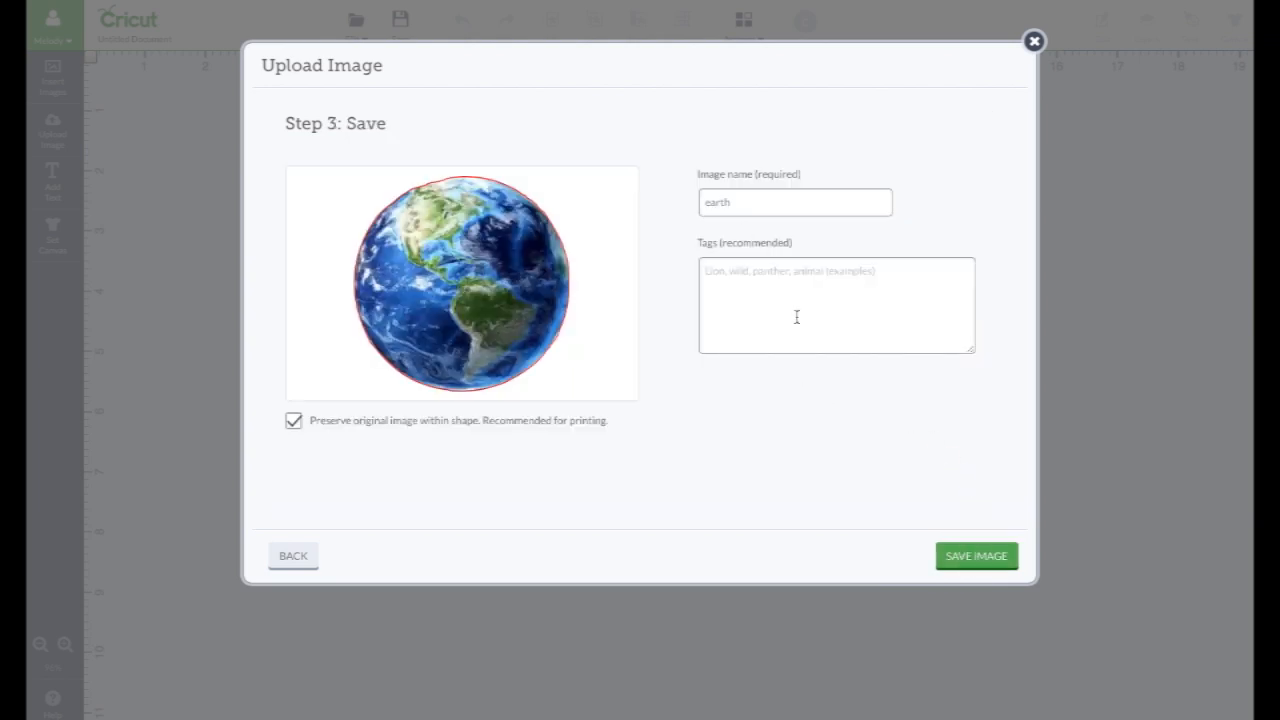
{"action": "left_click", "coordinate": [292, 420]}
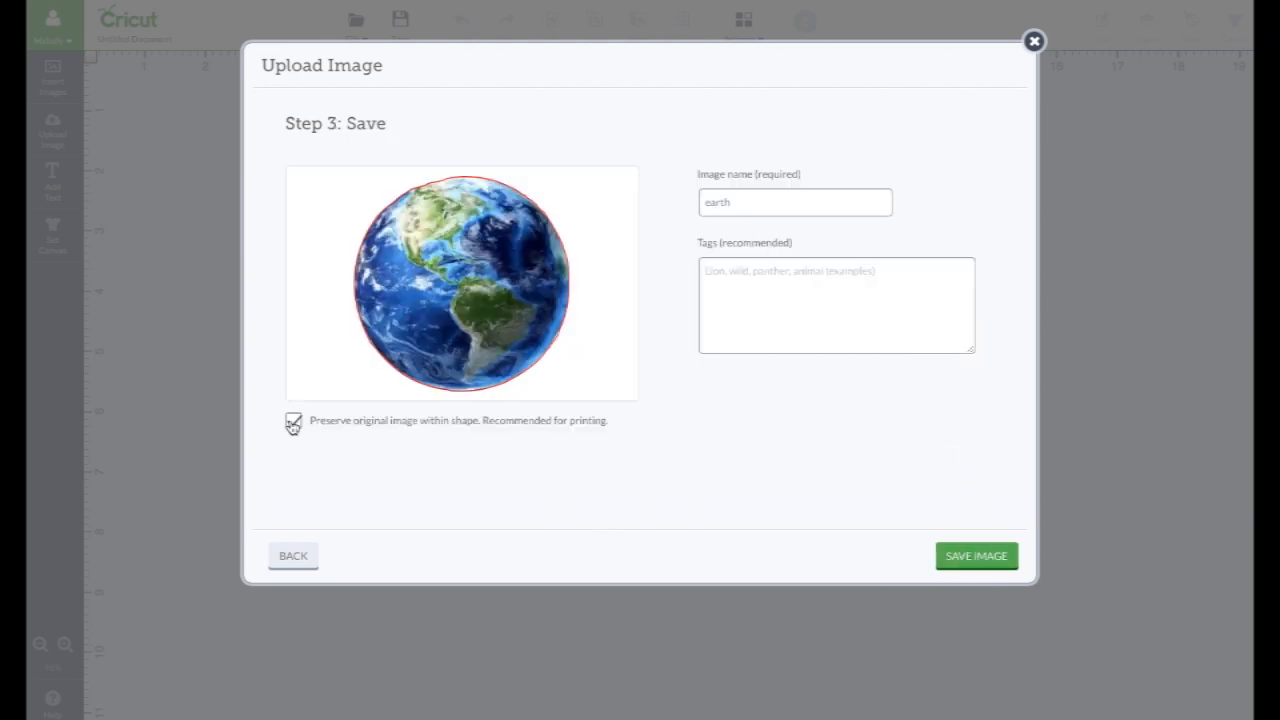
{"action": "left_click", "coordinate": [292, 422]}
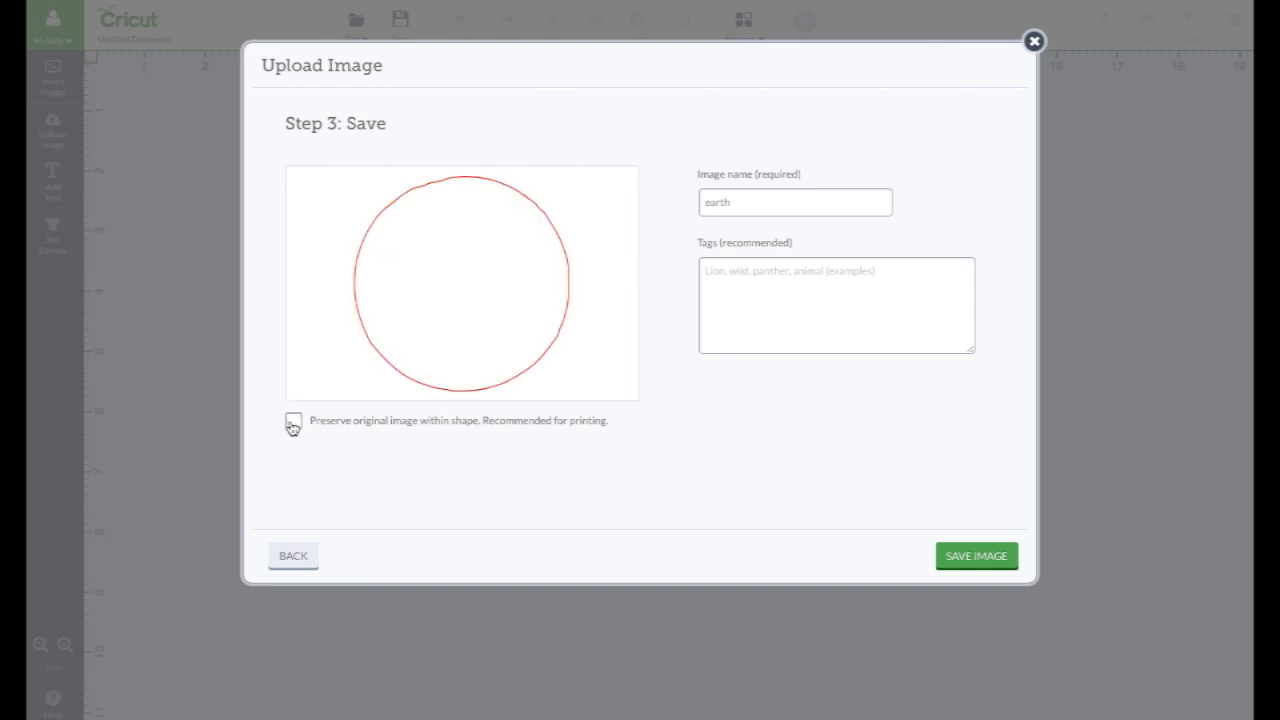
{"action": "mouse_move", "coordinate": [680, 300]}
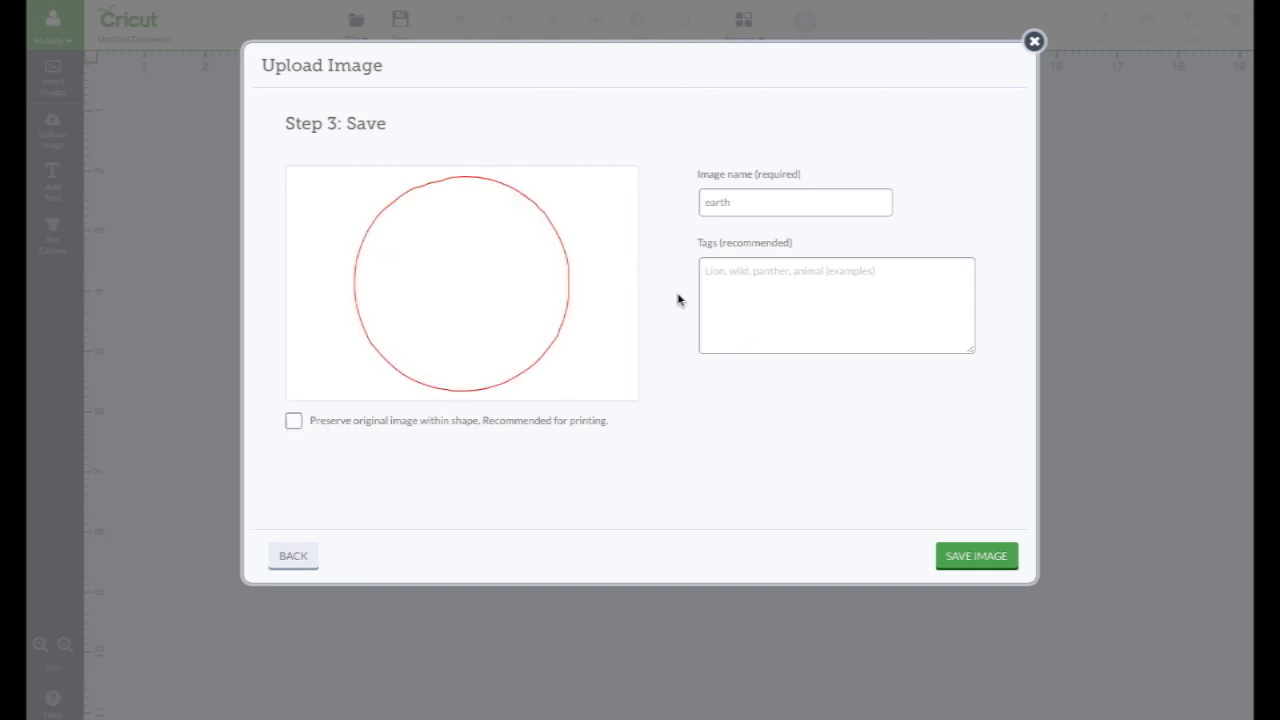
{"action": "mouse_move", "coordinate": [302, 442]}
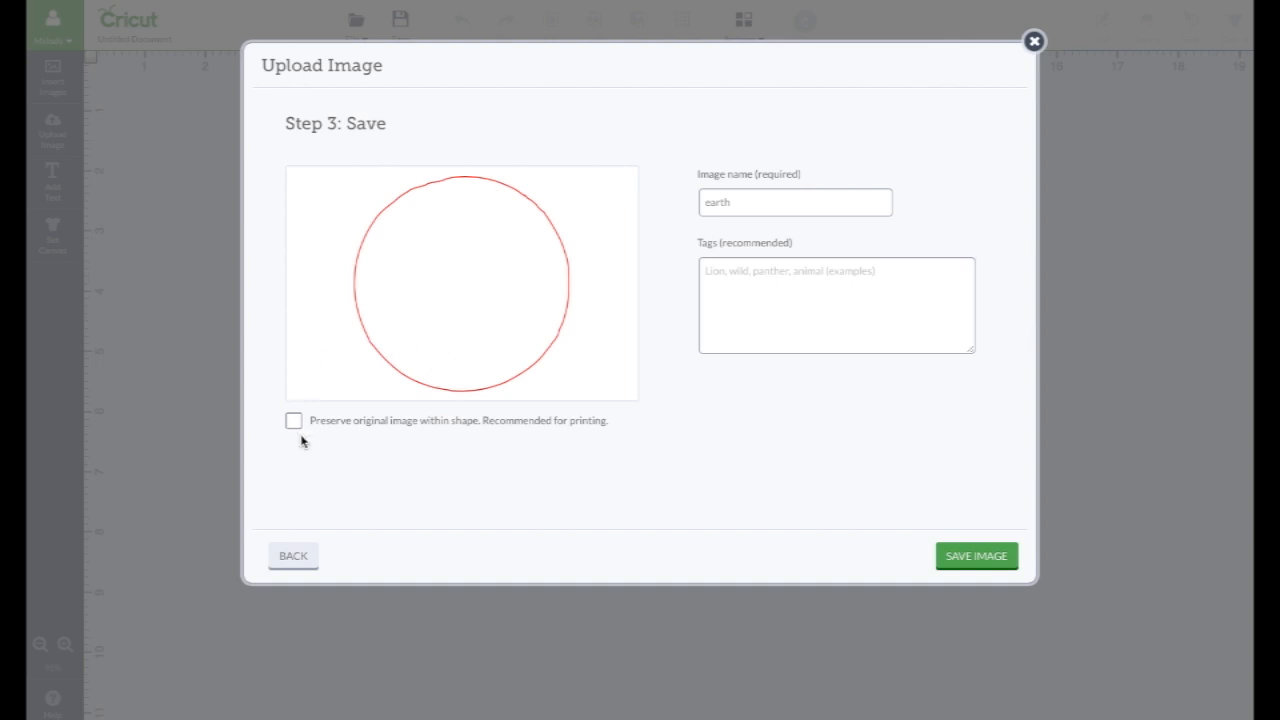
{"action": "left_click", "coordinate": [292, 420]}
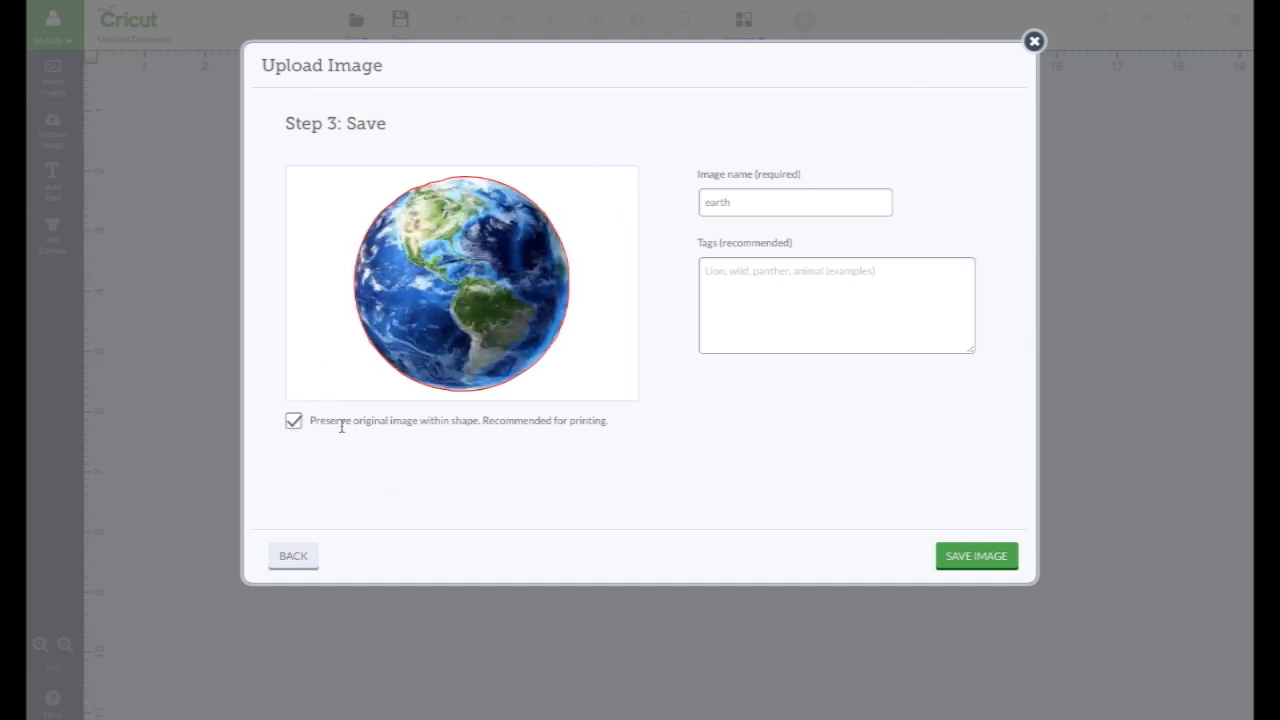
{"action": "mouse_move", "coordinate": [688, 444]}
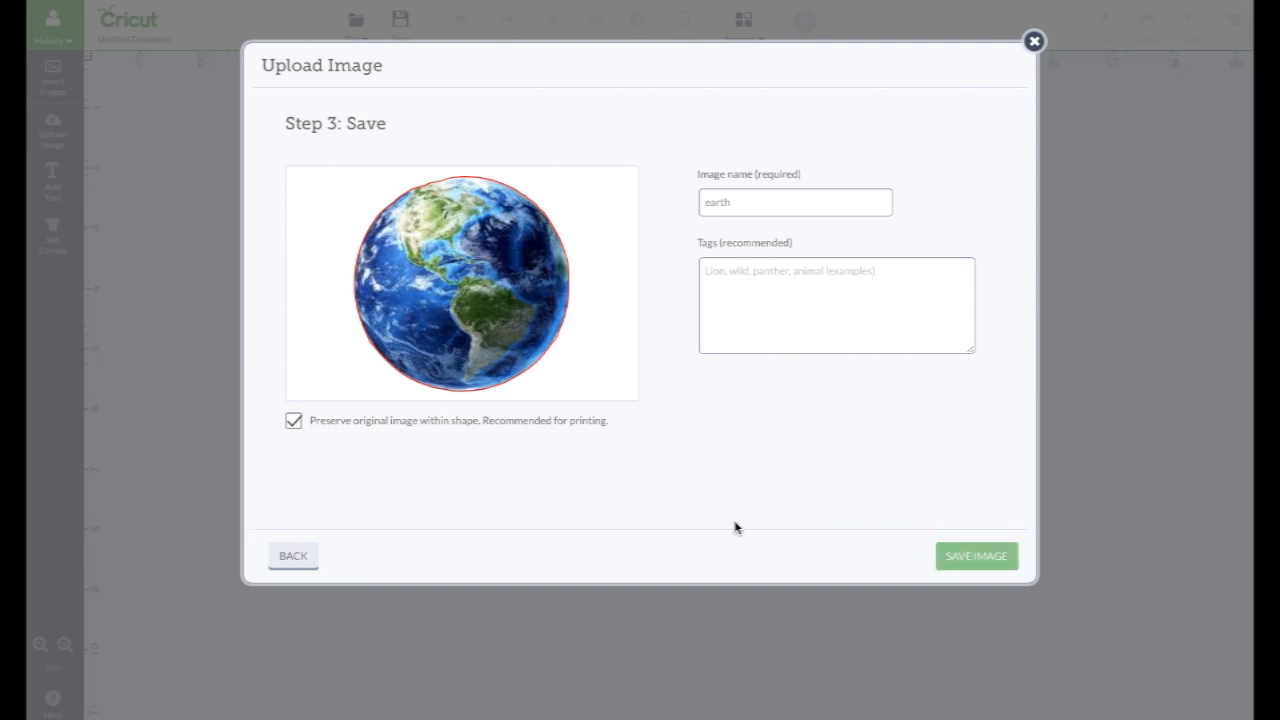
- Save the earth image and inspect its thumbnail among the uploaded images
{"action": "left_click", "coordinate": [976, 556]}
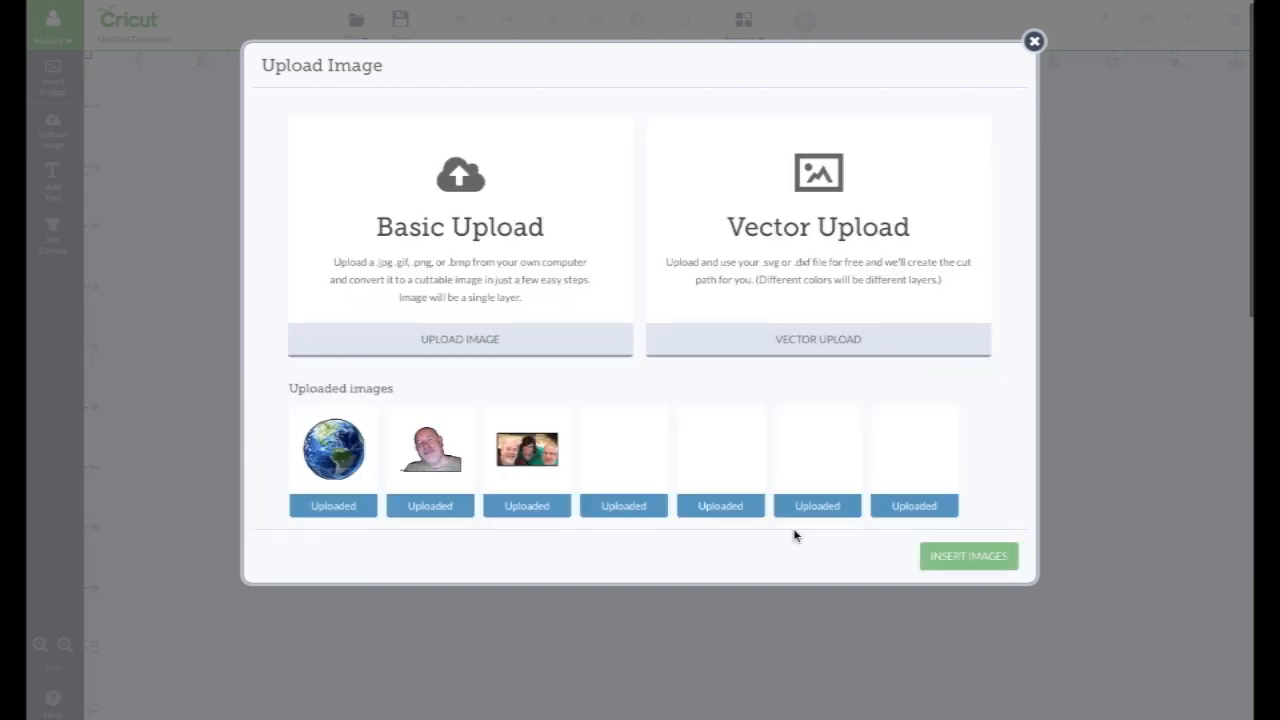
{"action": "left_click", "coordinate": [332, 448]}
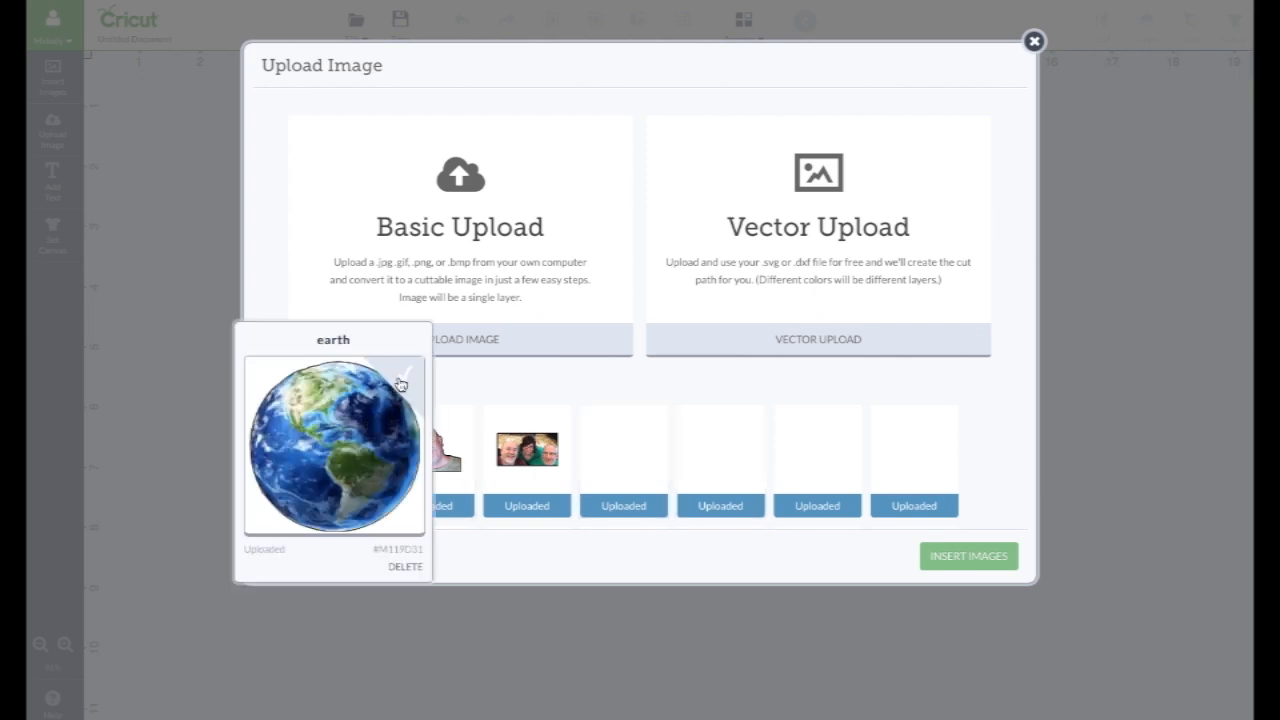
{"action": "mouse_move", "coordinate": [404, 468]}
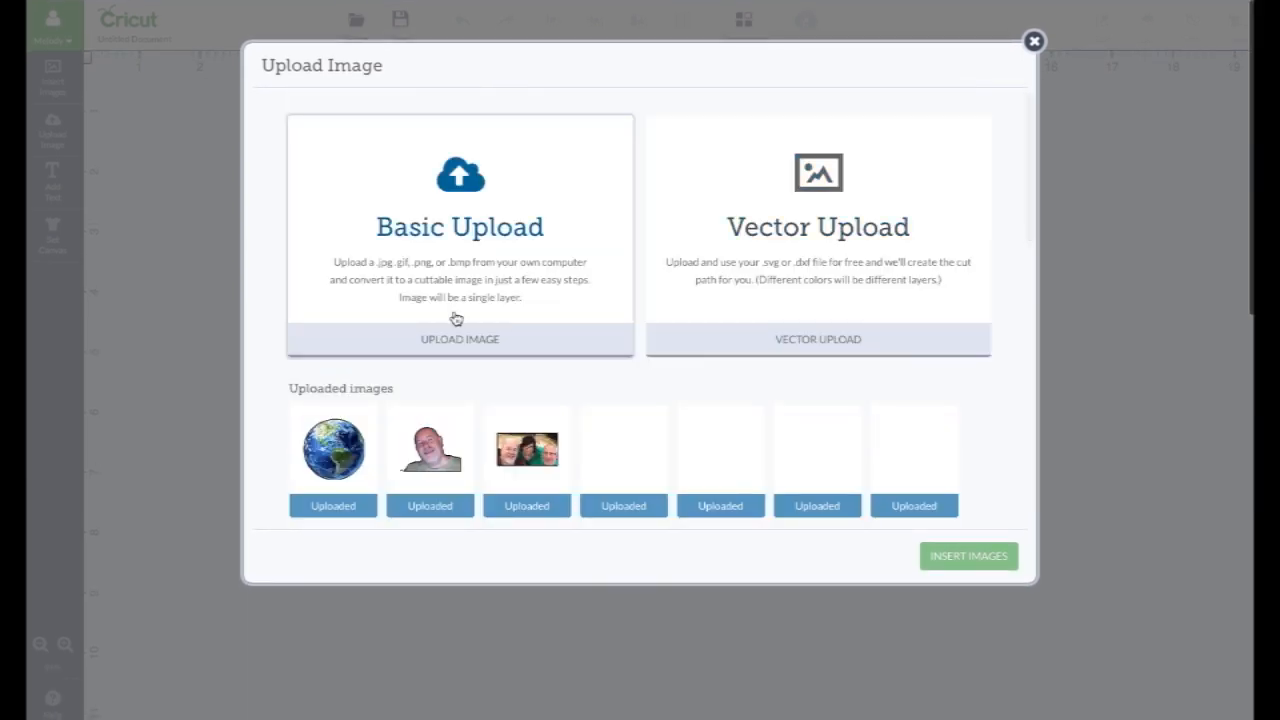
- Upload the astronaut photo and classify it as a Complex image for cleanup
{"action": "left_click", "coordinate": [460, 338]}
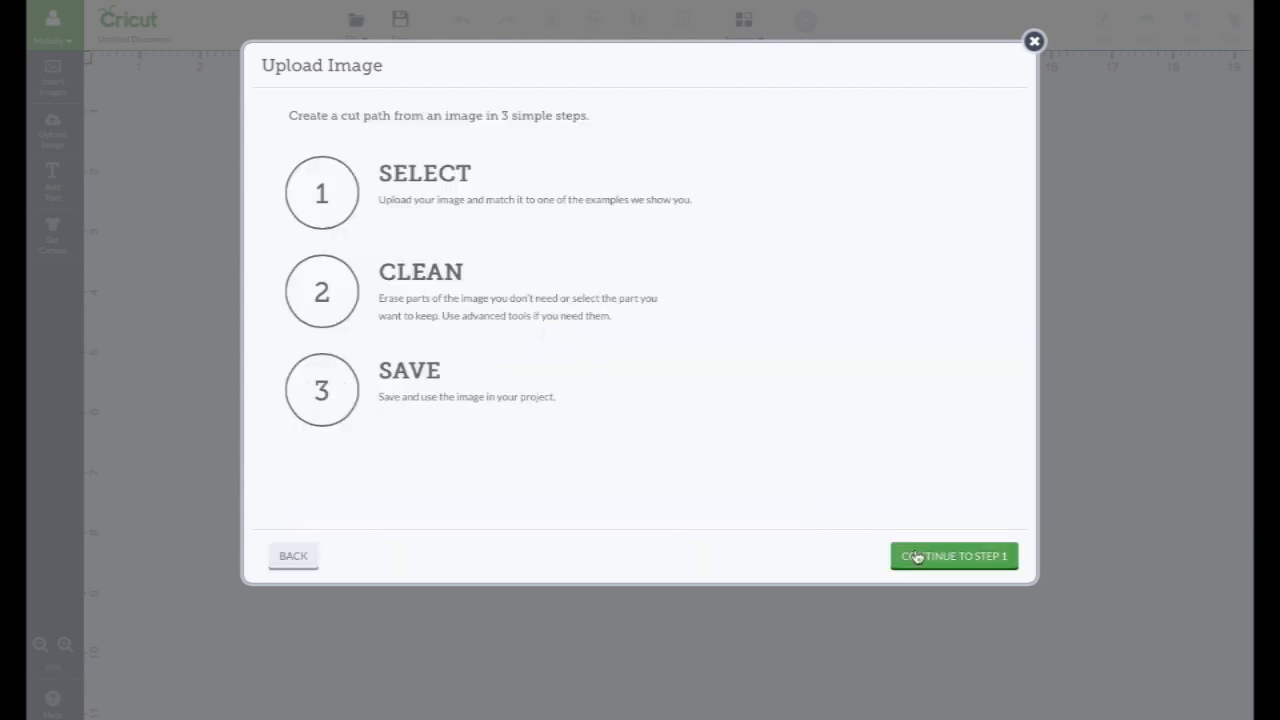
{"action": "left_click", "coordinate": [952, 556]}
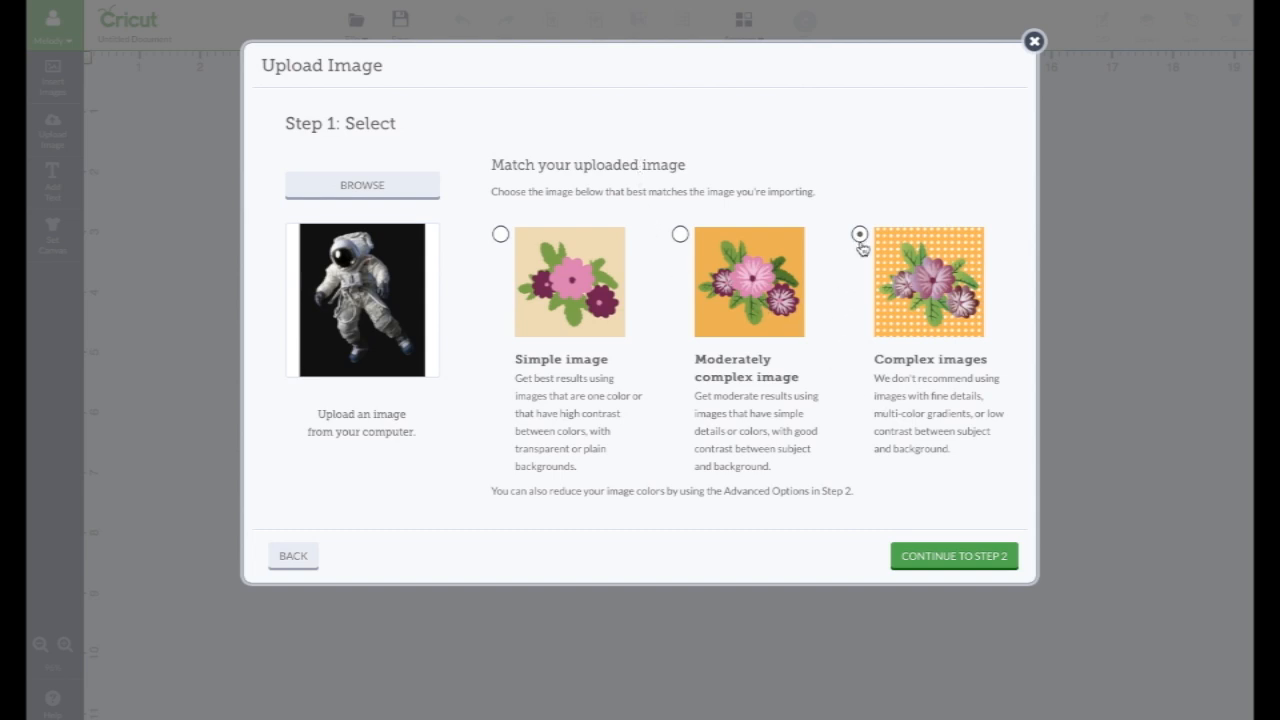
{"action": "left_click", "coordinate": [952, 556]}
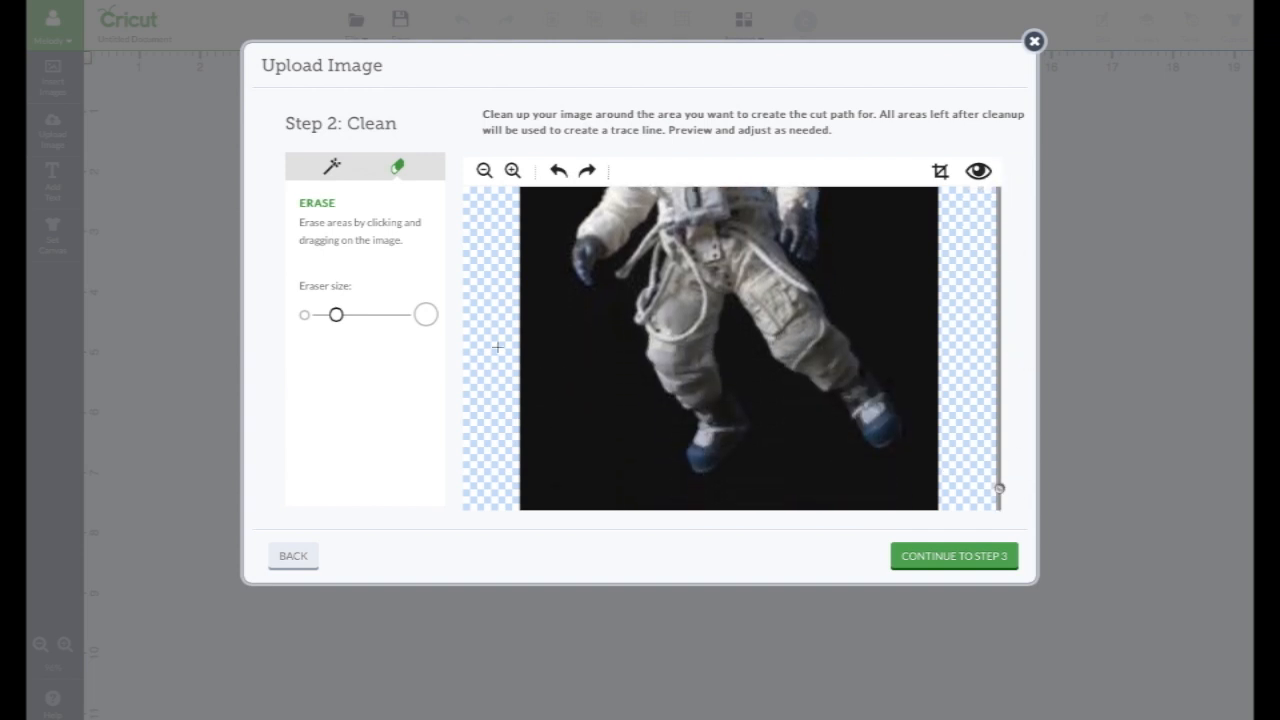
- Try Select & Delete on the black background, undo it and switch to freehand erasing
{"action": "left_click", "coordinate": [332, 166]}
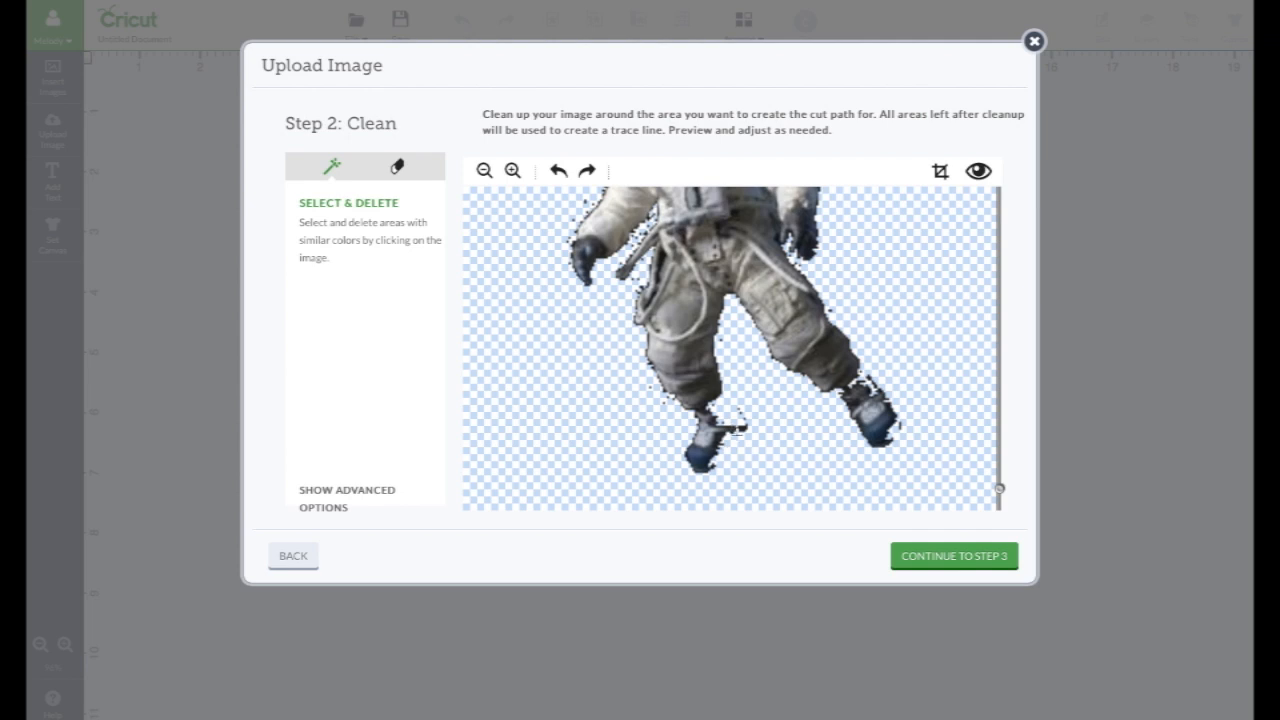
{"action": "mouse_move", "coordinate": [876, 432]}
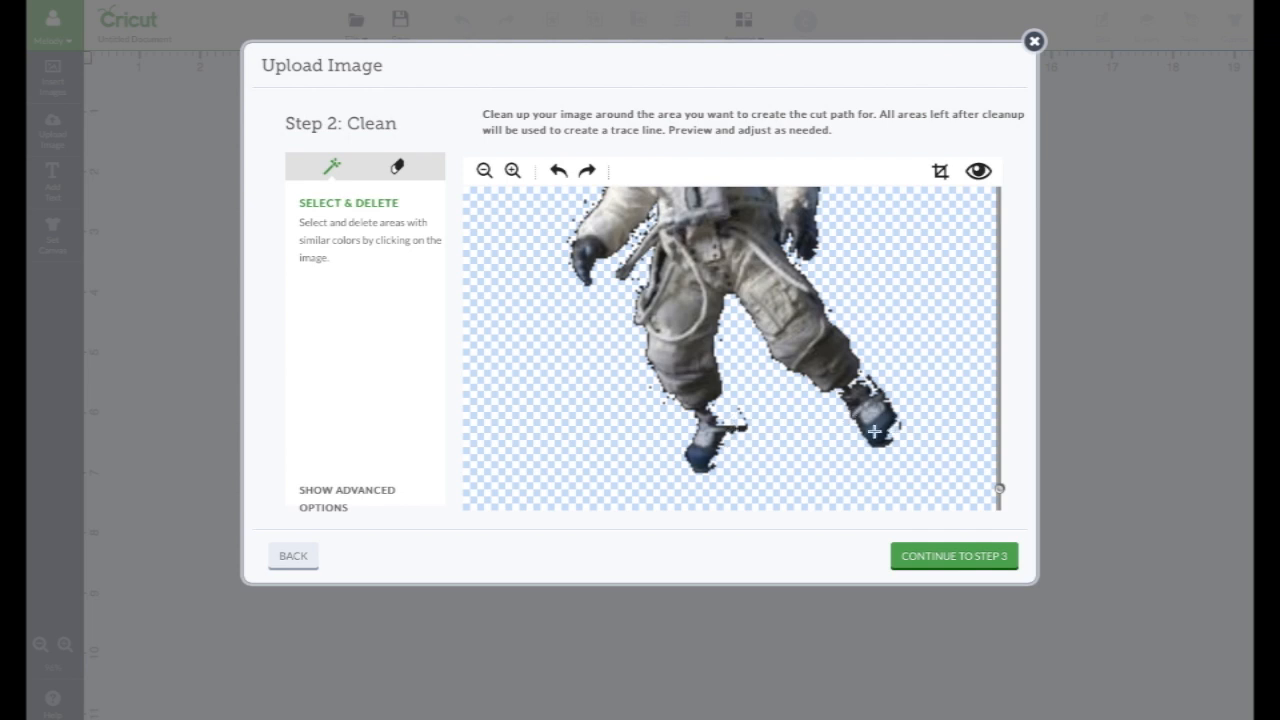
{"action": "left_click", "coordinate": [554, 170]}
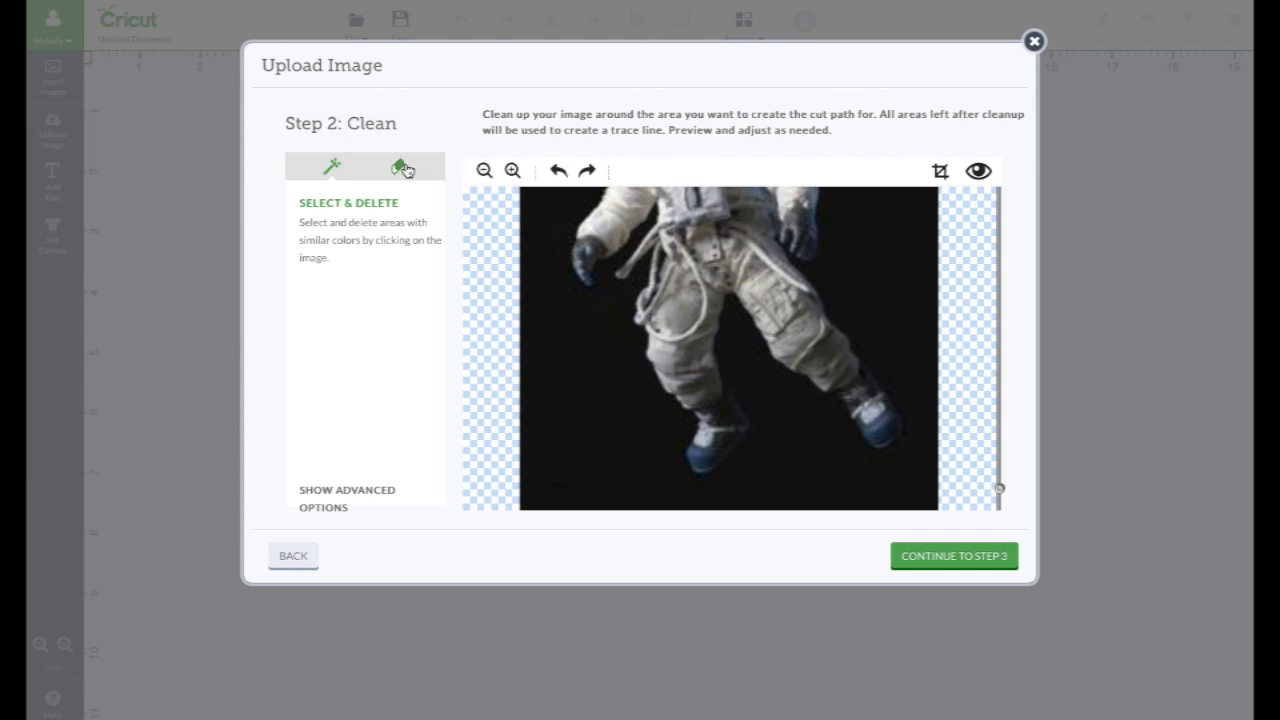
{"action": "left_click", "coordinate": [402, 168]}
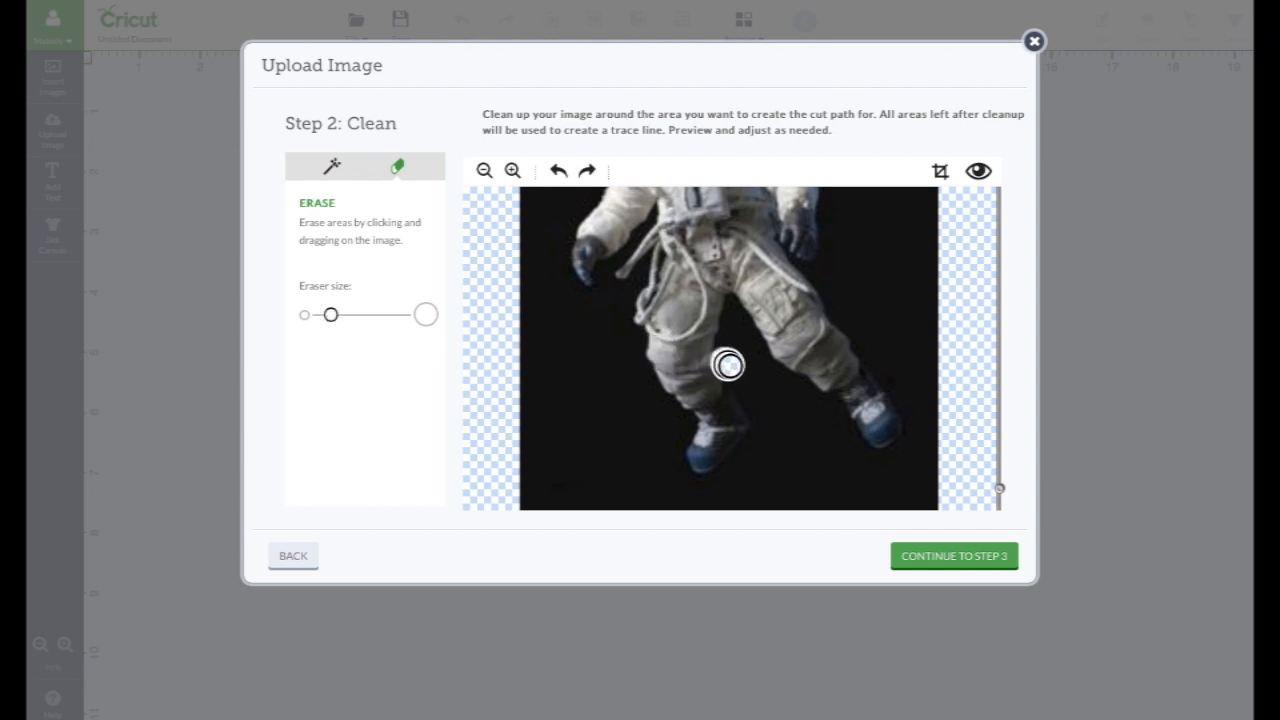
- Erase the black background between the astronaut's legs and beside the right boot
{"action": "left_click_drag", "start_coordinate": [728, 364], "coordinate": [752, 396]}
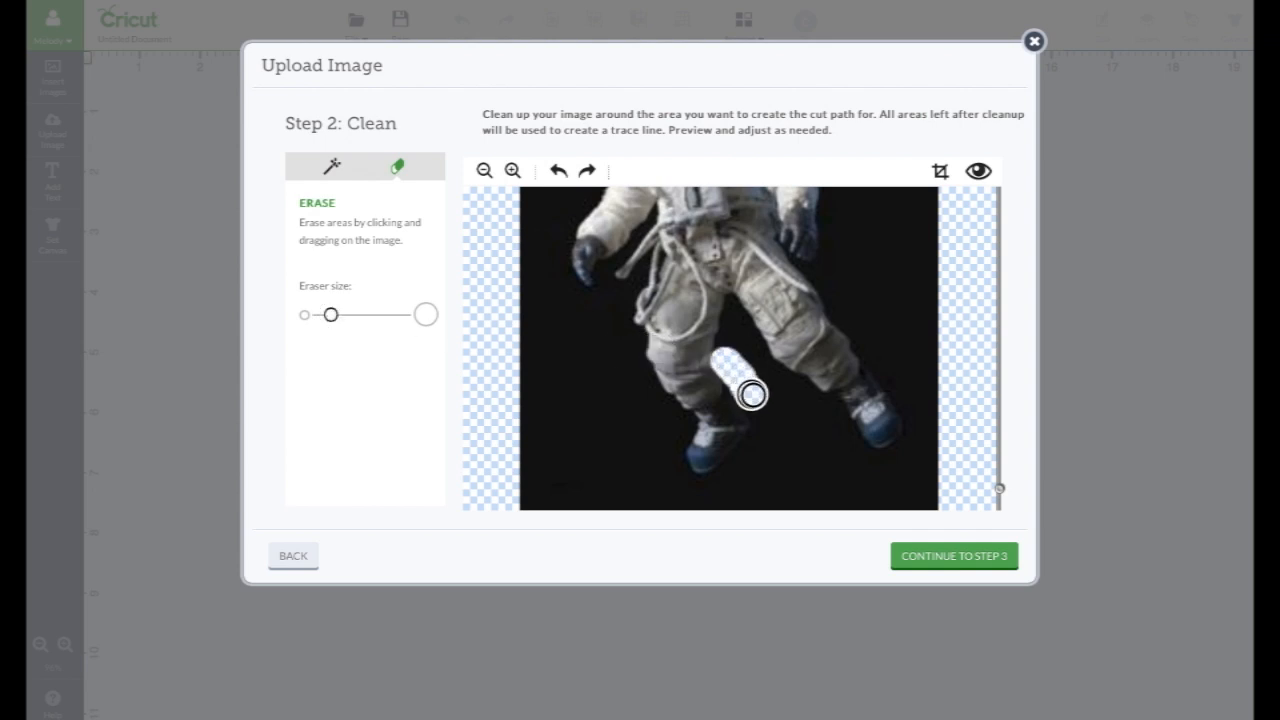
{"action": "left_click_drag", "start_coordinate": [752, 396], "coordinate": [762, 430]}
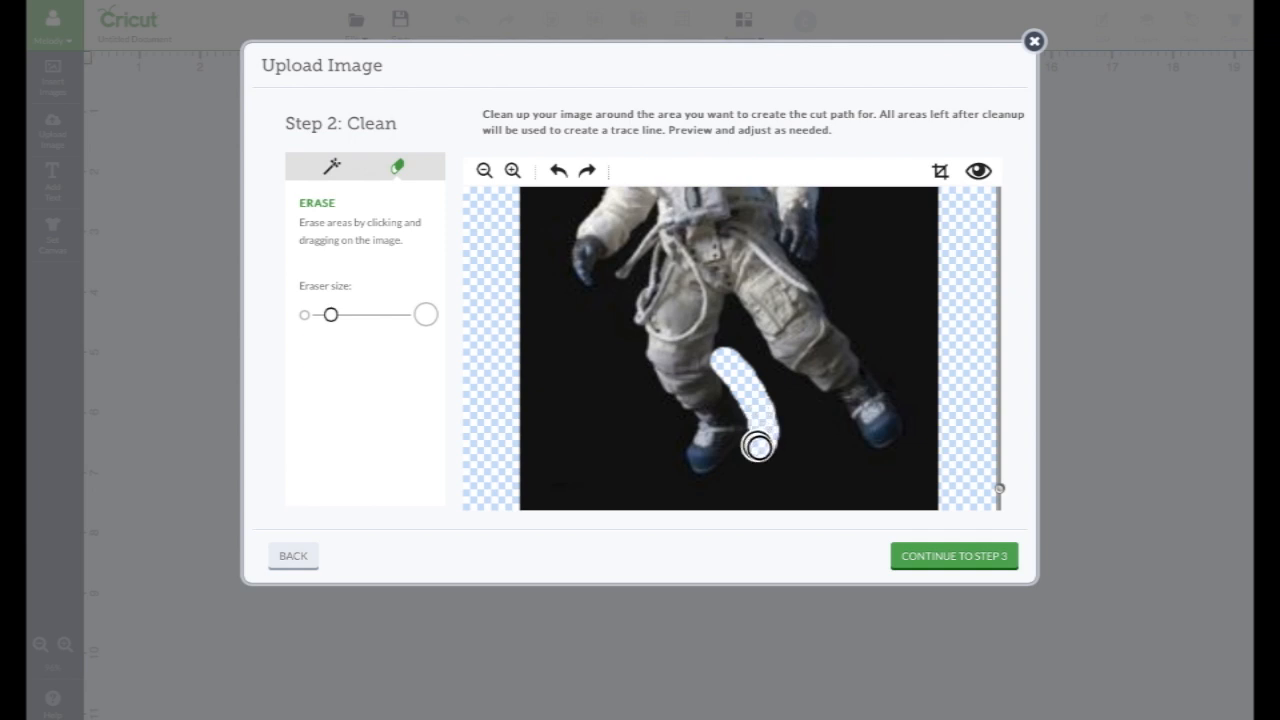
{"action": "left_click_drag", "start_coordinate": [760, 444], "coordinate": [730, 470]}
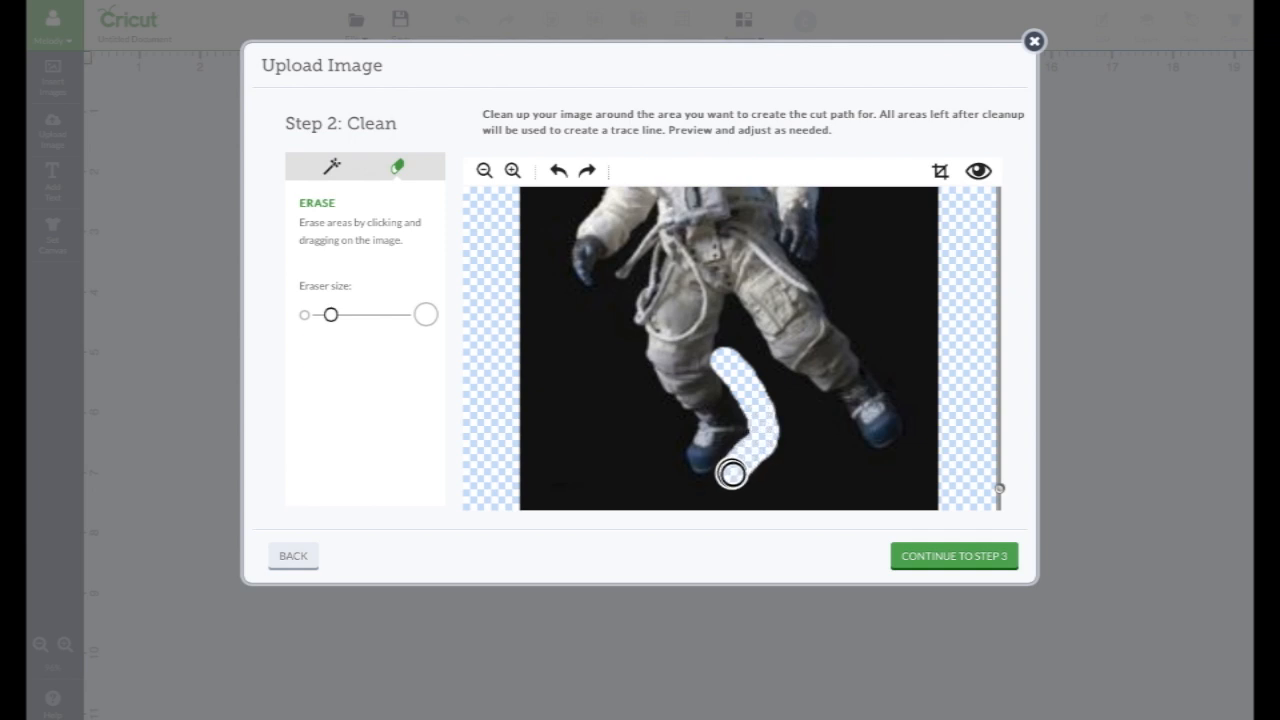
{"action": "left_click_drag", "start_coordinate": [732, 472], "coordinate": [818, 412]}
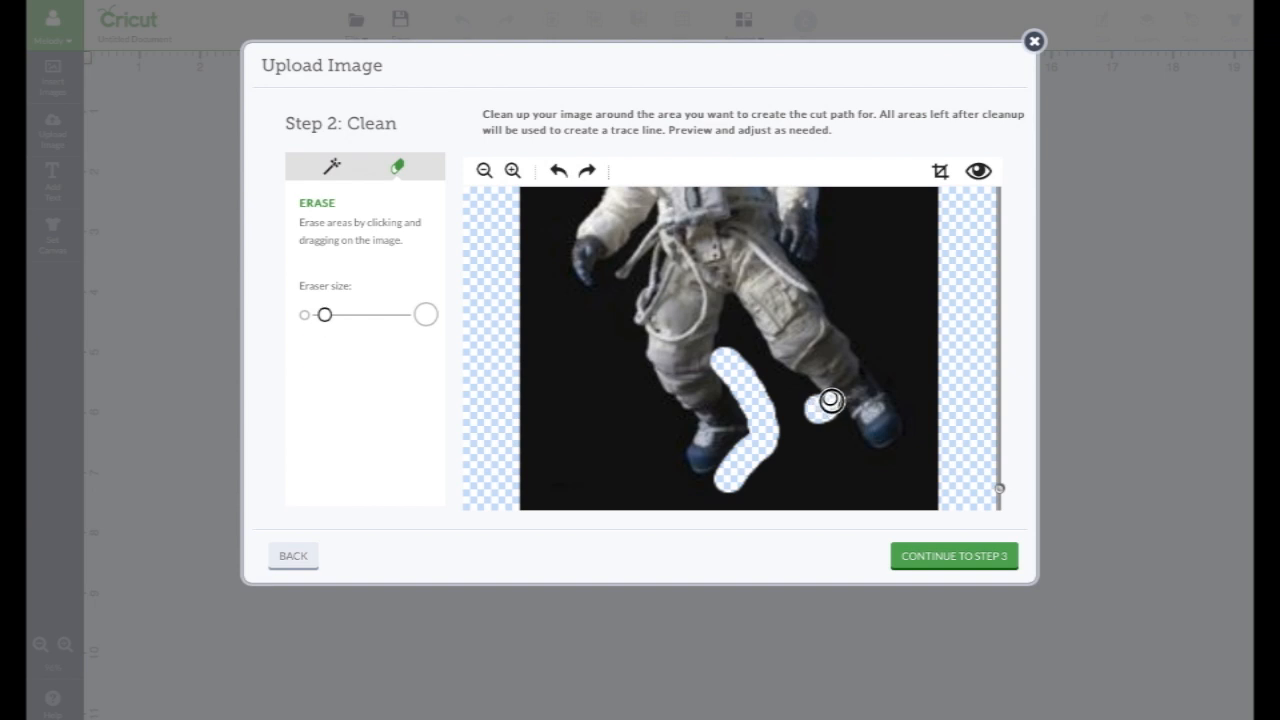
{"action": "left_click_drag", "start_coordinate": [828, 400], "coordinate": [868, 392]}
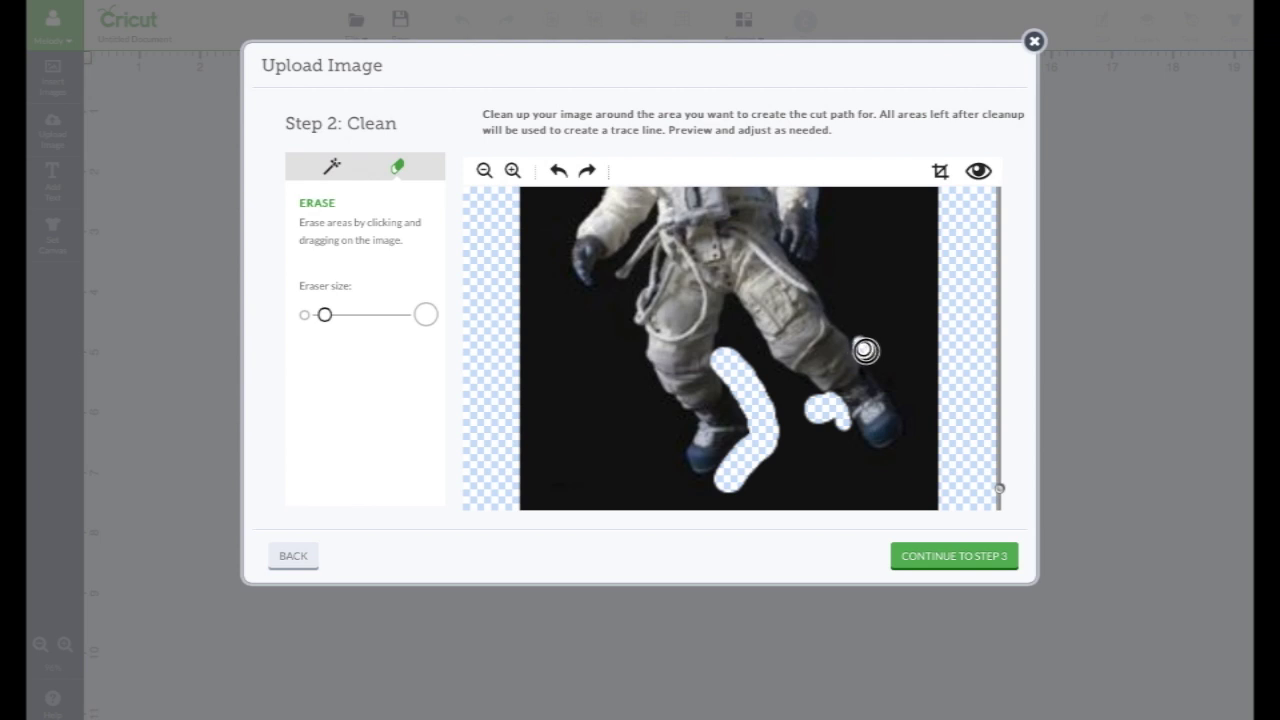
{"action": "left_click_drag", "start_coordinate": [864, 348], "coordinate": [884, 380]}
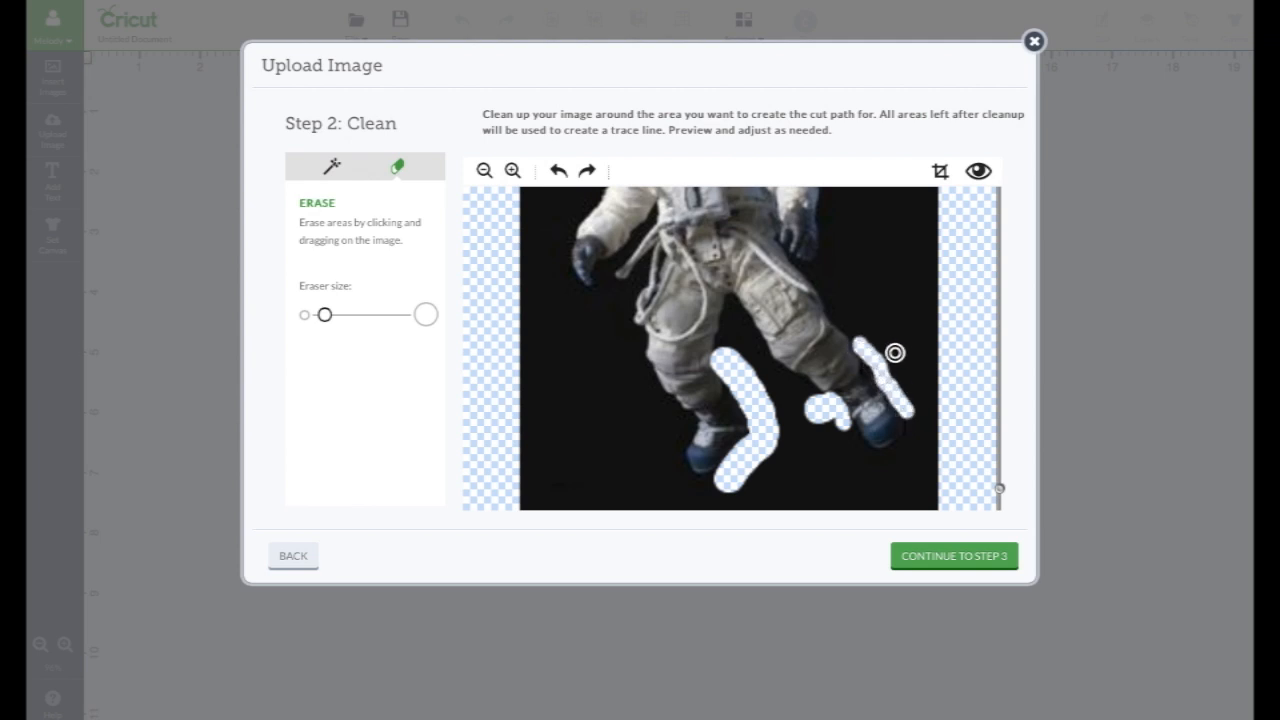
{"action": "mouse_move", "coordinate": [880, 370]}
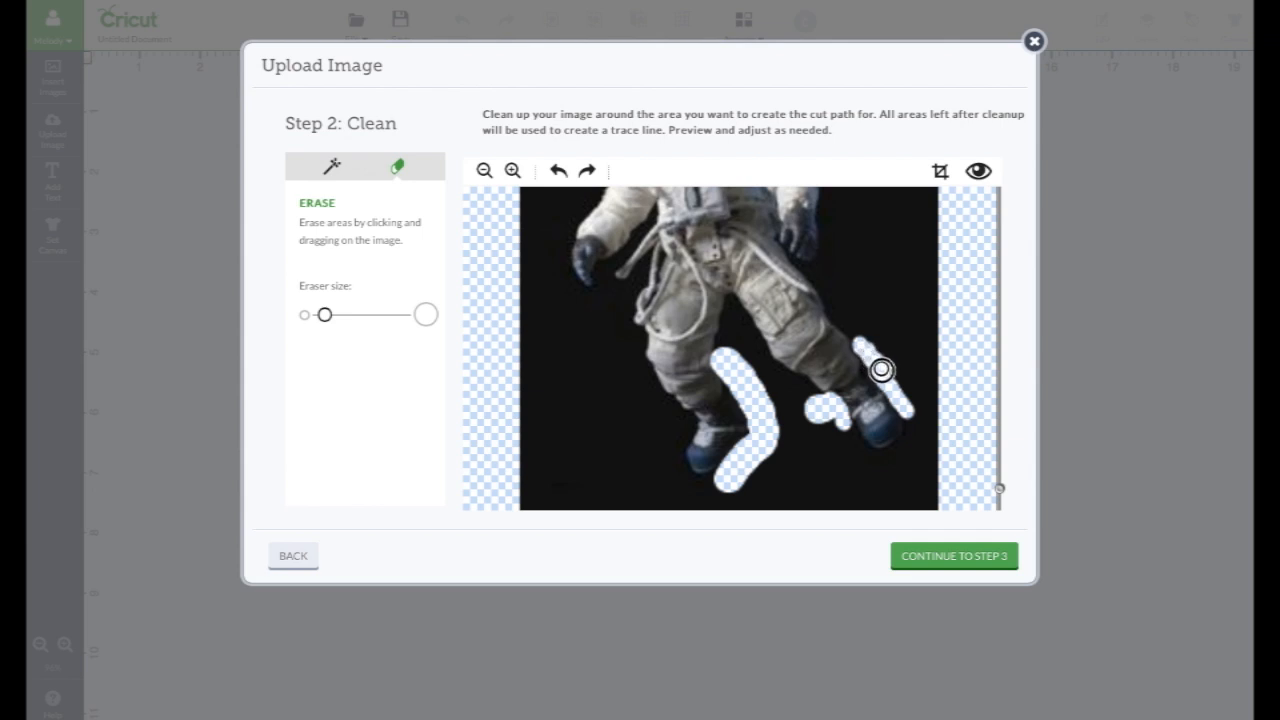
{"action": "mouse_move", "coordinate": [872, 360]}
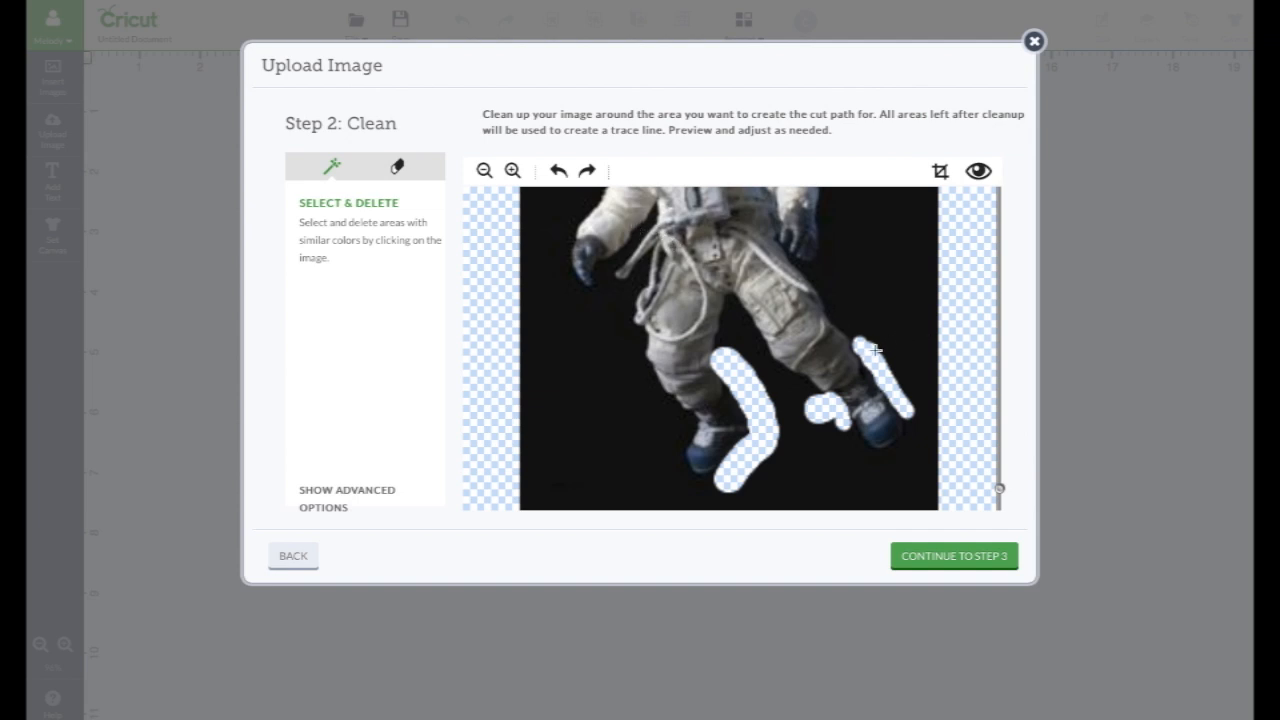
- Erase the background curving around the right boot and beneath the left boot
{"action": "left_click", "coordinate": [396, 166]}
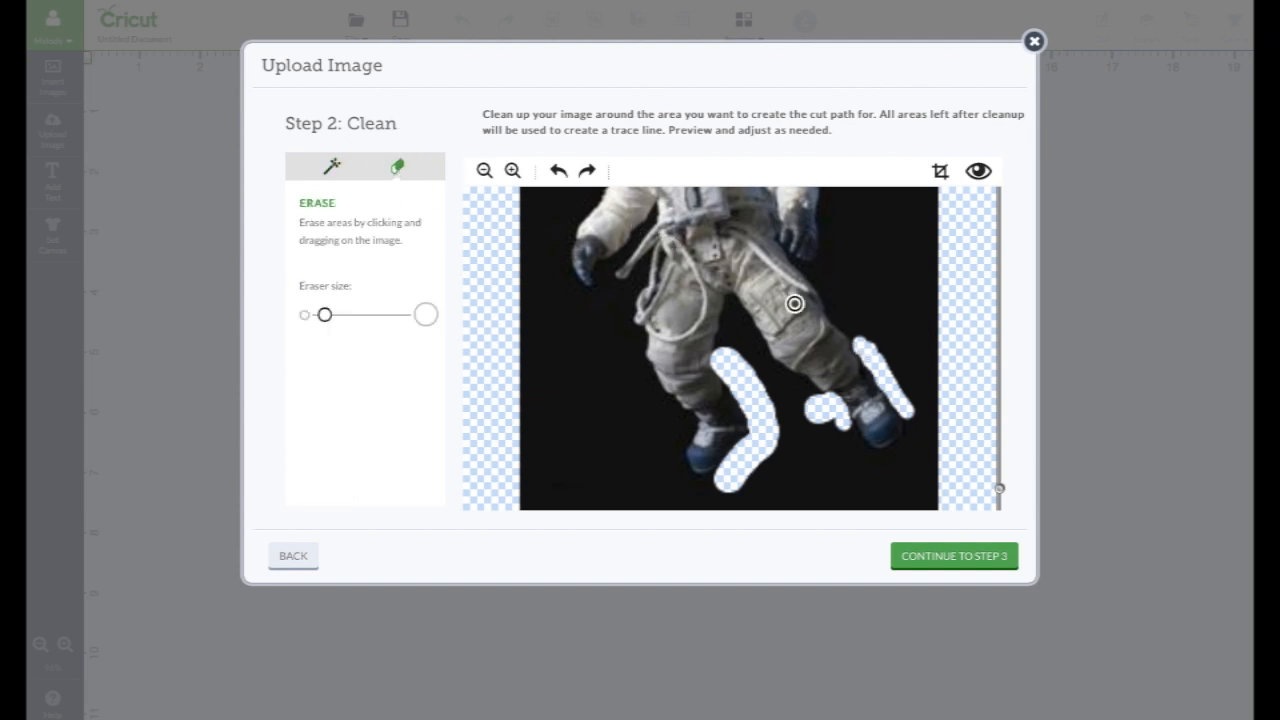
{"action": "mouse_move", "coordinate": [860, 348]}
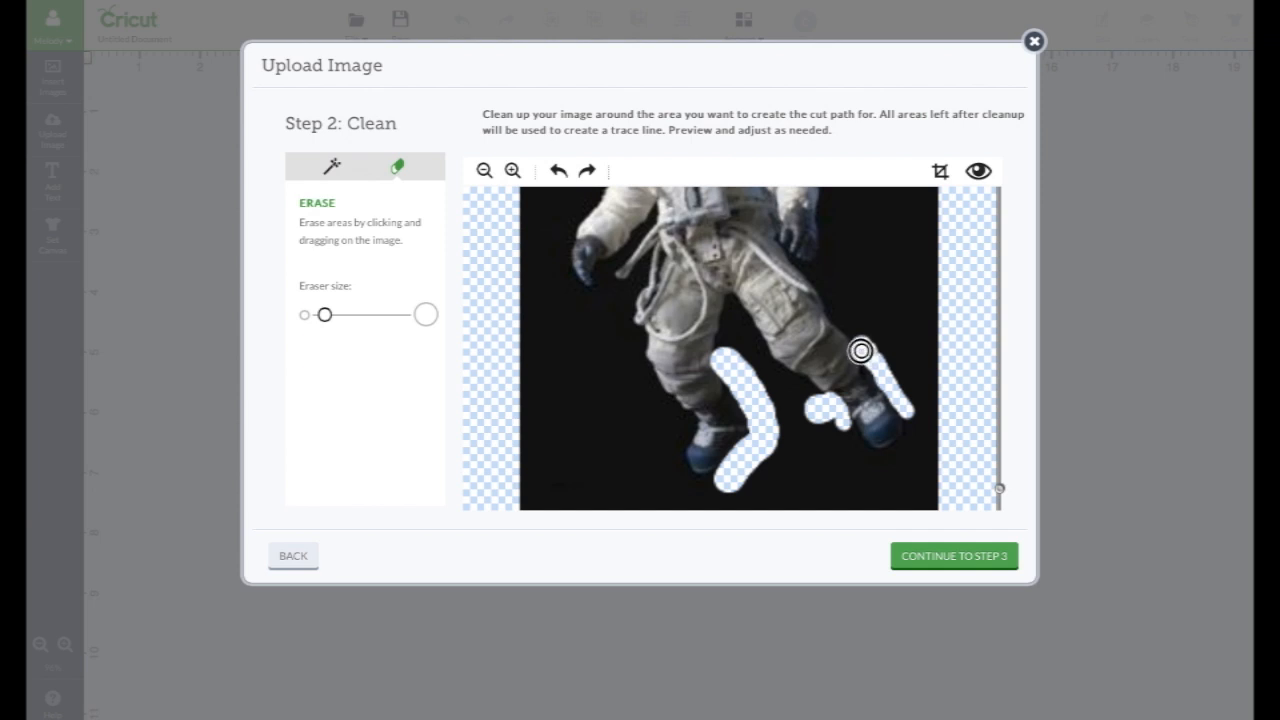
{"action": "left_click_drag", "start_coordinate": [860, 350], "coordinate": [900, 410]}
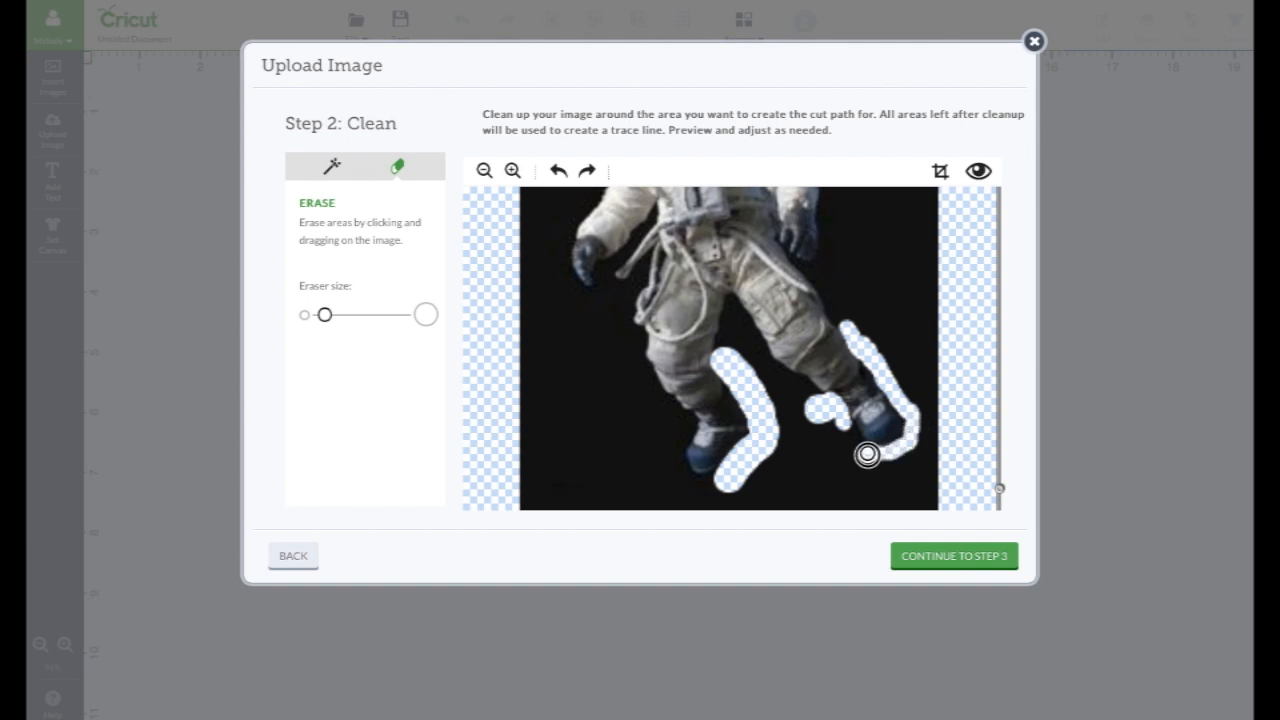
{"action": "left_click_drag", "start_coordinate": [868, 456], "coordinate": [848, 422]}
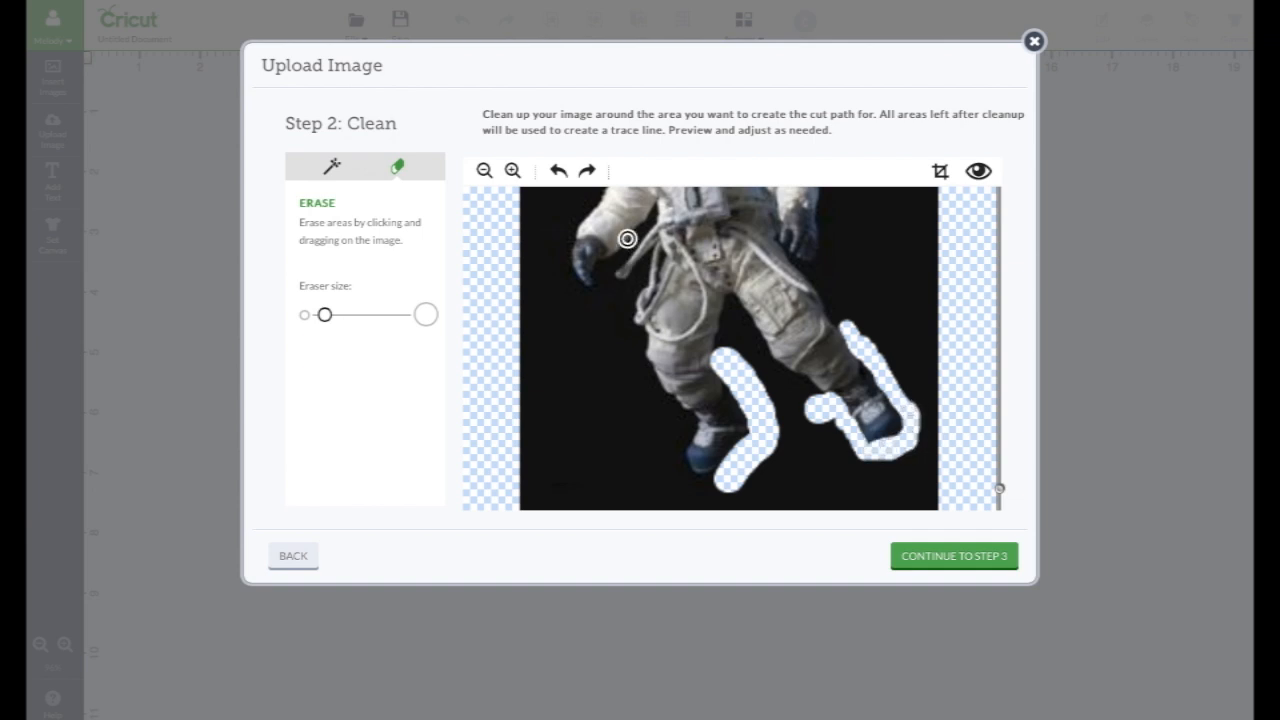
{"action": "left_click_drag", "start_coordinate": [628, 240], "coordinate": [936, 404]}
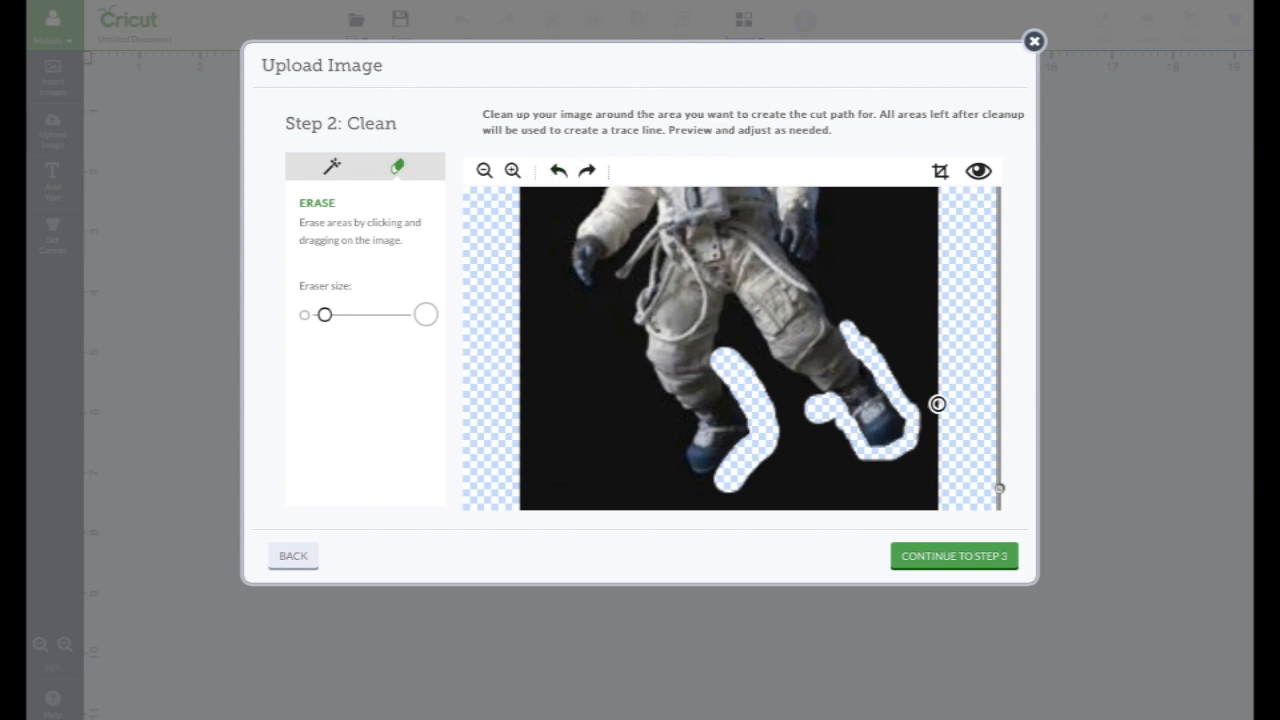
{"action": "mouse_move", "coordinate": [908, 440]}
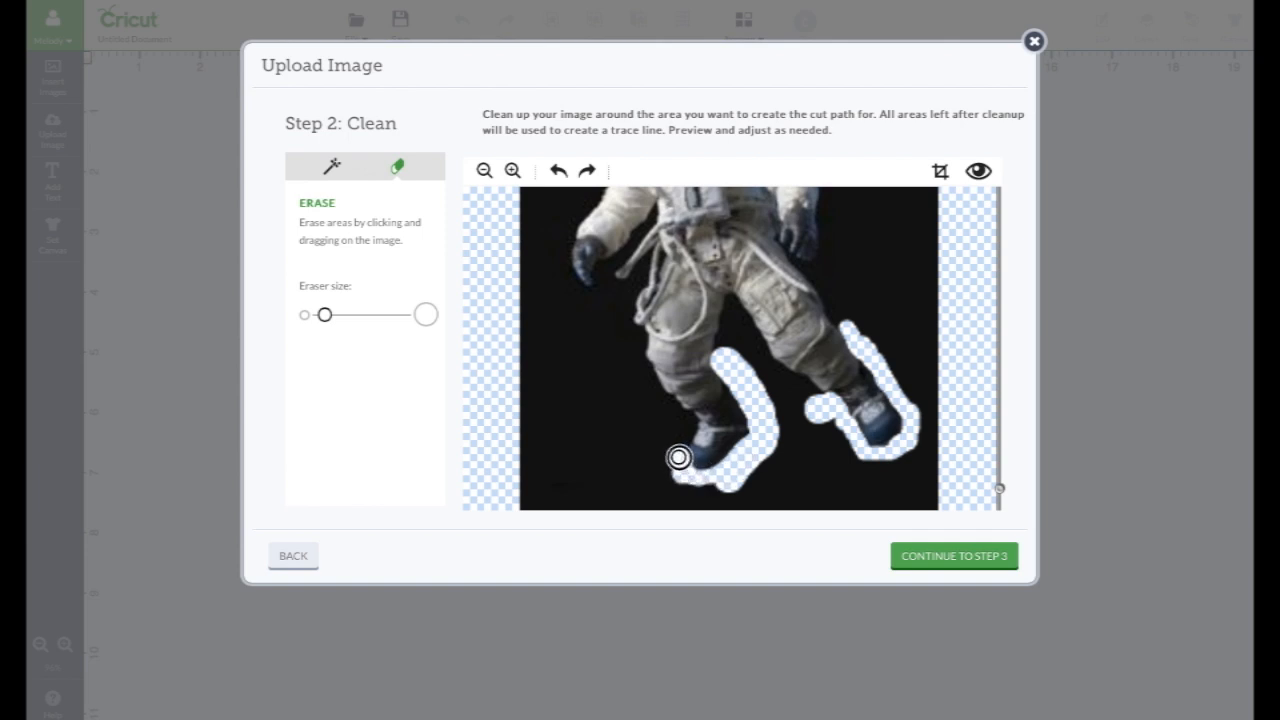
{"action": "left_click_drag", "start_coordinate": [678, 456], "coordinate": [760, 424]}
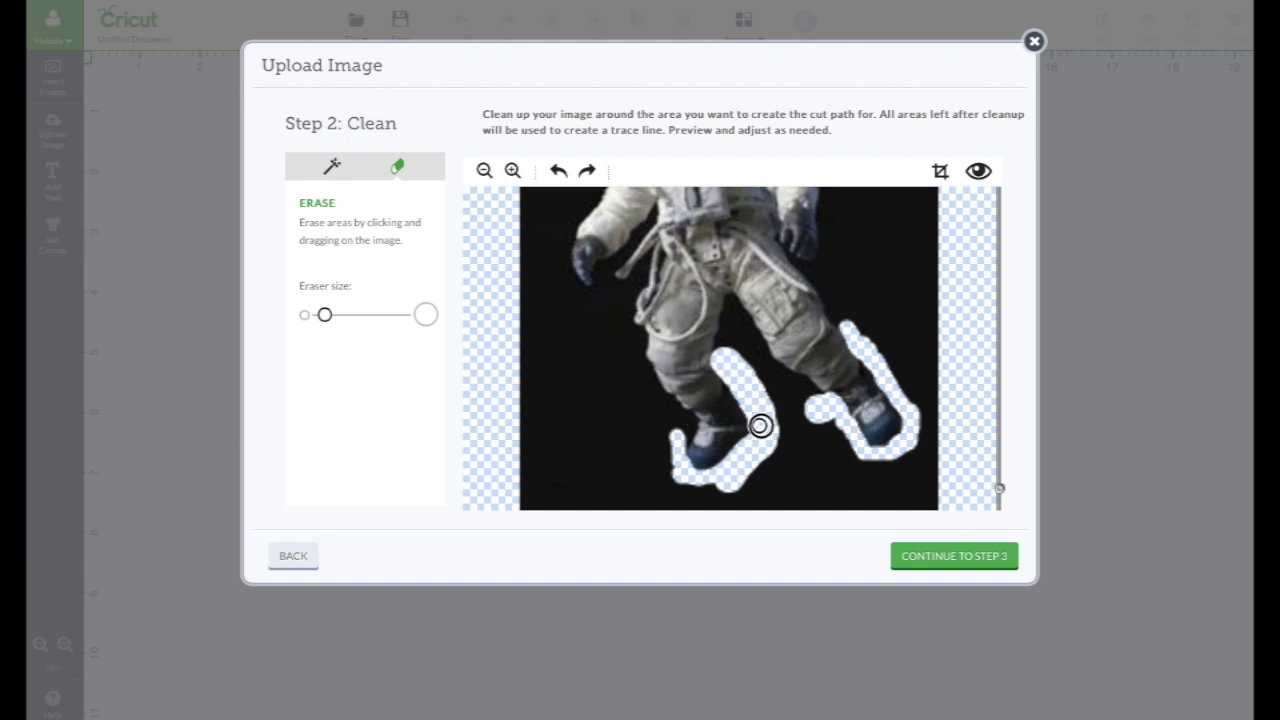
{"action": "mouse_move", "coordinate": [728, 360]}
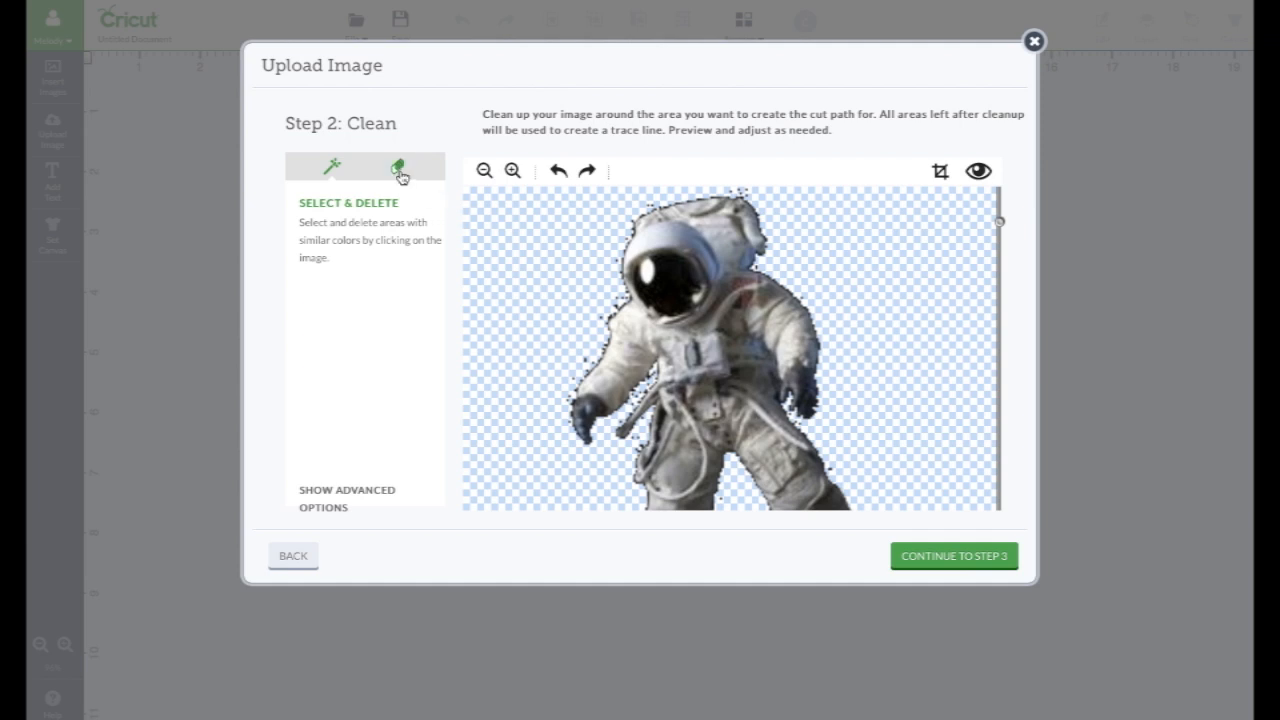
{"action": "left_click", "coordinate": [400, 166]}
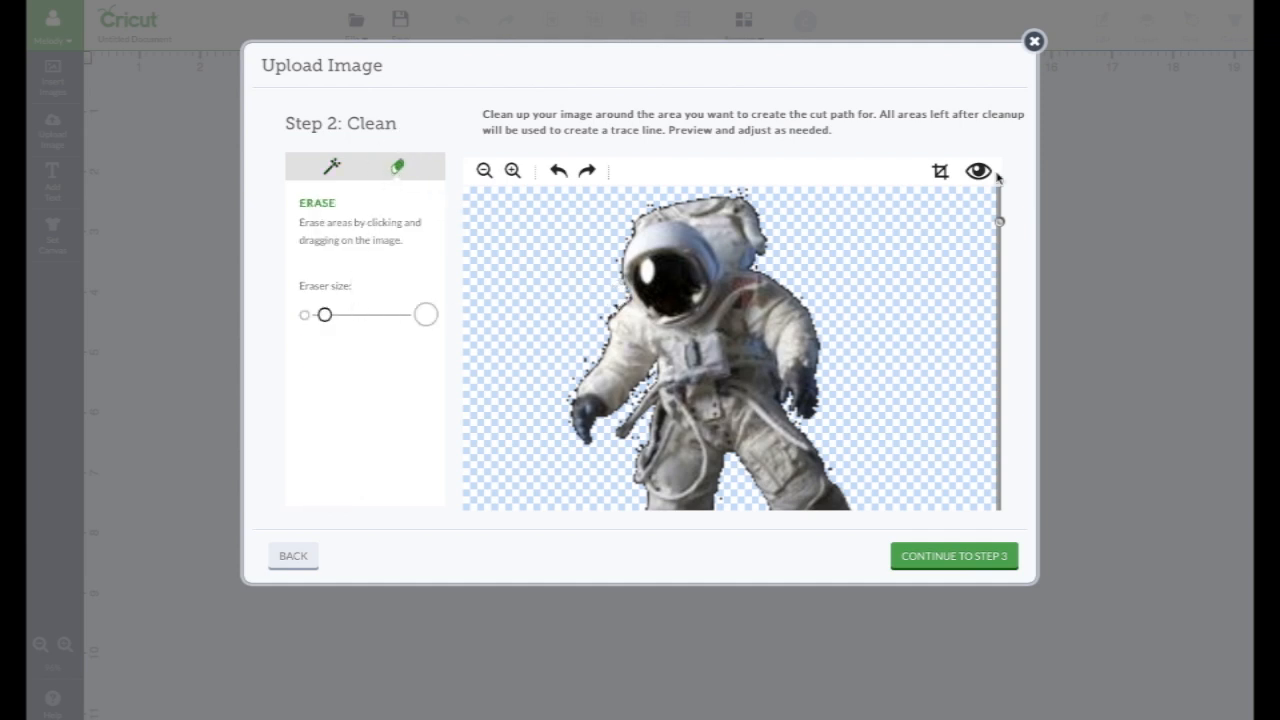
{"action": "left_click", "coordinate": [976, 170]}
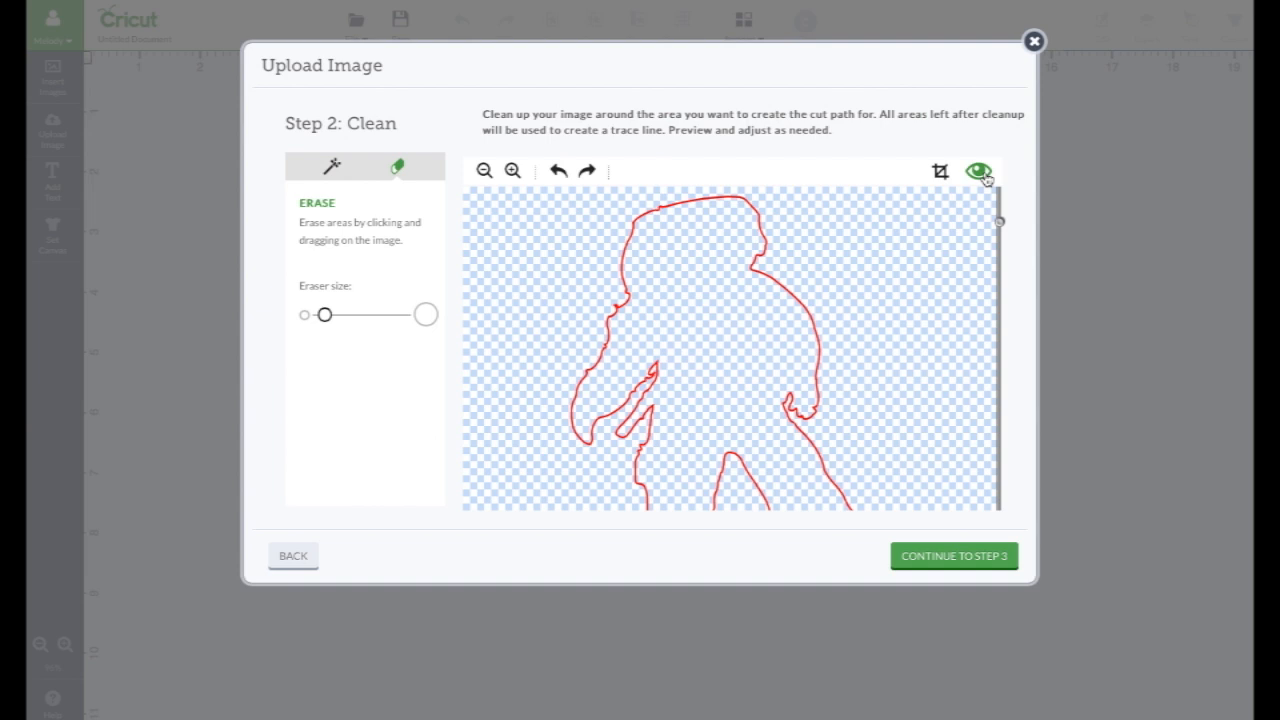
{"action": "left_click", "coordinate": [976, 170]}
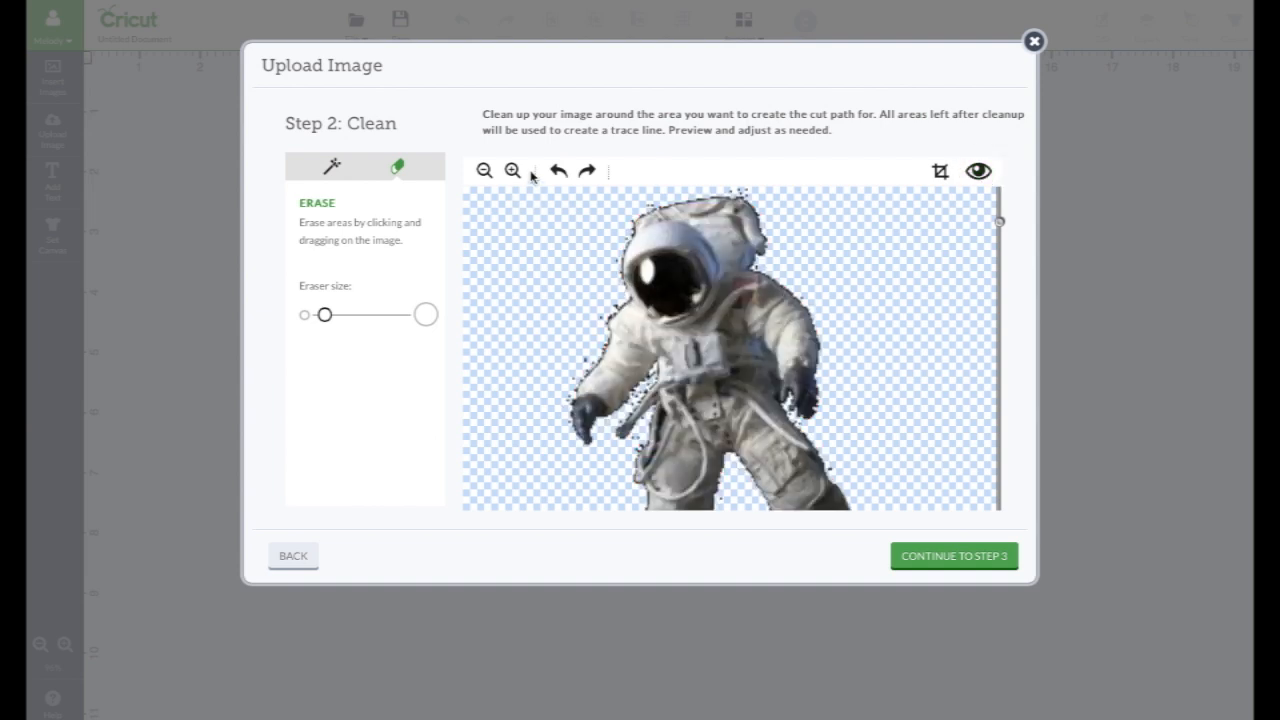
- Zoom in three times on the astronaut's helmet area
{"action": "left_click", "coordinate": [512, 170]}
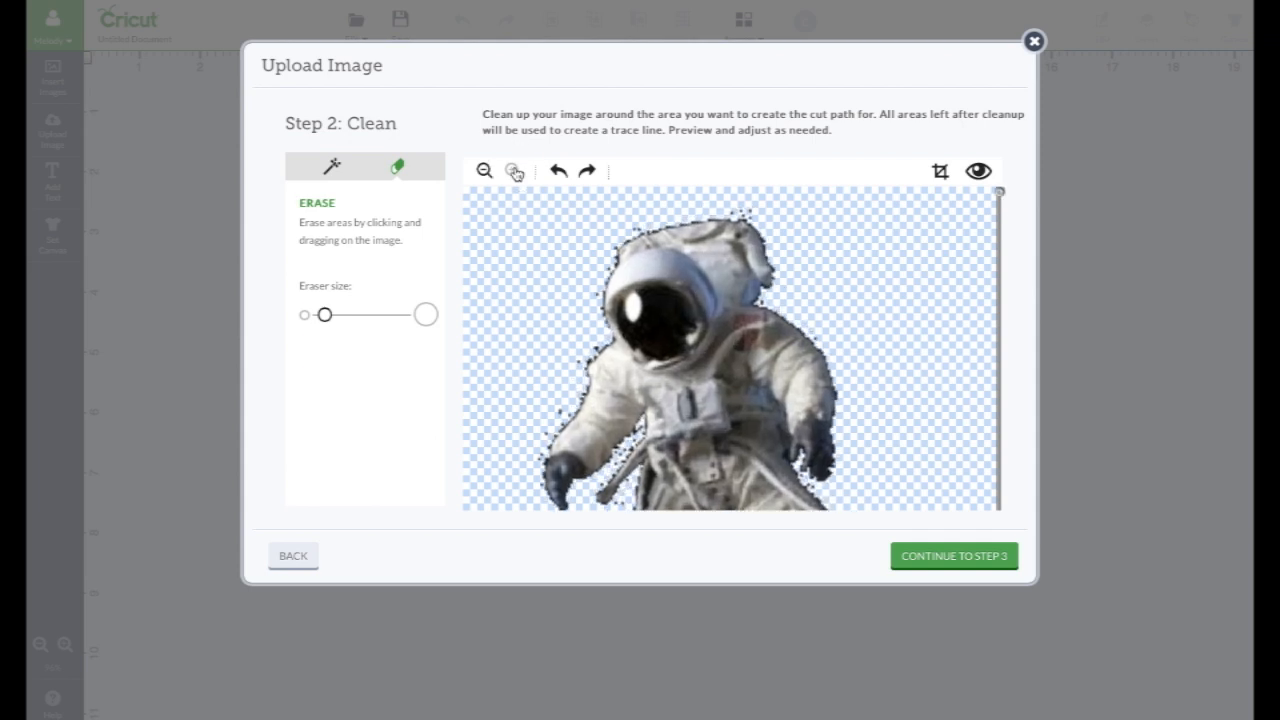
{"action": "left_click", "coordinate": [514, 170]}
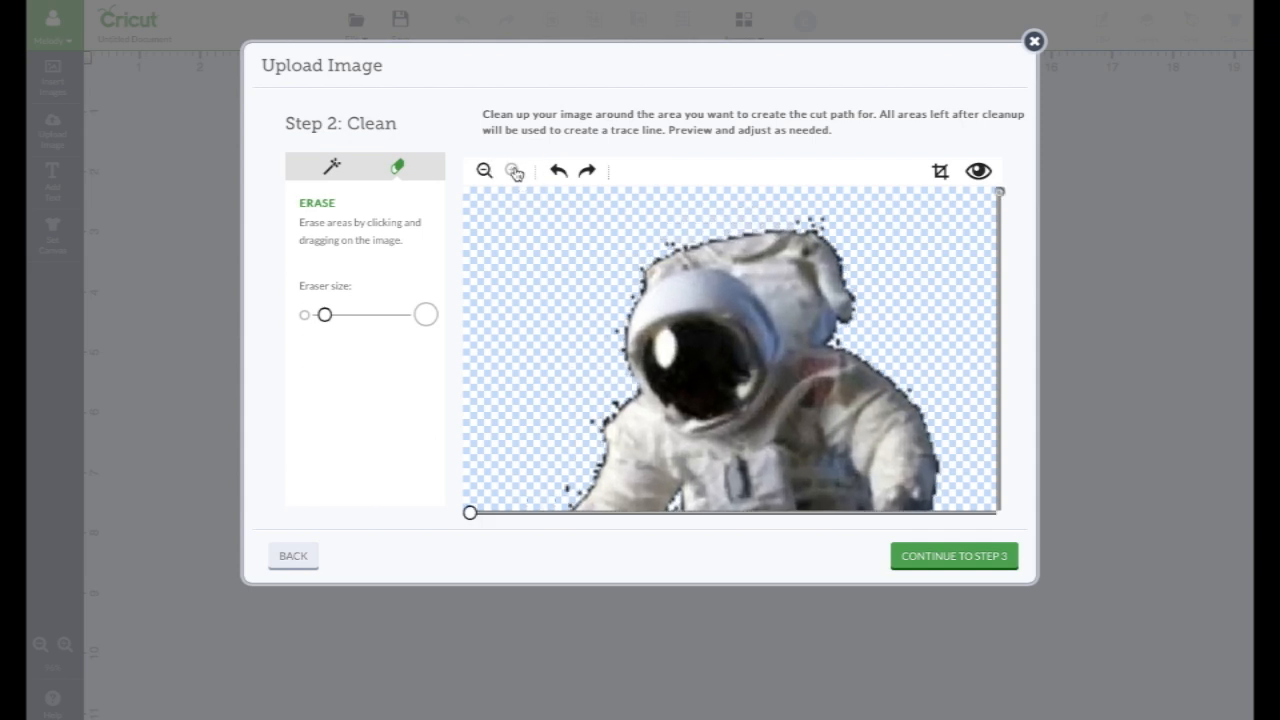
{"action": "left_click", "coordinate": [514, 170]}
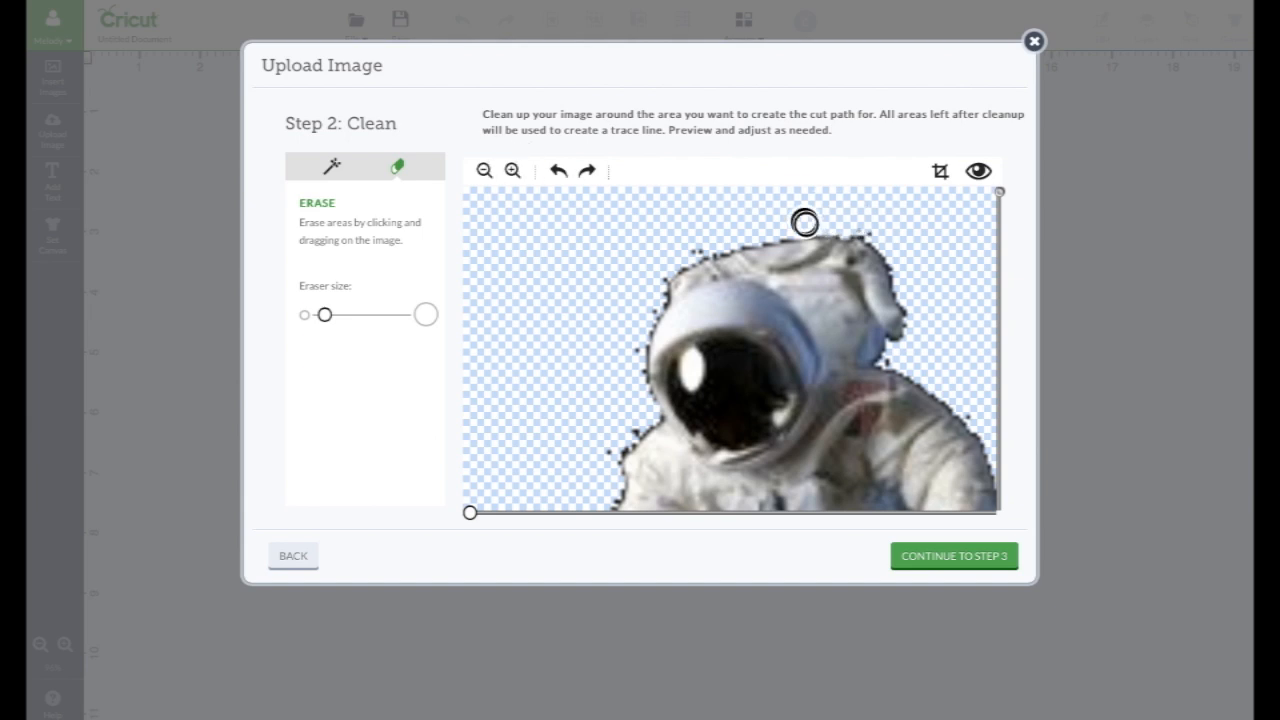
- Erase stray background specks along the helmet's top, visor edge and shoulder
{"action": "left_click_drag", "start_coordinate": [804, 222], "coordinate": [700, 252]}
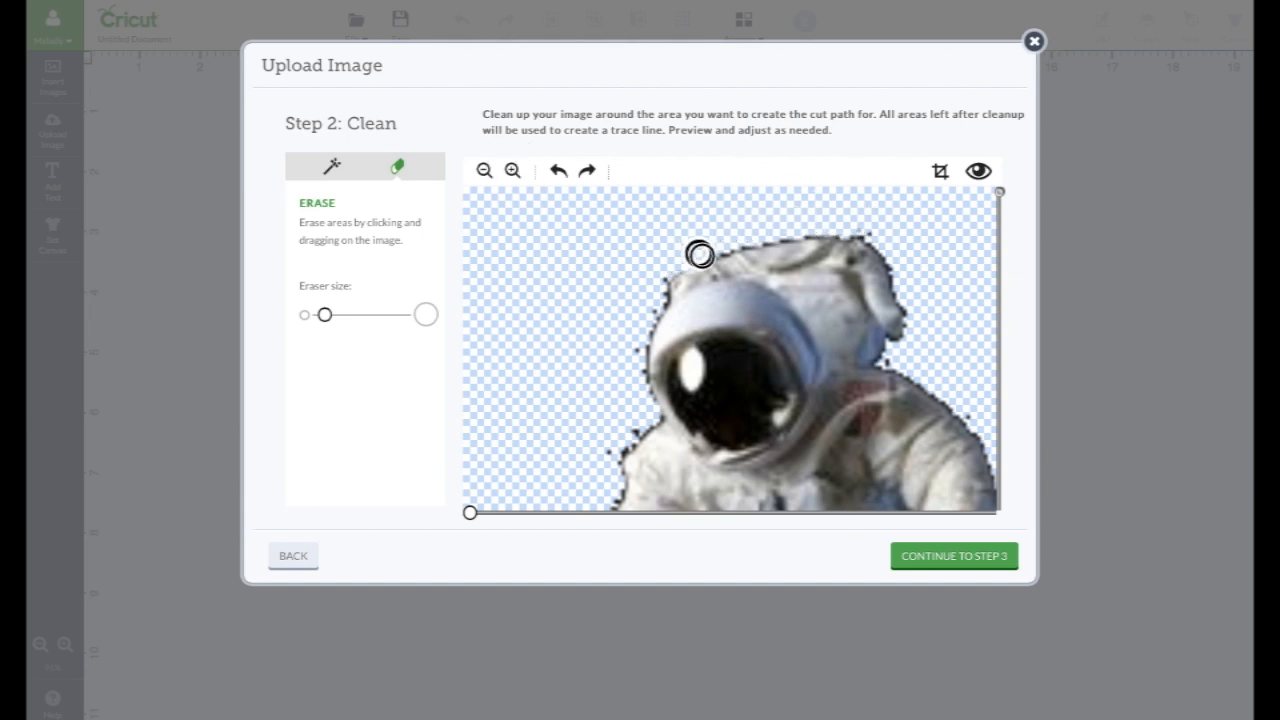
{"action": "left_click_drag", "start_coordinate": [700, 252], "coordinate": [890, 260]}
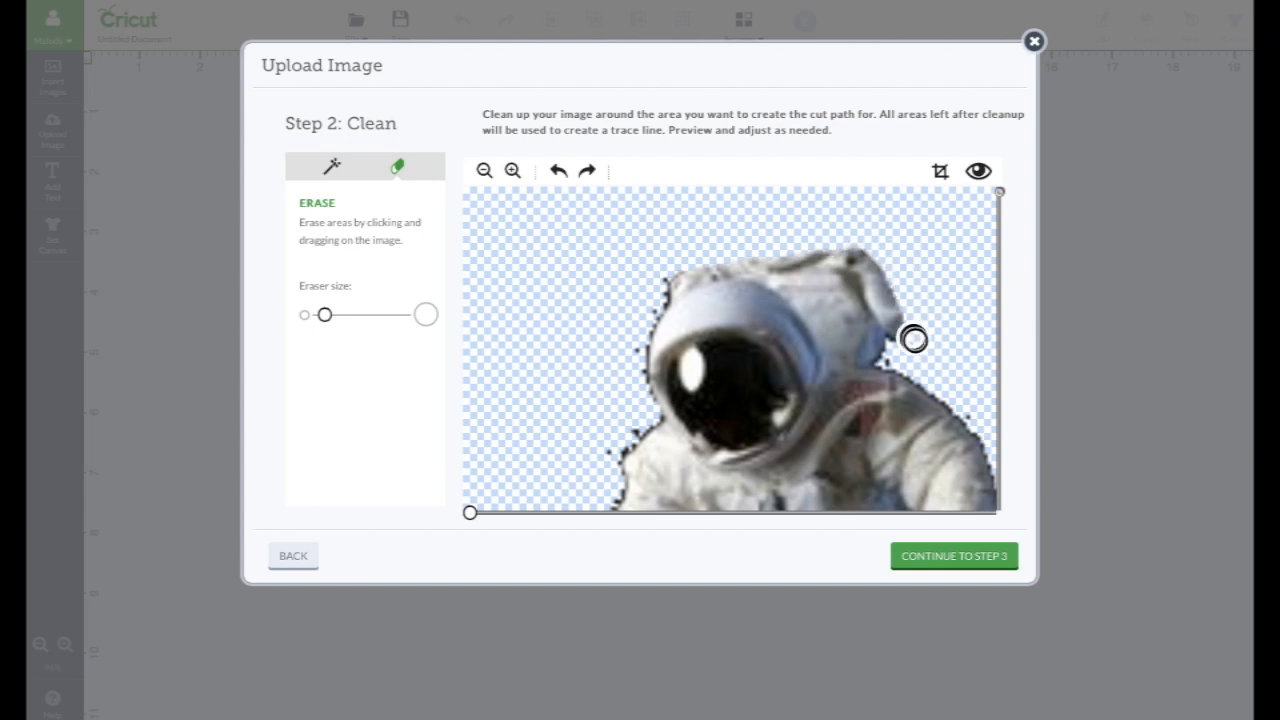
{"action": "mouse_move", "coordinate": [896, 348]}
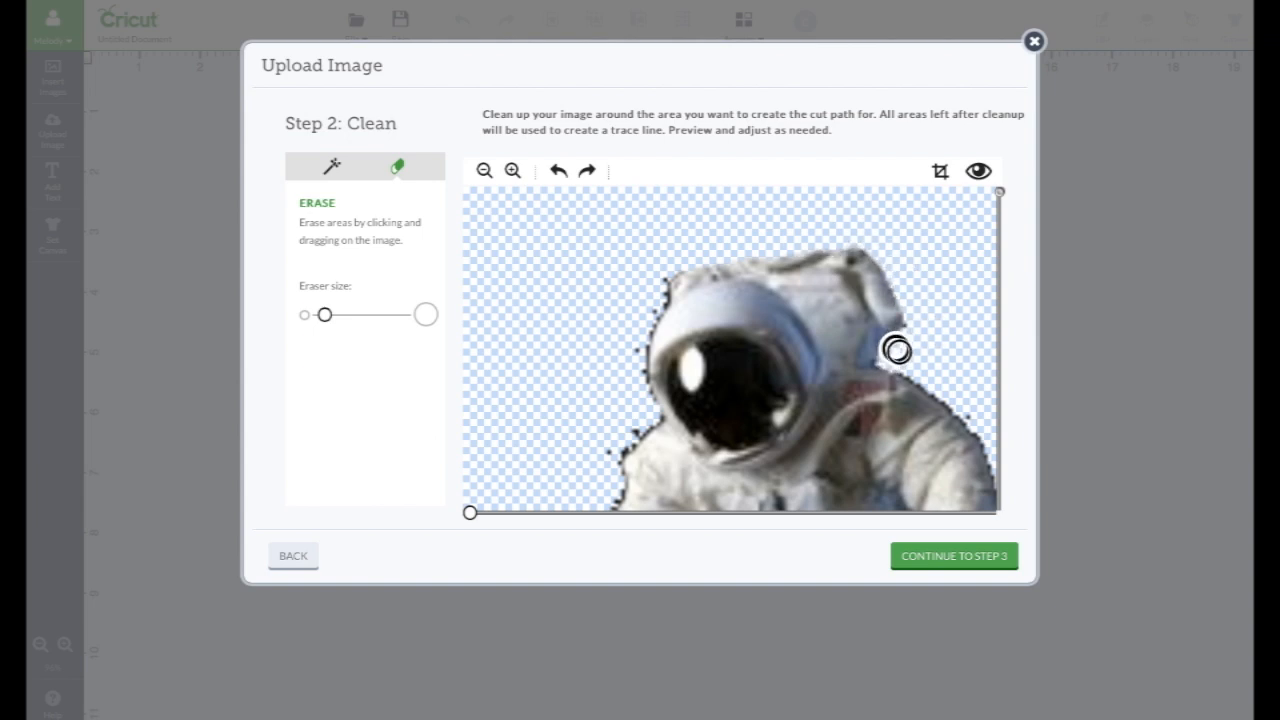
{"action": "left_click_drag", "start_coordinate": [896, 348], "coordinate": [940, 390]}
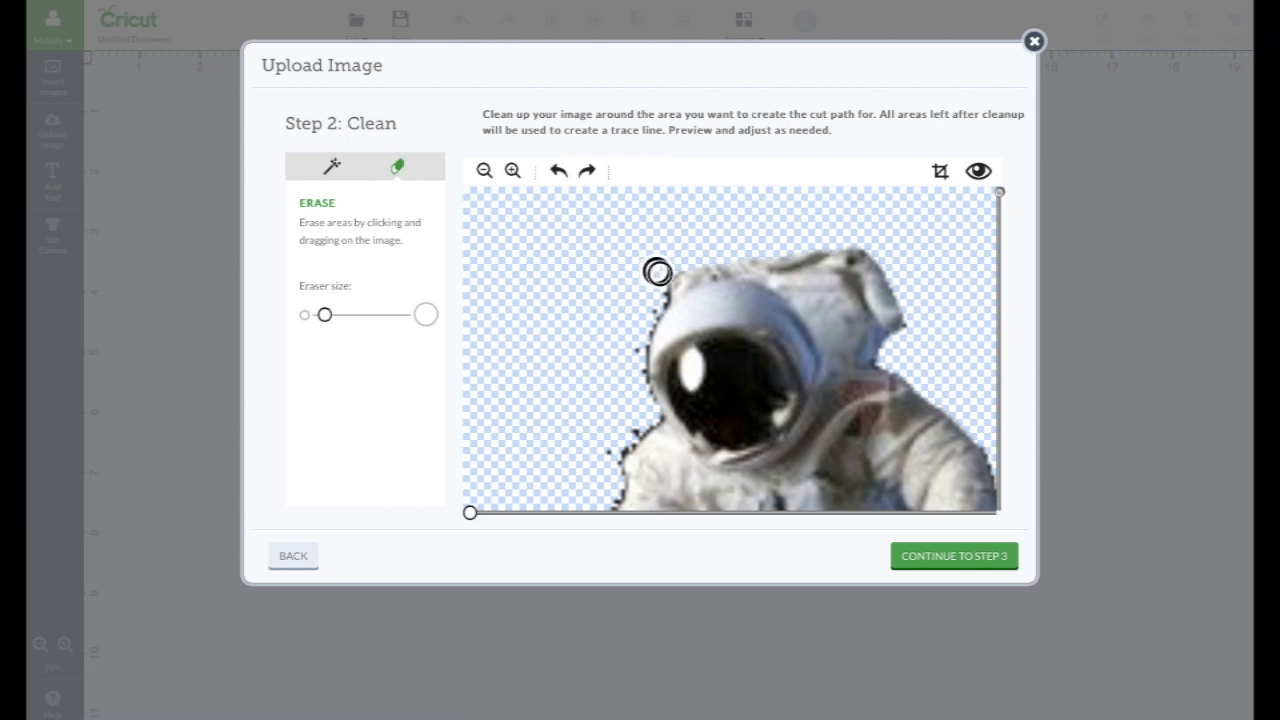
{"action": "left_click_drag", "start_coordinate": [658, 272], "coordinate": [638, 368]}
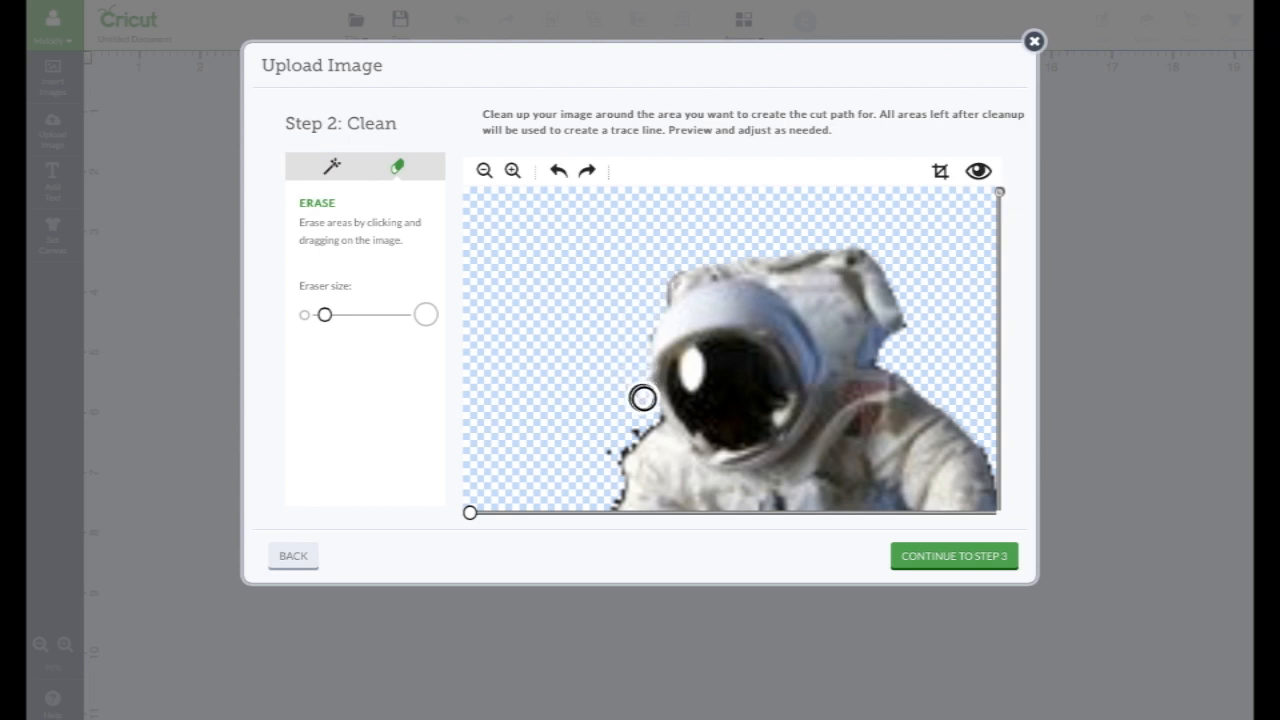
{"action": "left_click_drag", "start_coordinate": [644, 398], "coordinate": [616, 468]}
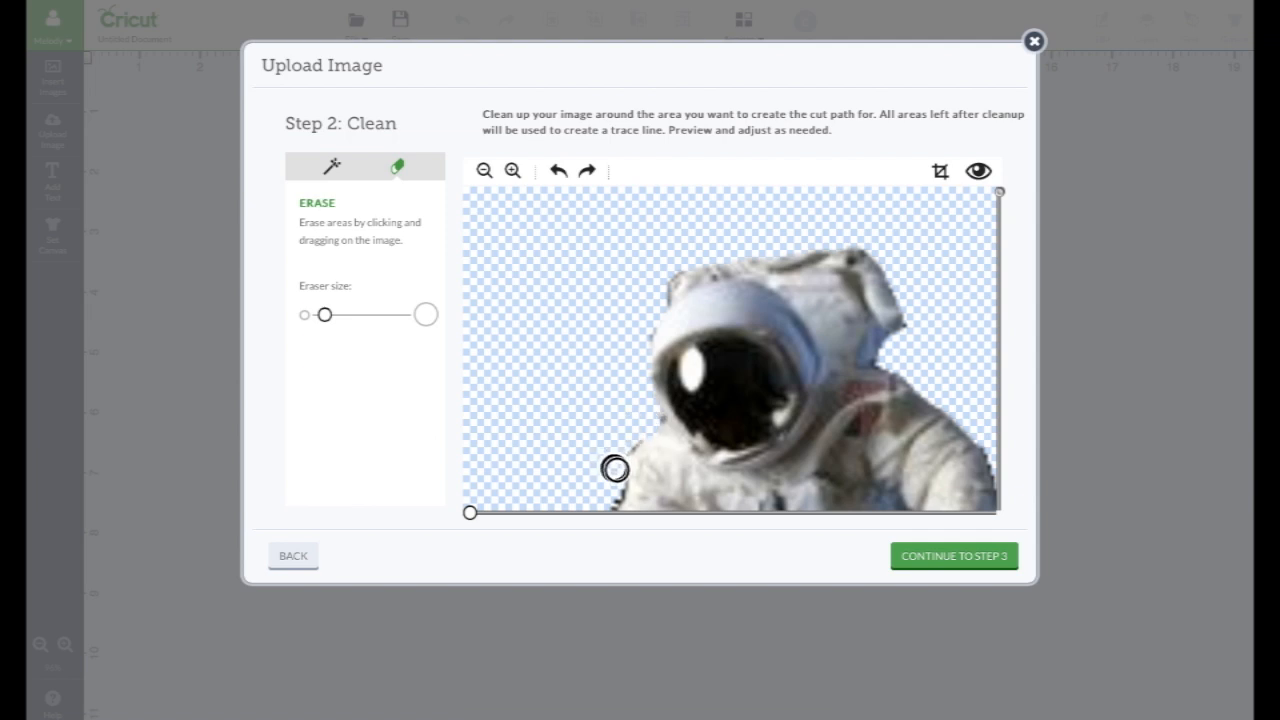
{"action": "mouse_move", "coordinate": [652, 420]}
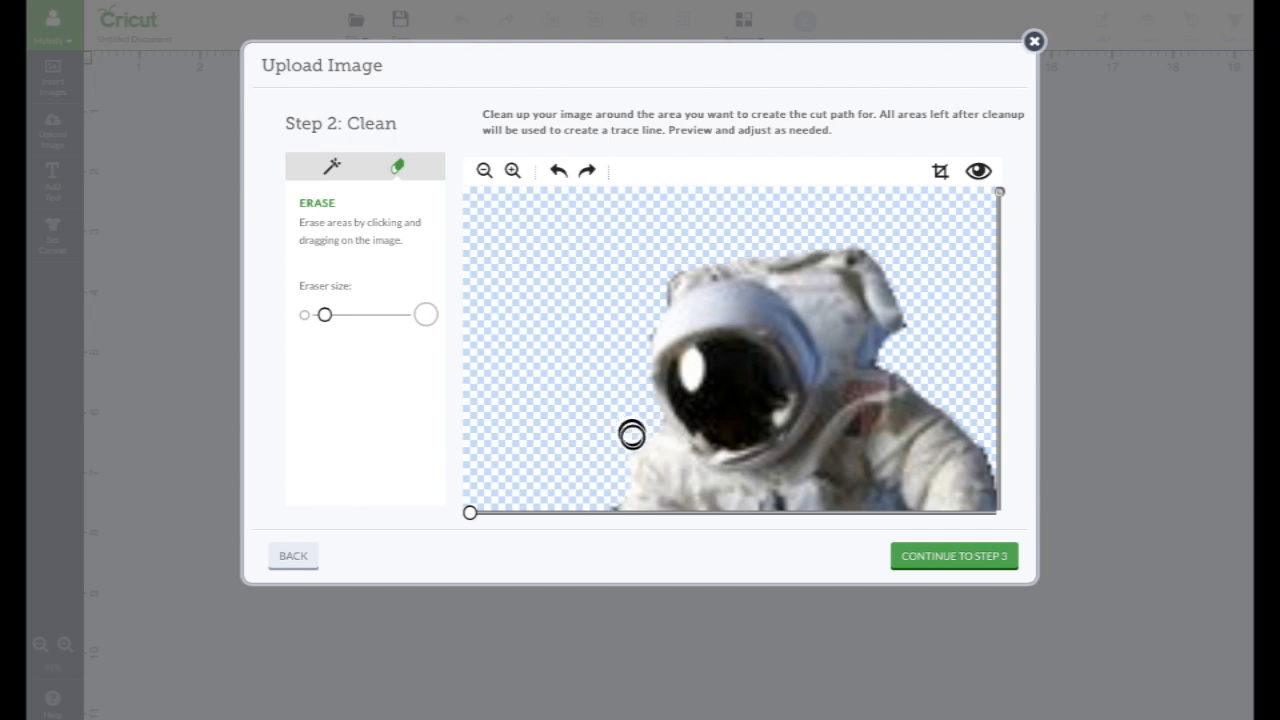
{"action": "mouse_move", "coordinate": [784, 408]}
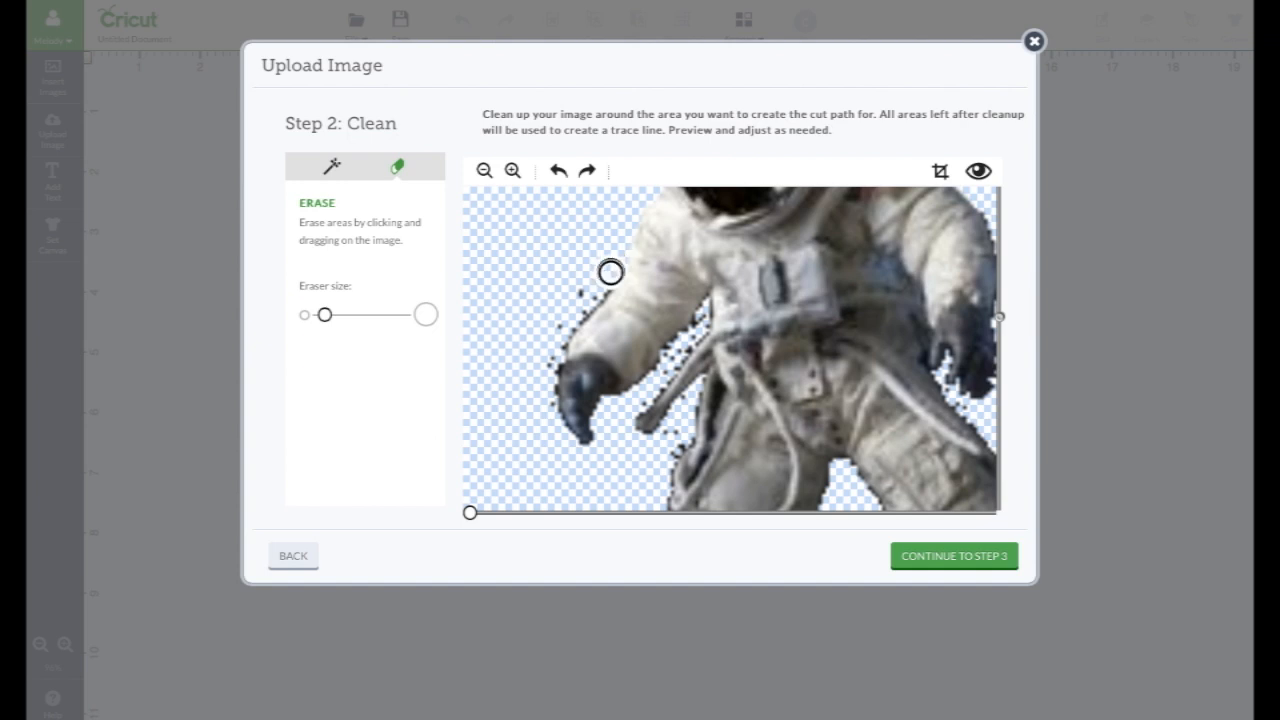
- Erase leftover background specks around the astronaut's arm, glove and chest hoses
{"action": "left_click_drag", "start_coordinate": [612, 272], "coordinate": [554, 328]}
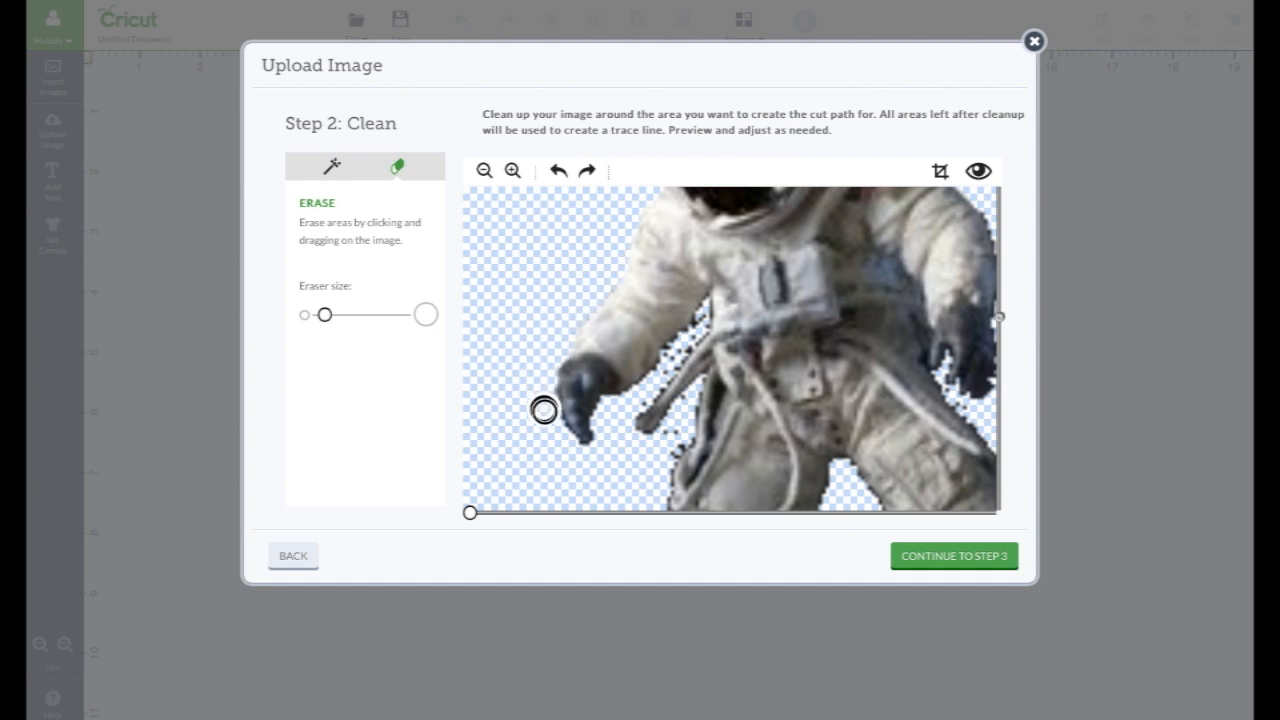
{"action": "left_click_drag", "start_coordinate": [544, 412], "coordinate": [644, 390]}
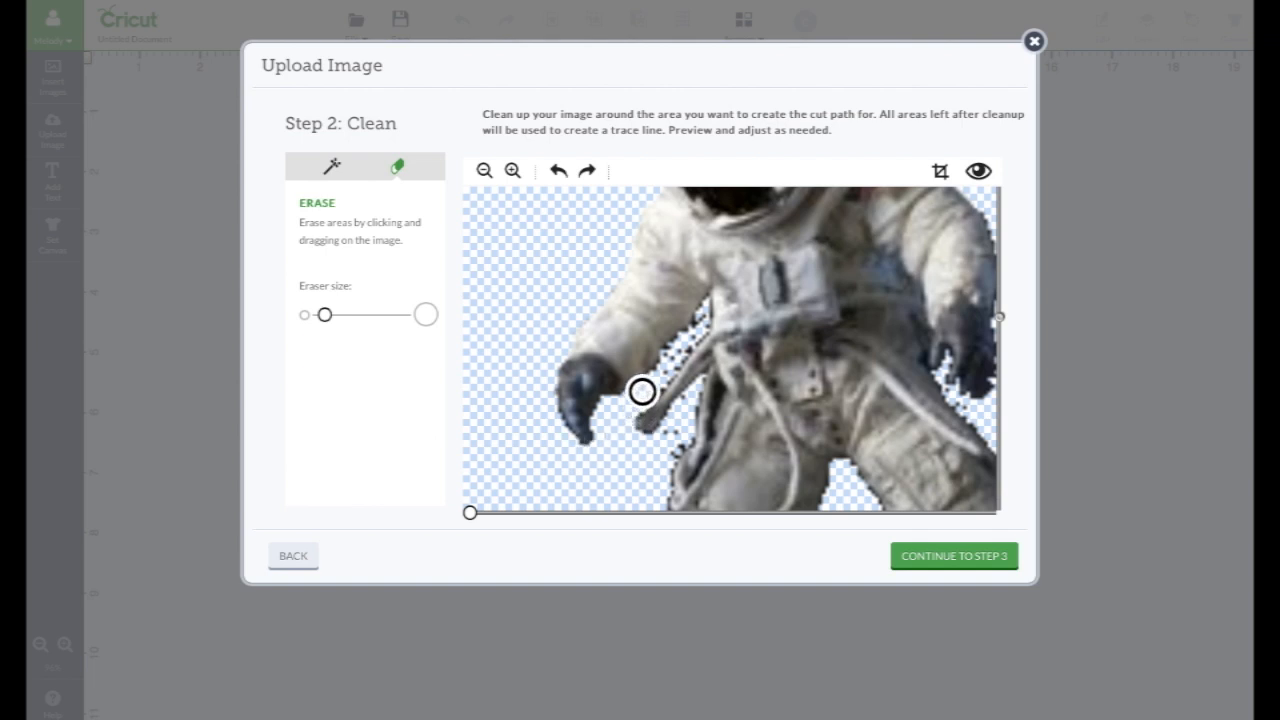
{"action": "left_click_drag", "start_coordinate": [644, 390], "coordinate": [690, 330]}
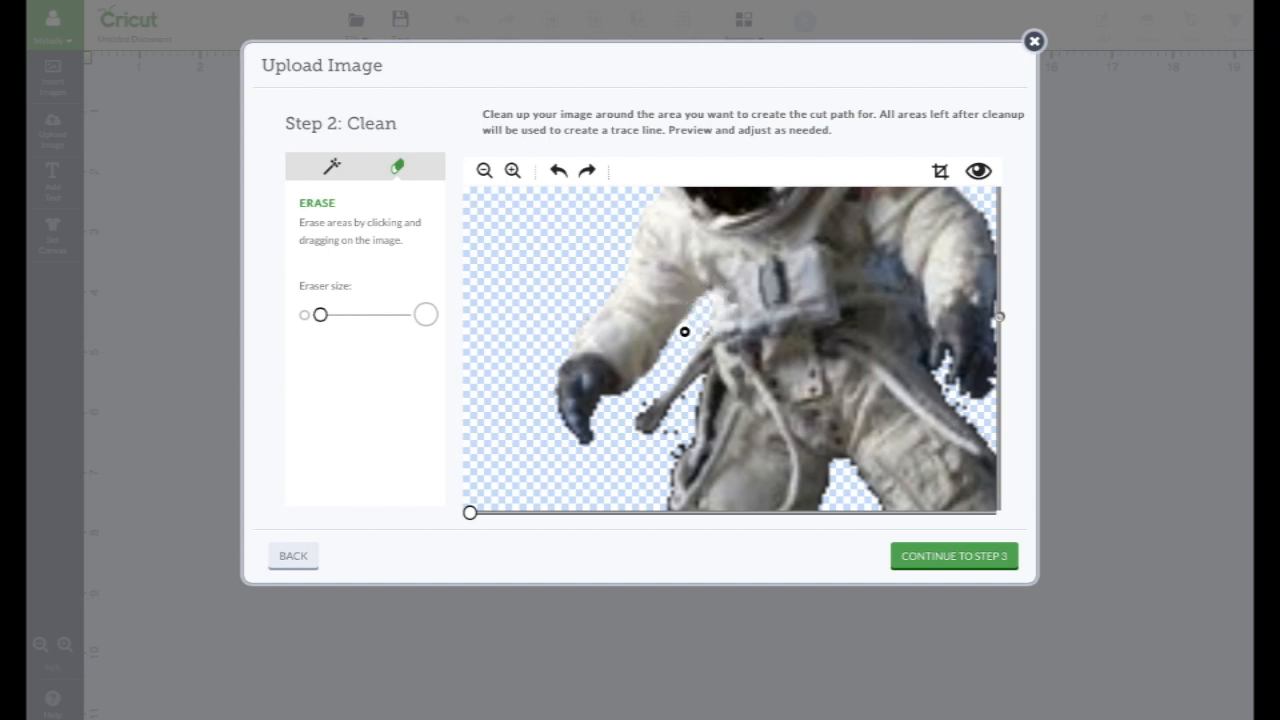
{"action": "left_click_drag", "start_coordinate": [684, 332], "coordinate": [636, 418]}
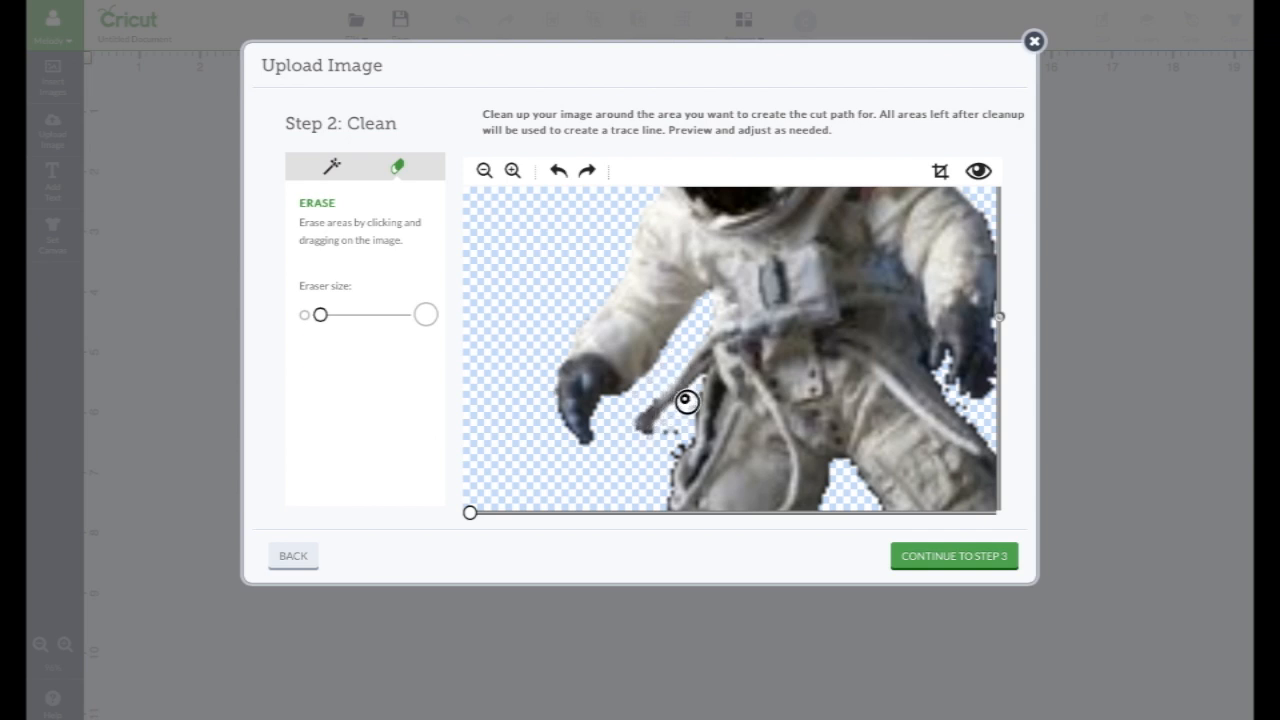
{"action": "left_click_drag", "start_coordinate": [688, 400], "coordinate": [704, 418]}
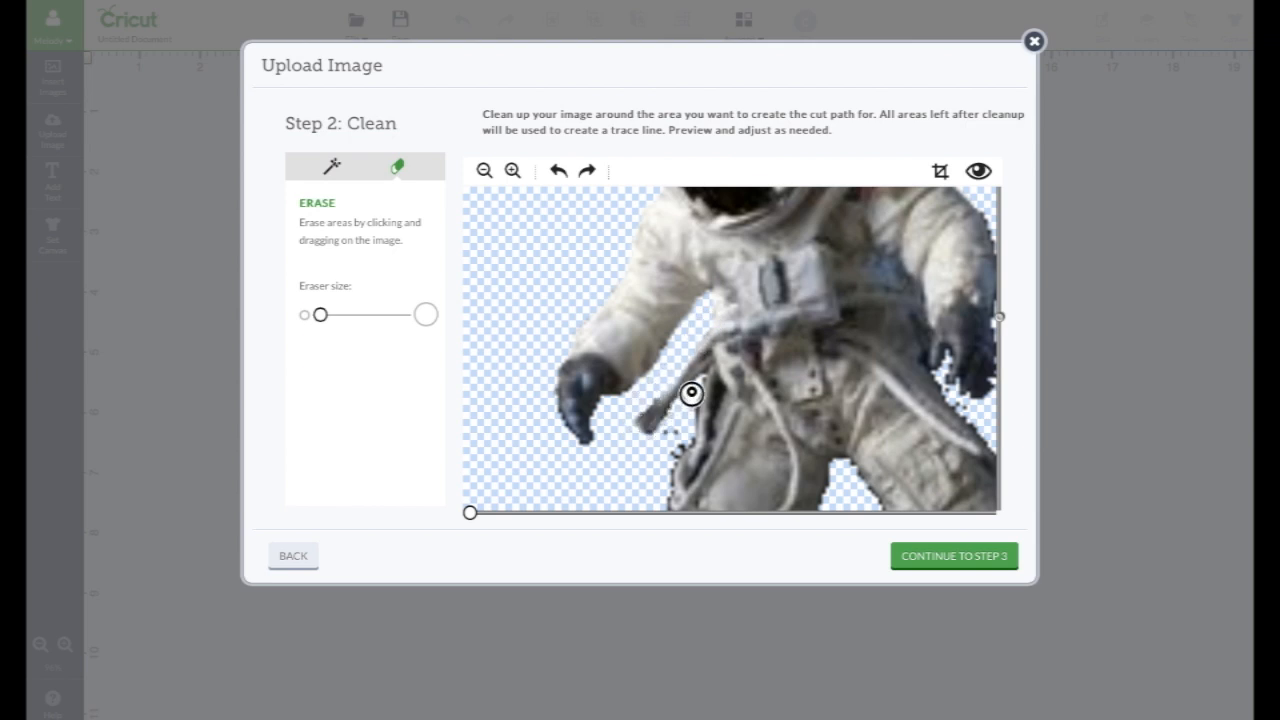
{"action": "left_click_drag", "start_coordinate": [692, 390], "coordinate": [676, 462]}
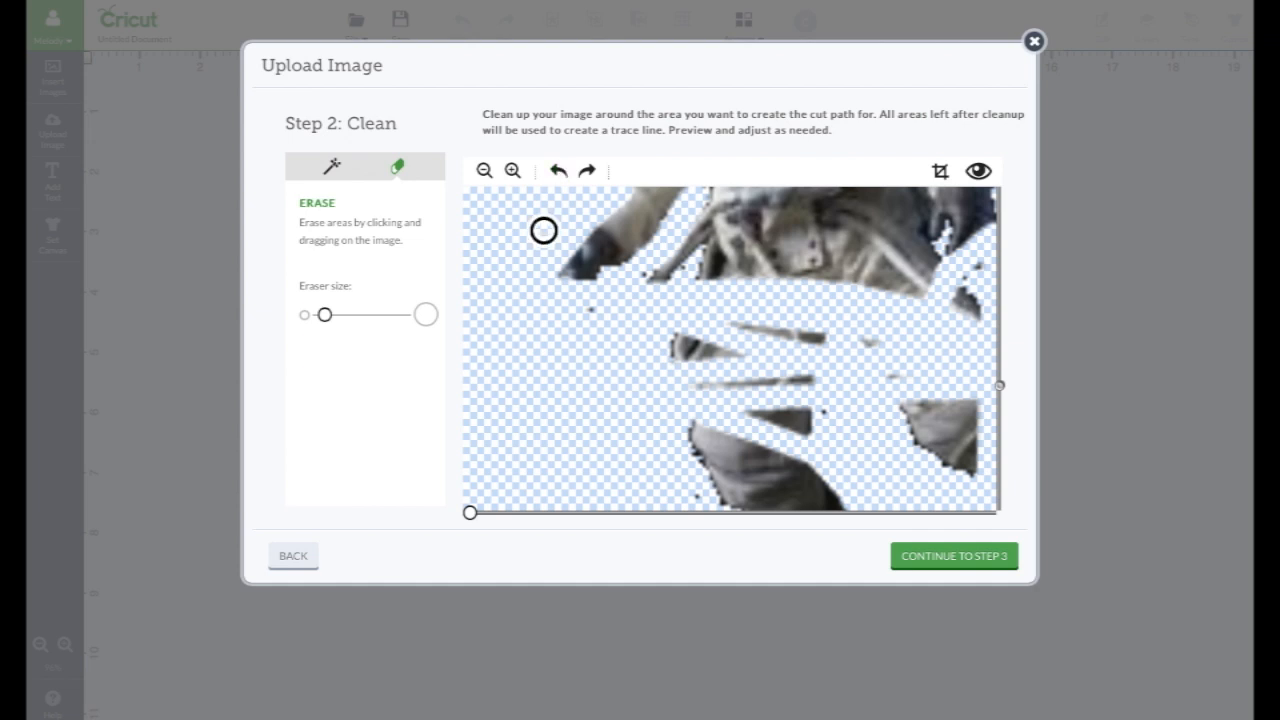
- Erase remaining background around the astronaut's legs, right arm and top-right edge
{"action": "left_click", "coordinate": [560, 170]}
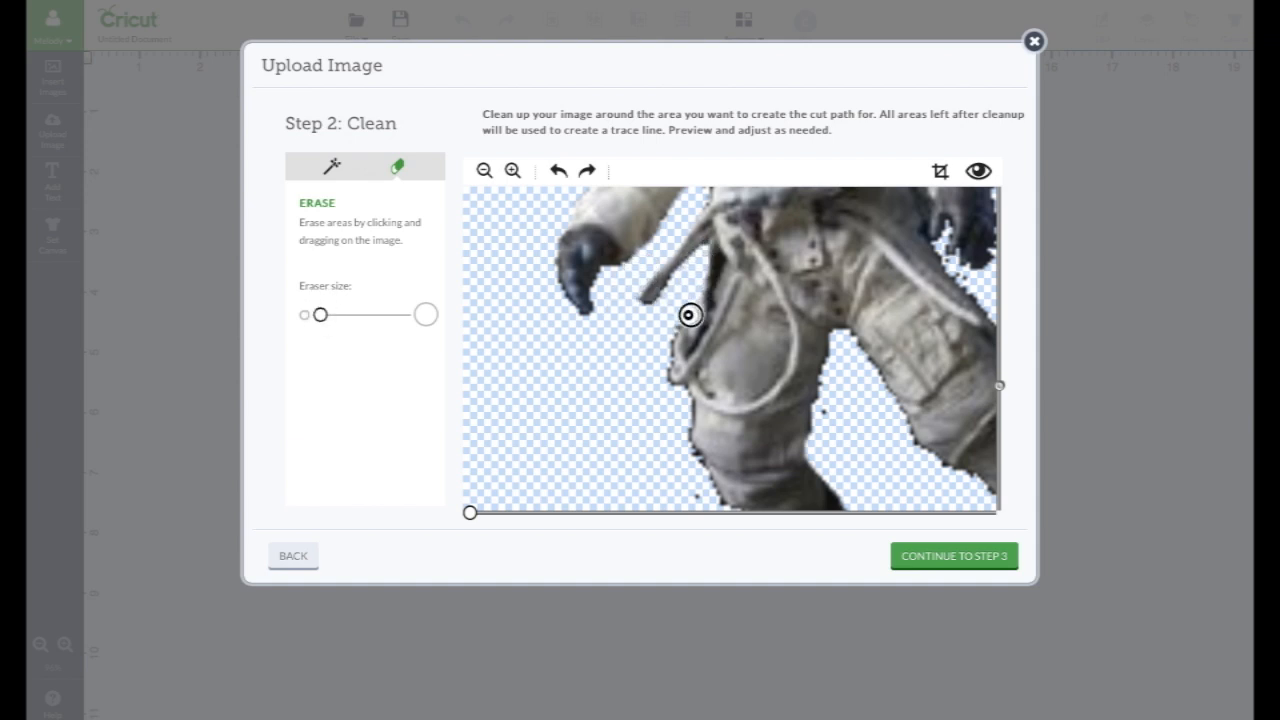
{"action": "left_click_drag", "start_coordinate": [690, 316], "coordinate": [872, 370]}
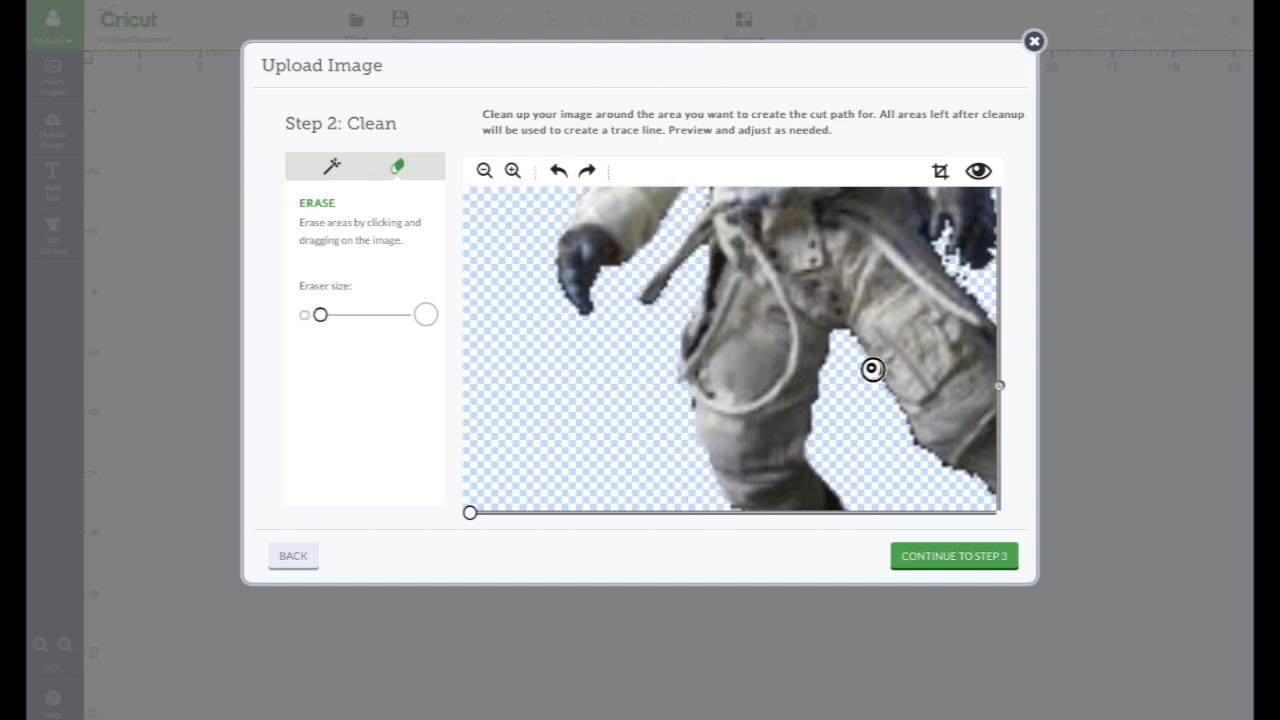
{"action": "left_click_drag", "start_coordinate": [872, 368], "coordinate": [942, 464]}
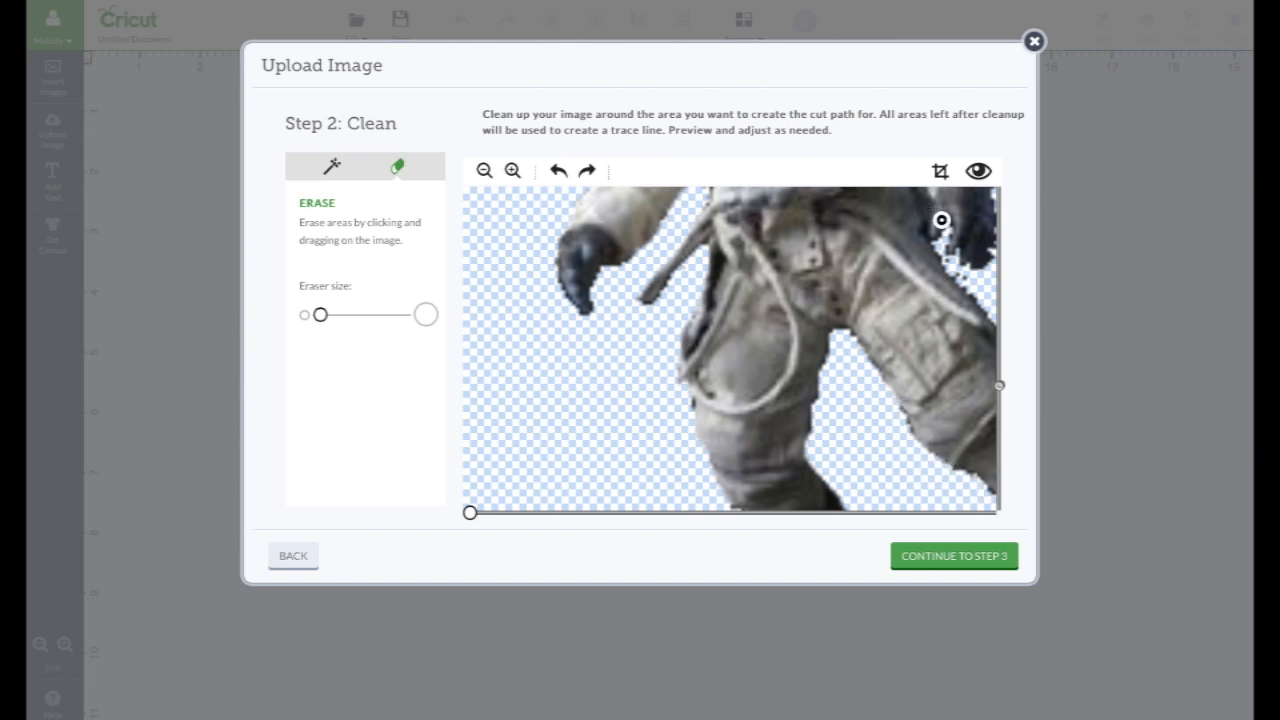
{"action": "left_click_drag", "start_coordinate": [940, 220], "coordinate": [980, 292]}
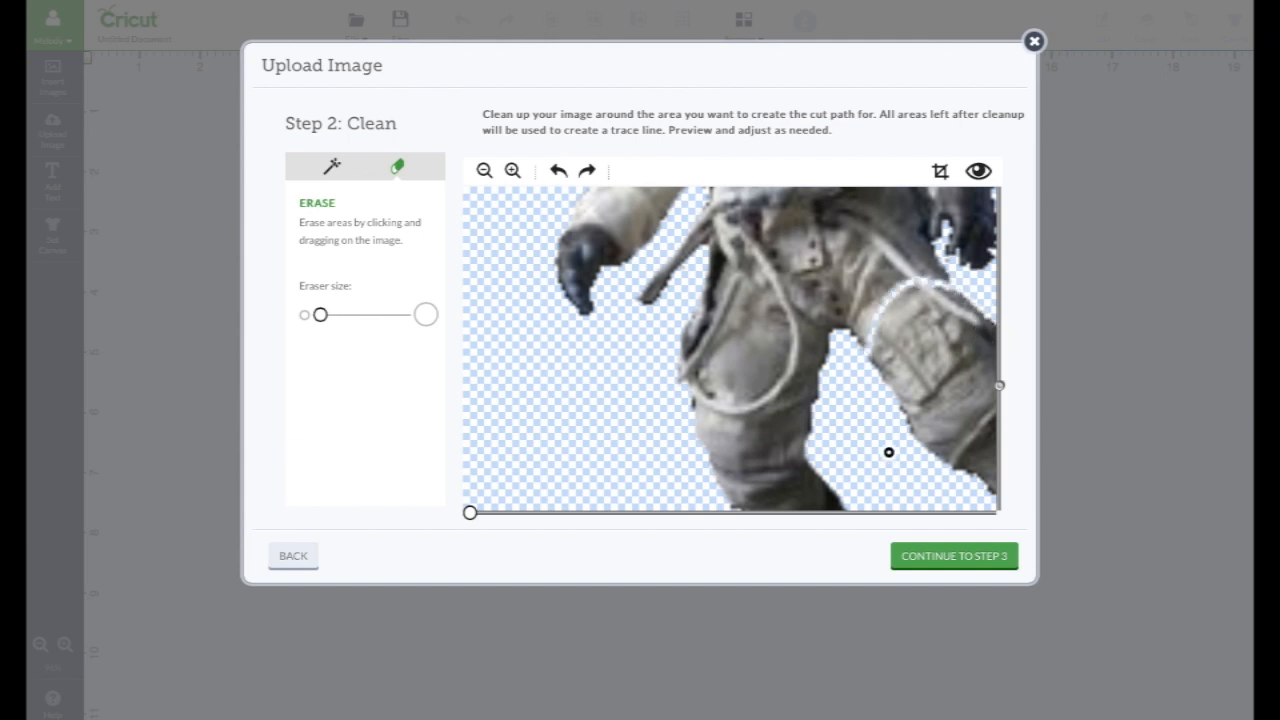
{"action": "mouse_move", "coordinate": [854, 436]}
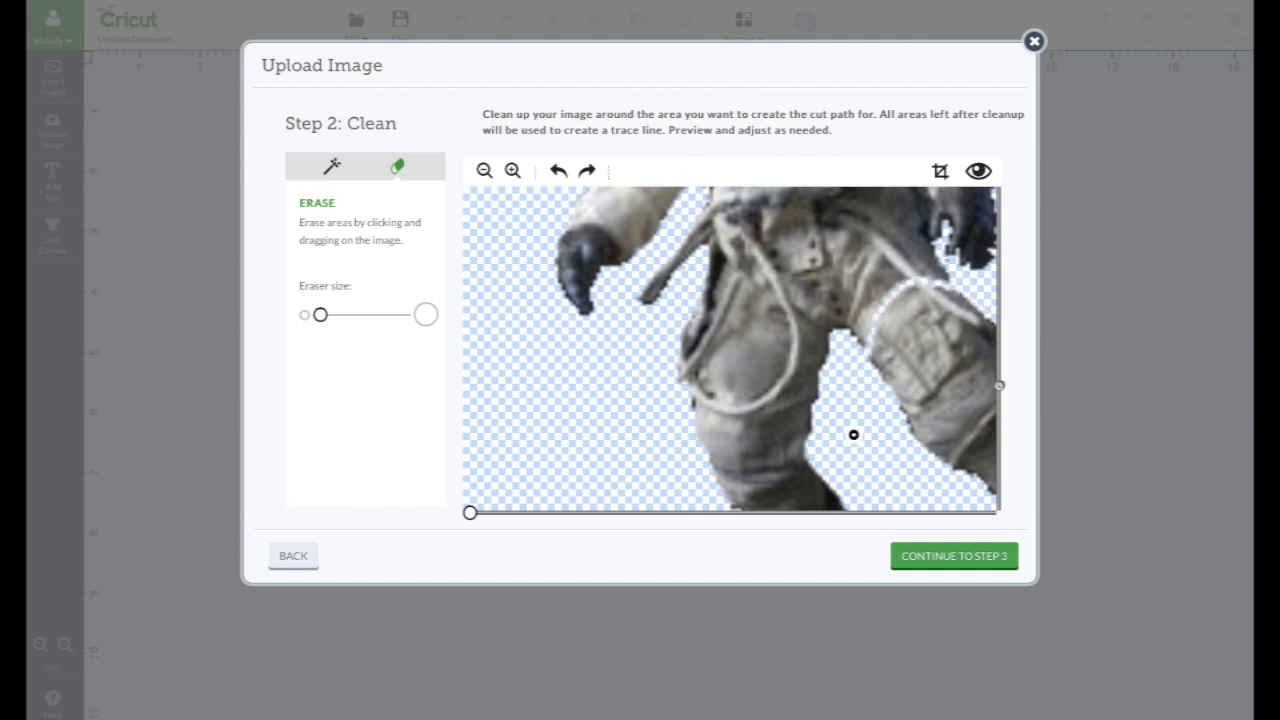
{"action": "left_click_drag", "start_coordinate": [852, 436], "coordinate": [904, 272]}
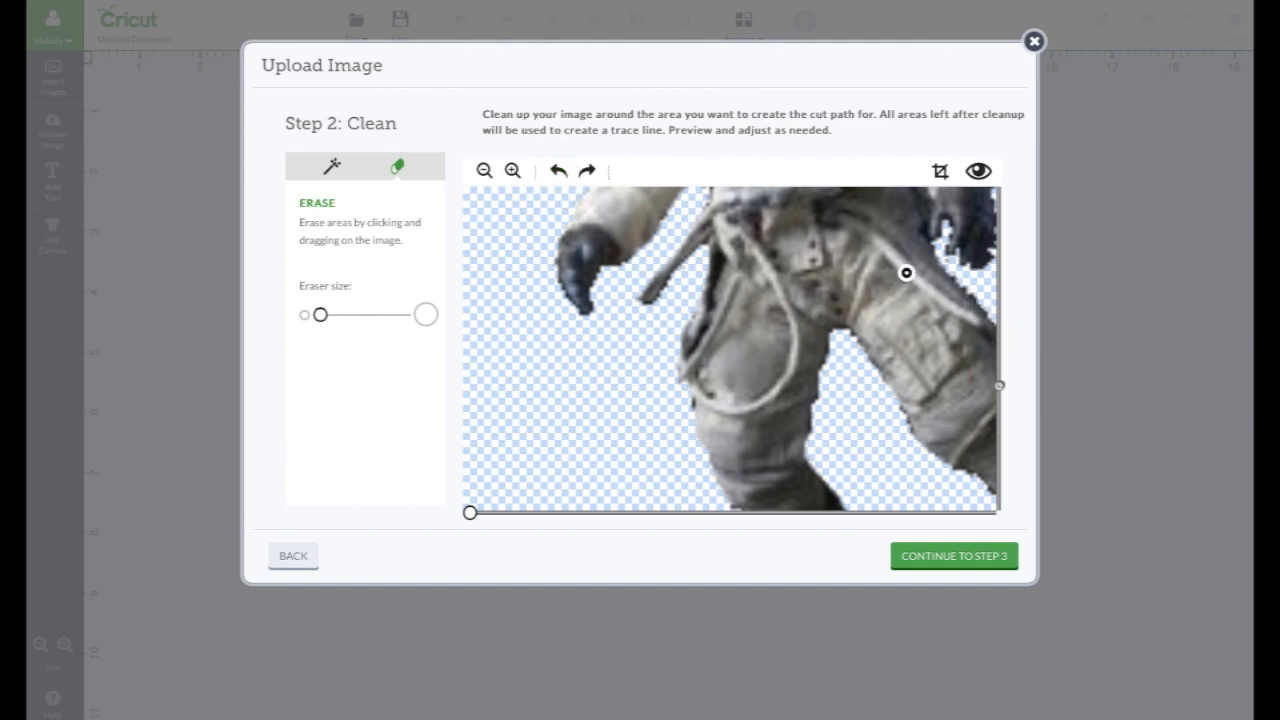
{"action": "left_click", "coordinate": [484, 170]}
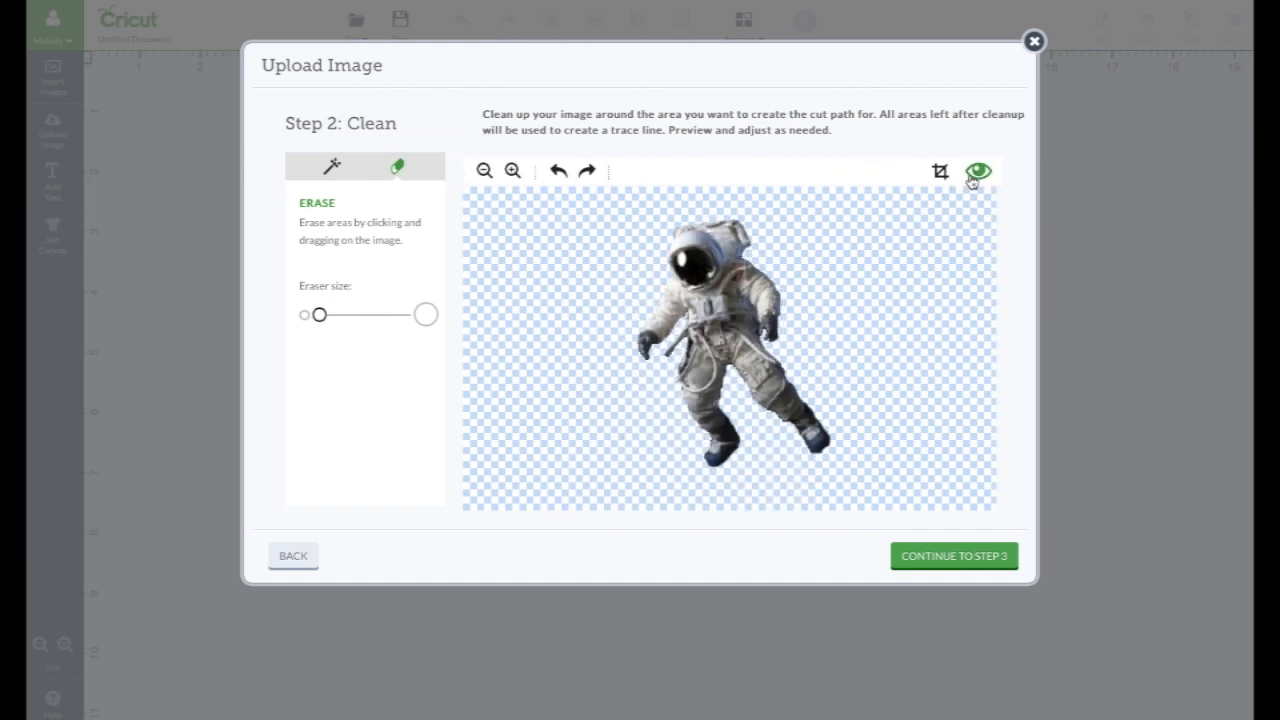
- Preview the astronaut's traced cut outline twice and return to the image view
{"action": "left_click", "coordinate": [976, 170]}
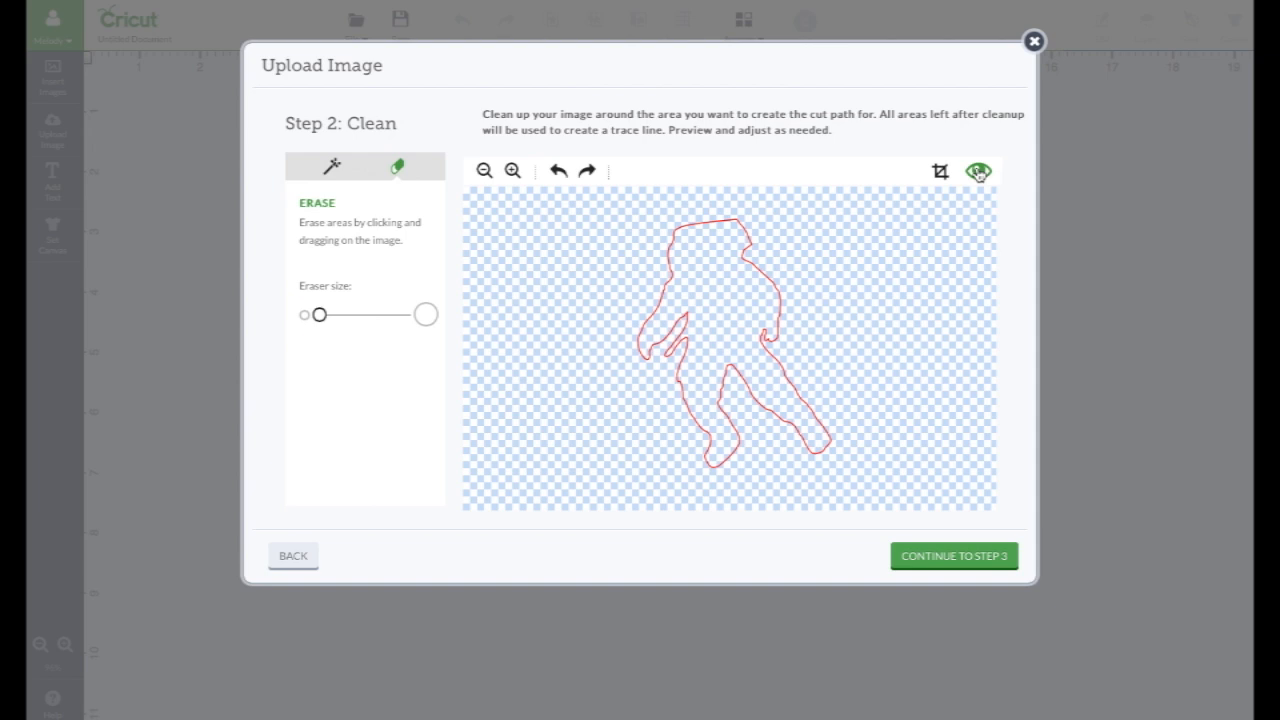
{"action": "left_click", "coordinate": [978, 170]}
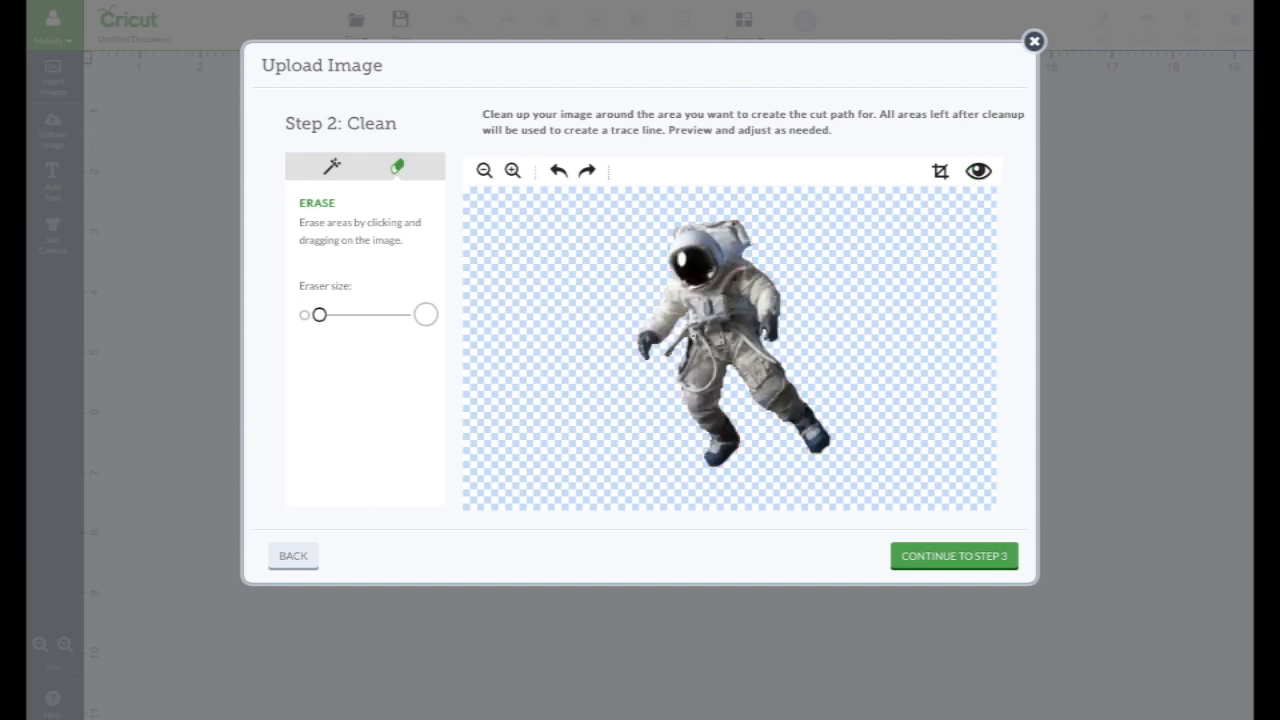
{"action": "left_click", "coordinate": [976, 170]}
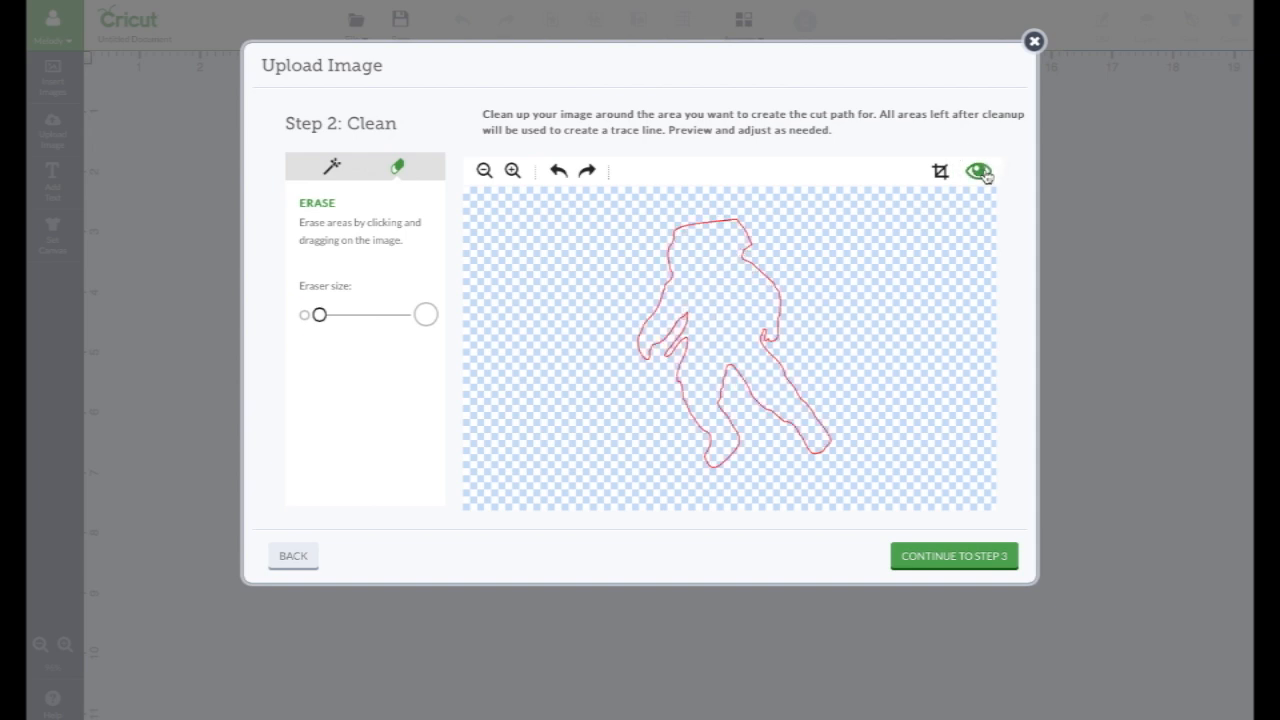
{"action": "left_click", "coordinate": [978, 170]}
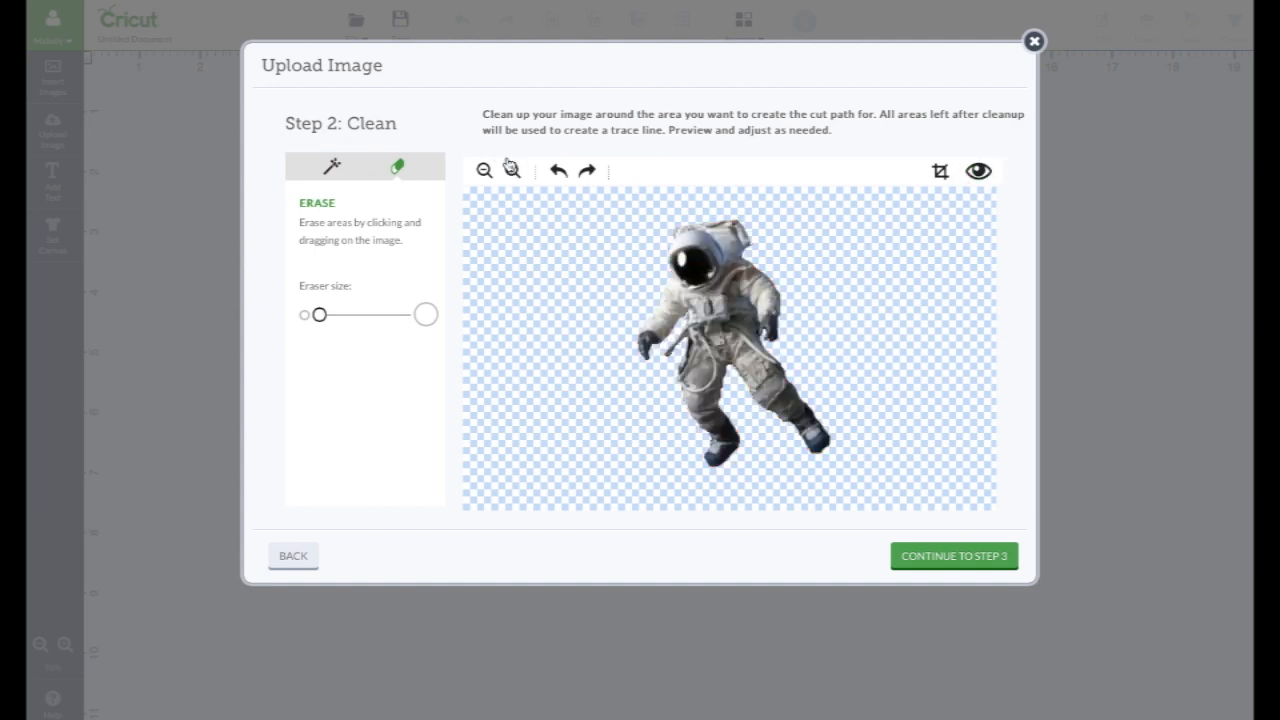
- Zoom in, erase stray background below the left glove with a medium eraser, and recheck the outline
{"action": "left_click", "coordinate": [512, 170]}
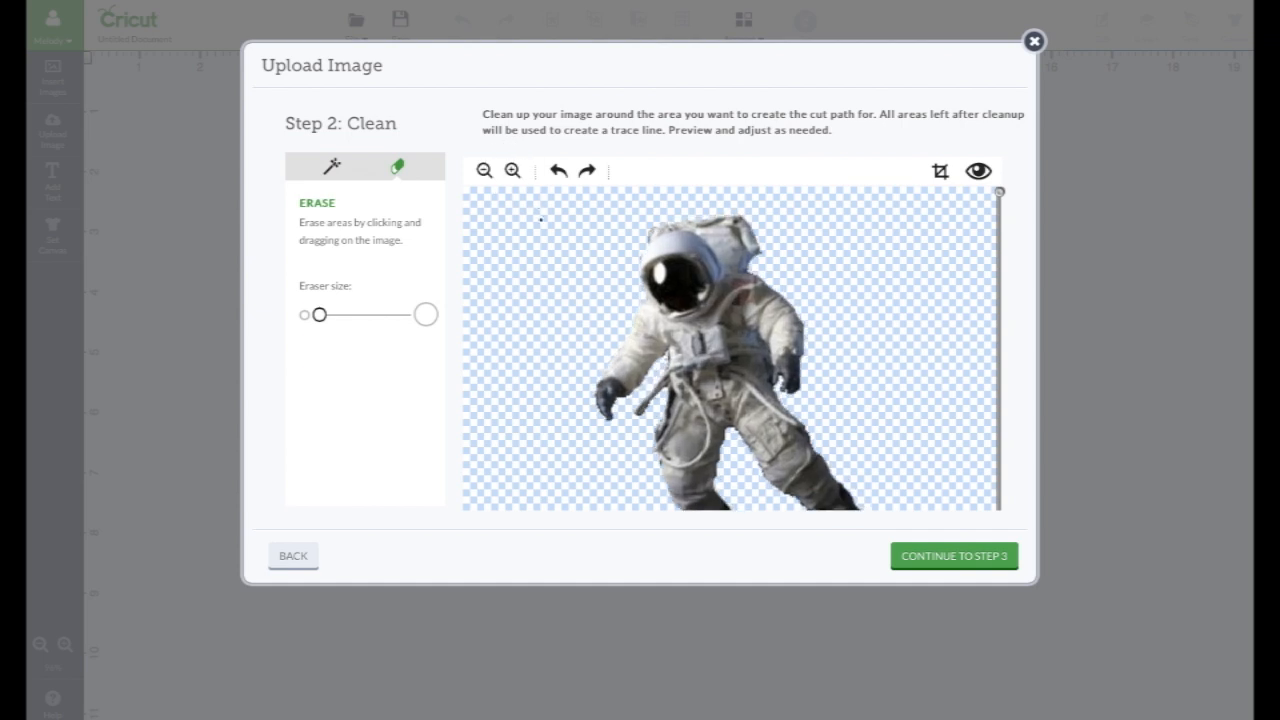
{"action": "mouse_move", "coordinate": [432, 198]}
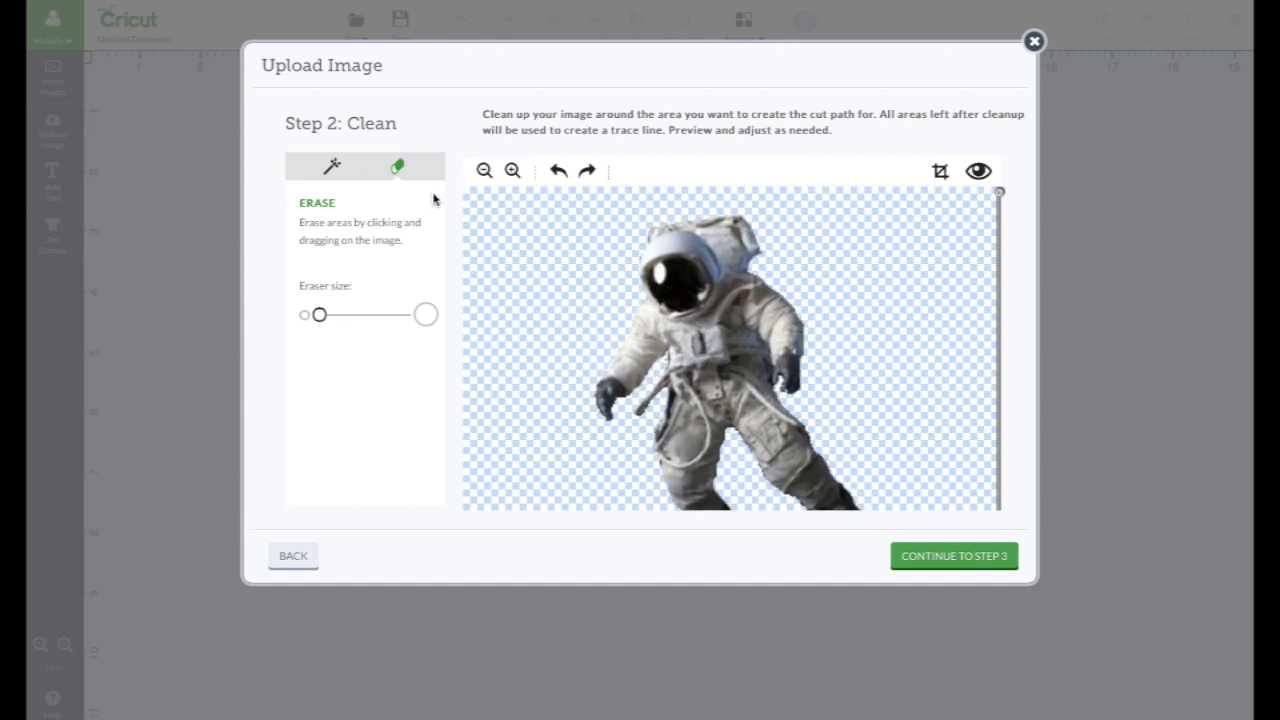
{"action": "mouse_move", "coordinate": [500, 352]}
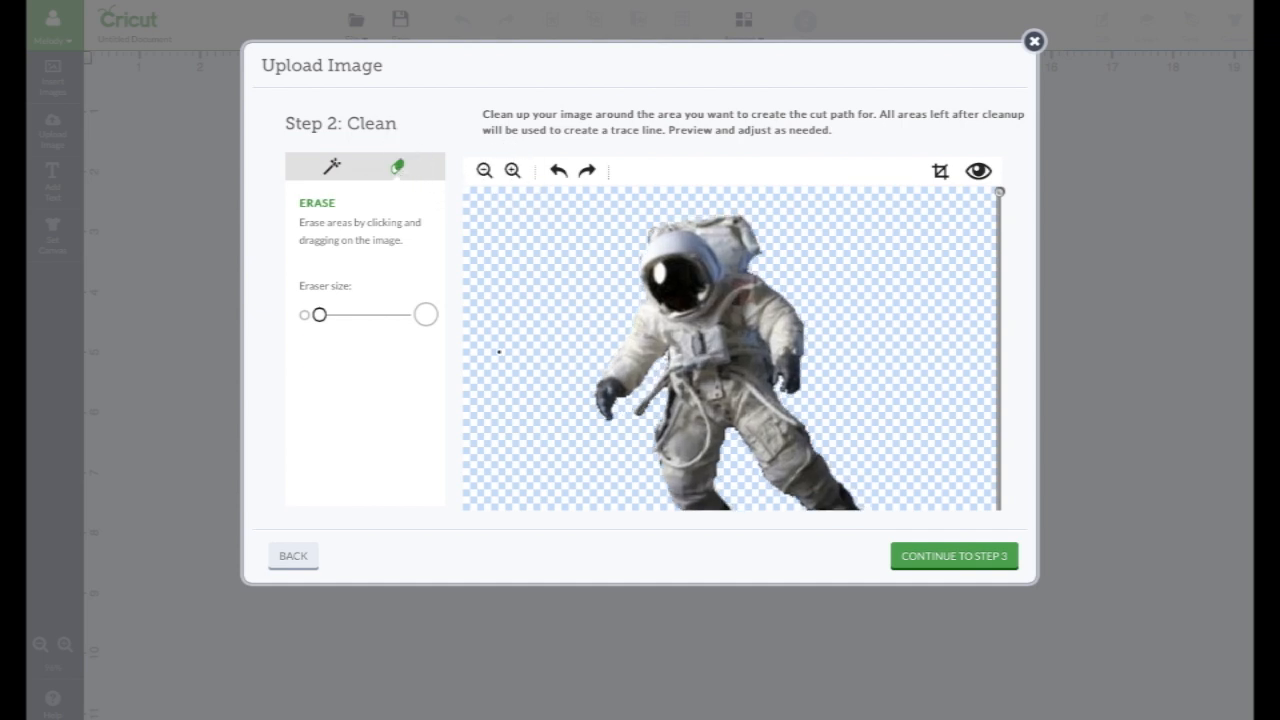
{"action": "left_click_drag", "start_coordinate": [320, 314], "coordinate": [344, 314]}
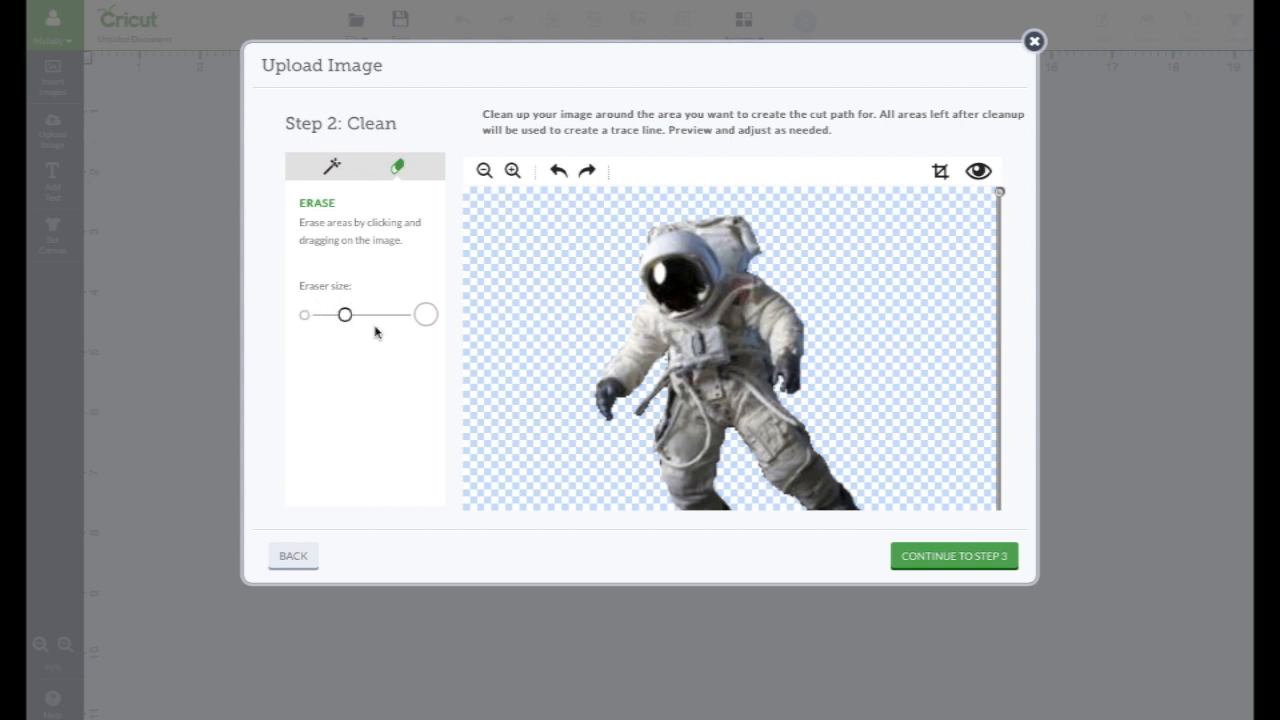
{"action": "left_click_drag", "start_coordinate": [344, 314], "coordinate": [332, 314]}
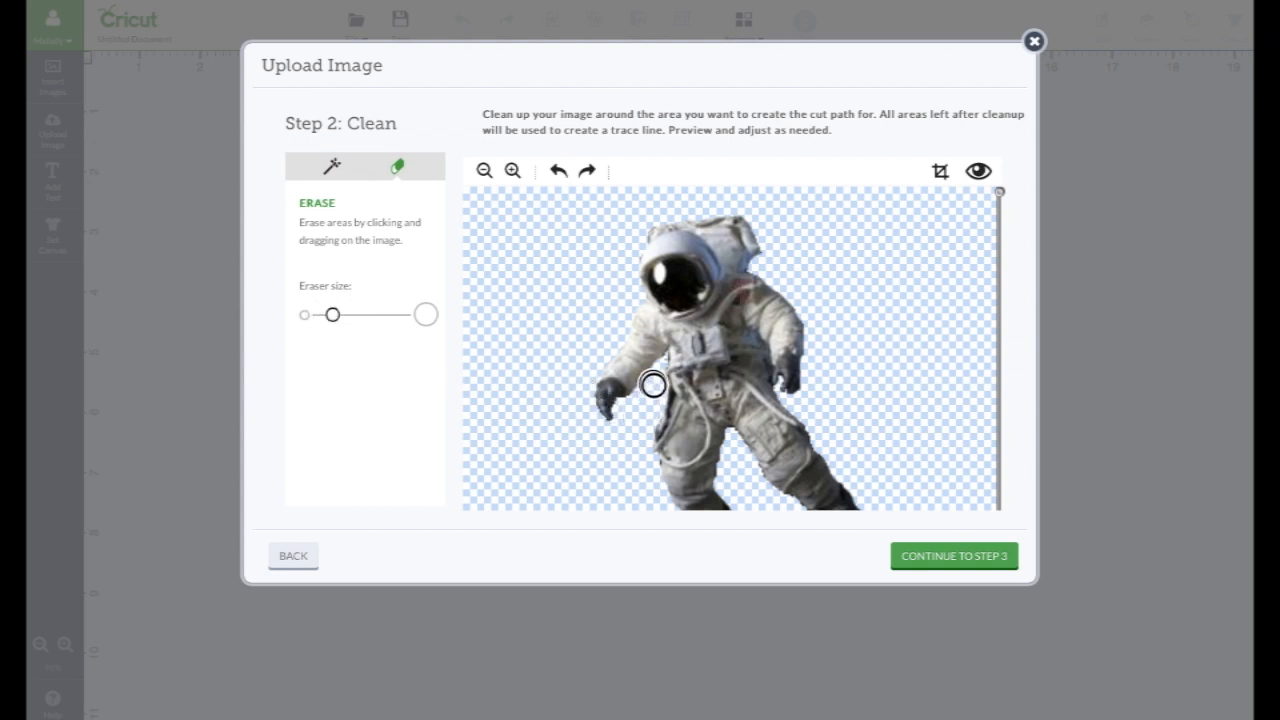
{"action": "left_click_drag", "start_coordinate": [650, 384], "coordinate": [524, 470]}
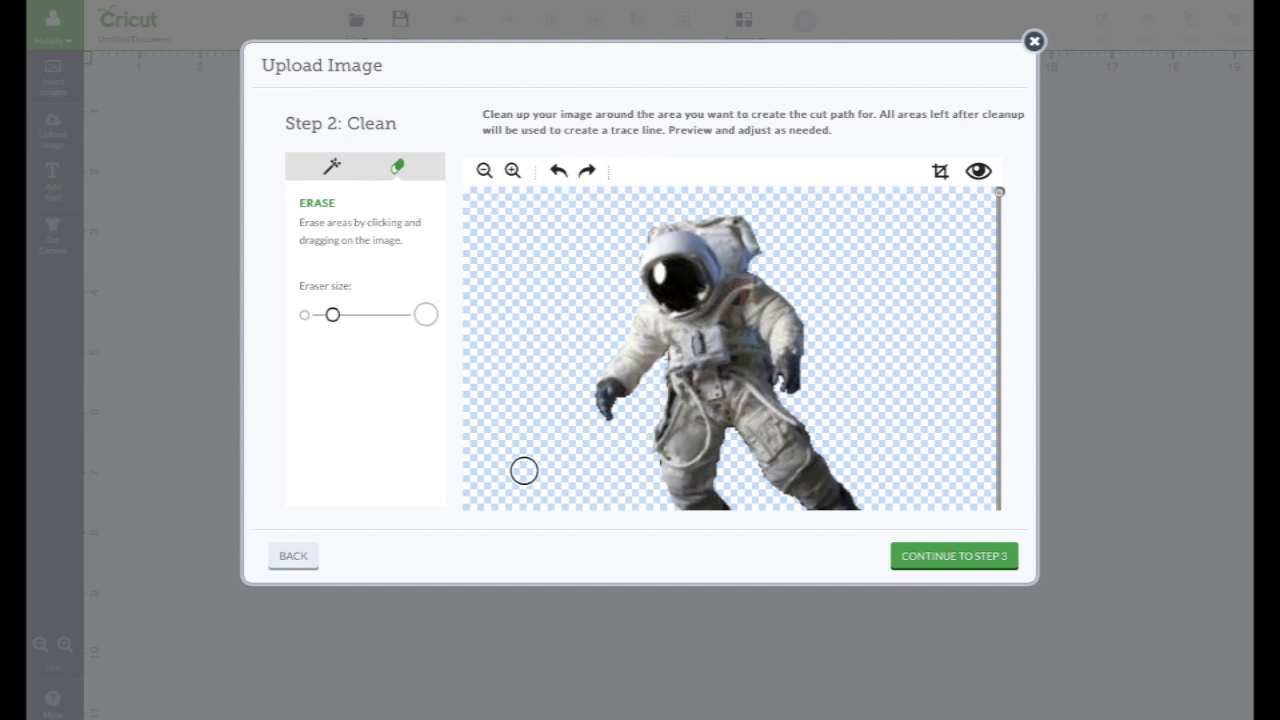
{"action": "right_click", "coordinate": [978, 170]}
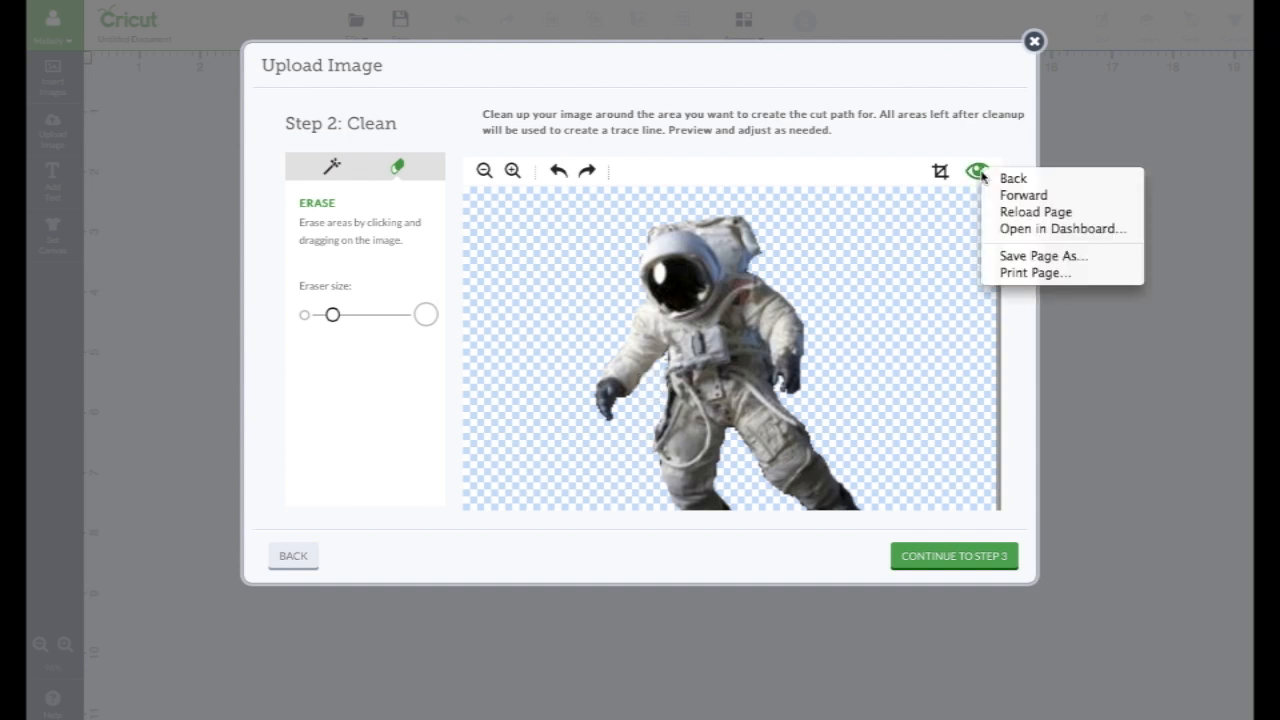
{"action": "left_click", "coordinate": [978, 170]}
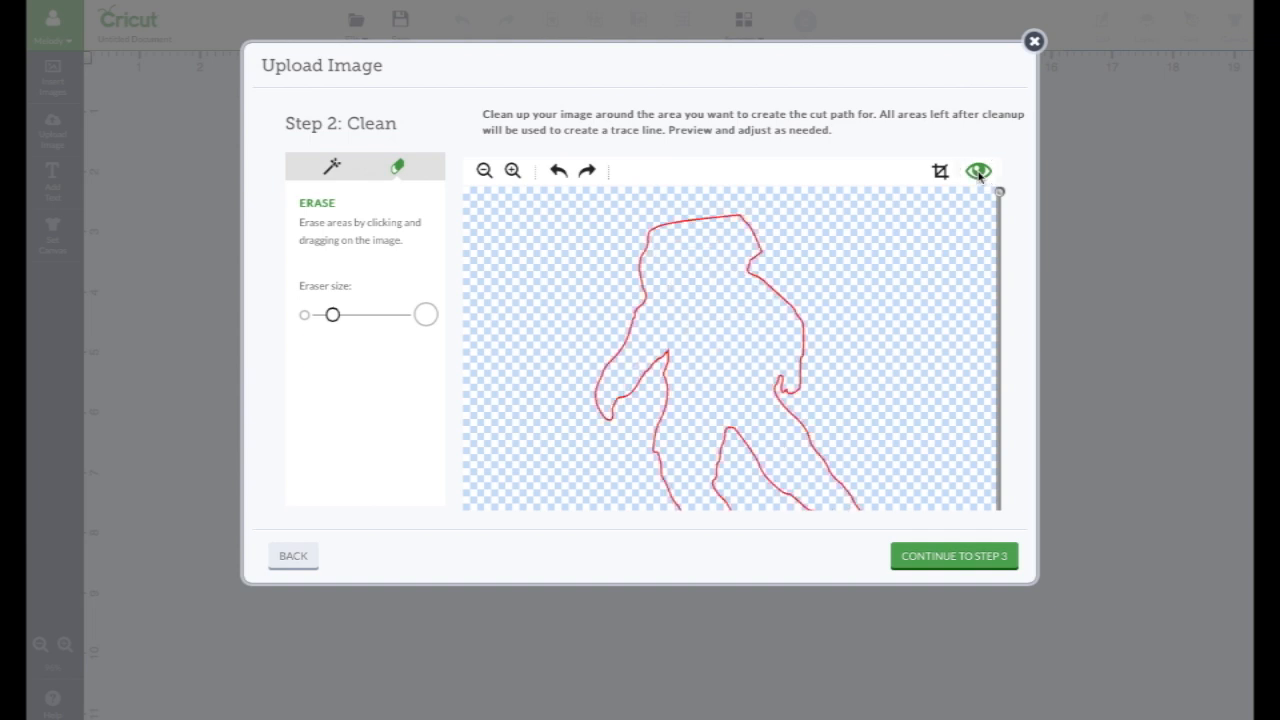
{"action": "left_click", "coordinate": [978, 168]}
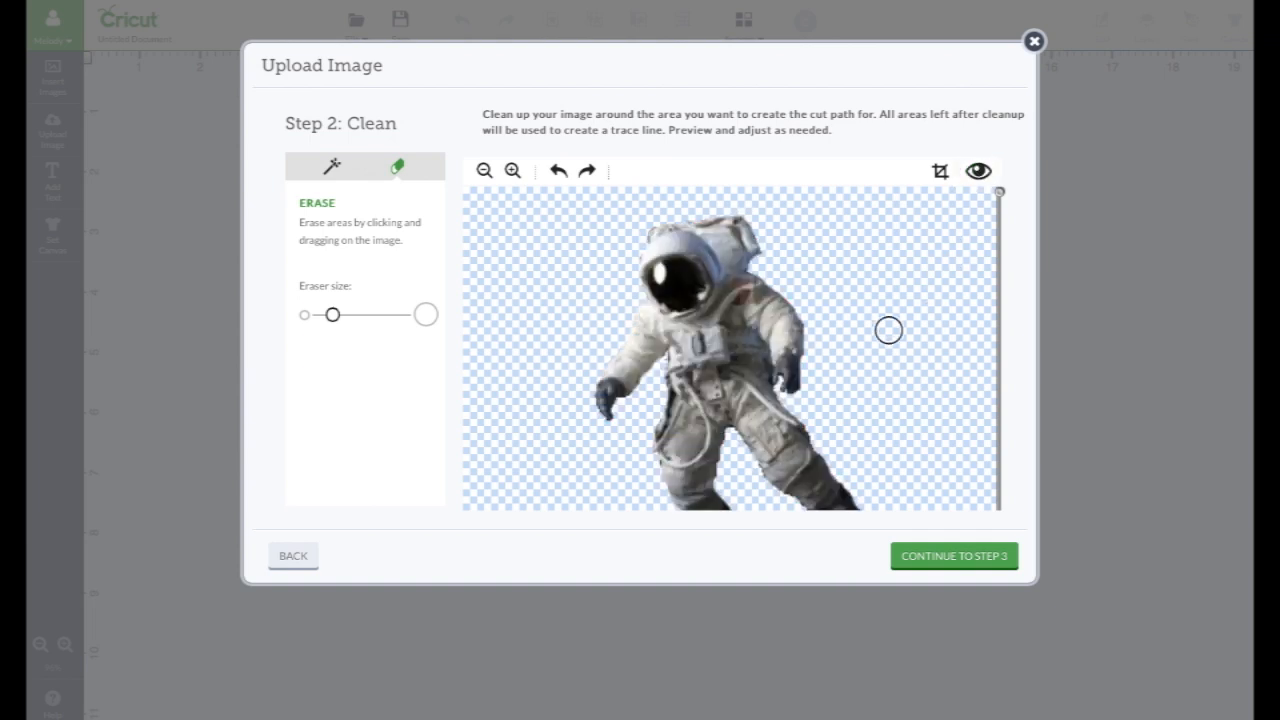
{"action": "mouse_move", "coordinate": [976, 302]}
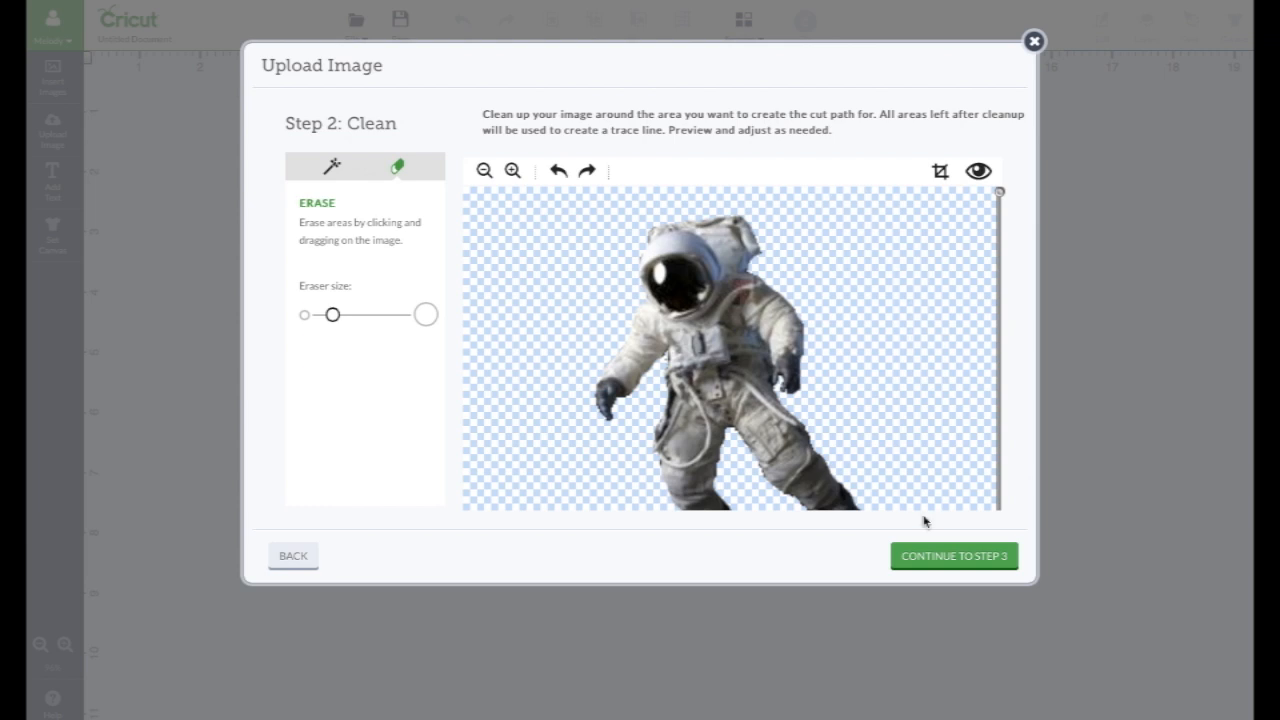
- Continue to the save step and name the uploaded image 'Astronaut'
{"action": "left_click", "coordinate": [952, 556]}
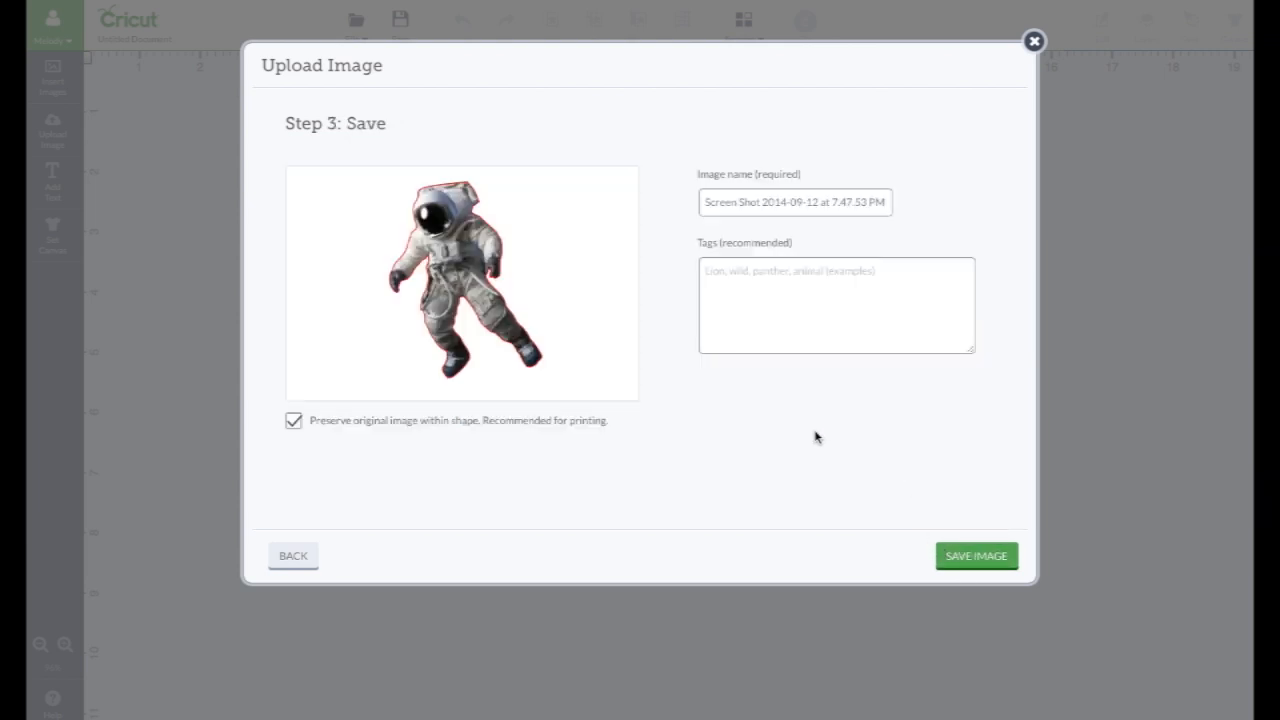
{"action": "triple_click", "coordinate": [796, 202]}
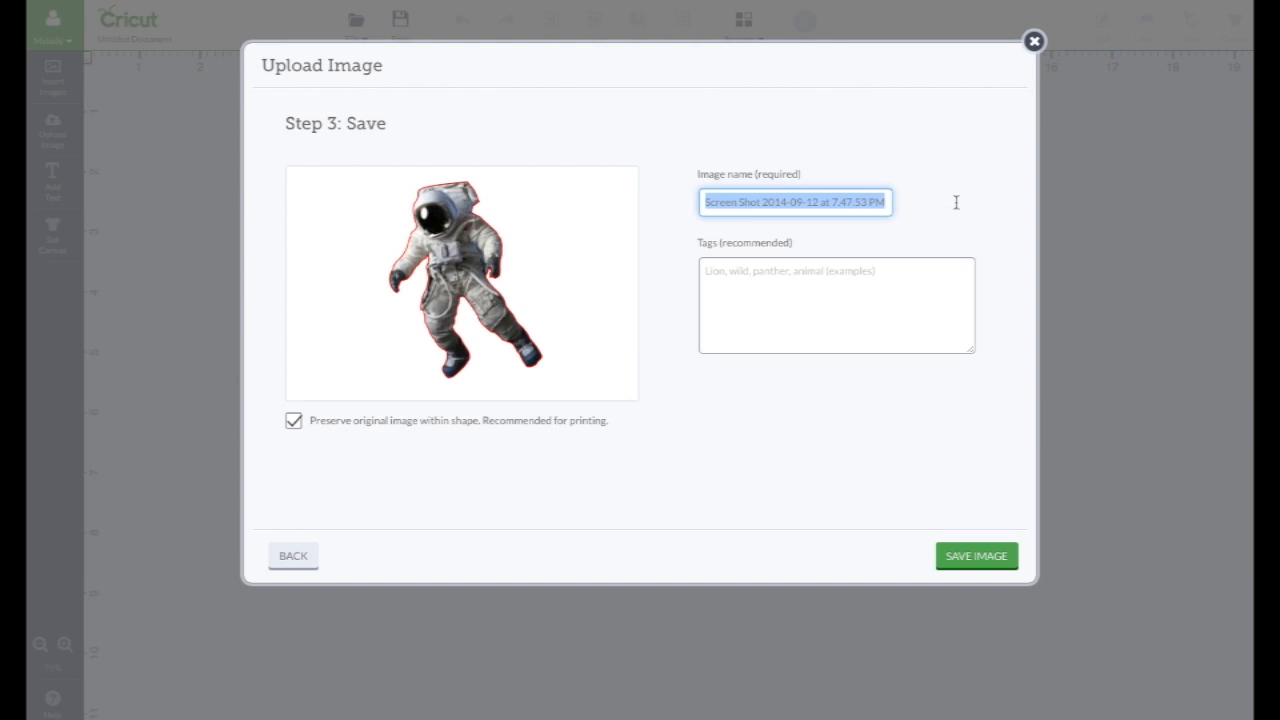
{"action": "type", "text": "Astronau"}
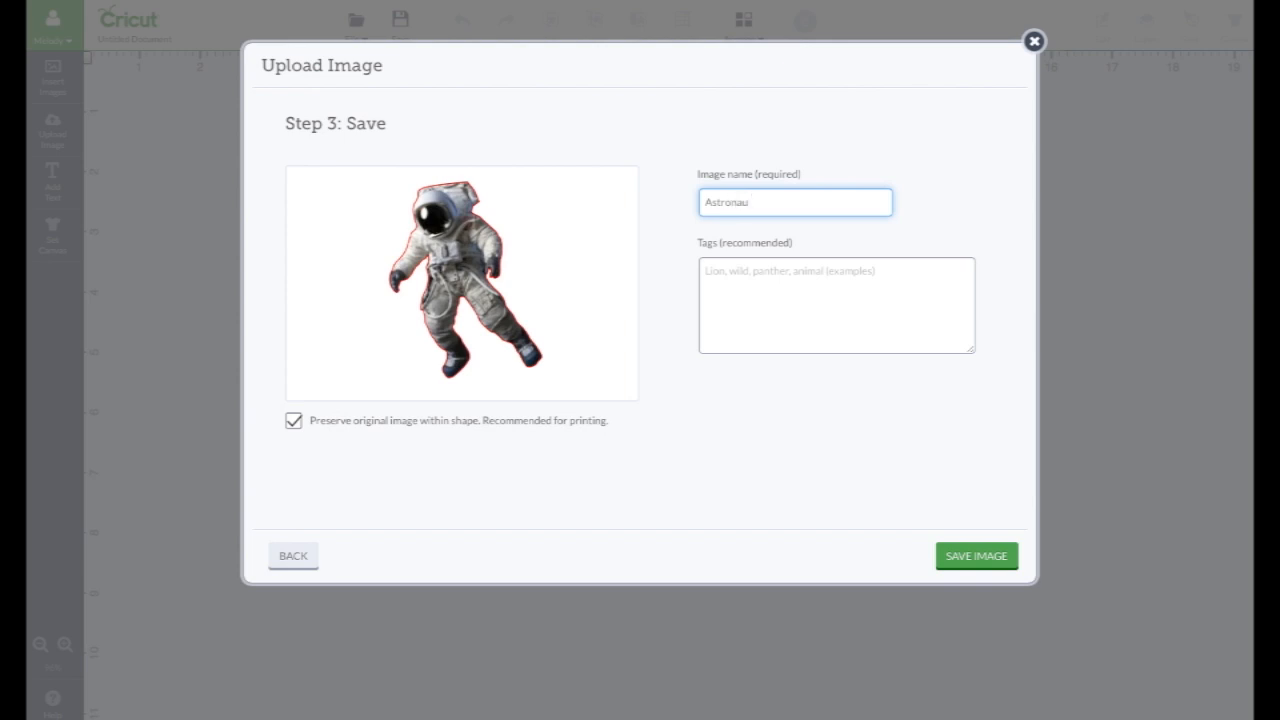
{"action": "type", "text": "t"}
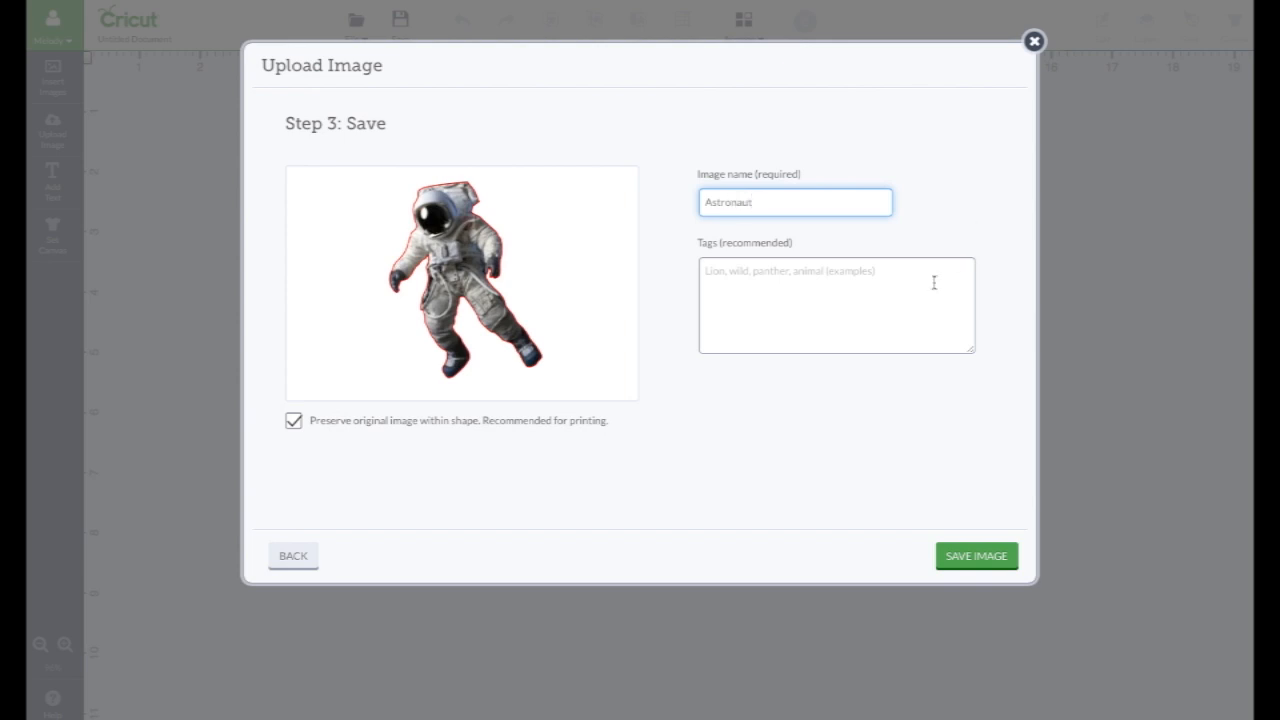
{"action": "left_click", "coordinate": [836, 304]}
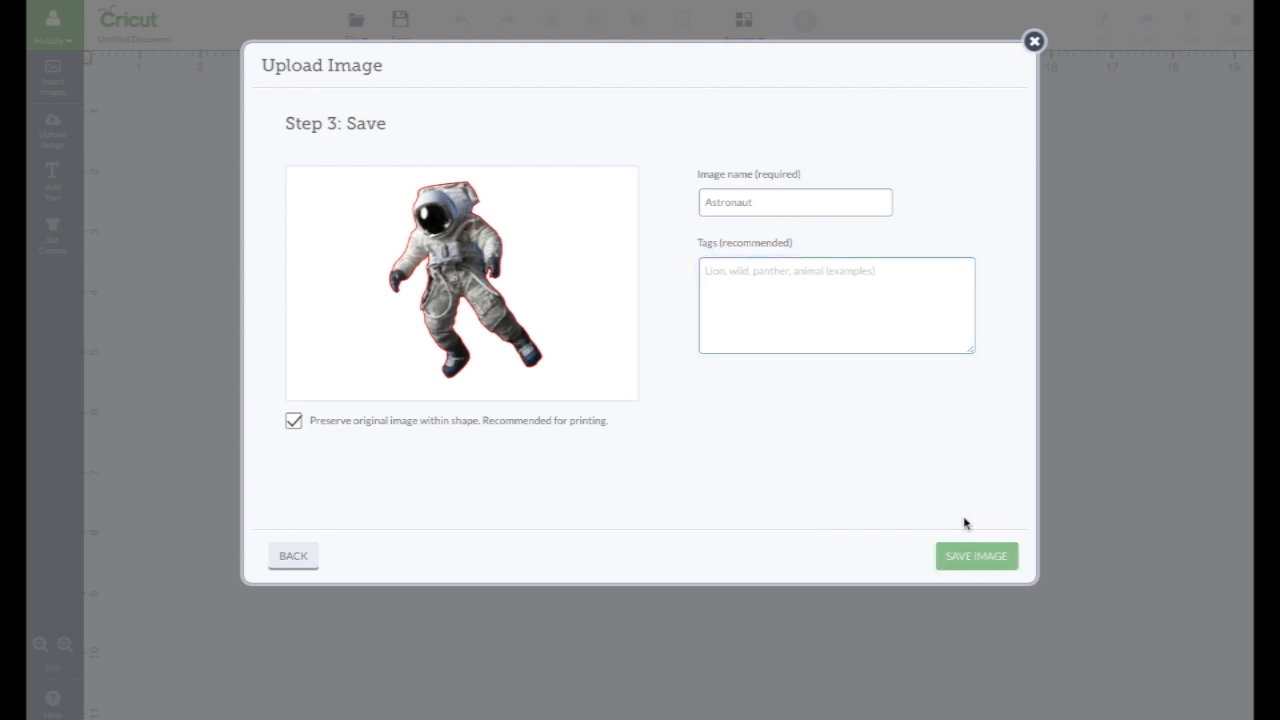
- Save the Astronaut image and insert both the earth and Astronaut uploads onto the canvas
{"action": "left_click", "coordinate": [976, 556]}
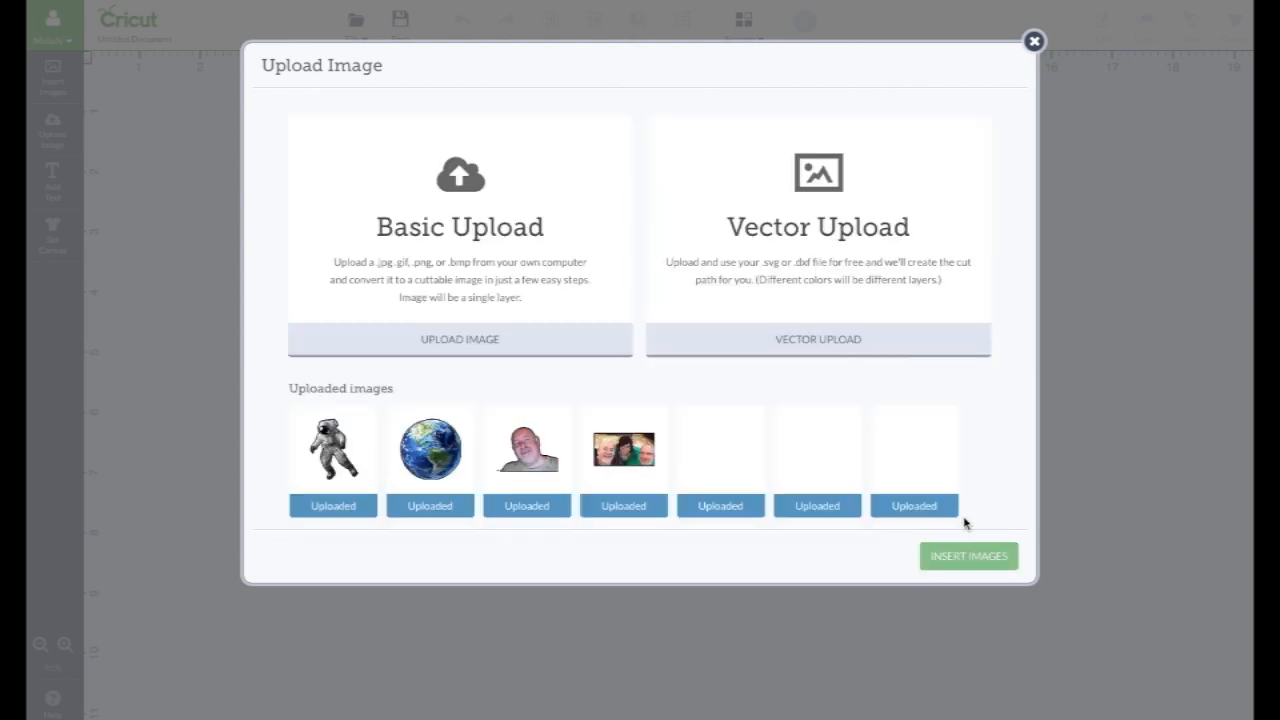
{"action": "left_click", "coordinate": [332, 448]}
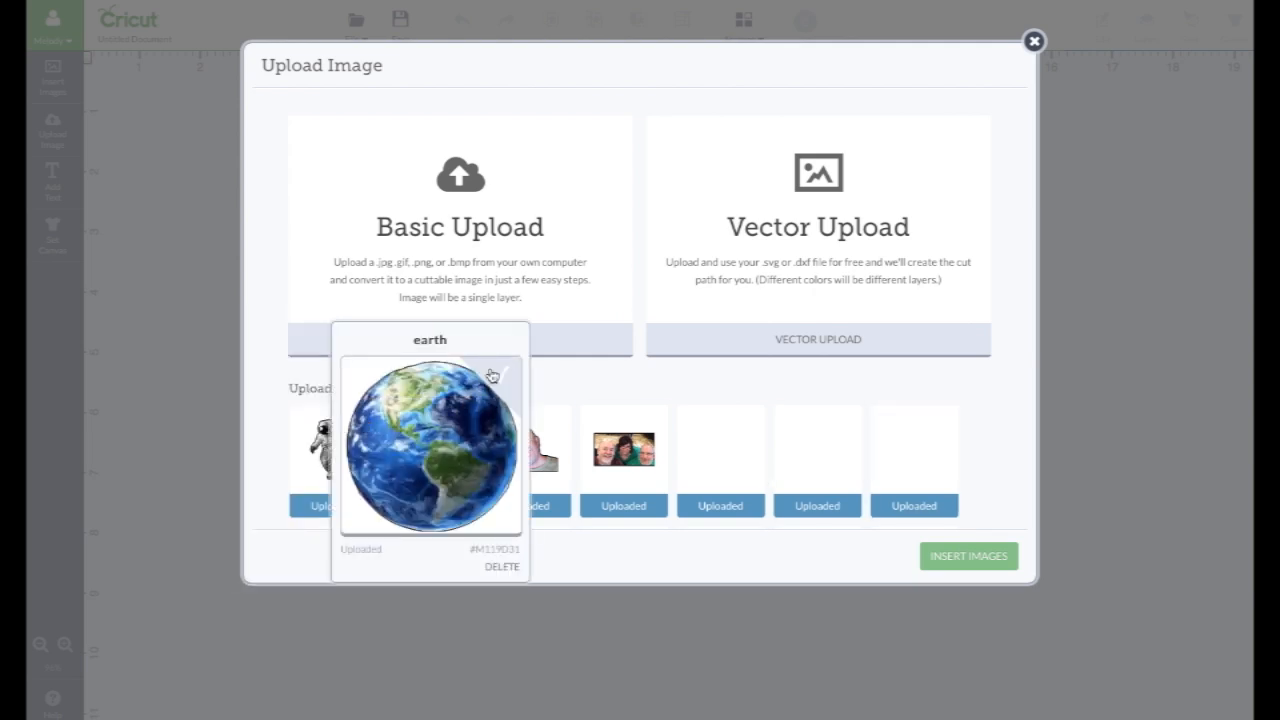
{"action": "left_click", "coordinate": [330, 444]}
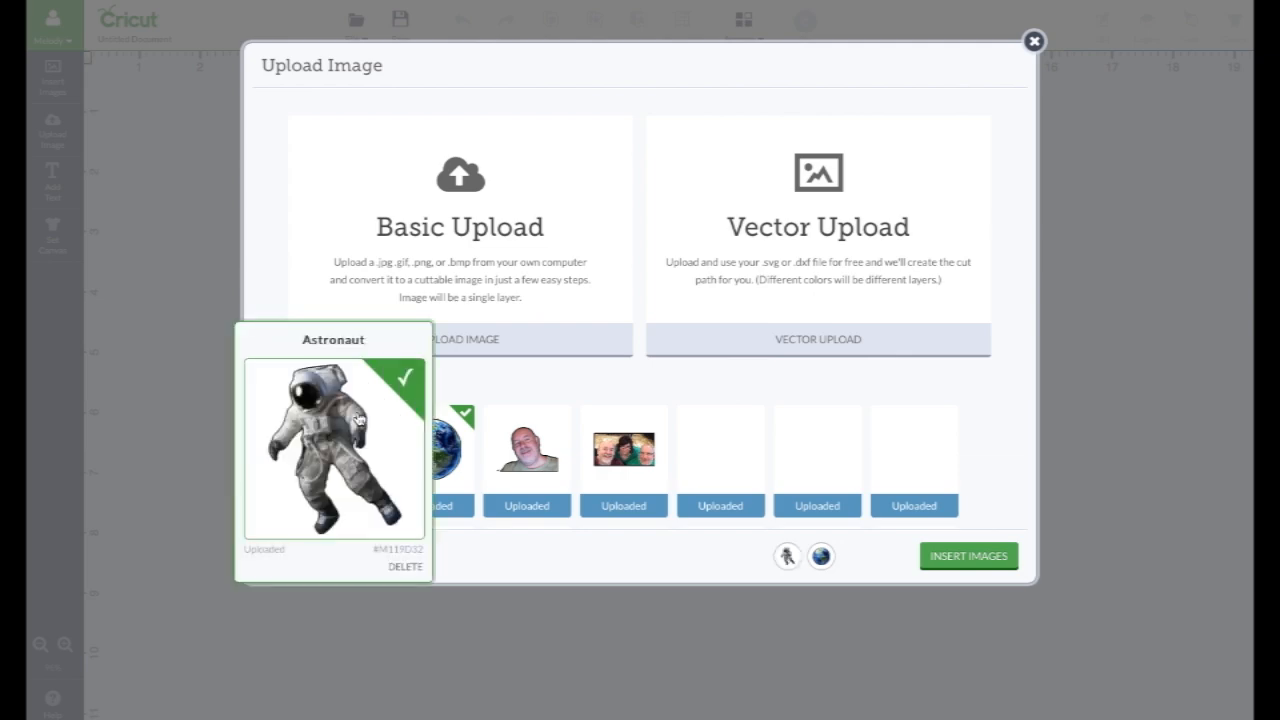
{"action": "left_click", "coordinate": [968, 556]}
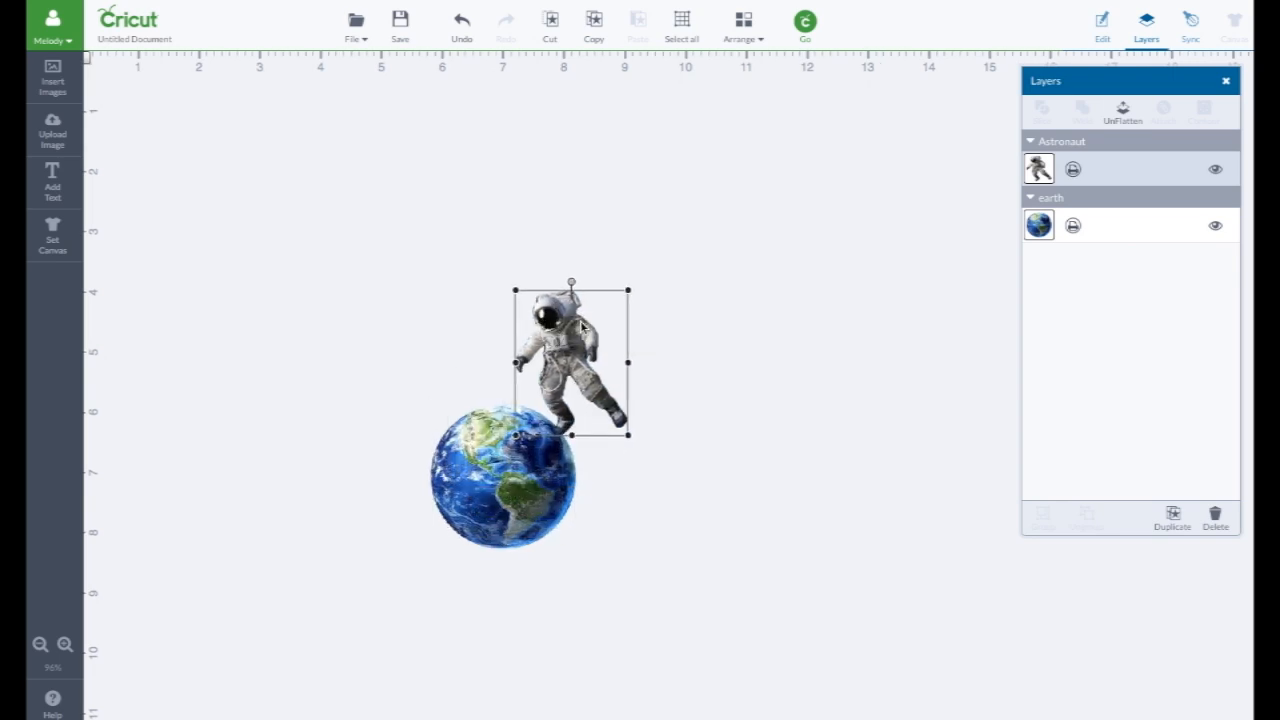
- Move the earth left of the astronaut and enlarge it to roughly twice its size
{"action": "left_click_drag", "start_coordinate": [504, 476], "coordinate": [428, 330]}
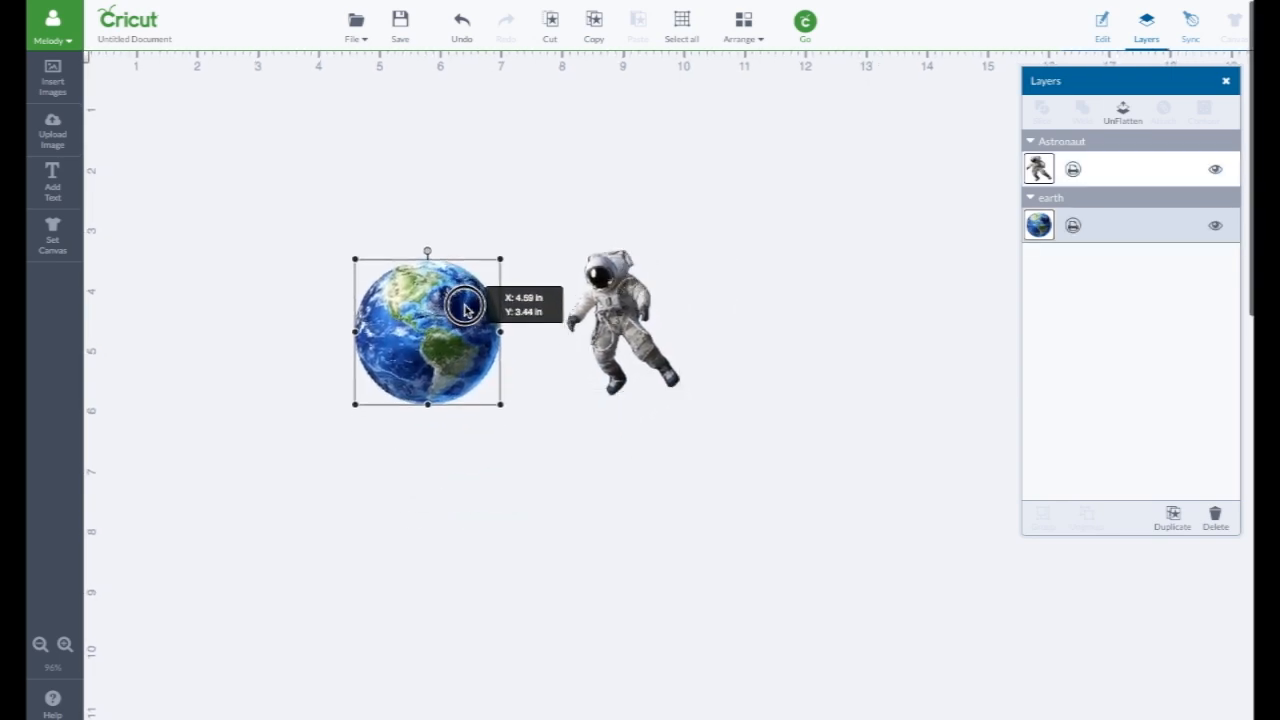
{"action": "left_click", "coordinate": [620, 320]}
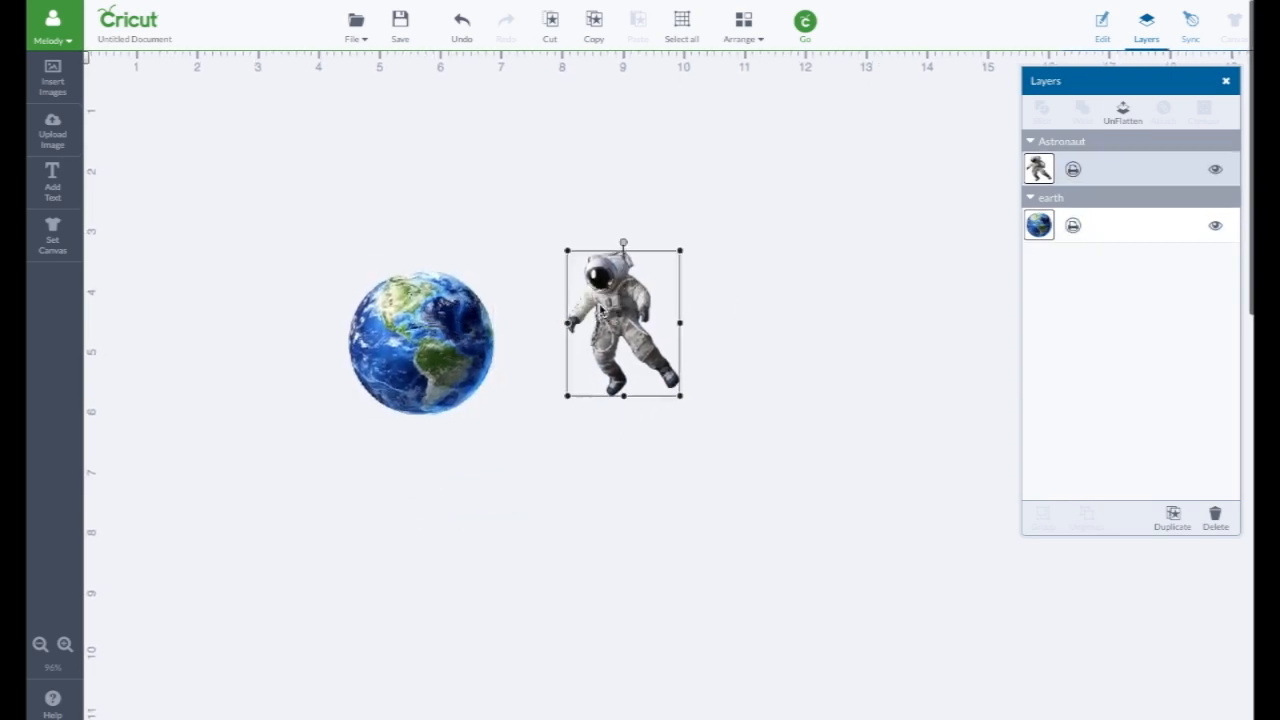
{"action": "left_click", "coordinate": [420, 340]}
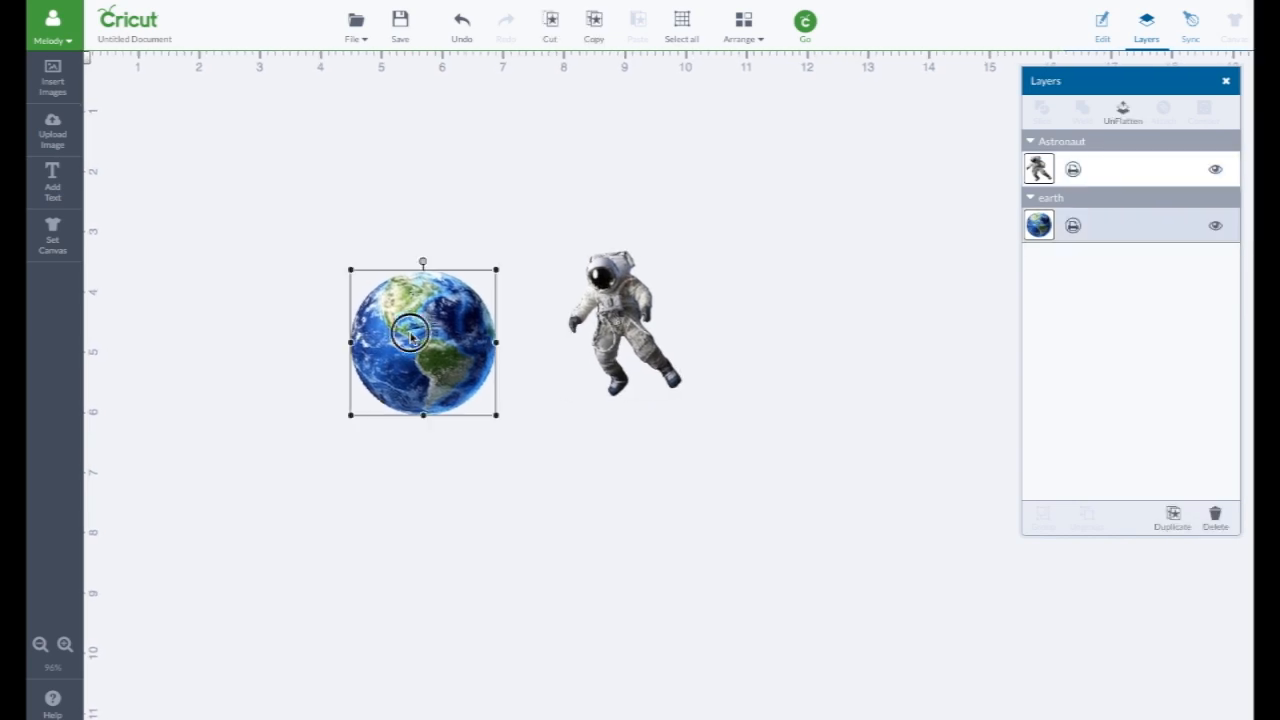
{"action": "left_click_drag", "start_coordinate": [500, 412], "coordinate": [690, 596]}
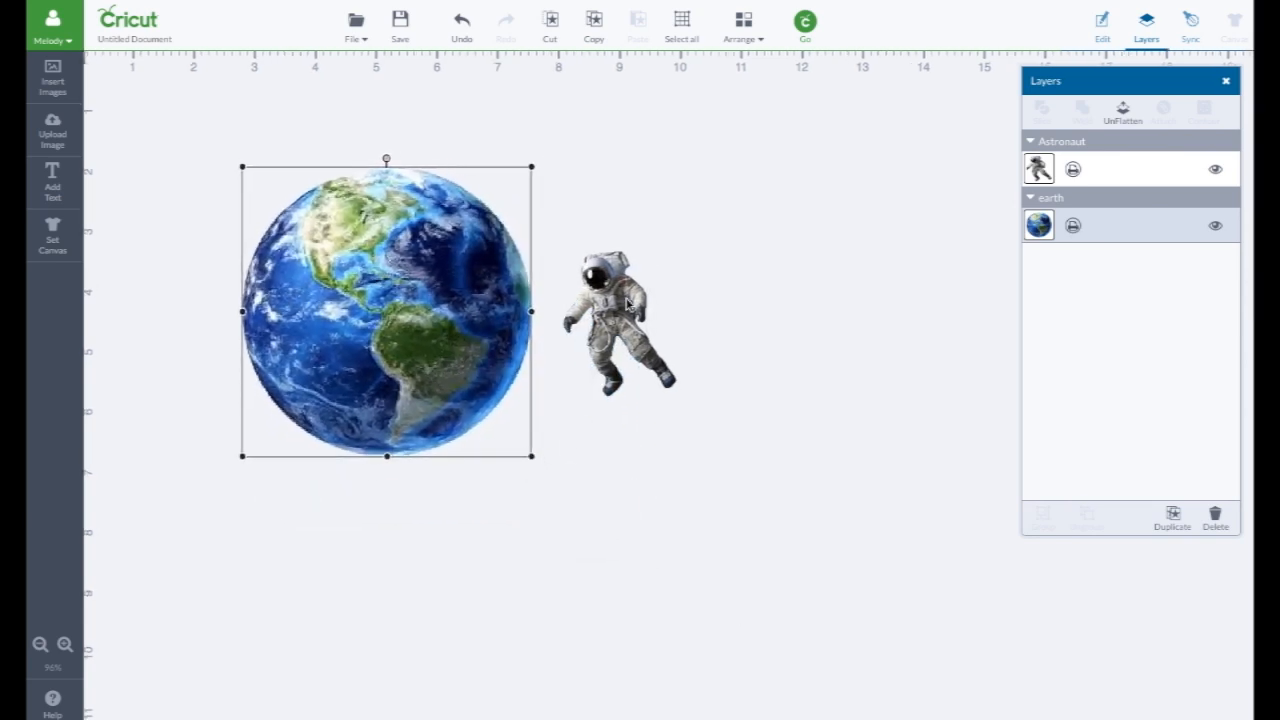
{"action": "left_click", "coordinate": [610, 304]}
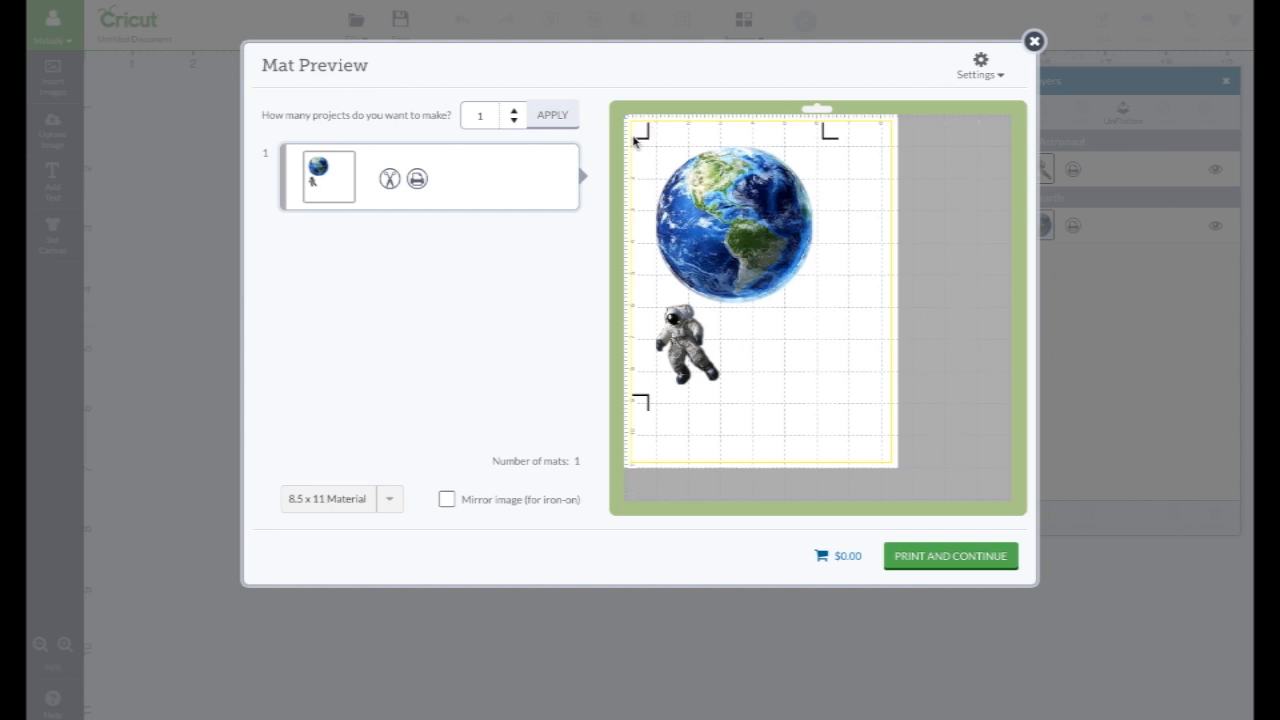
{"action": "mouse_move", "coordinate": [842, 142]}
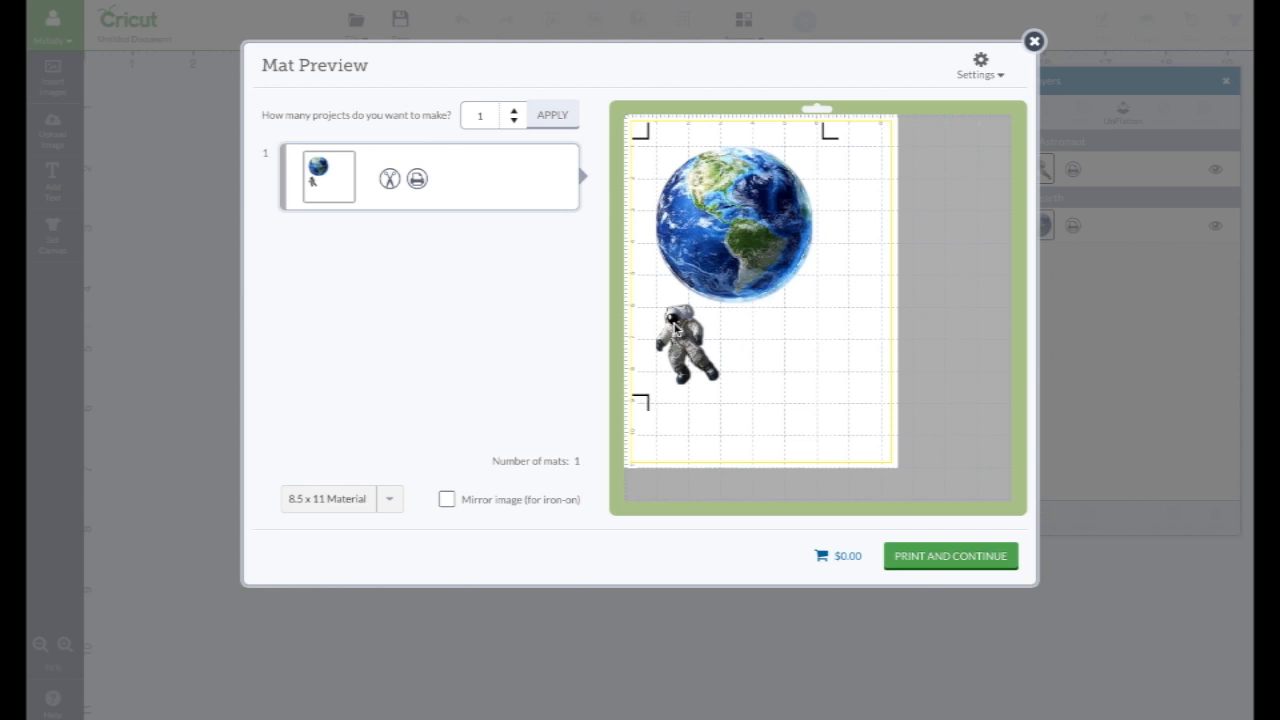
{"action": "mouse_move", "coordinate": [696, 308]}
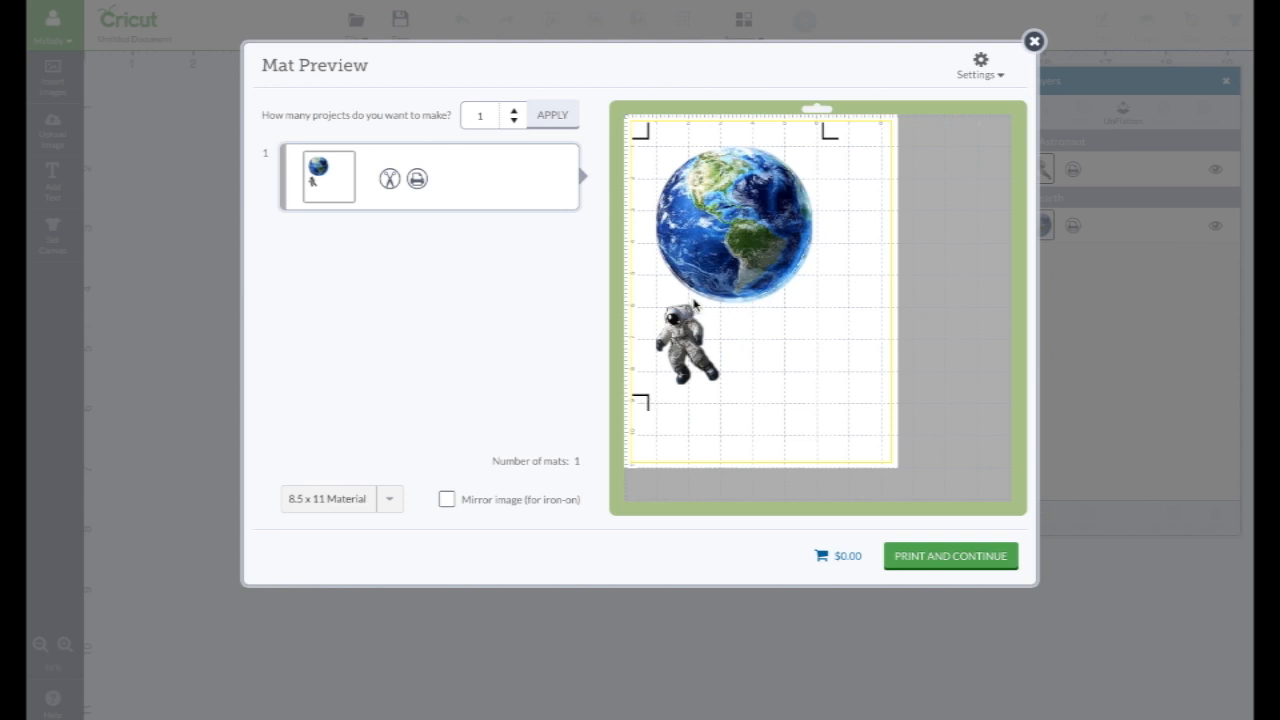
{"action": "mouse_move", "coordinate": [744, 158]}
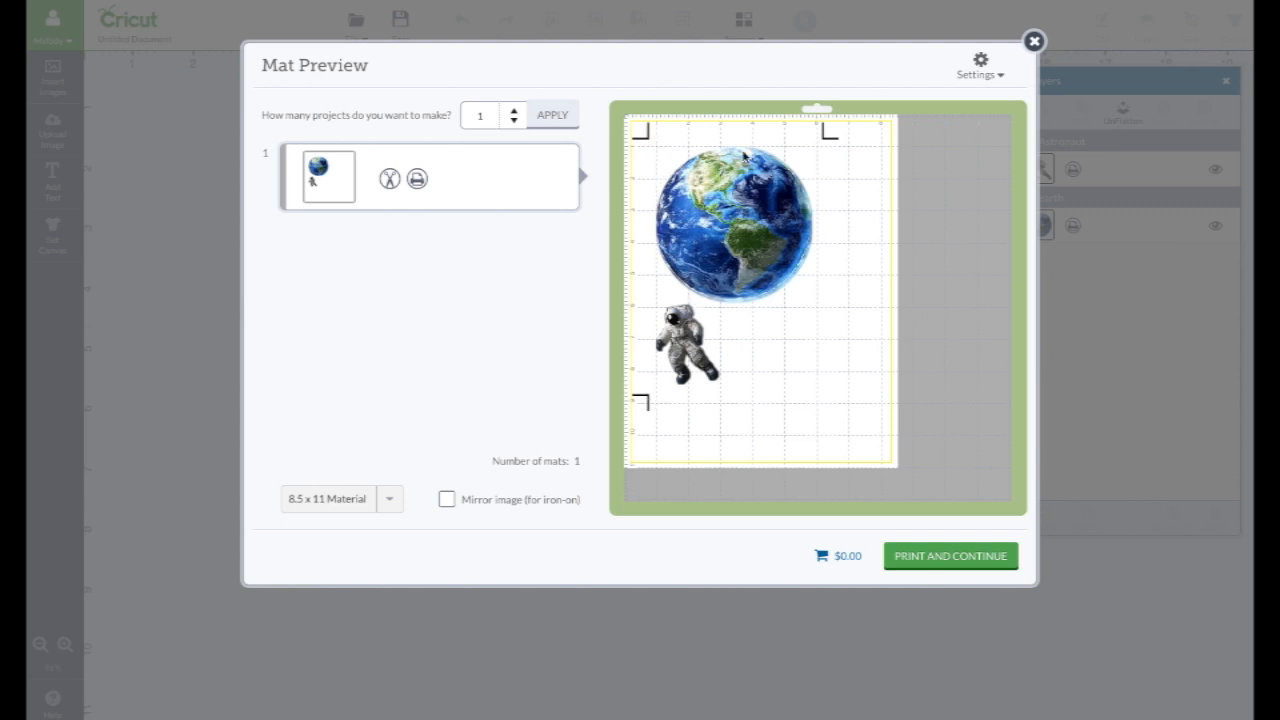
{"action": "mouse_move", "coordinate": [698, 324]}
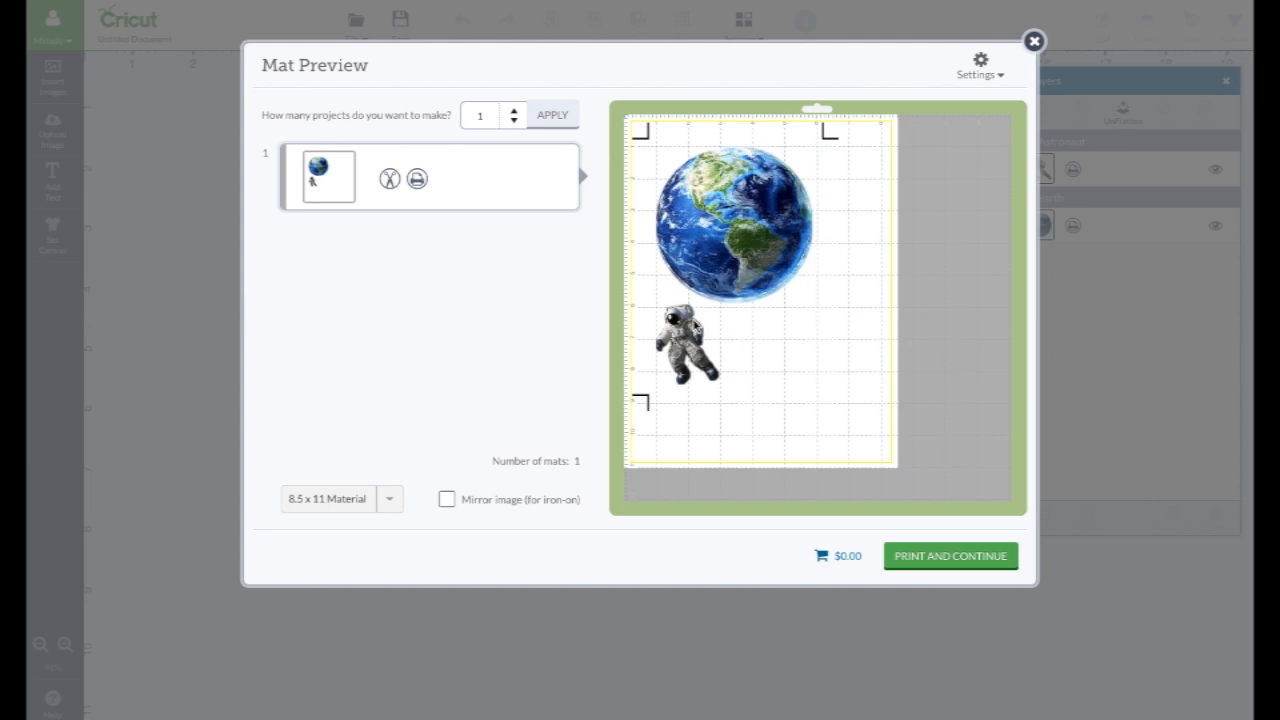
{"action": "mouse_move", "coordinate": [782, 392]}
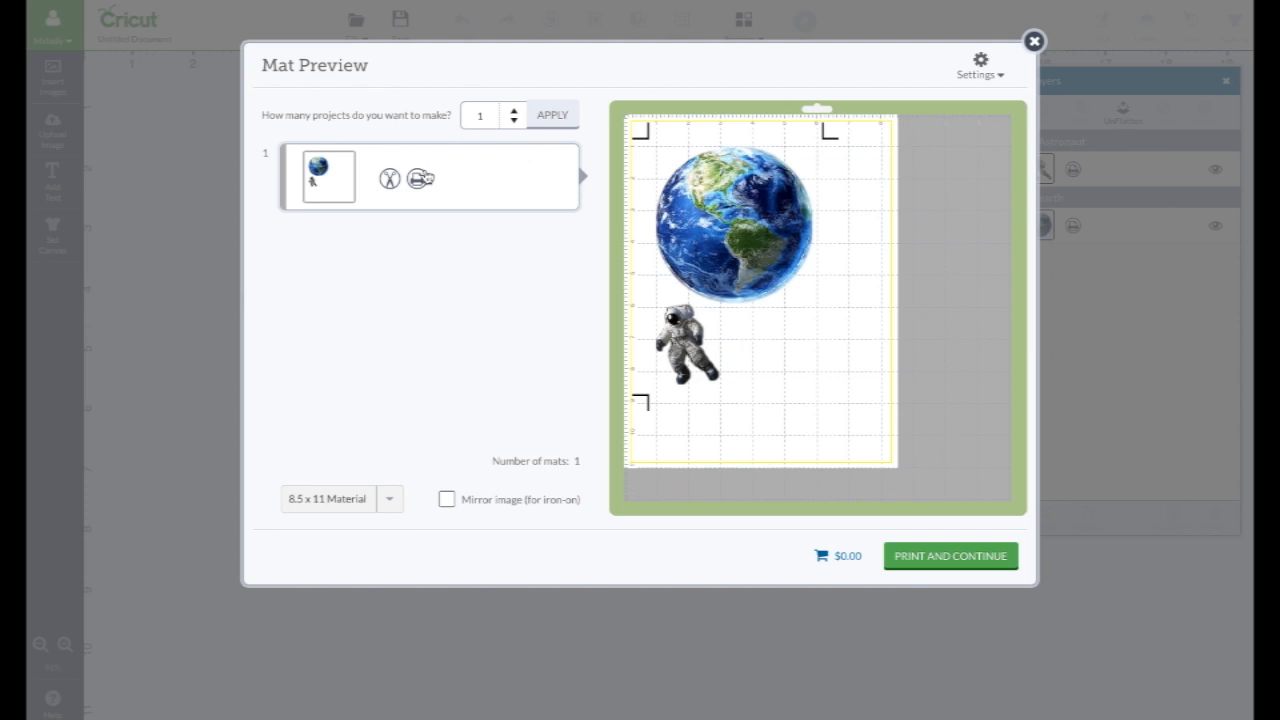
{"action": "mouse_move", "coordinate": [980, 64]}
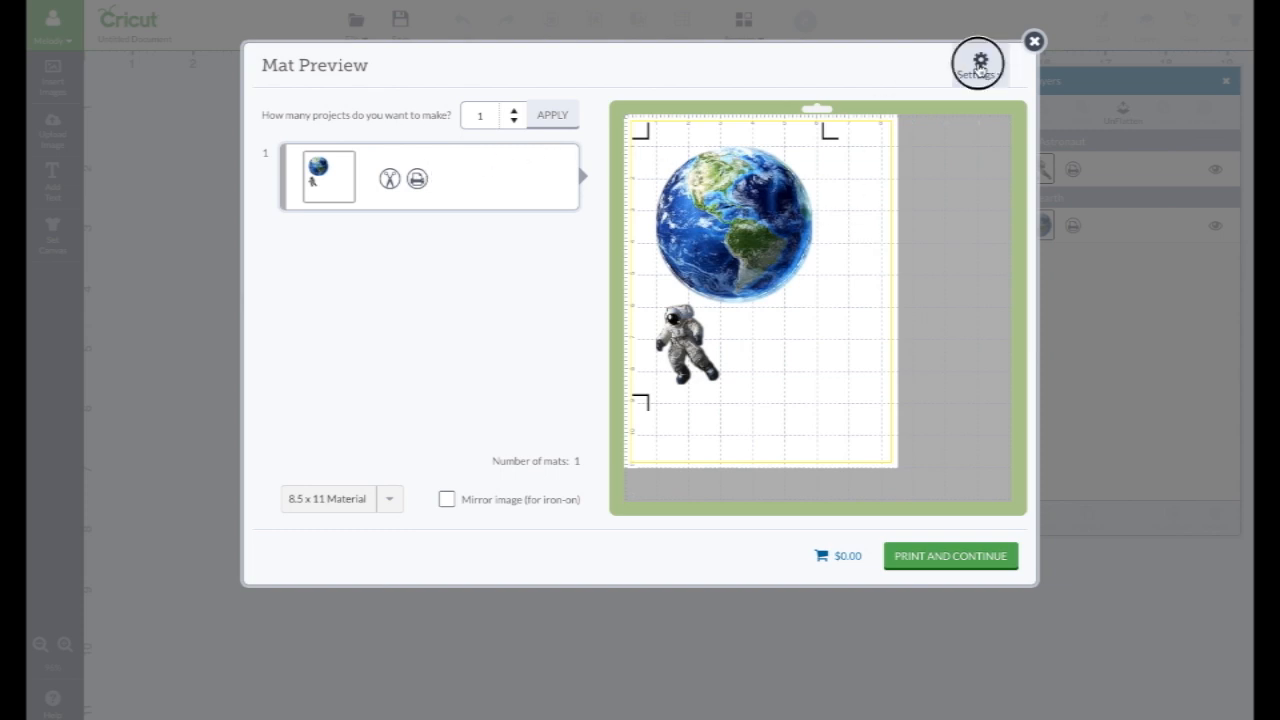
- Enable Bleed in the mat print settings, then close the mat preview back to the canvas
{"action": "left_click", "coordinate": [980, 64]}
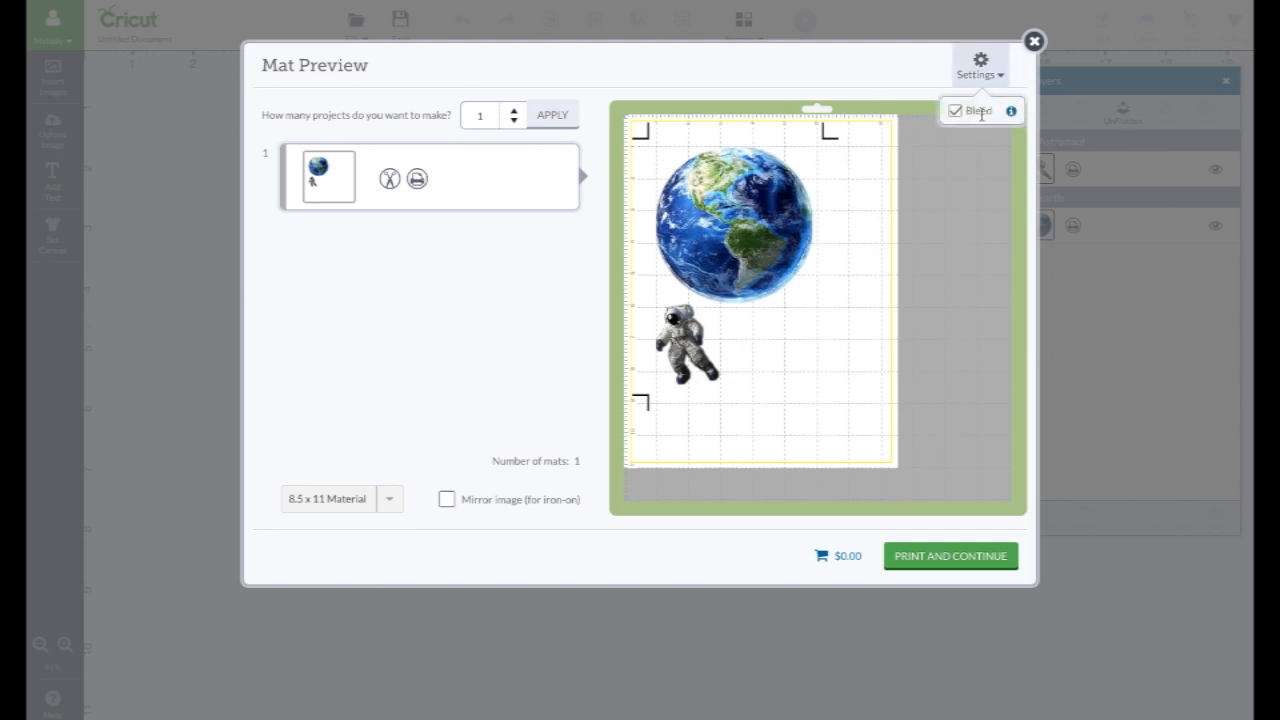
{"action": "left_click", "coordinate": [954, 110]}
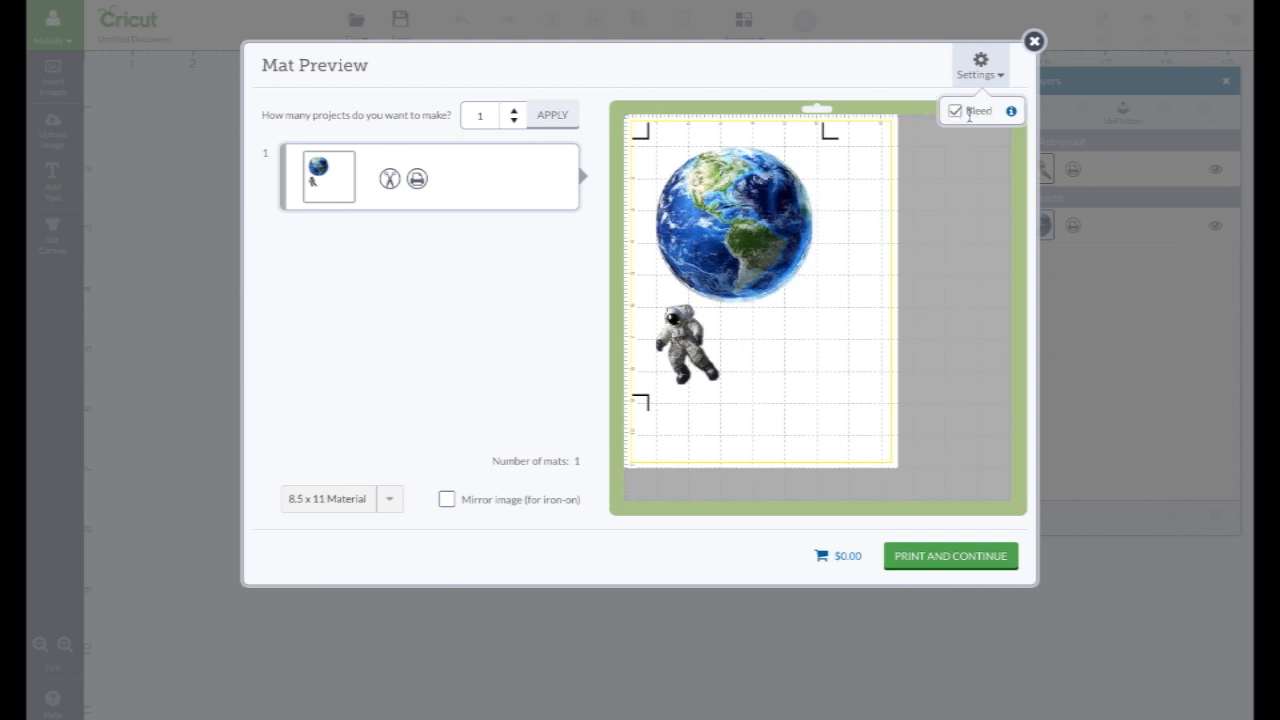
{"action": "mouse_move", "coordinate": [938, 184]}
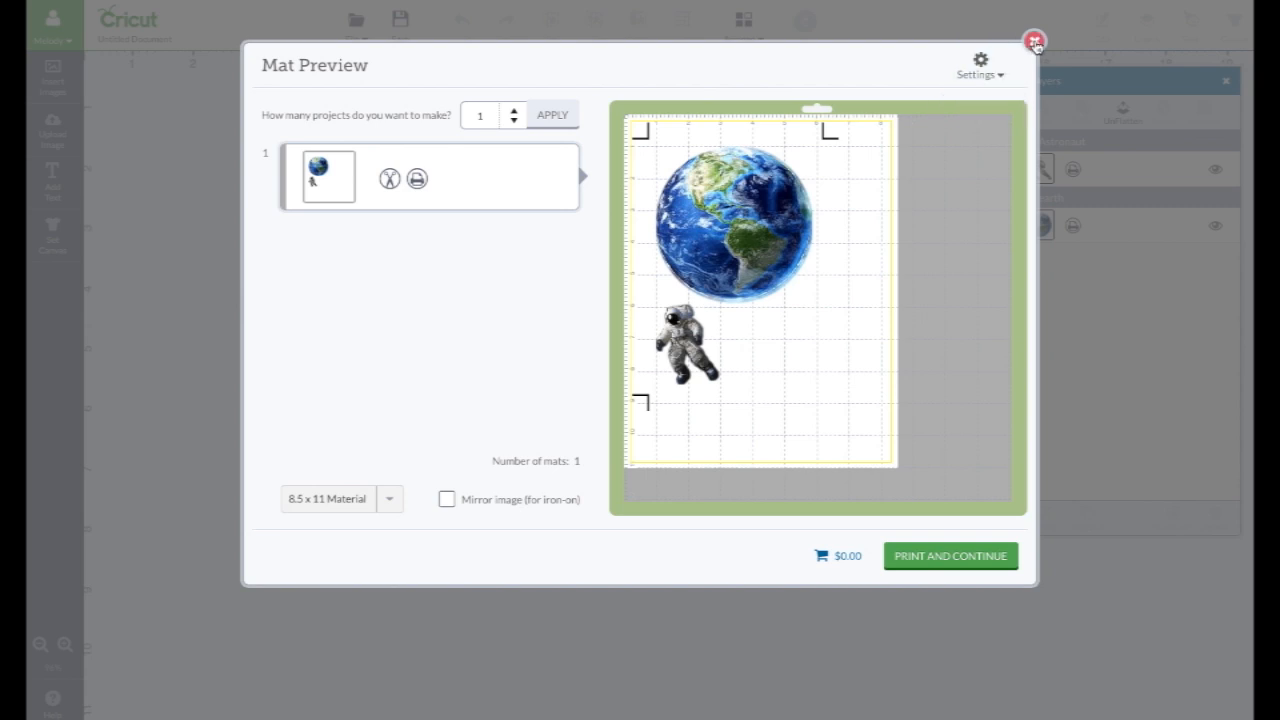
{"action": "left_click", "coordinate": [1036, 42]}
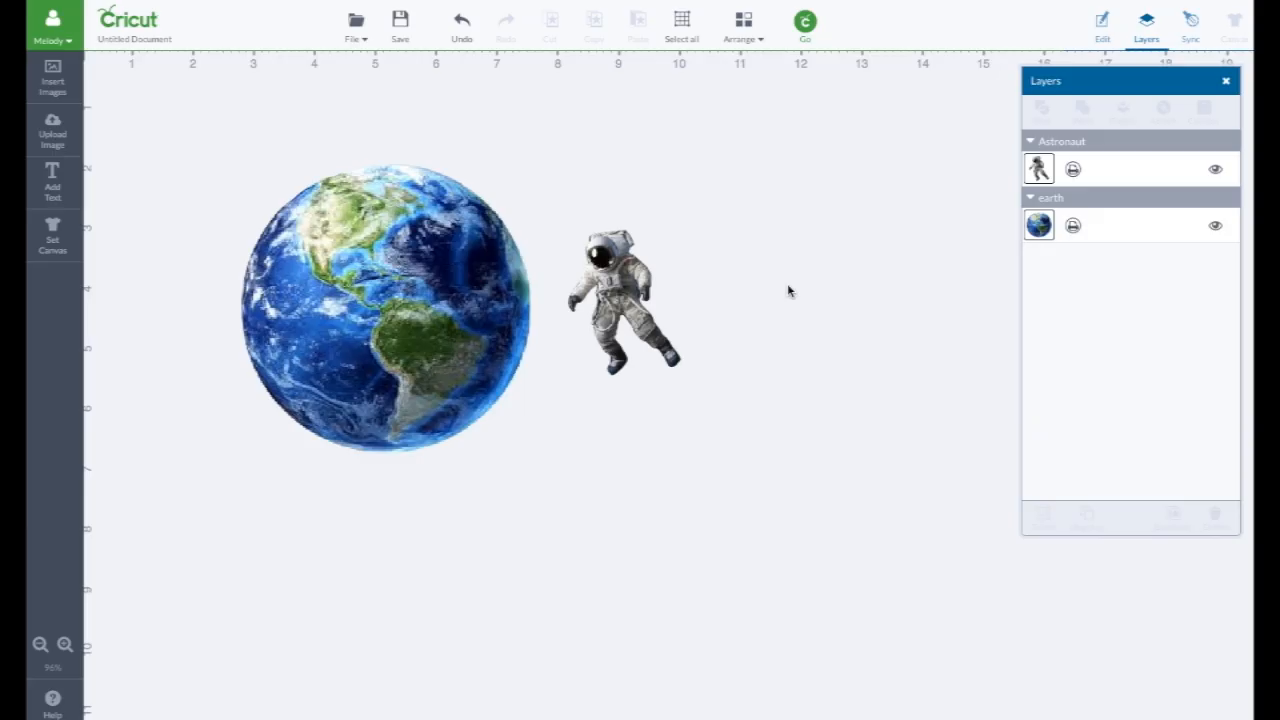